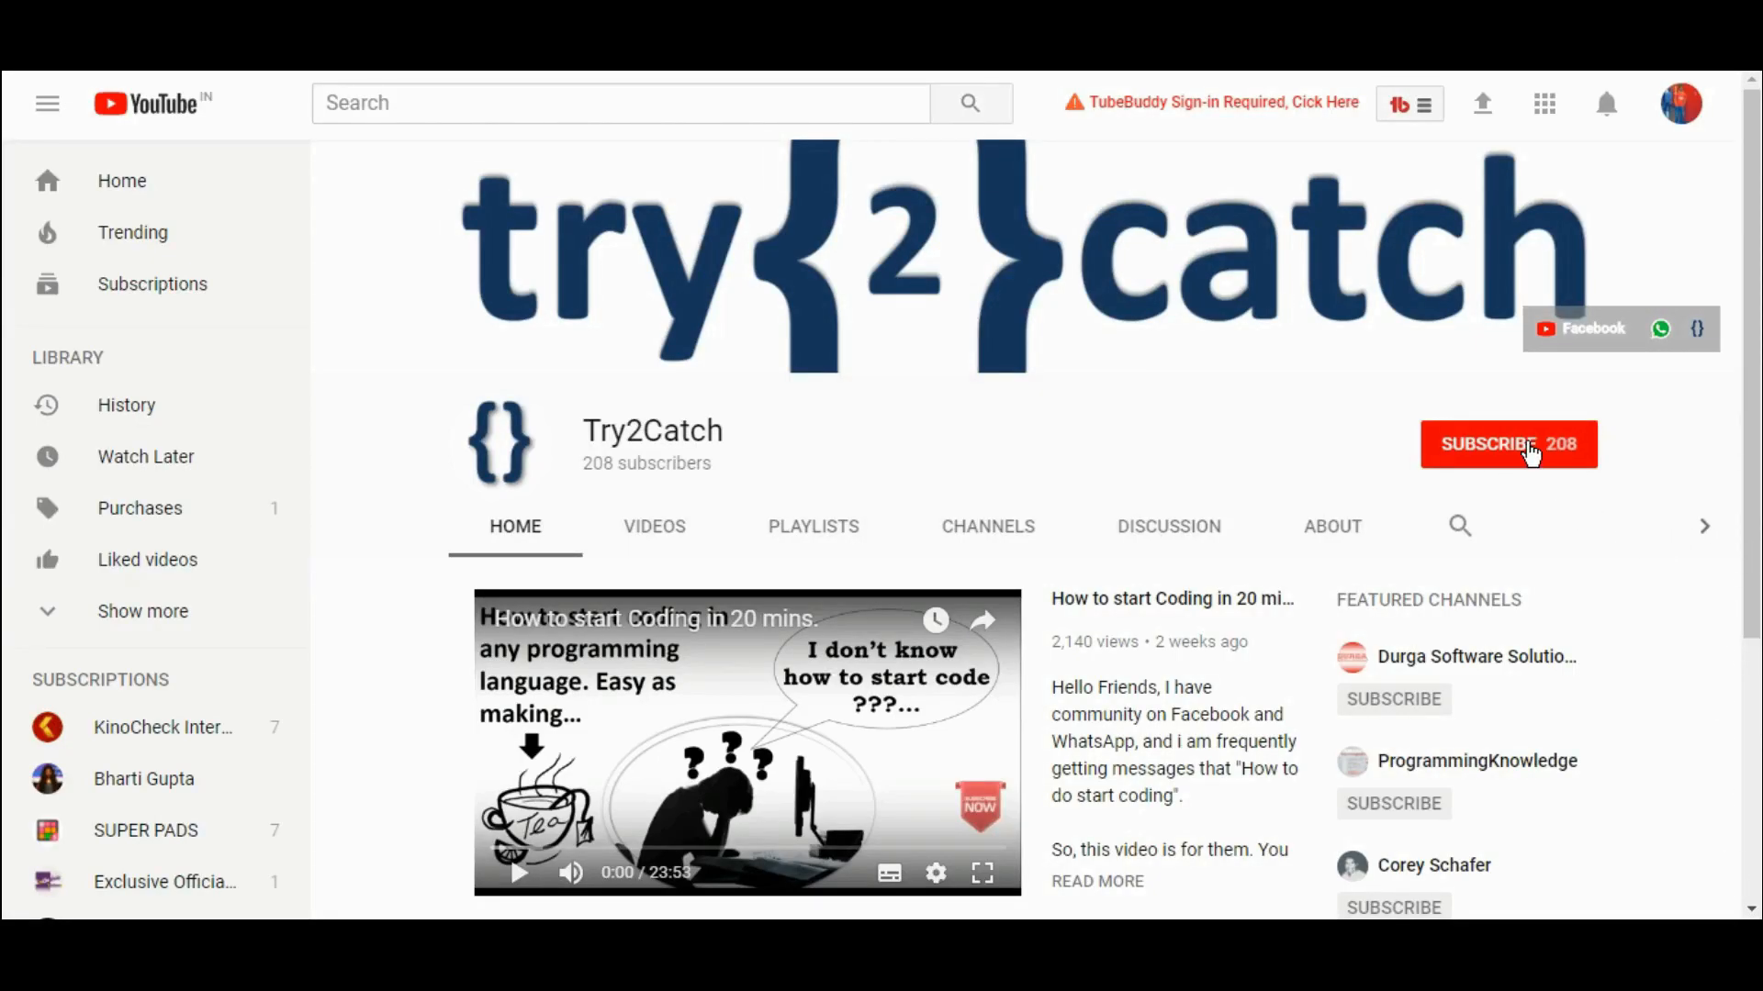
Show DEMO_DB's empty stages list and start creating a new Snowflake-managed stage
{"action": "left_click", "coordinate": [1510, 445]}
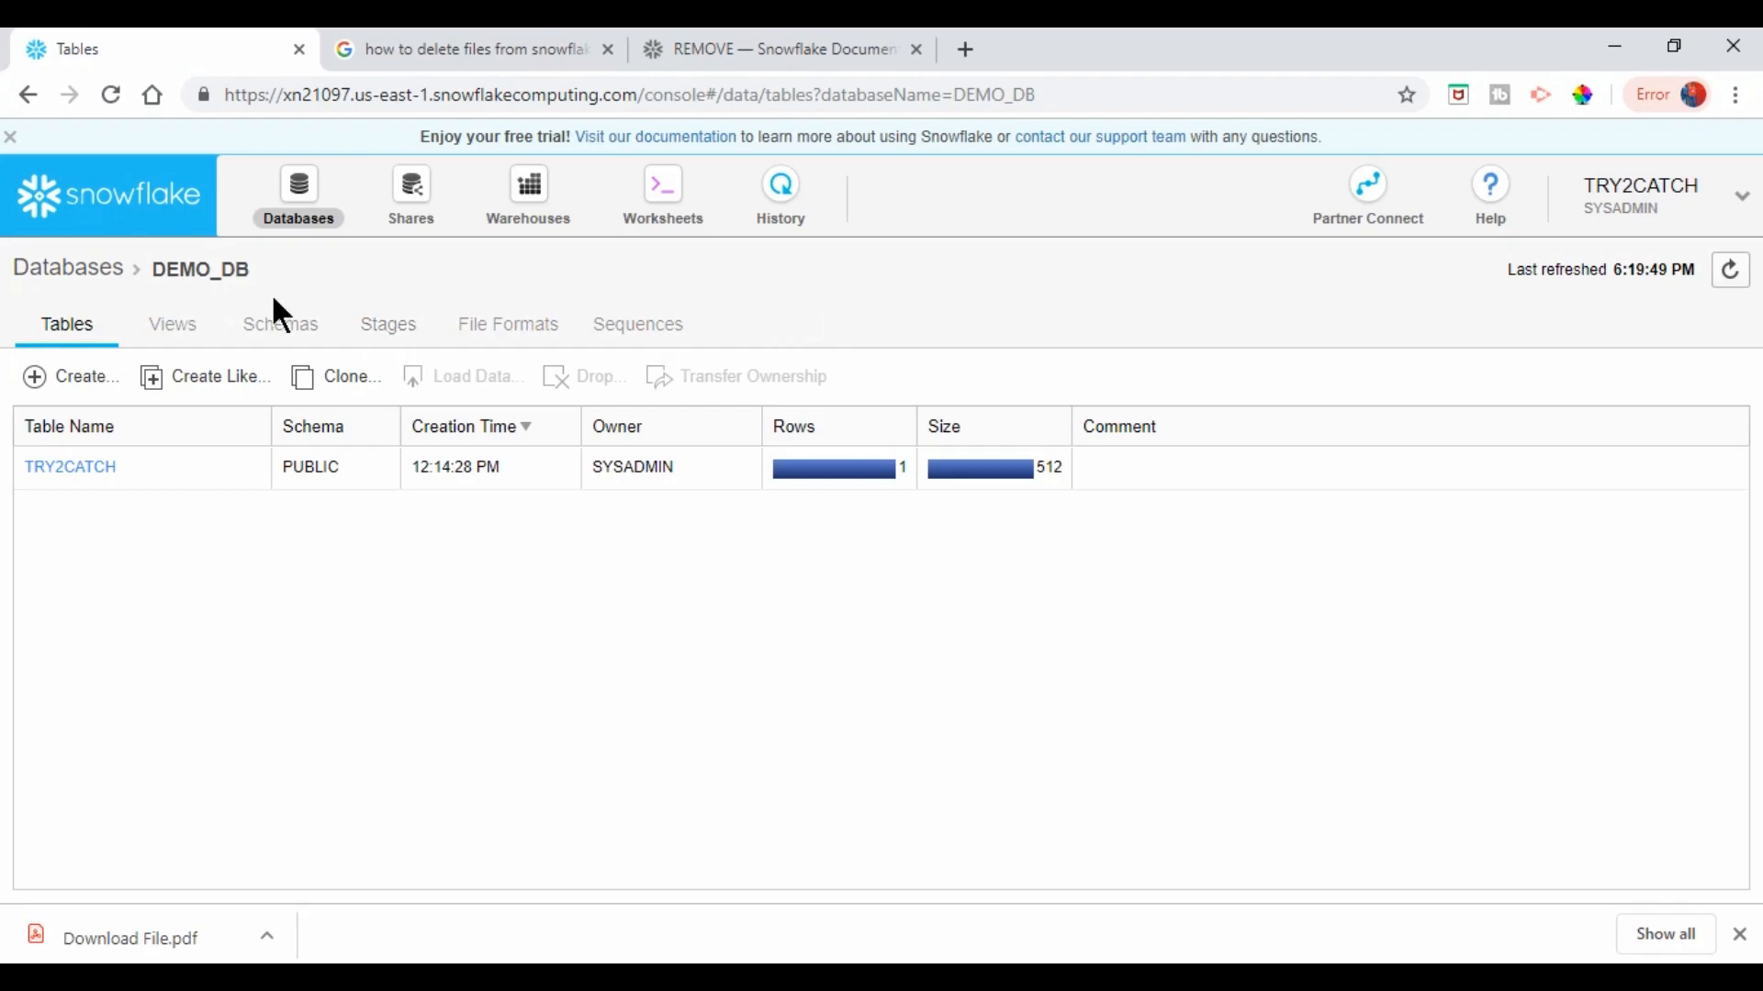
{"action": "mouse_move", "coordinate": [69, 371]}
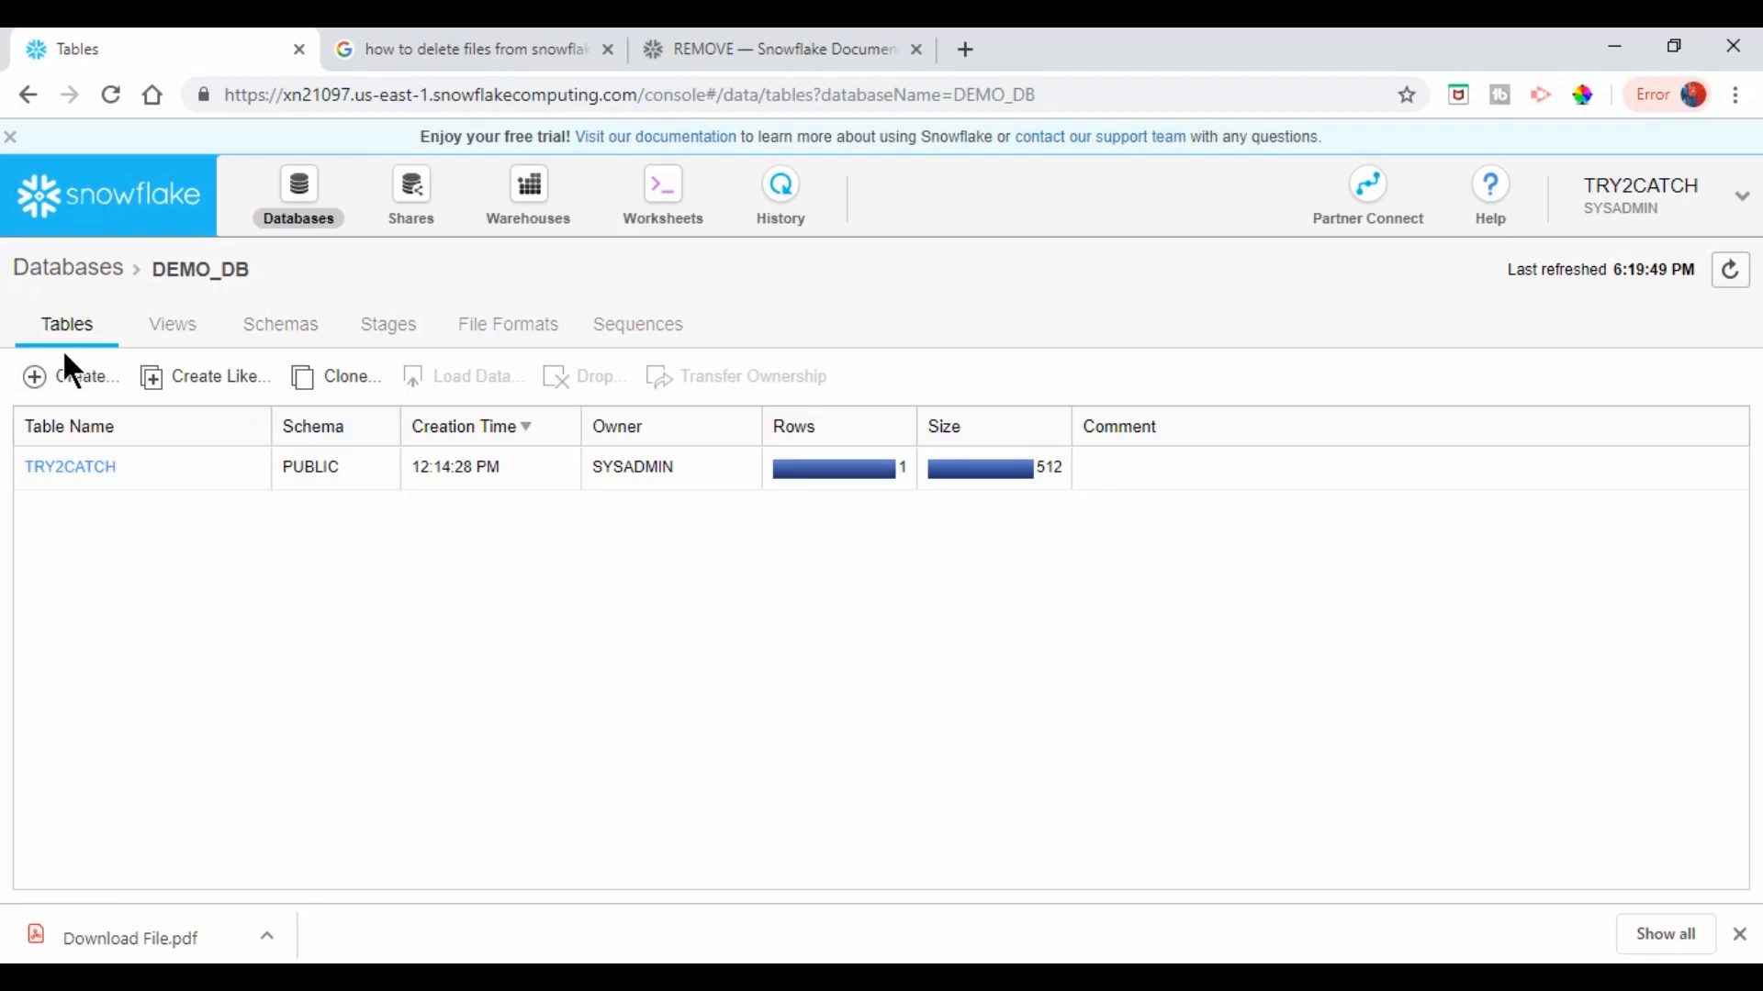
{"action": "mouse_move", "coordinate": [75, 476]}
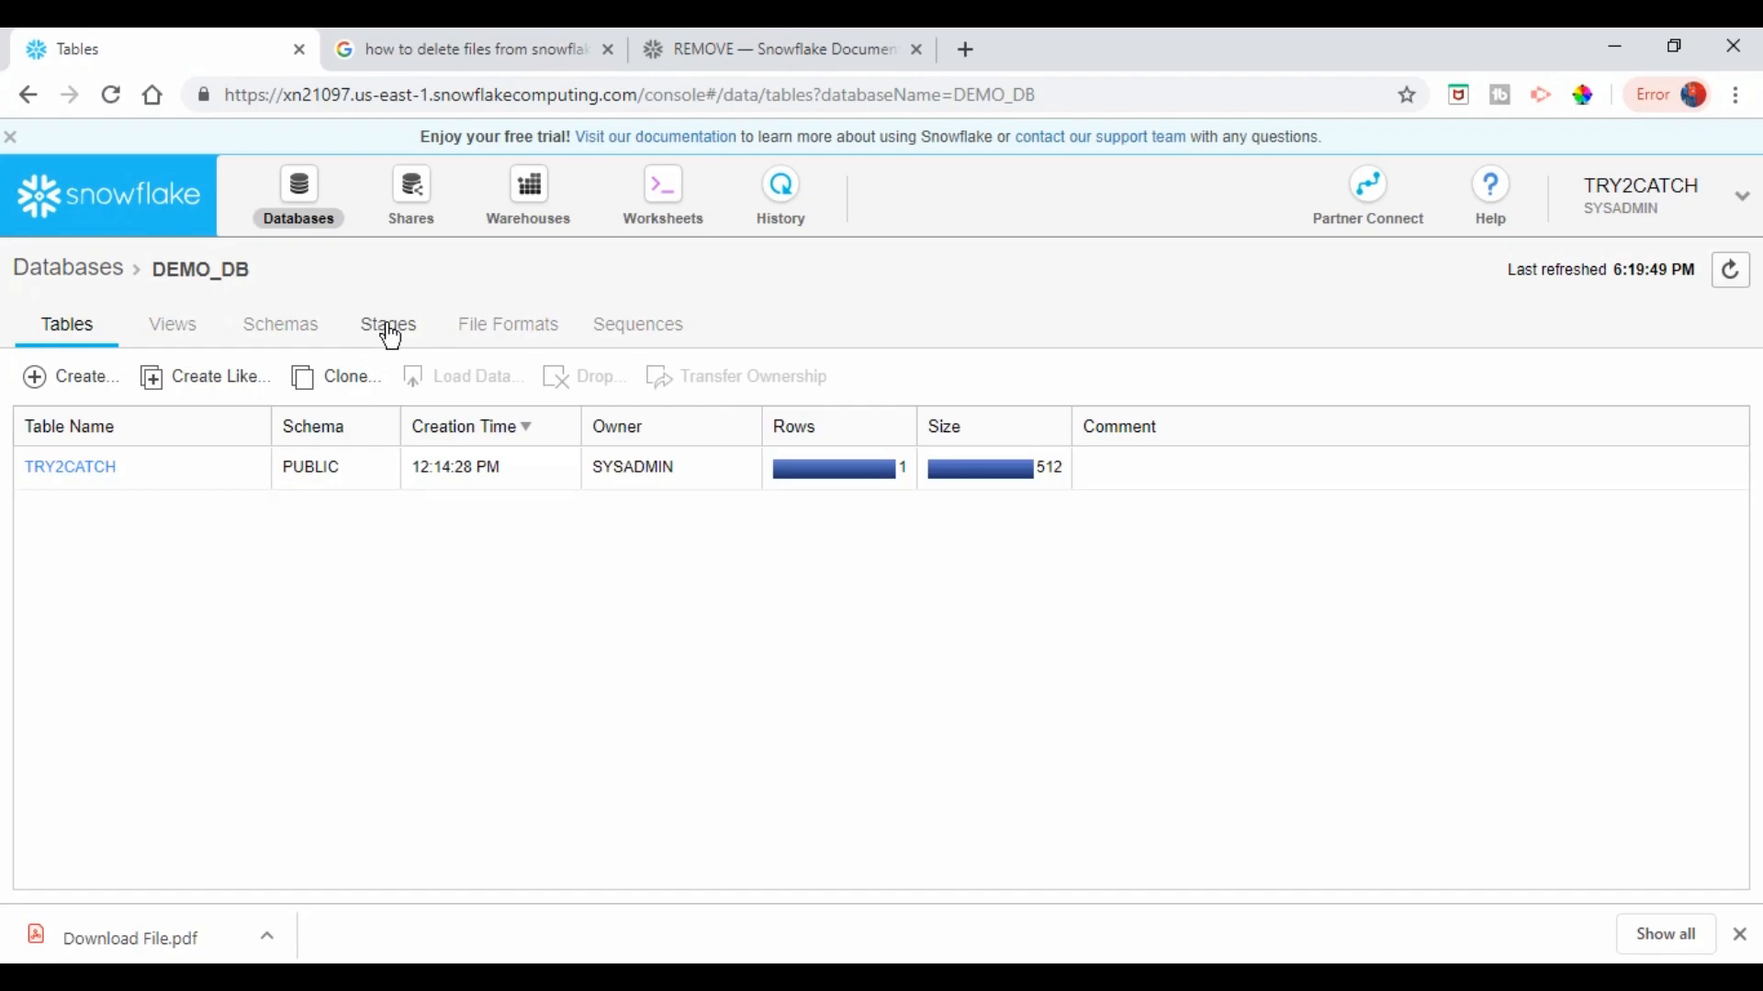
{"action": "mouse_move", "coordinate": [397, 345]}
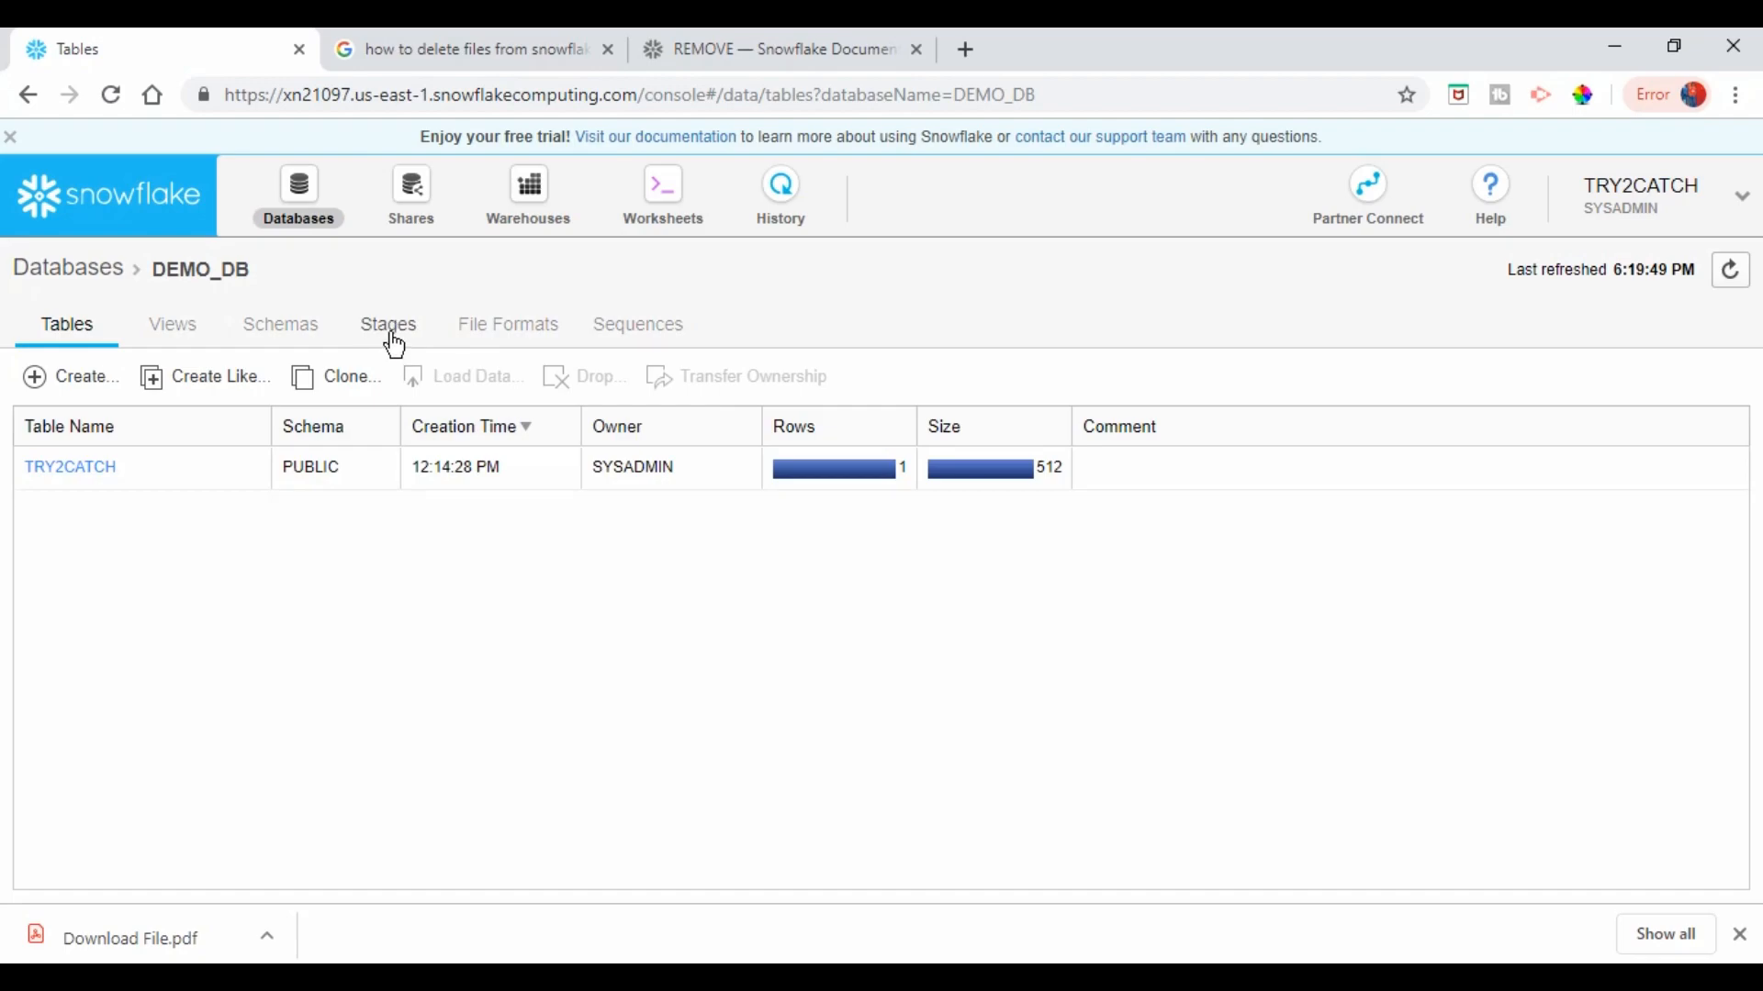
{"action": "left_click", "coordinate": [387, 323]}
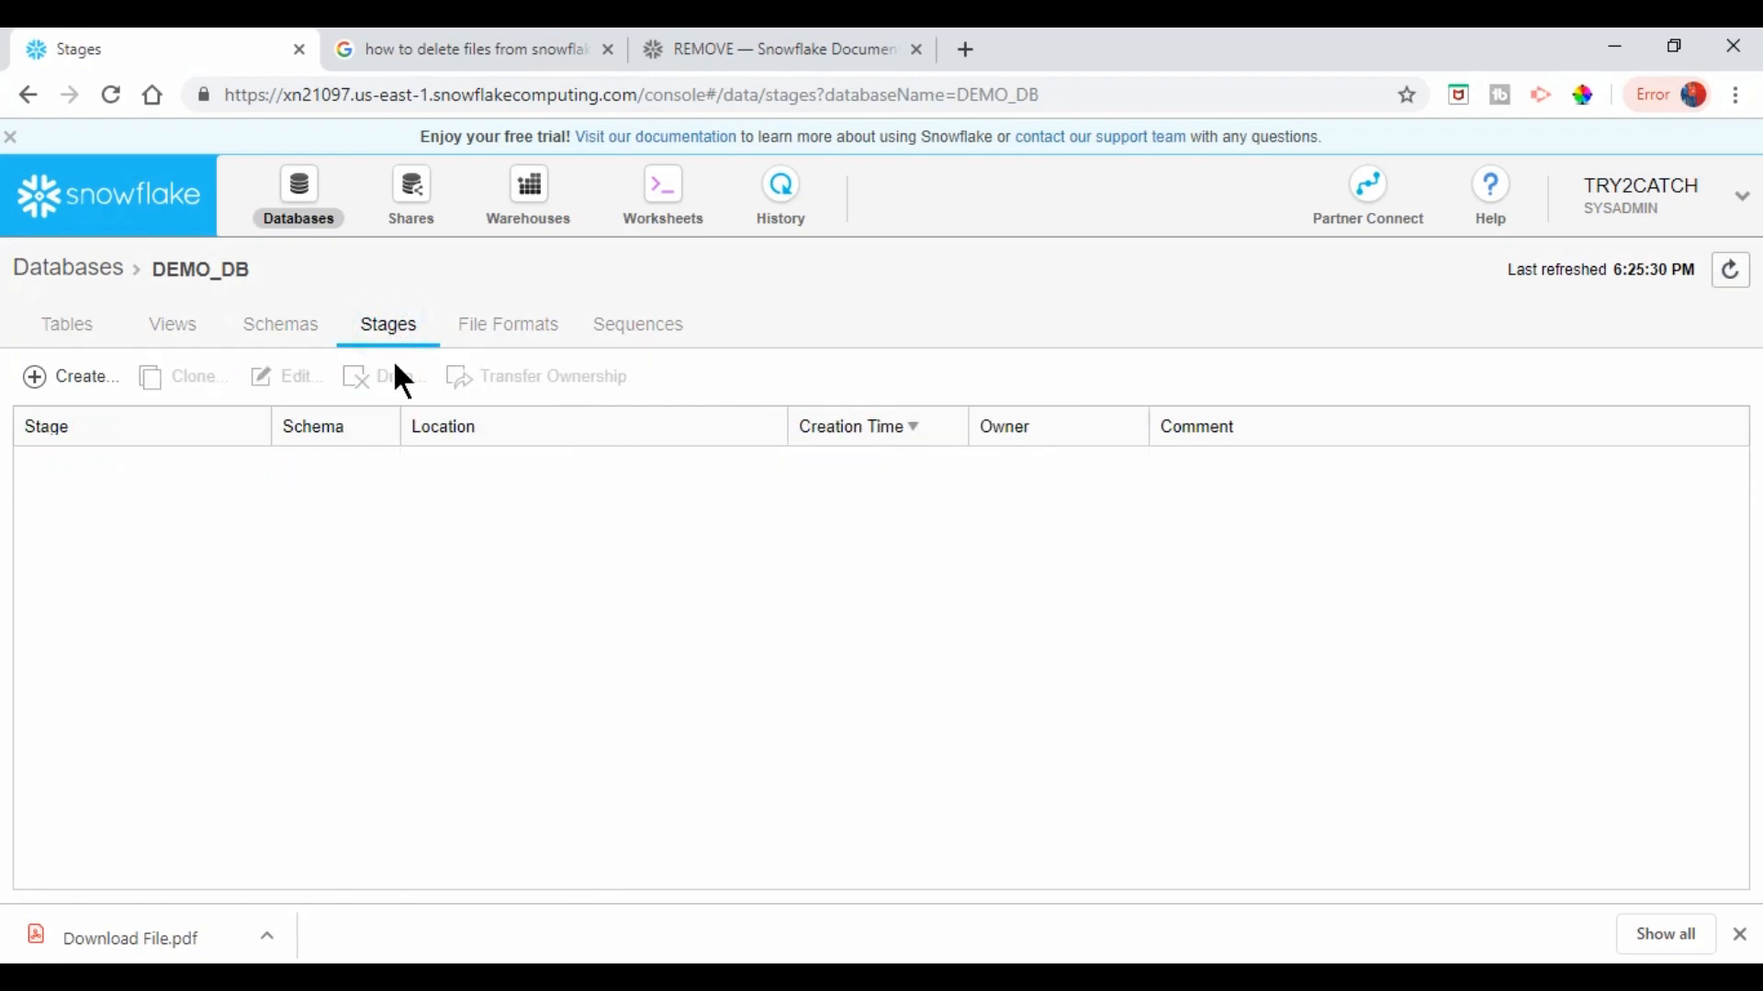
{"action": "mouse_move", "coordinate": [172, 569]}
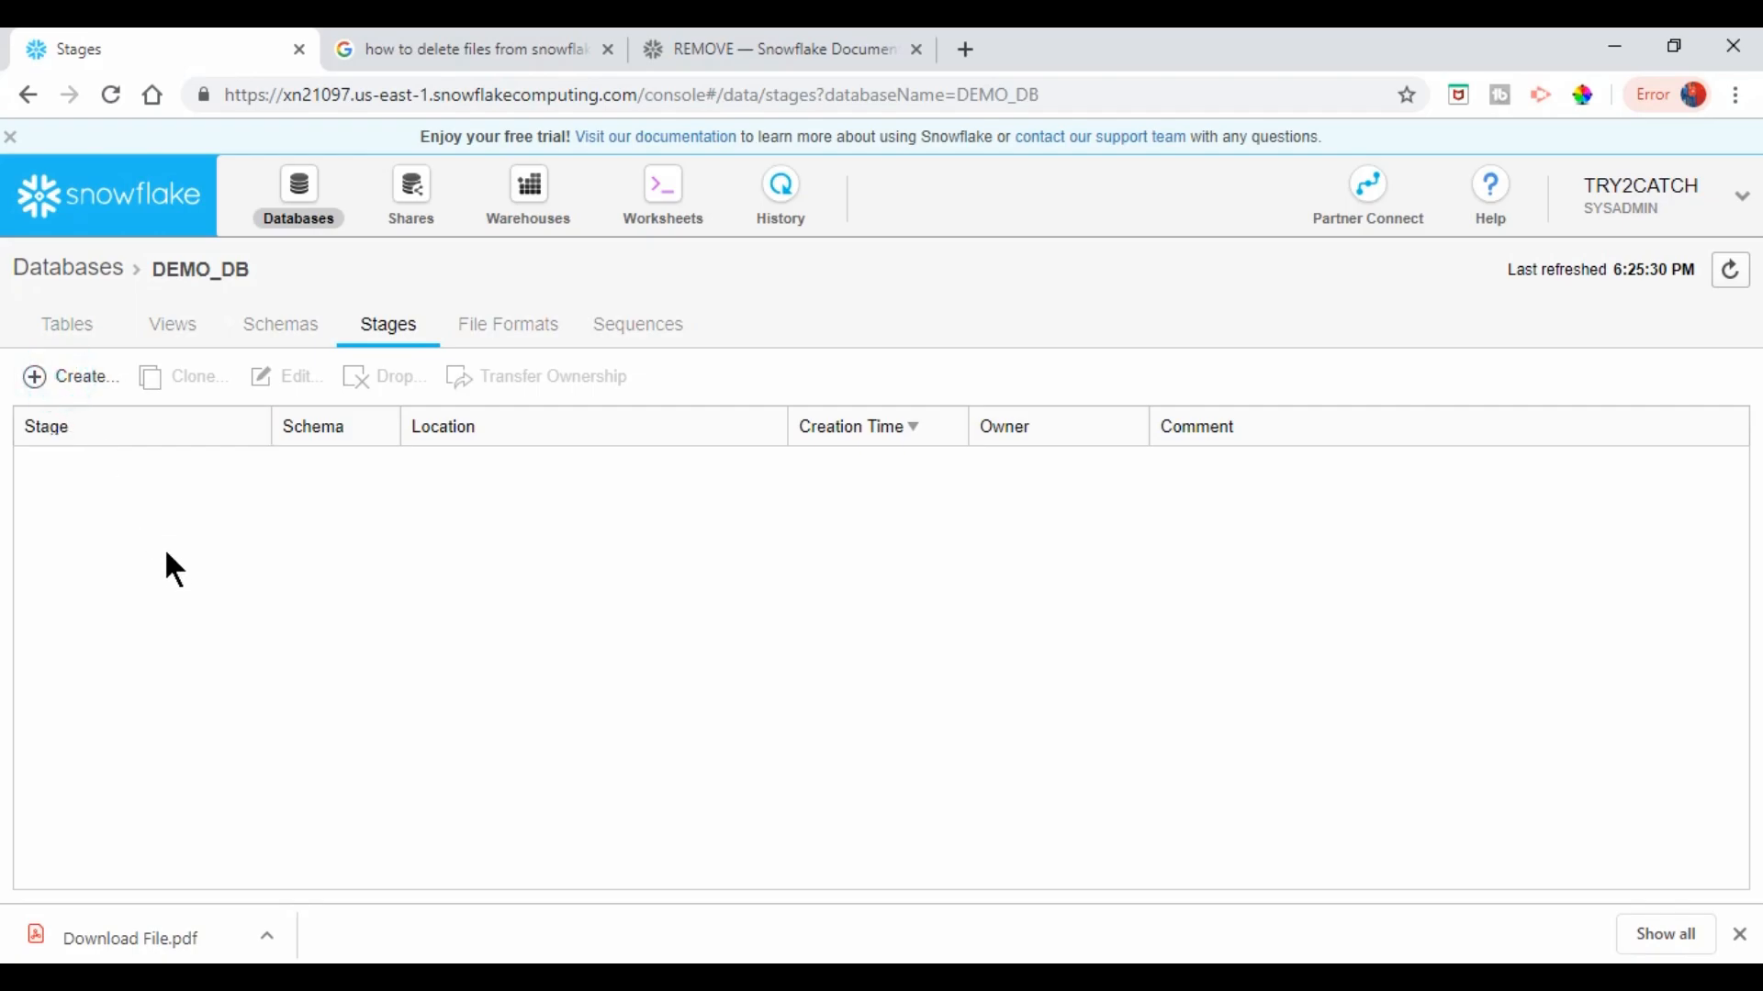
{"action": "left_click", "coordinate": [69, 377]}
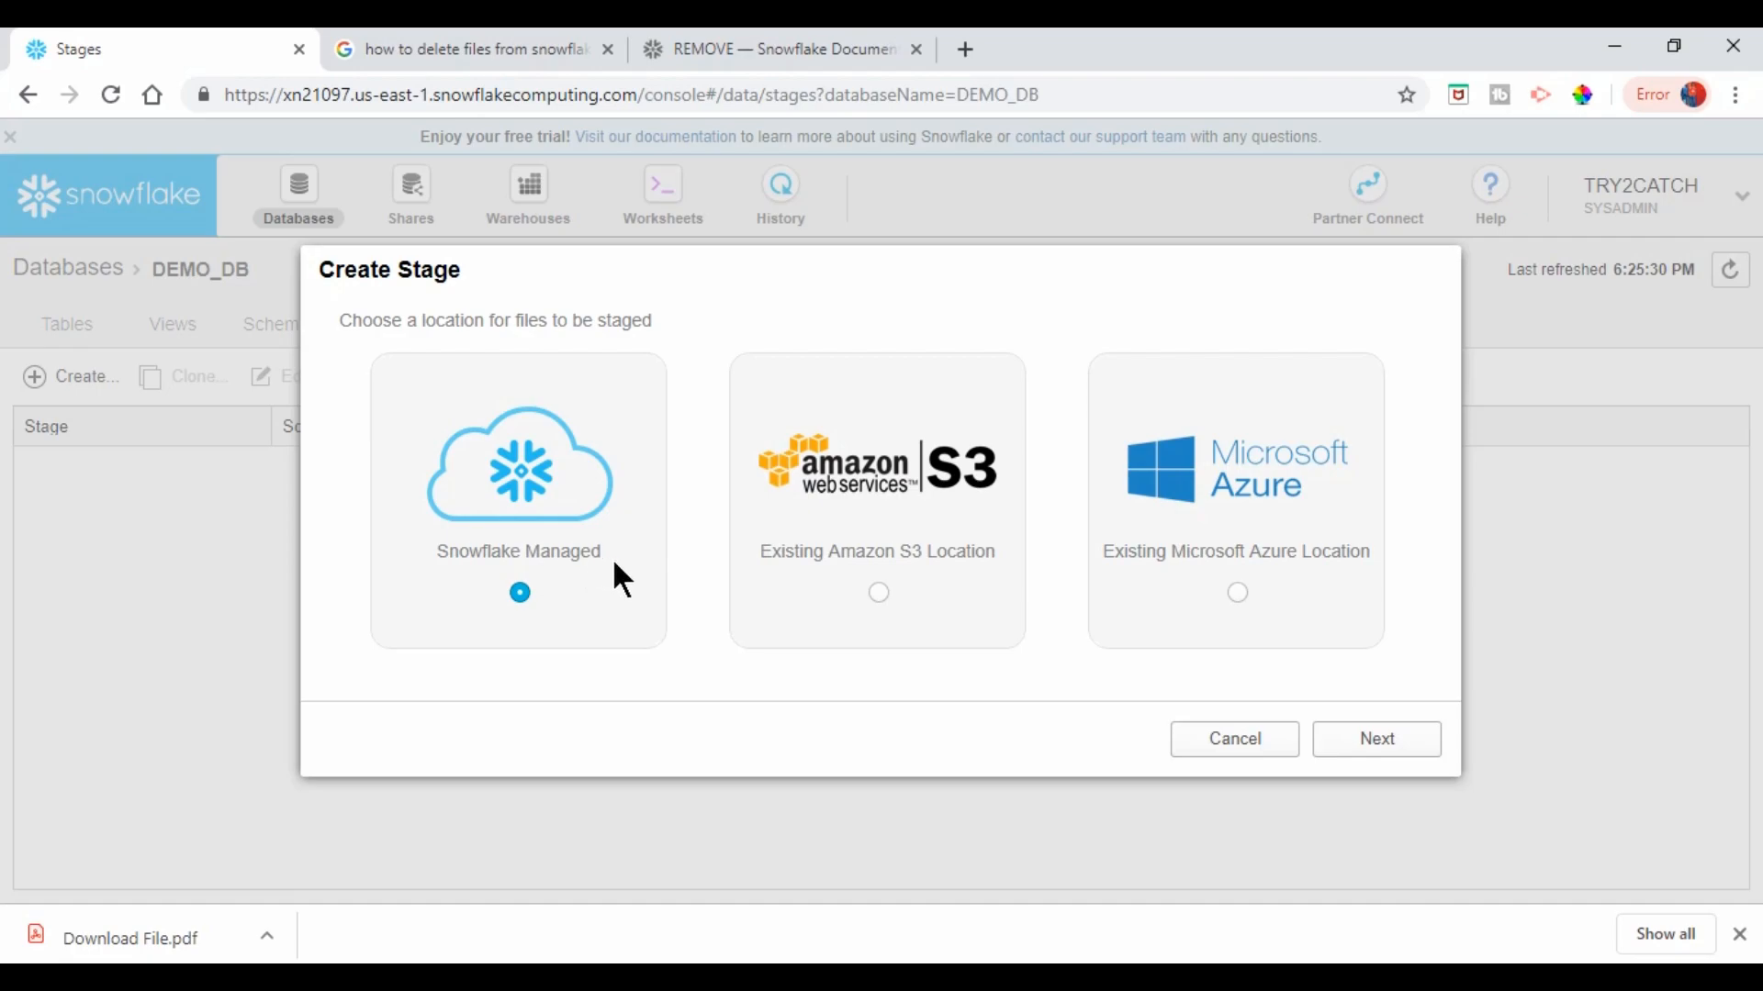
{"action": "mouse_move", "coordinate": [1271, 562]}
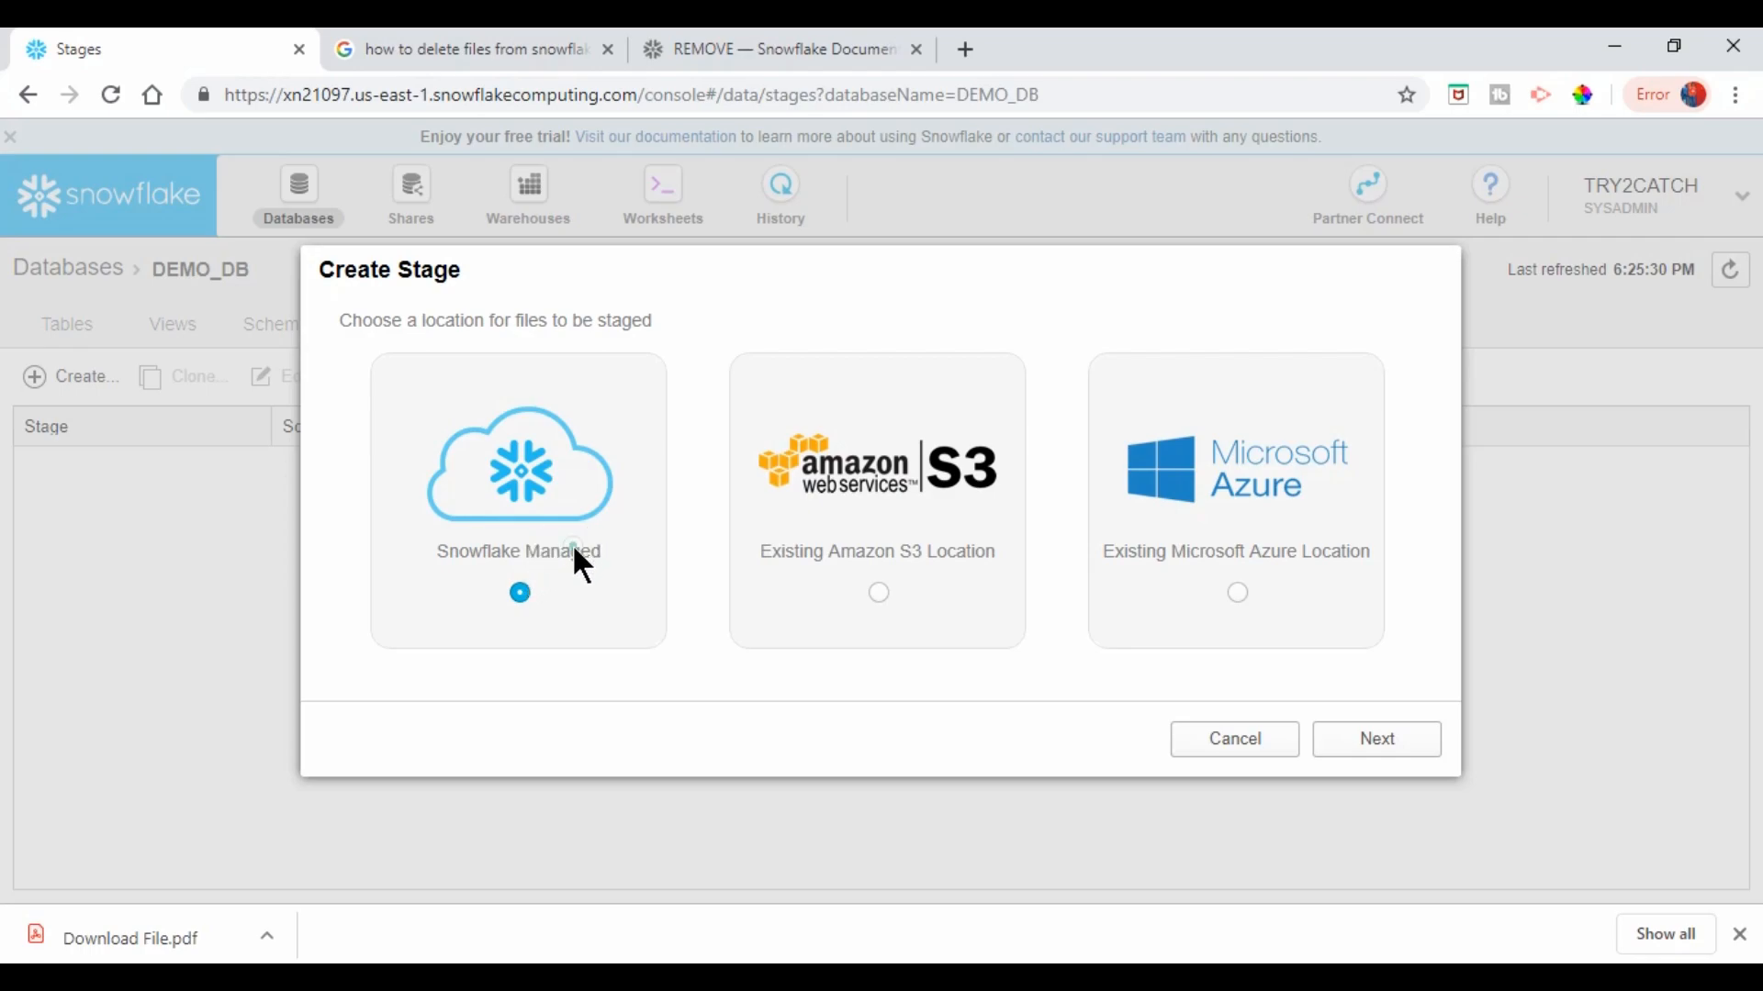
Keep Snowflake Managed storage, name the stage try2catch and finish creating it
{"action": "left_click", "coordinate": [1377, 738]}
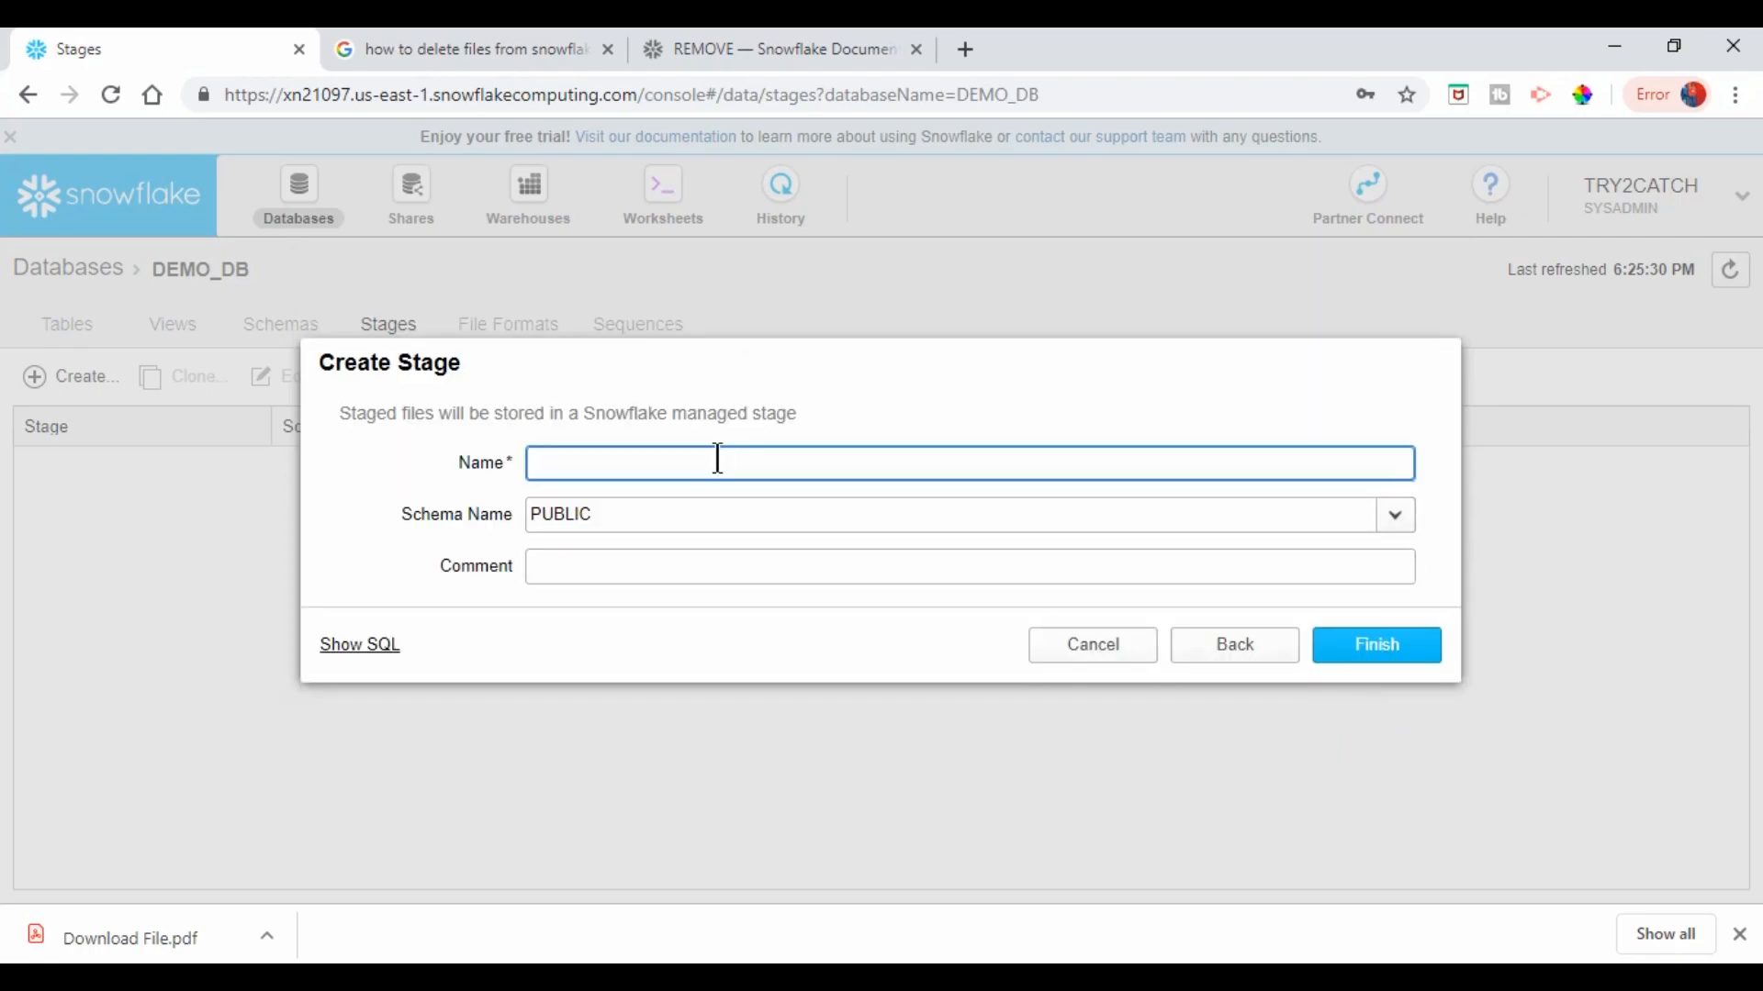
{"action": "type", "text": "try2"}
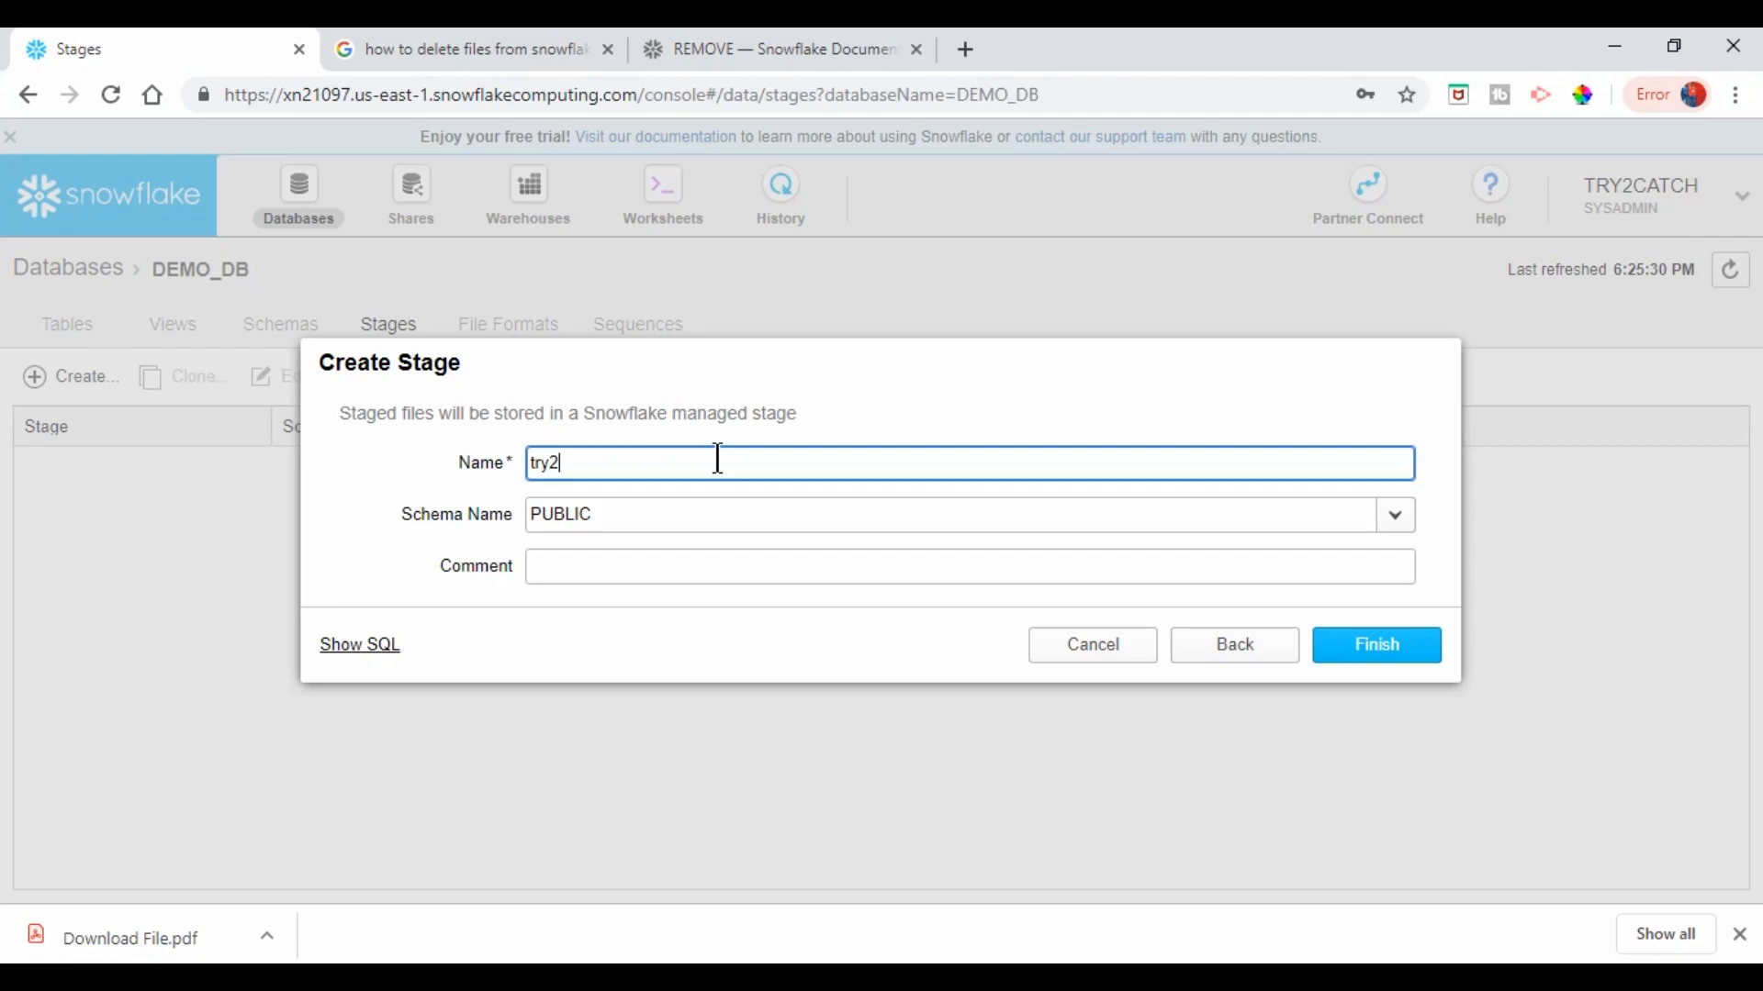
{"action": "type", "text": "catxch"}
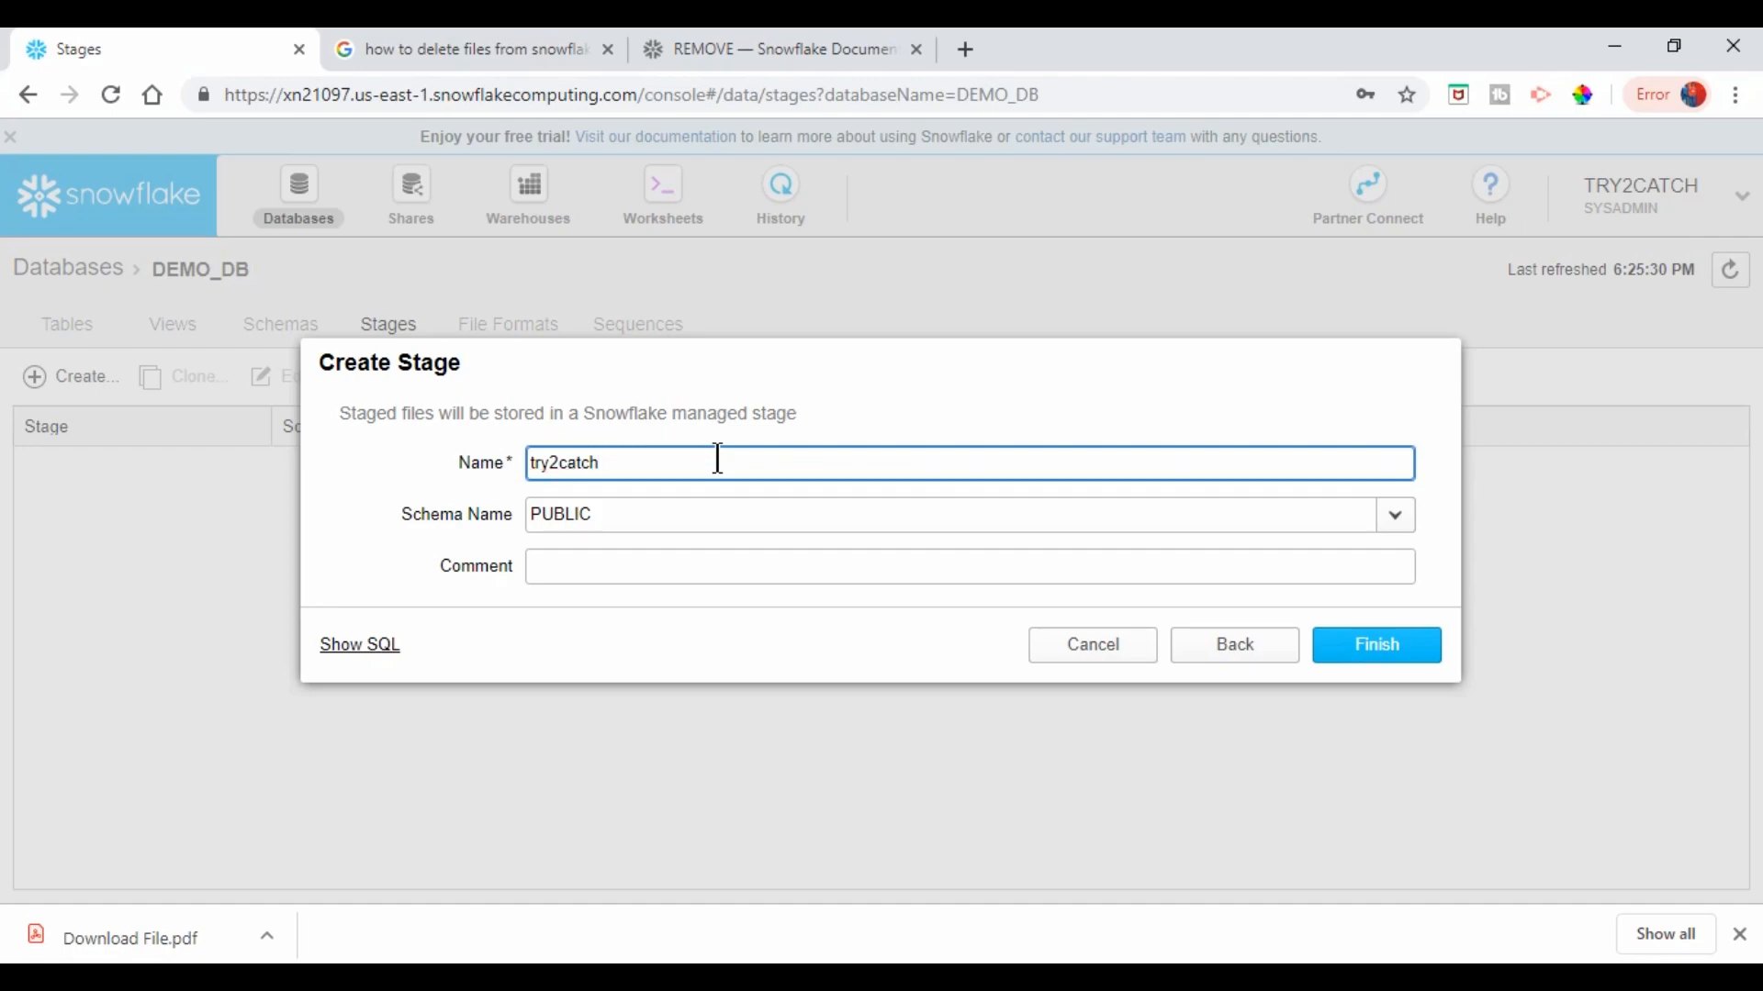
{"action": "left_click", "coordinate": [1377, 644]}
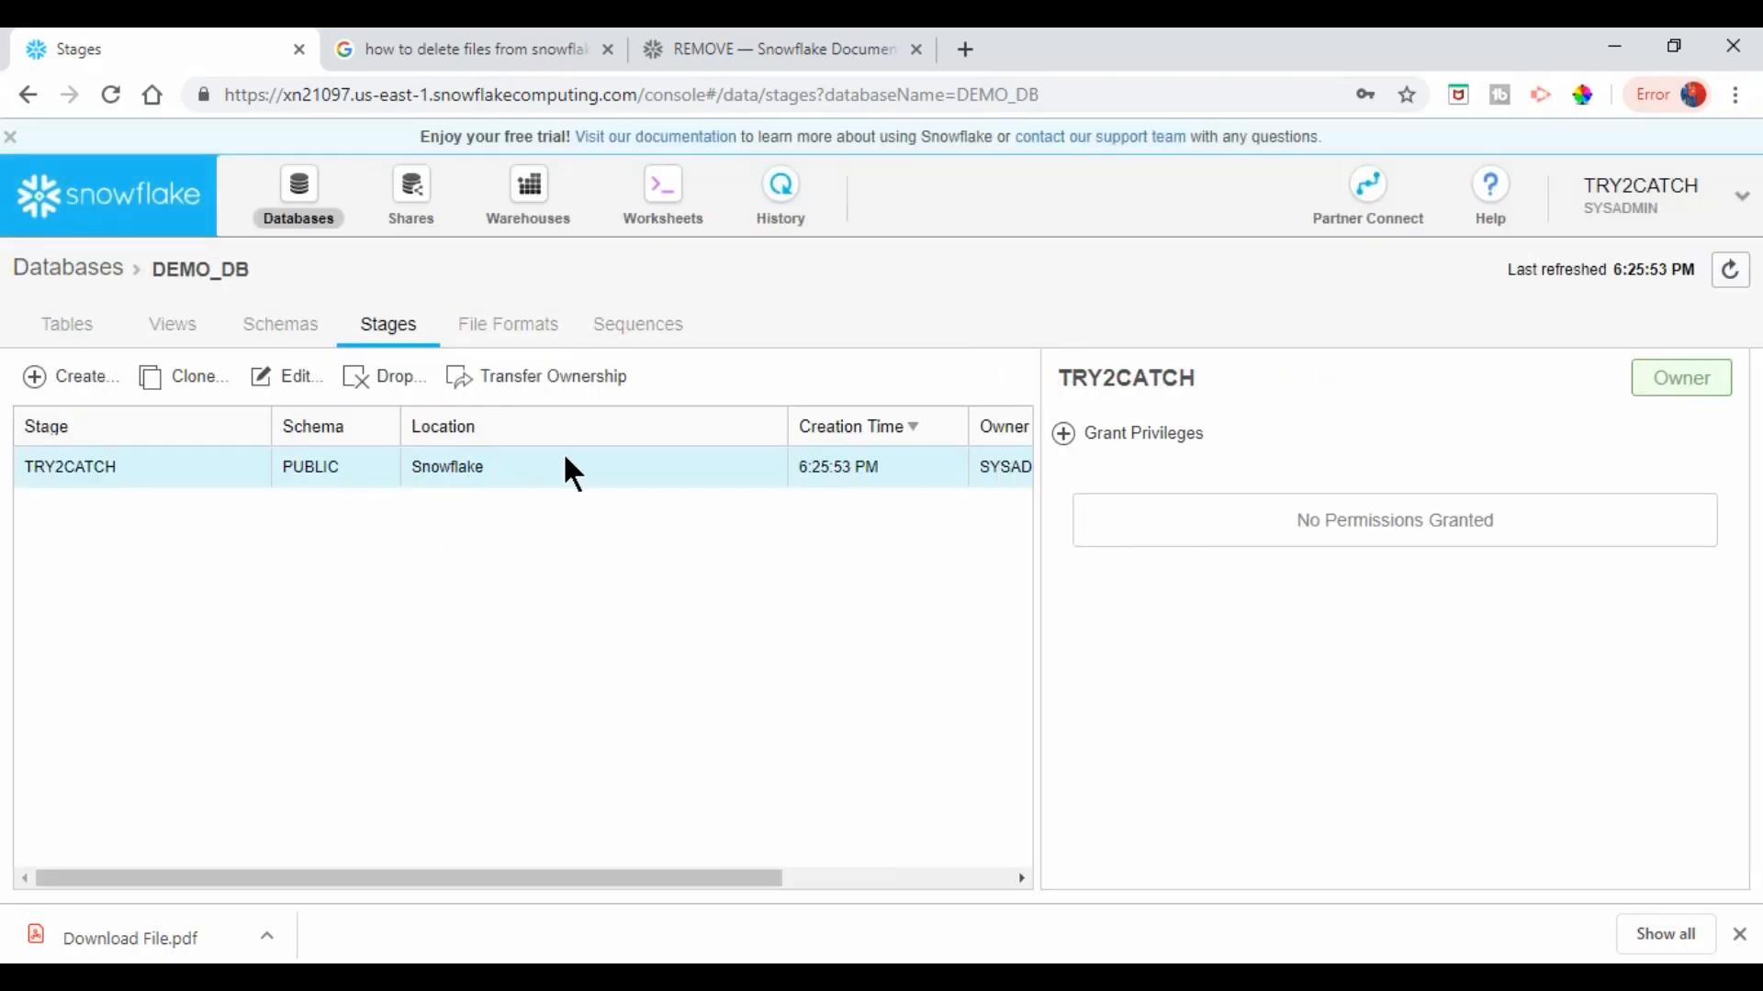
{"action": "mouse_move", "coordinate": [66, 323]}
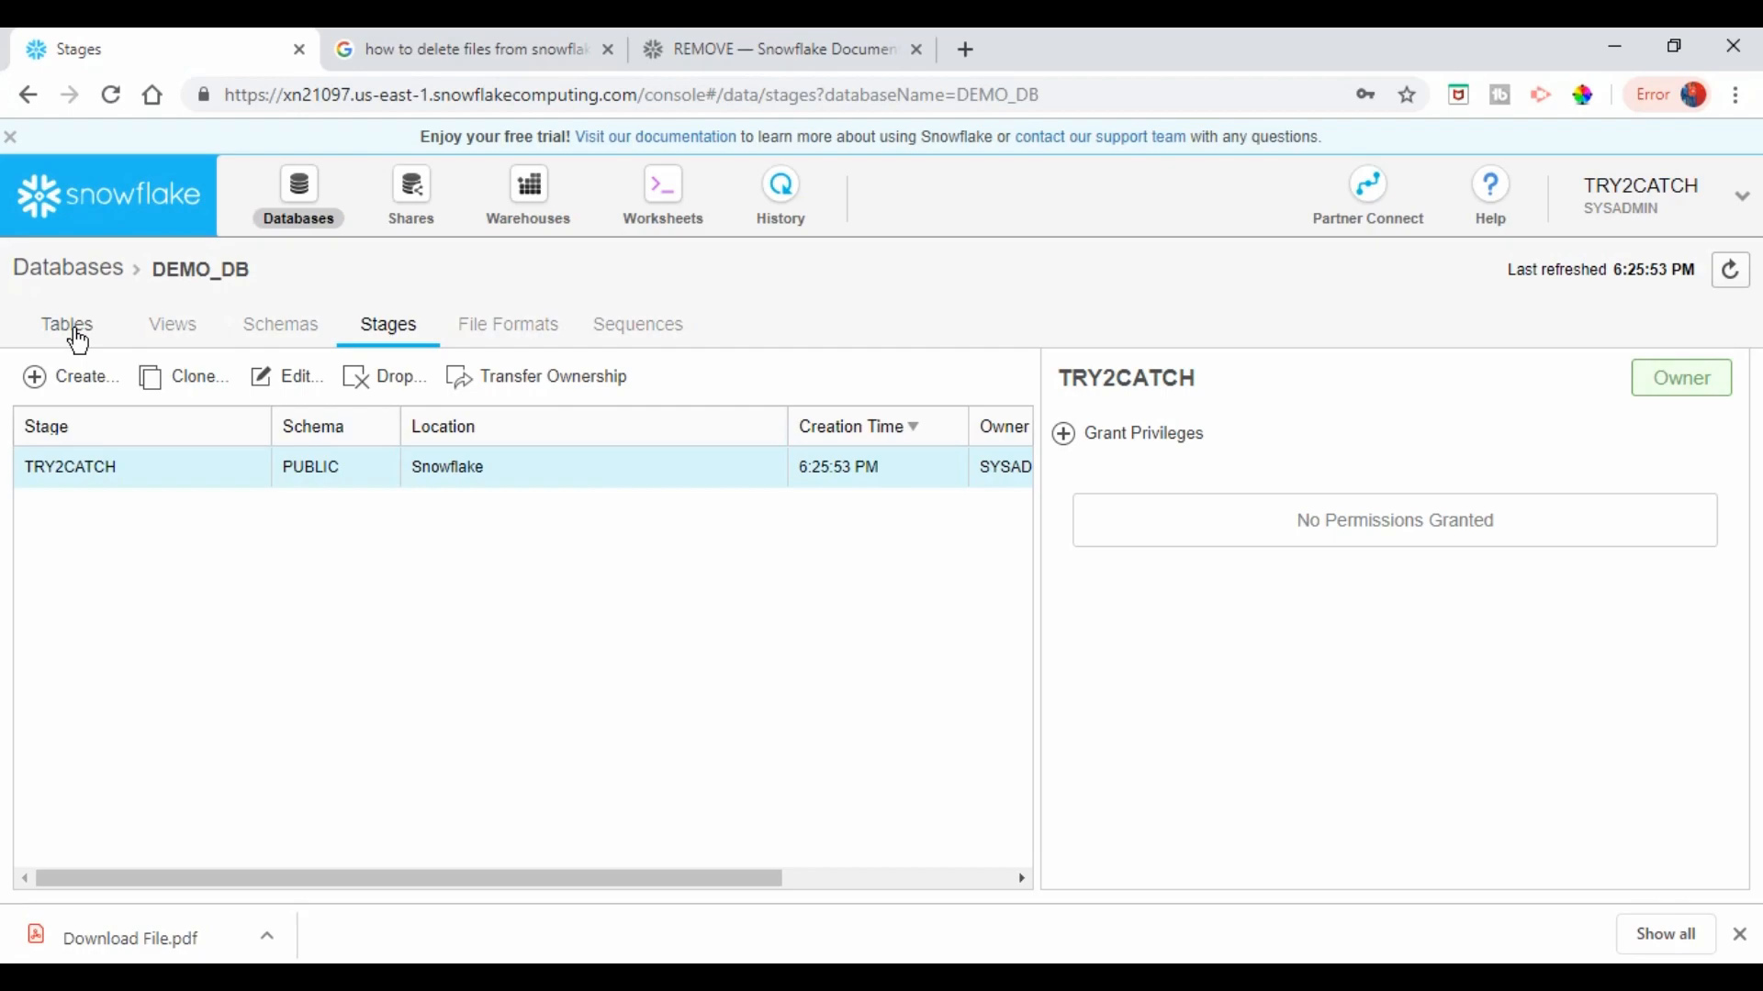
Return to DEMO_DB's tables list, then switch to the try2catch PyCharm window
{"action": "left_click", "coordinate": [66, 324]}
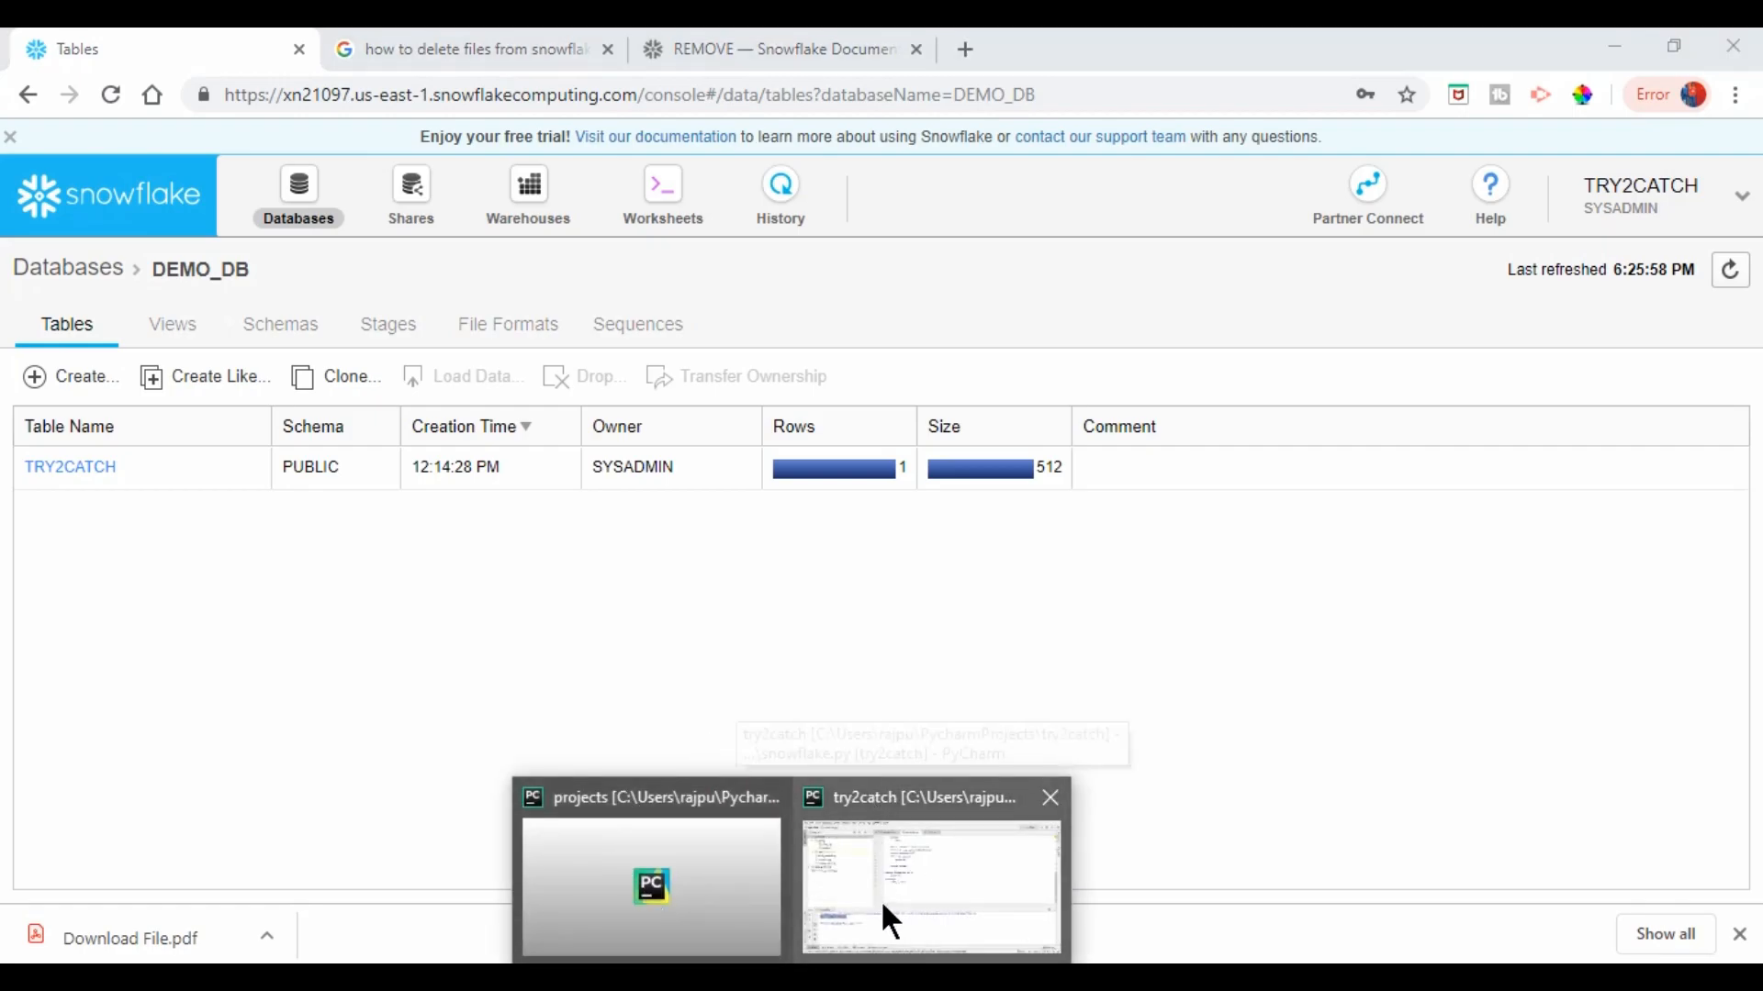
{"action": "left_click", "coordinate": [925, 892]}
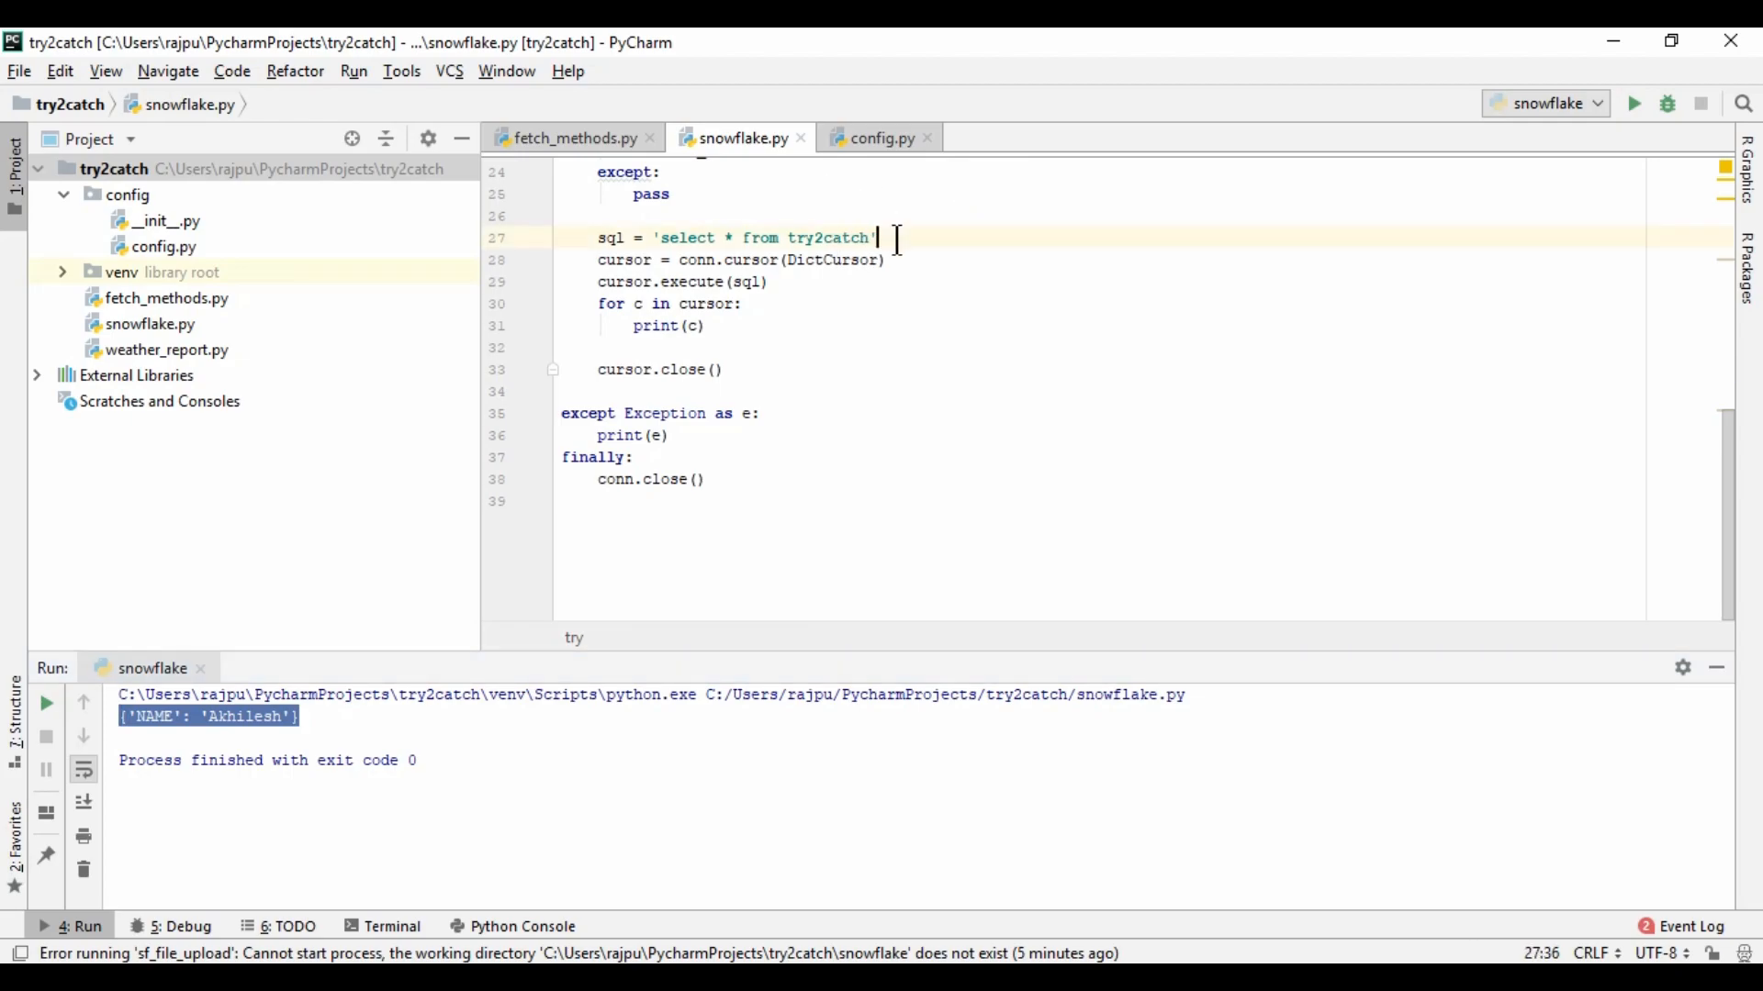
{"action": "mouse_move", "coordinate": [940, 248]}
{"action": "type", "text": "{"}
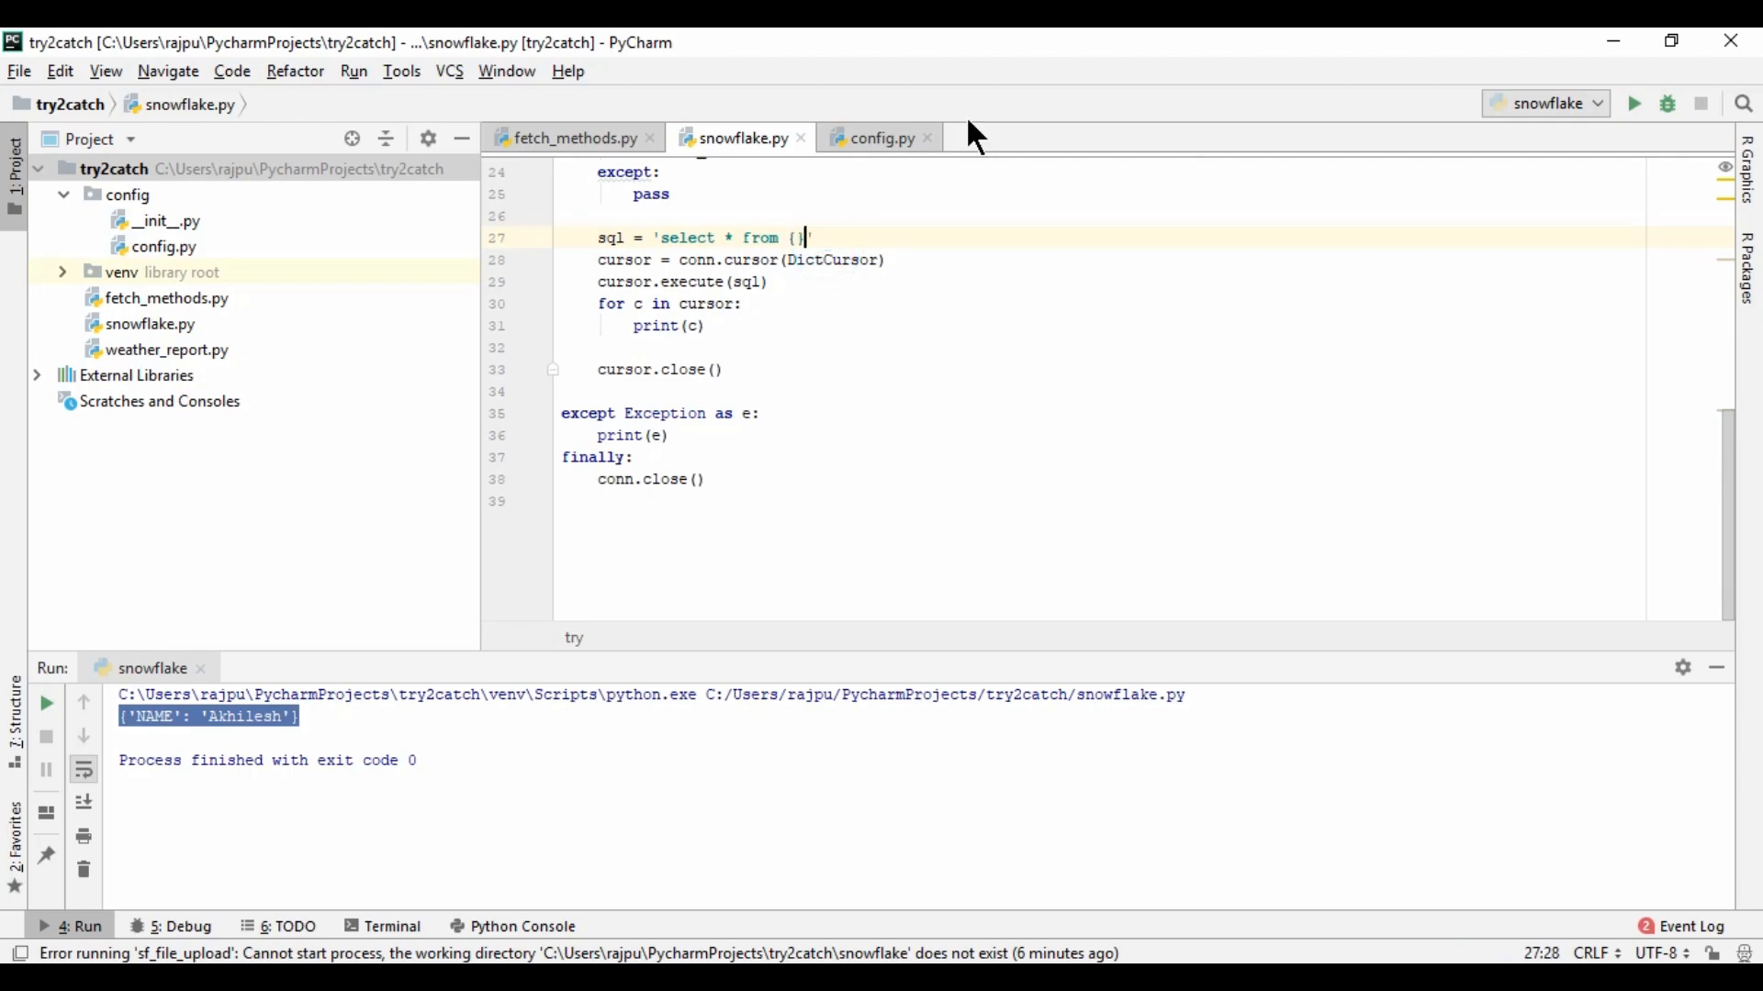
Change the query to sql = 'select * from {}'.format(config.table)
{"action": "type", "text": "'."}
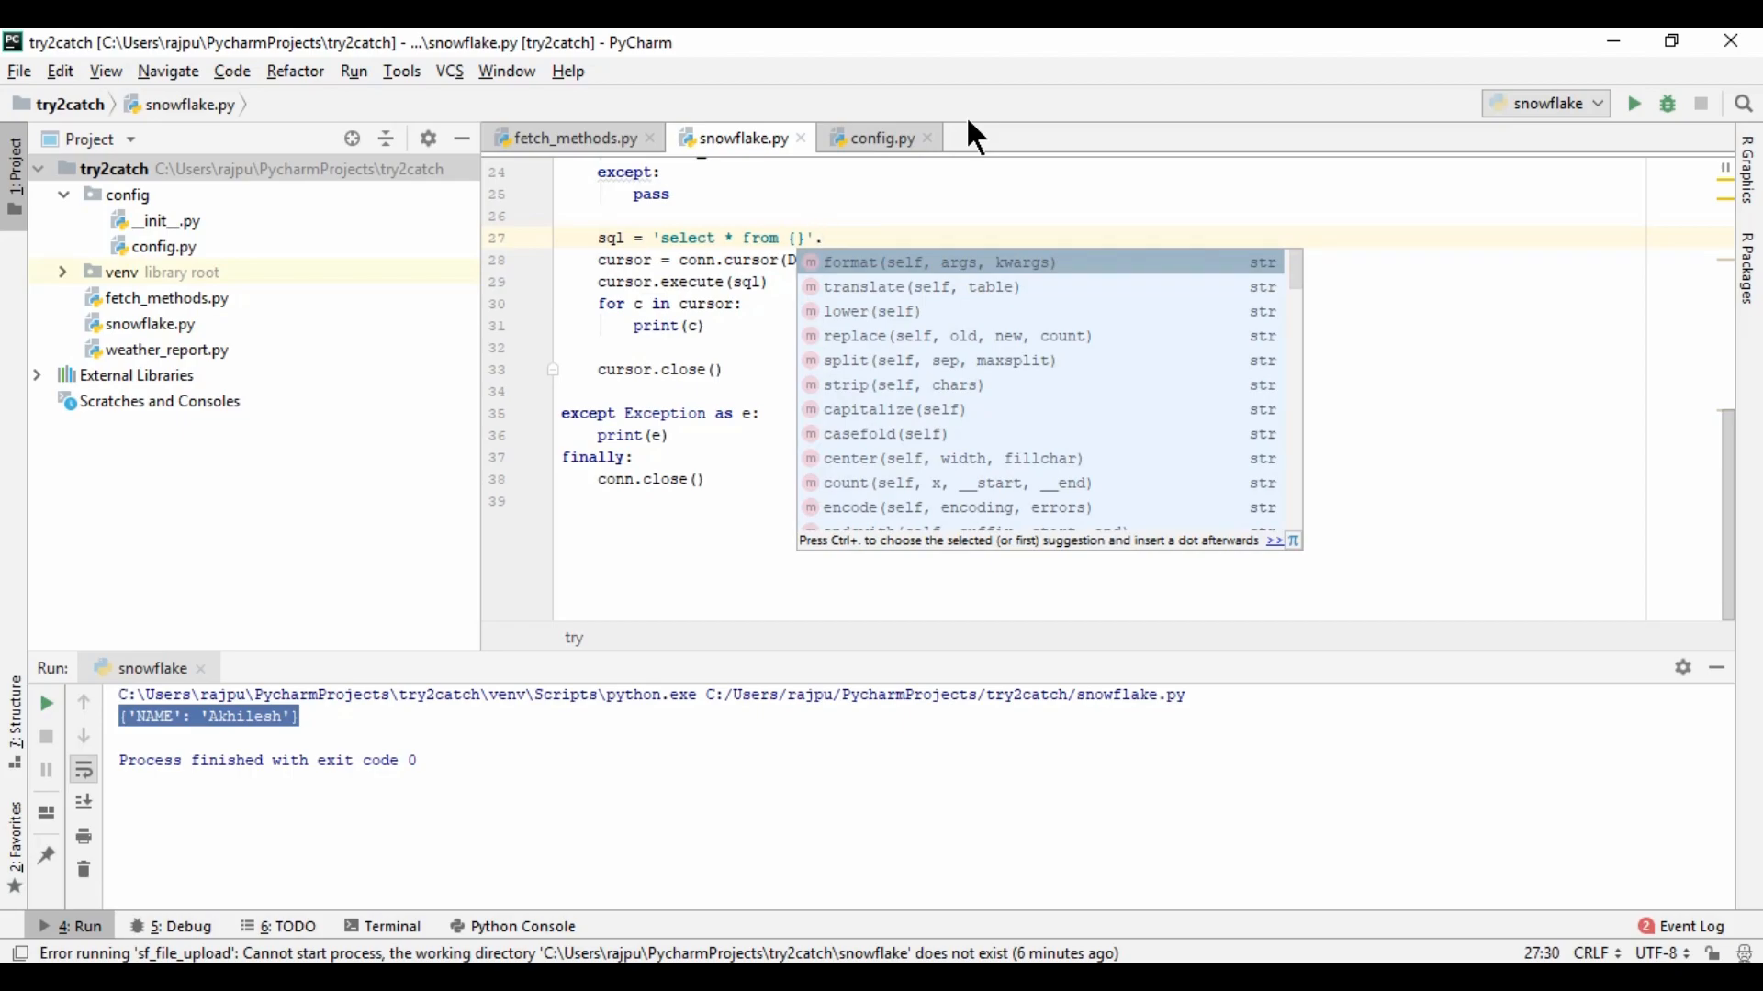
{"action": "type", "text": ".format(conf"}
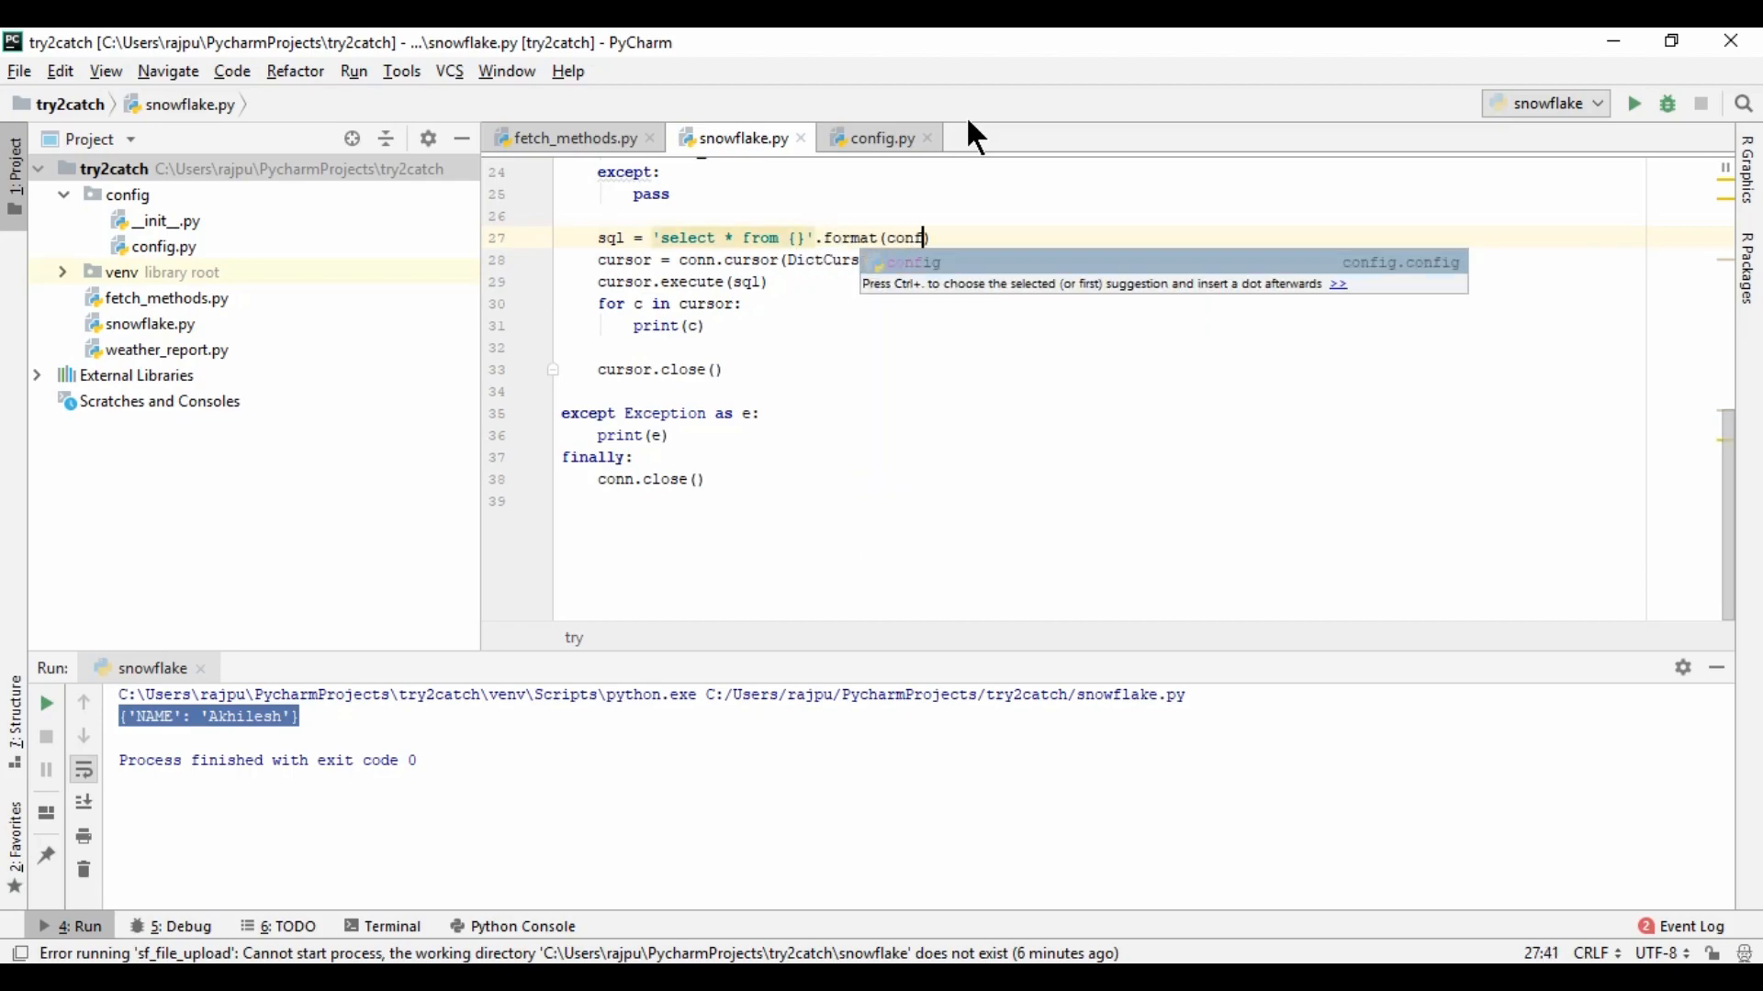
{"action": "type", "text": ".table"}
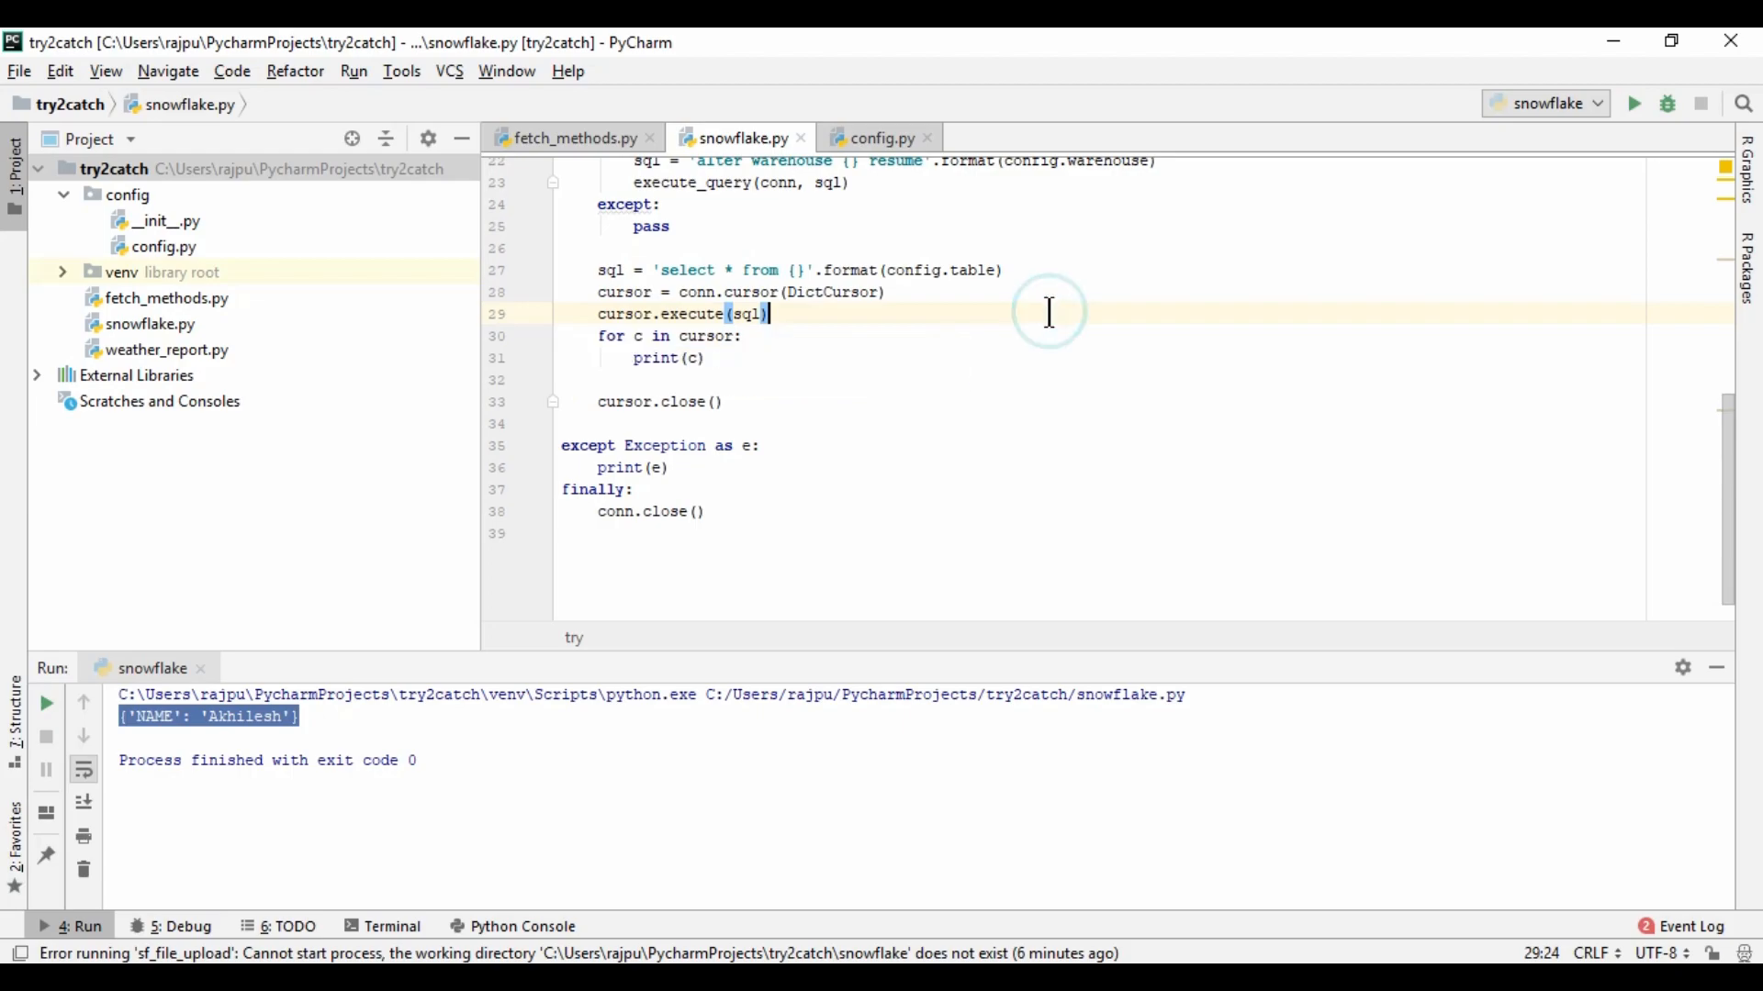
Create a snowflake directory at the project root and move snowflake.py into it
{"action": "right_click", "coordinate": [110, 169]}
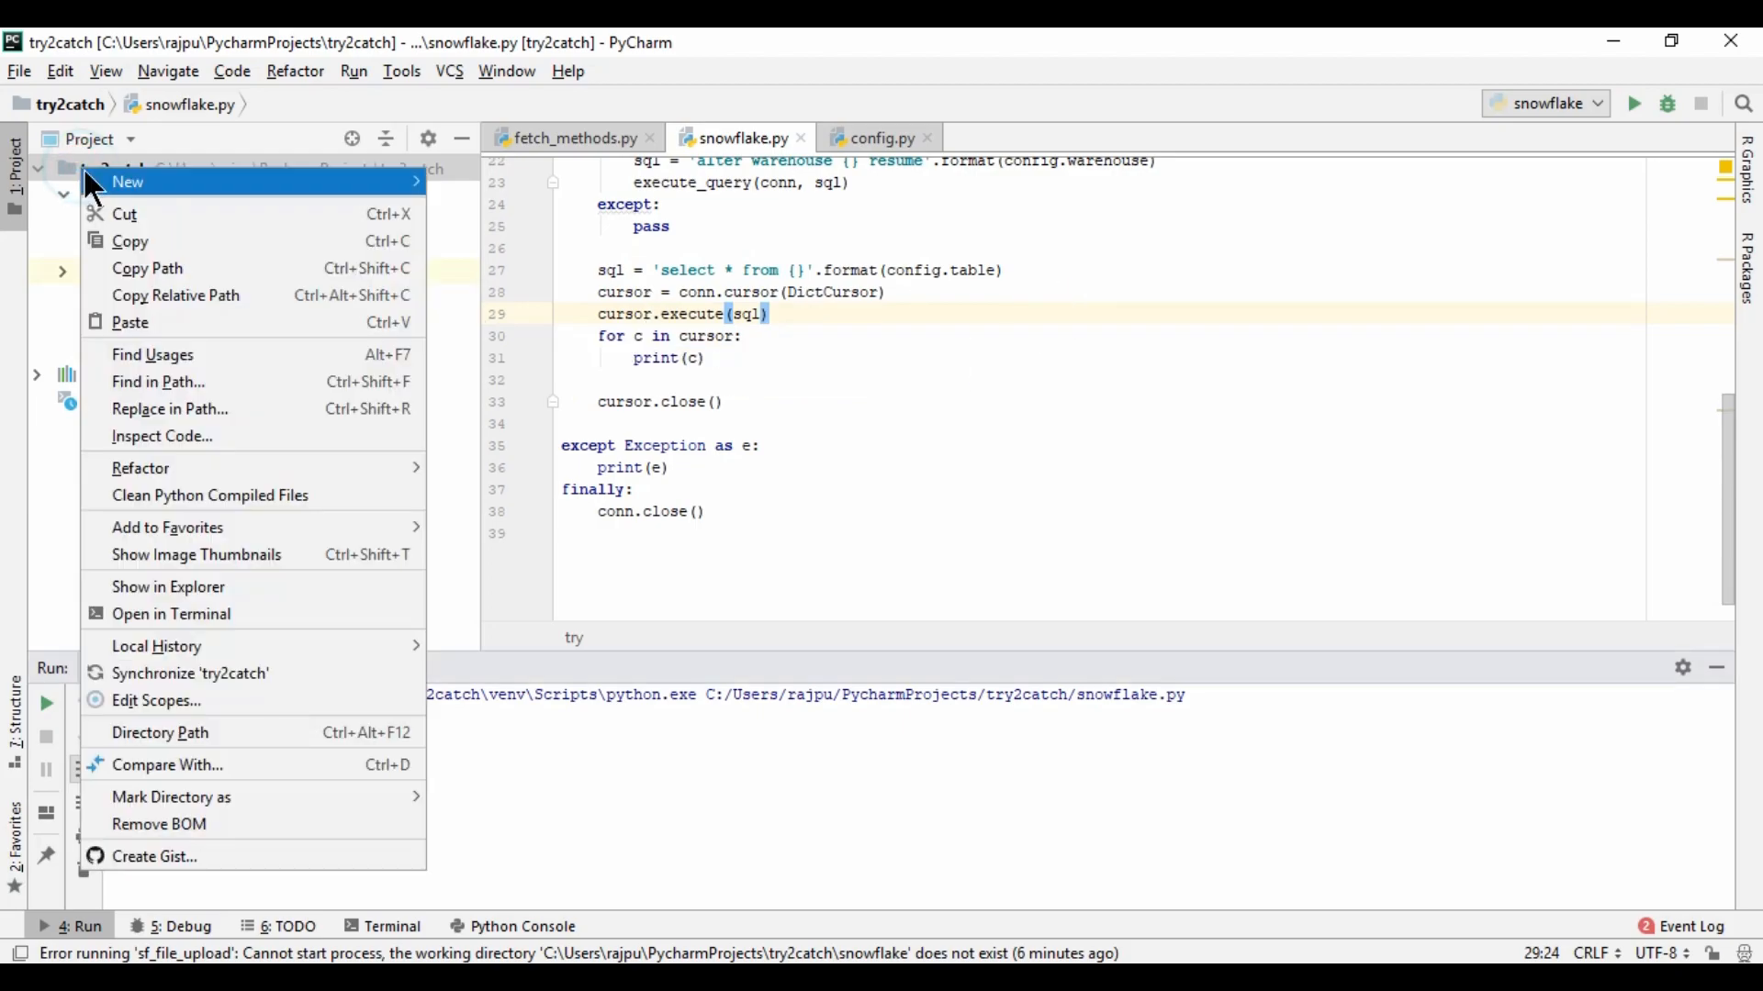
{"action": "mouse_move", "coordinate": [129, 182]}
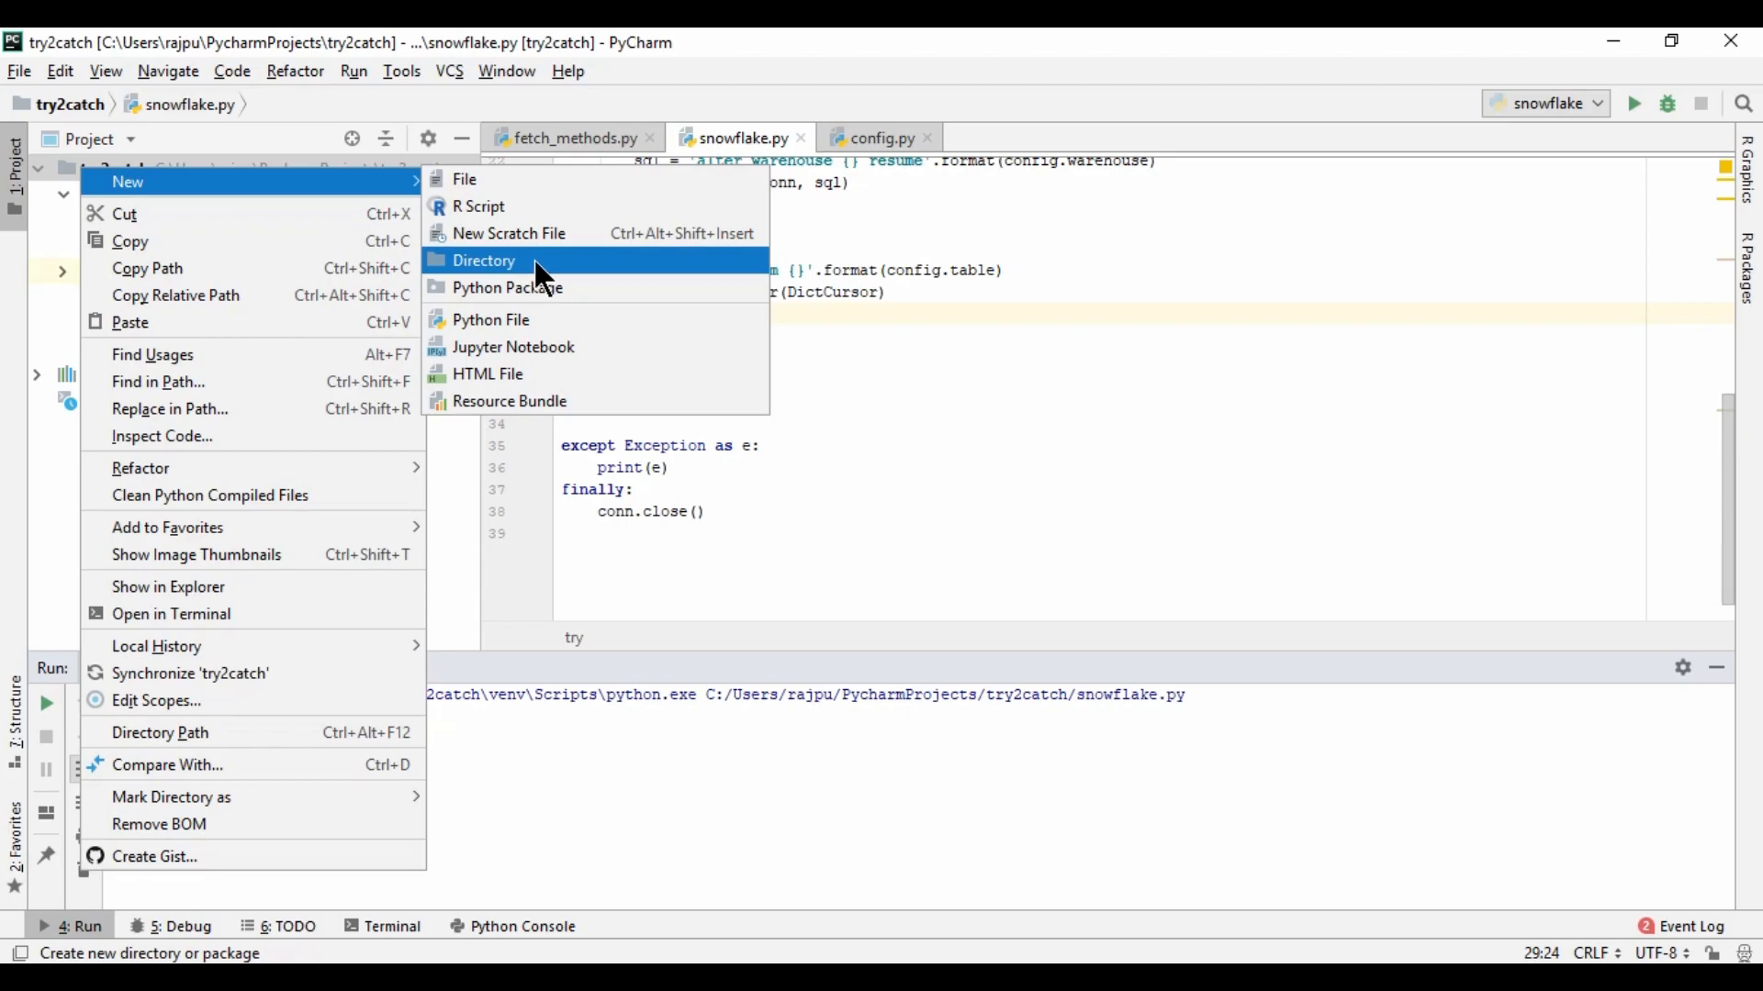
{"action": "left_click", "coordinate": [482, 261]}
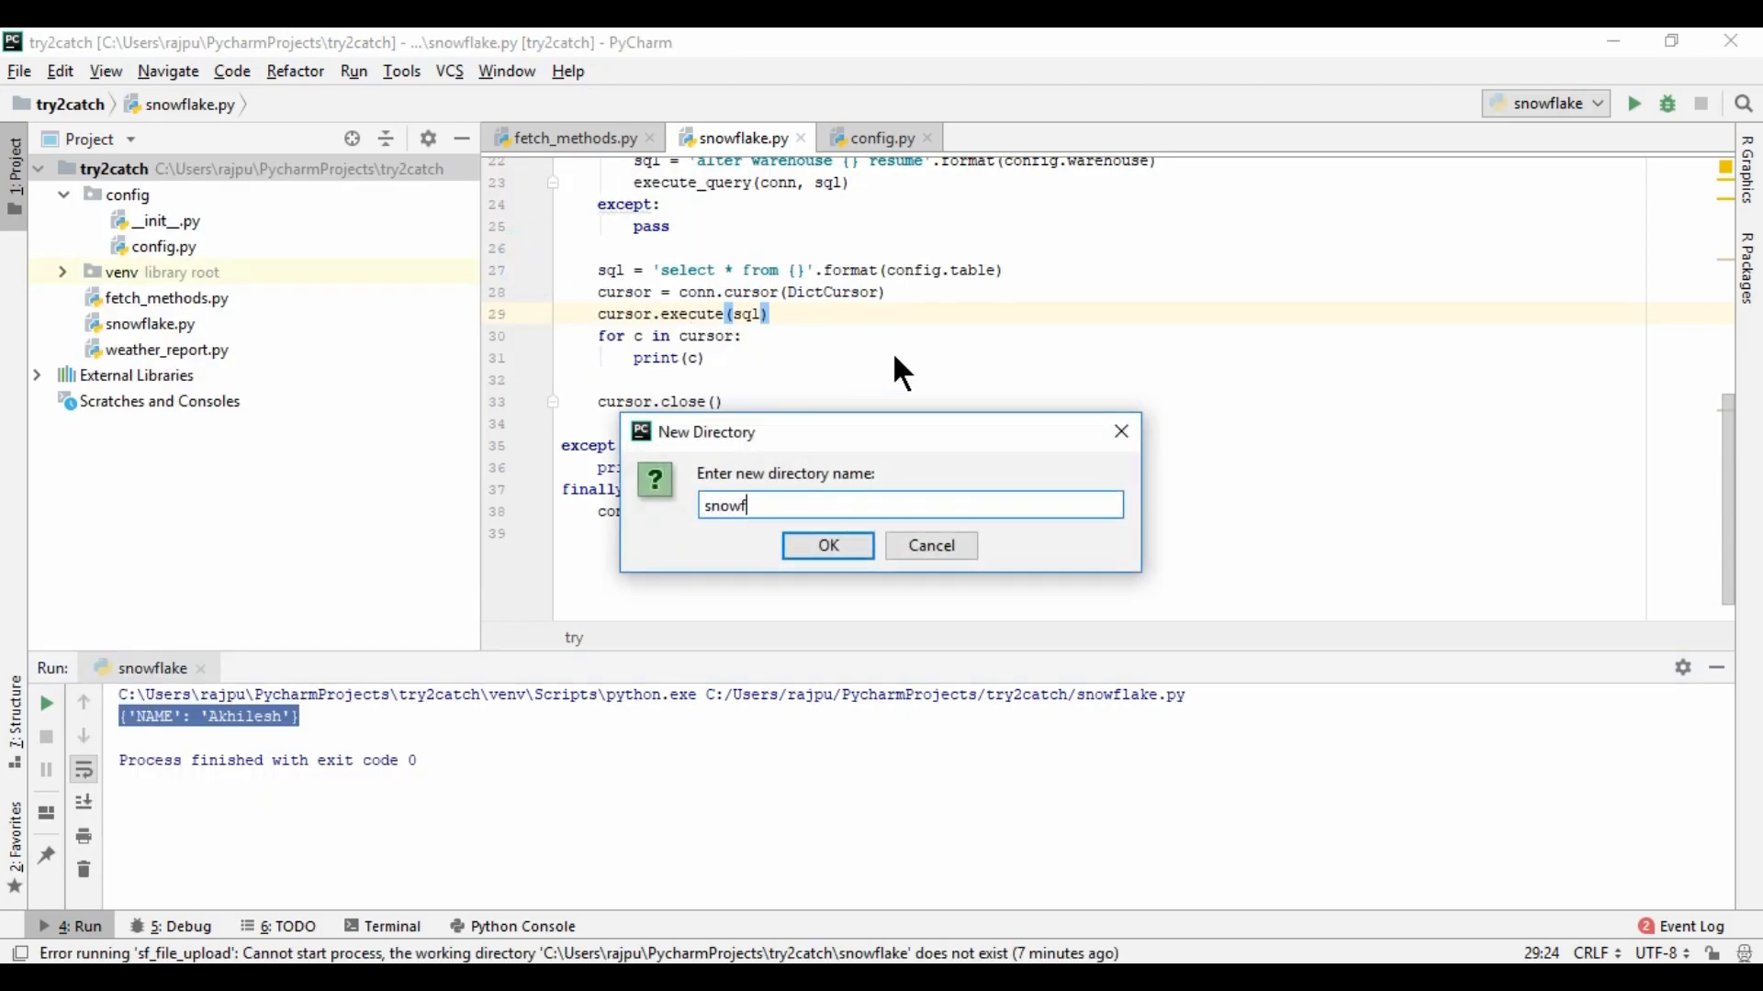
{"action": "left_click", "coordinate": [826, 546]}
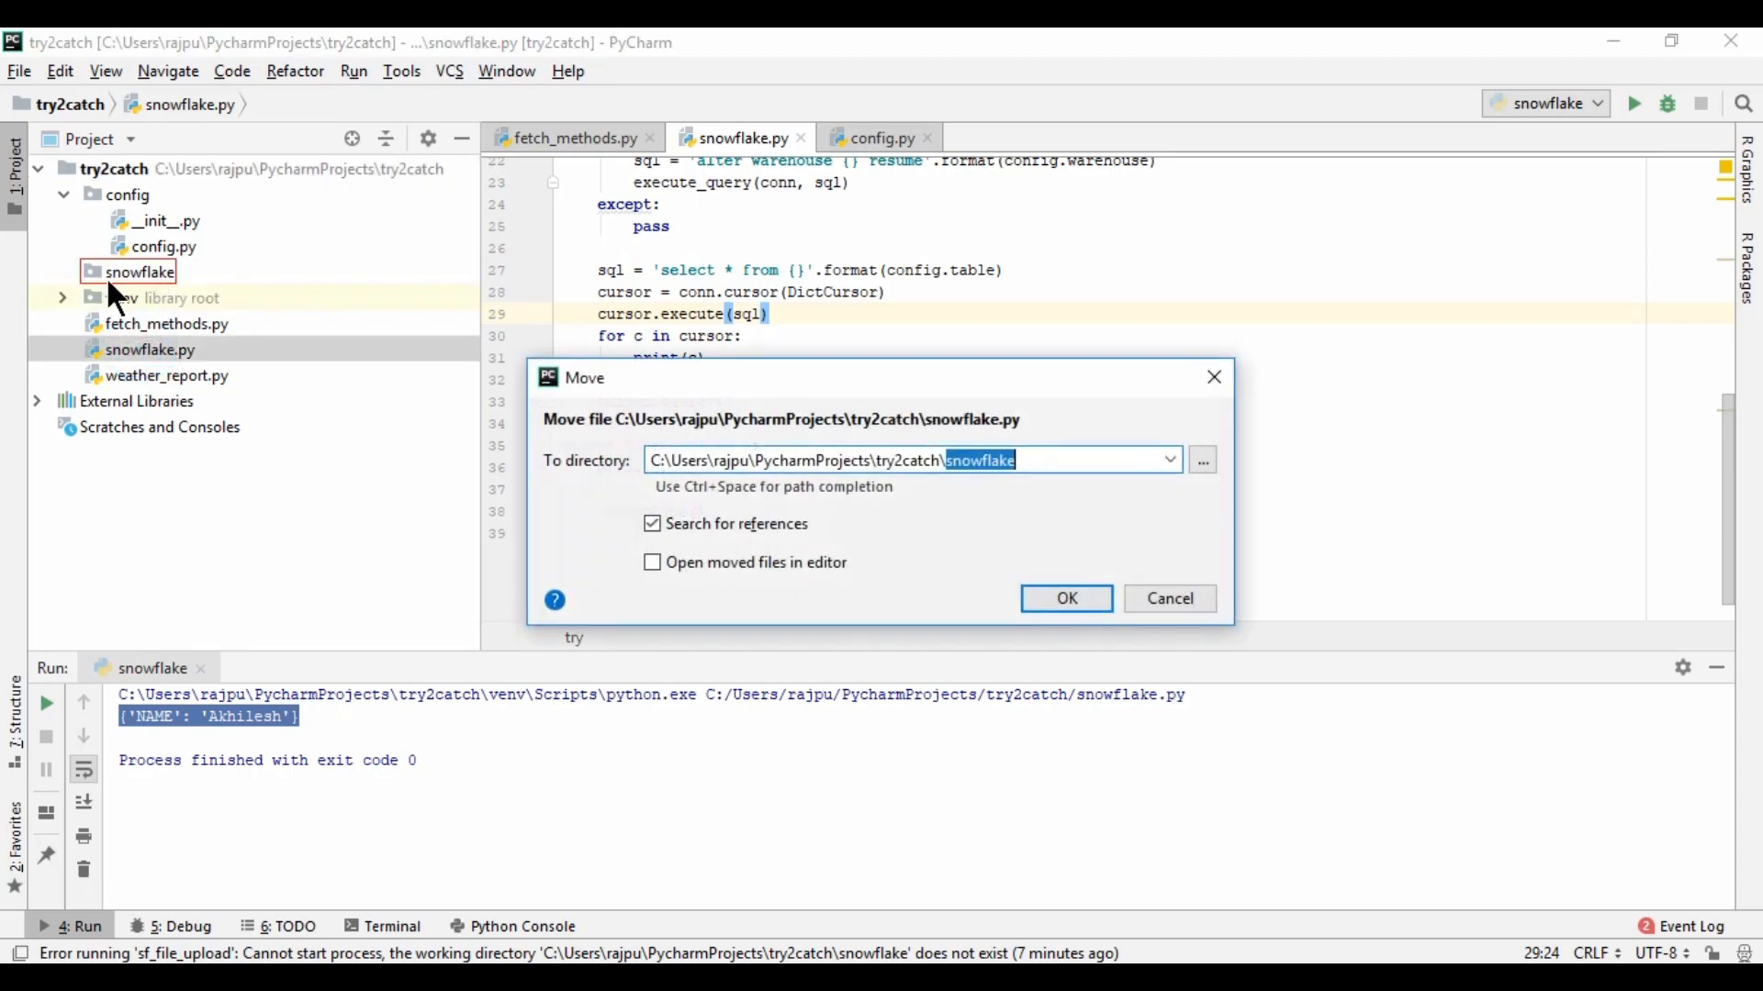
{"action": "left_click", "coordinate": [1065, 598]}
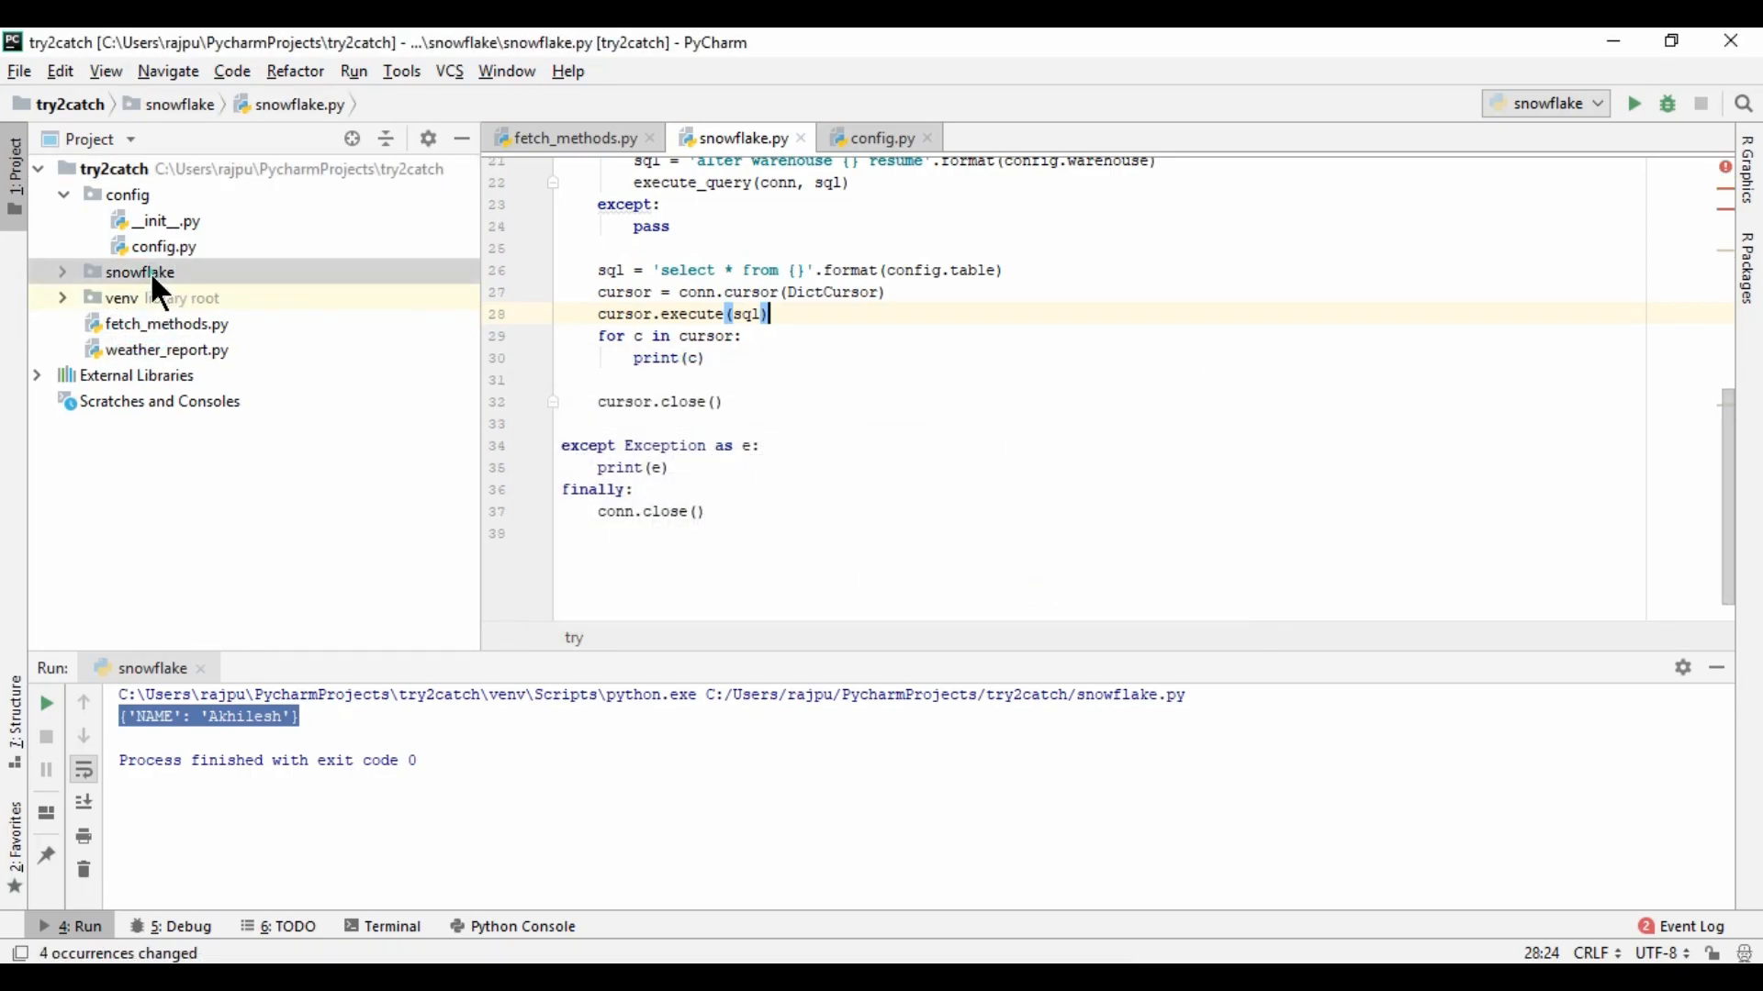
Create csv_file_upload.py in the snowflake folder and copy all of snowflake.py's code
{"action": "right_click", "coordinate": [138, 272]}
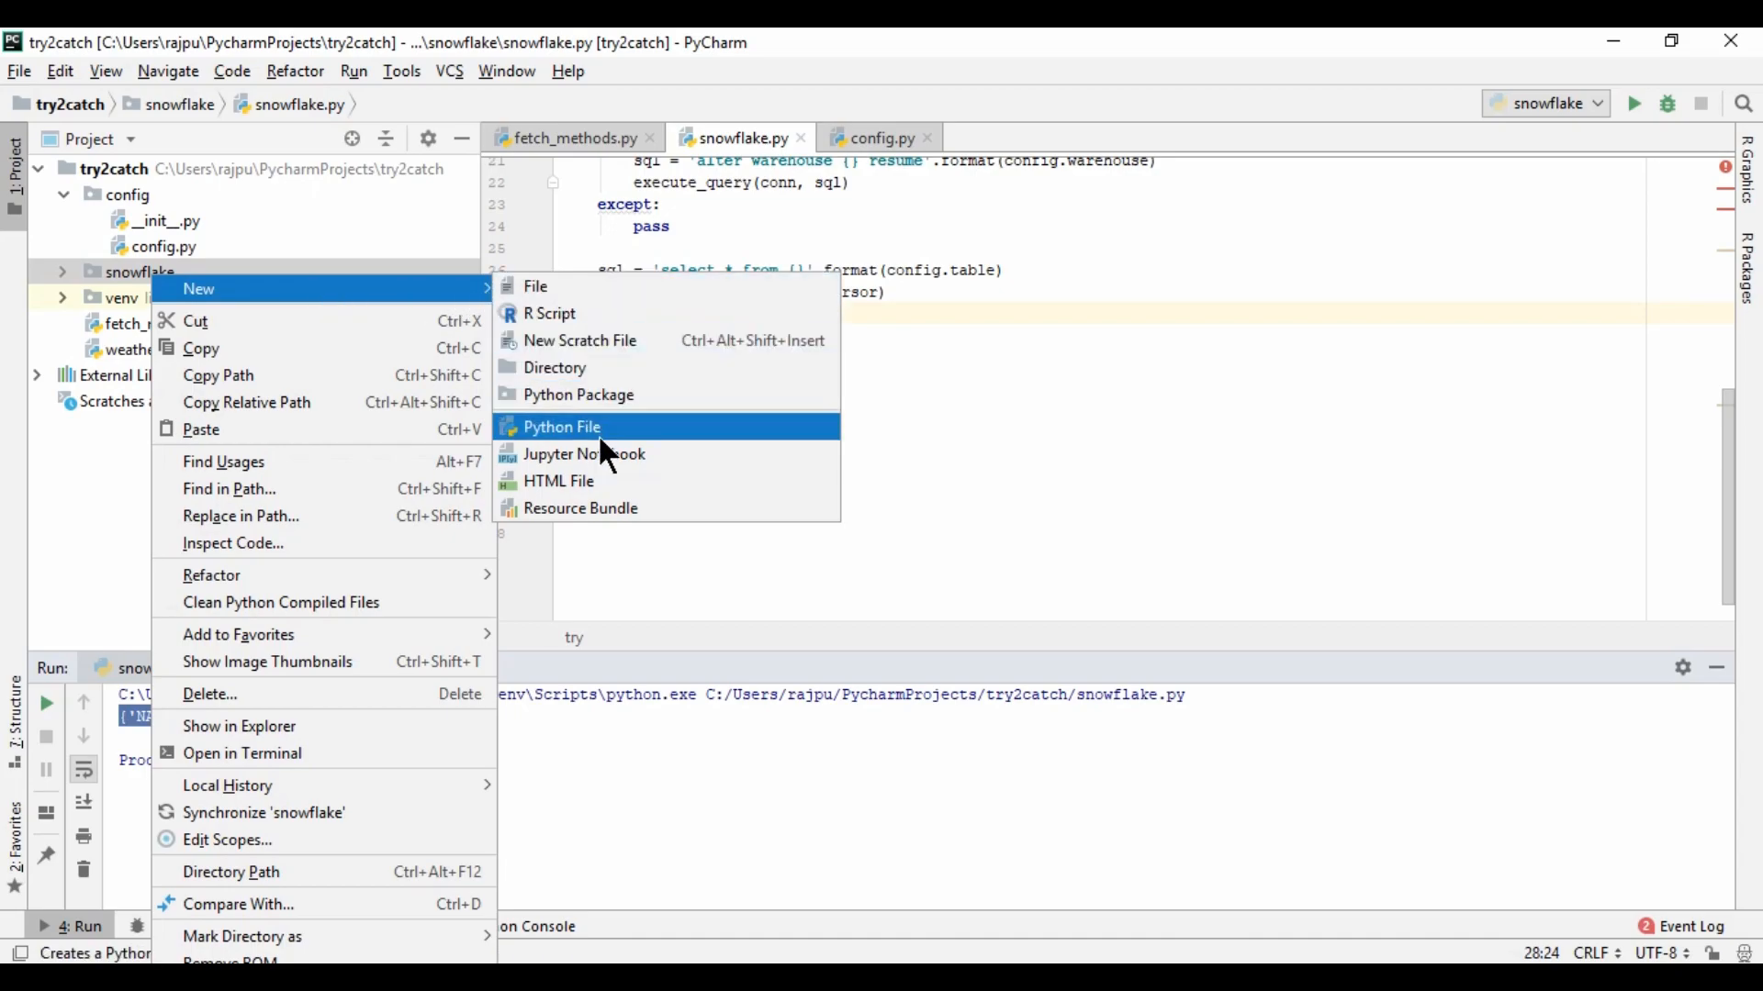
{"action": "left_click", "coordinate": [561, 426]}
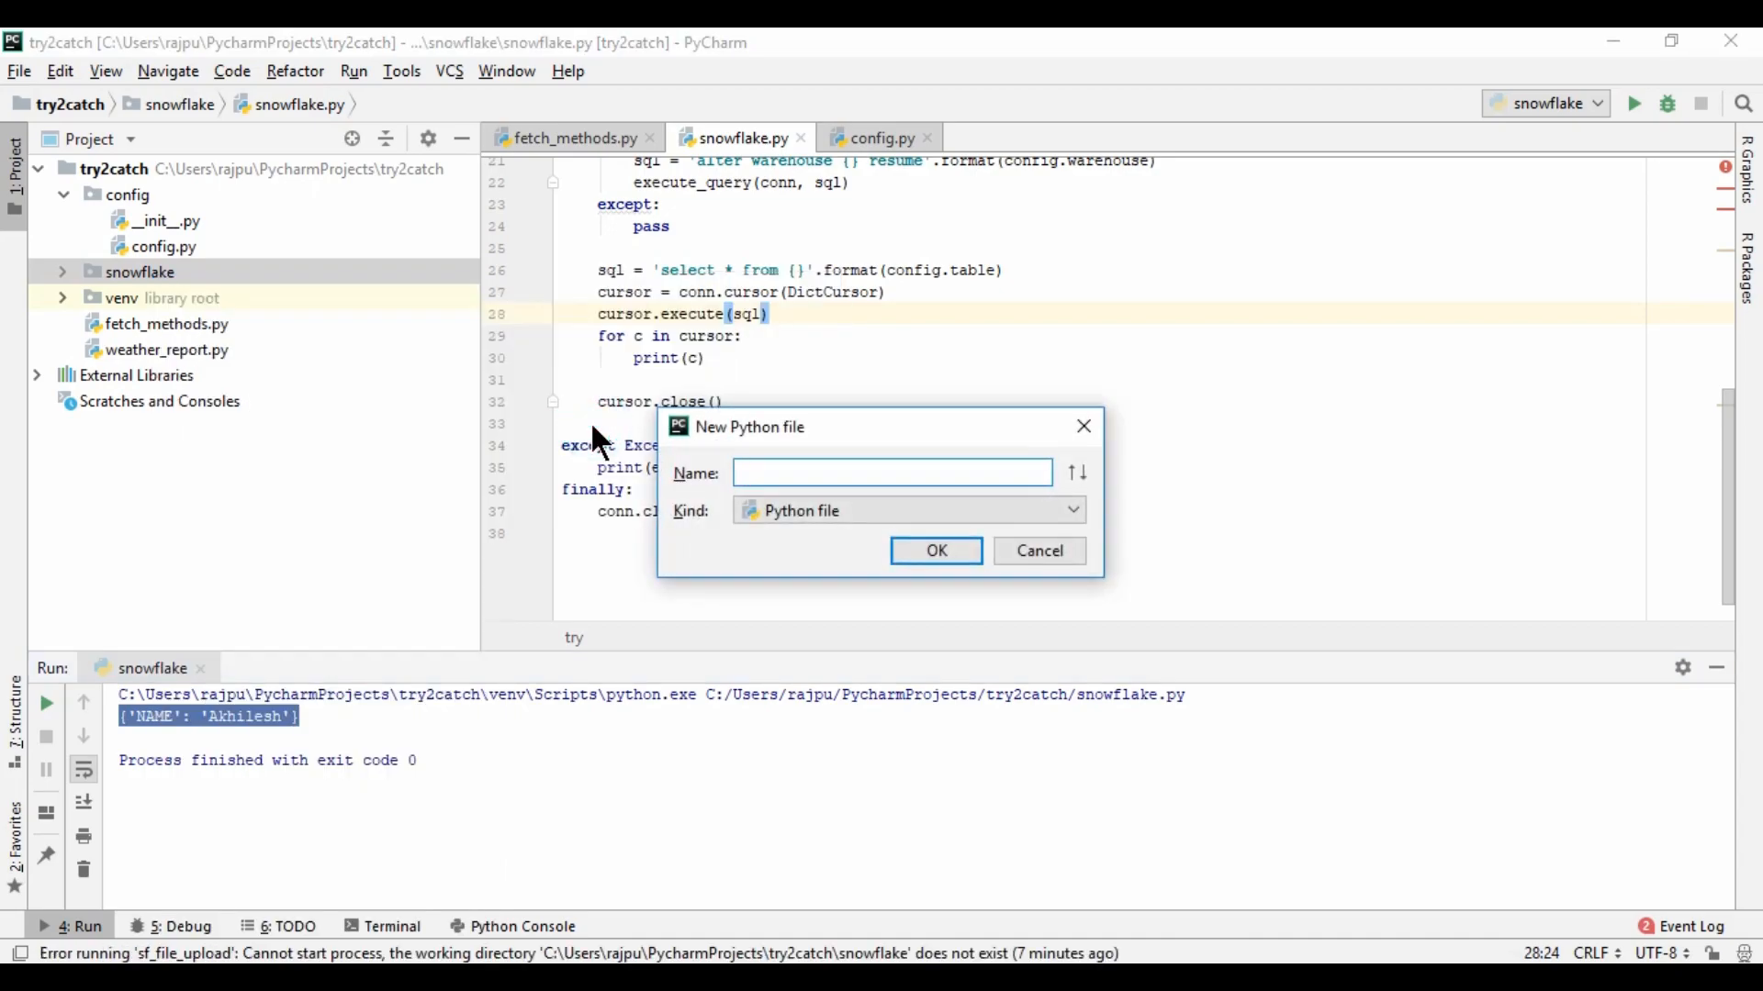
{"action": "type", "text": "file_upl"}
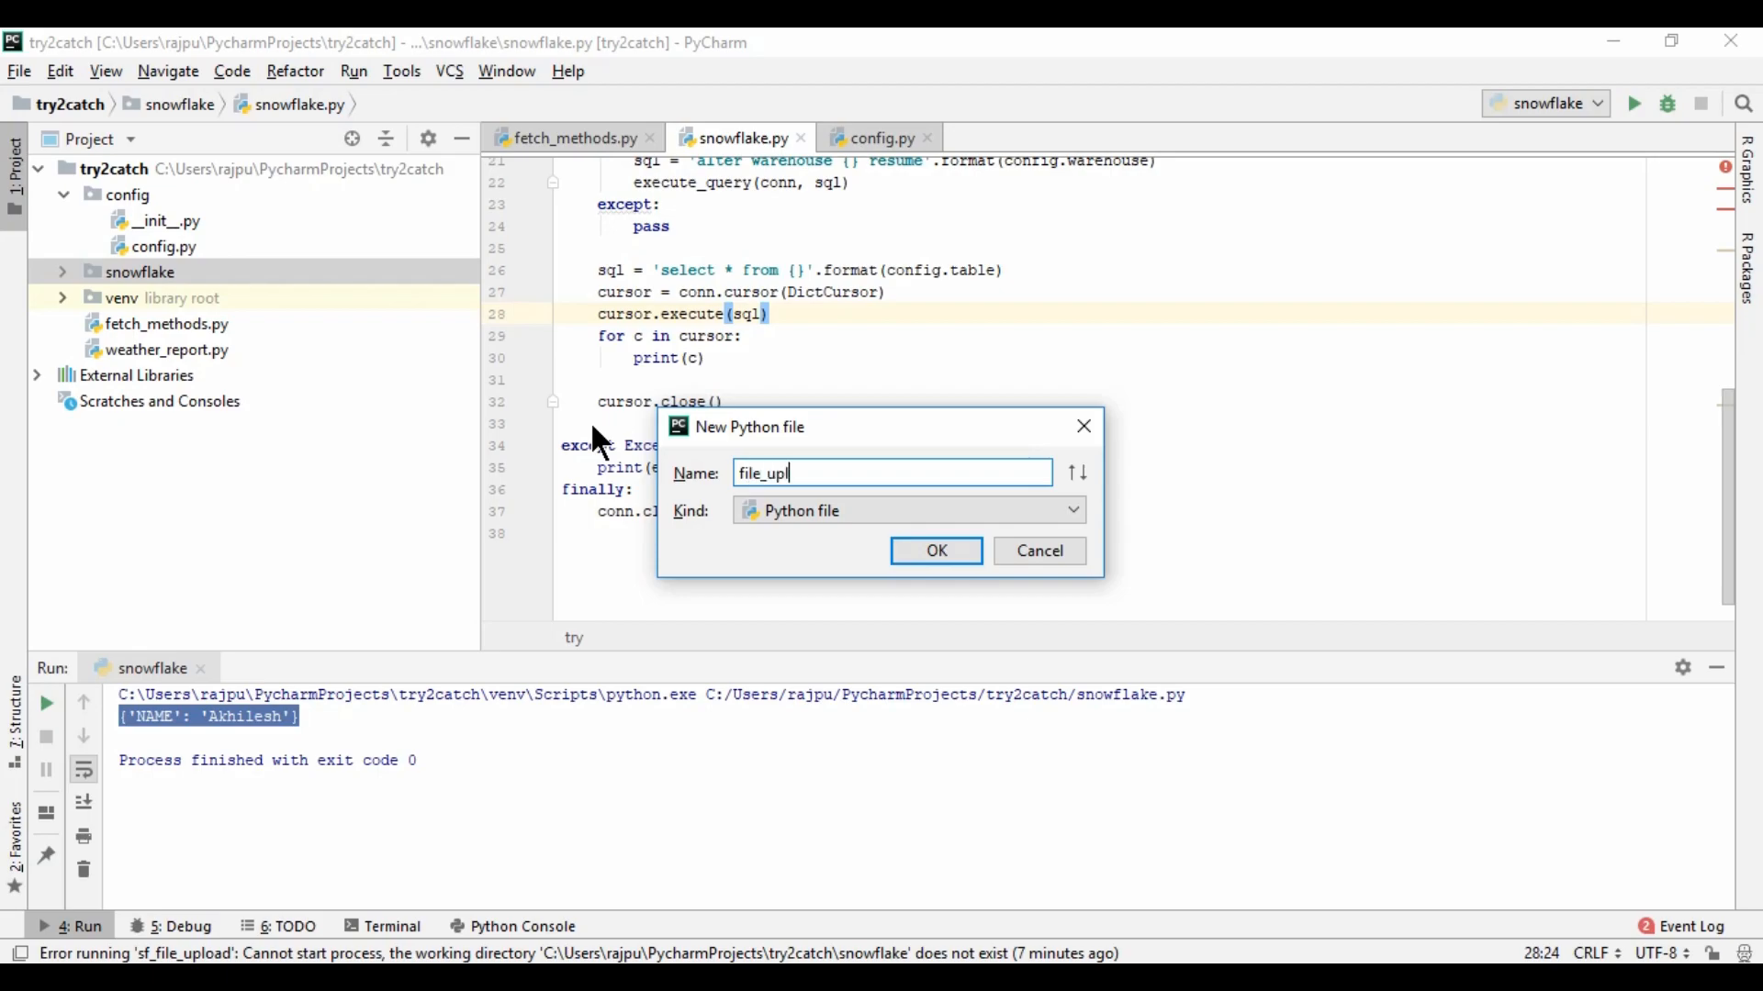
{"action": "type", "text": "oad_"}
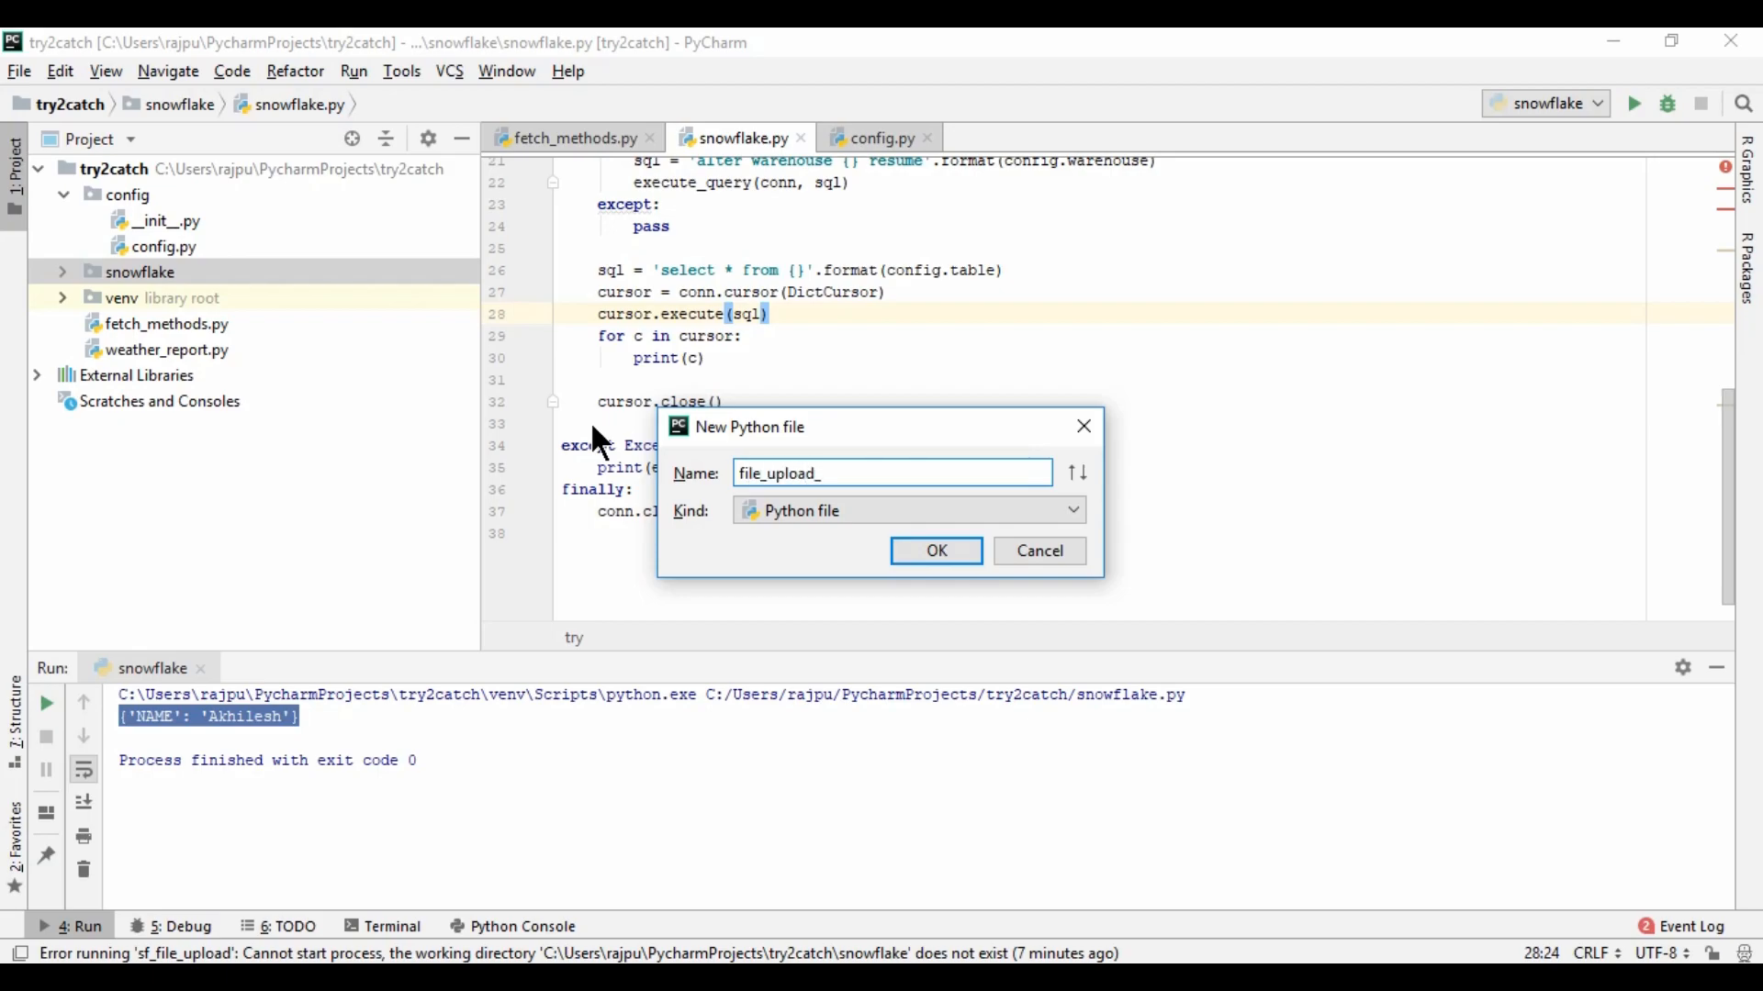
{"action": "type", "text": "csvfile_upload"}
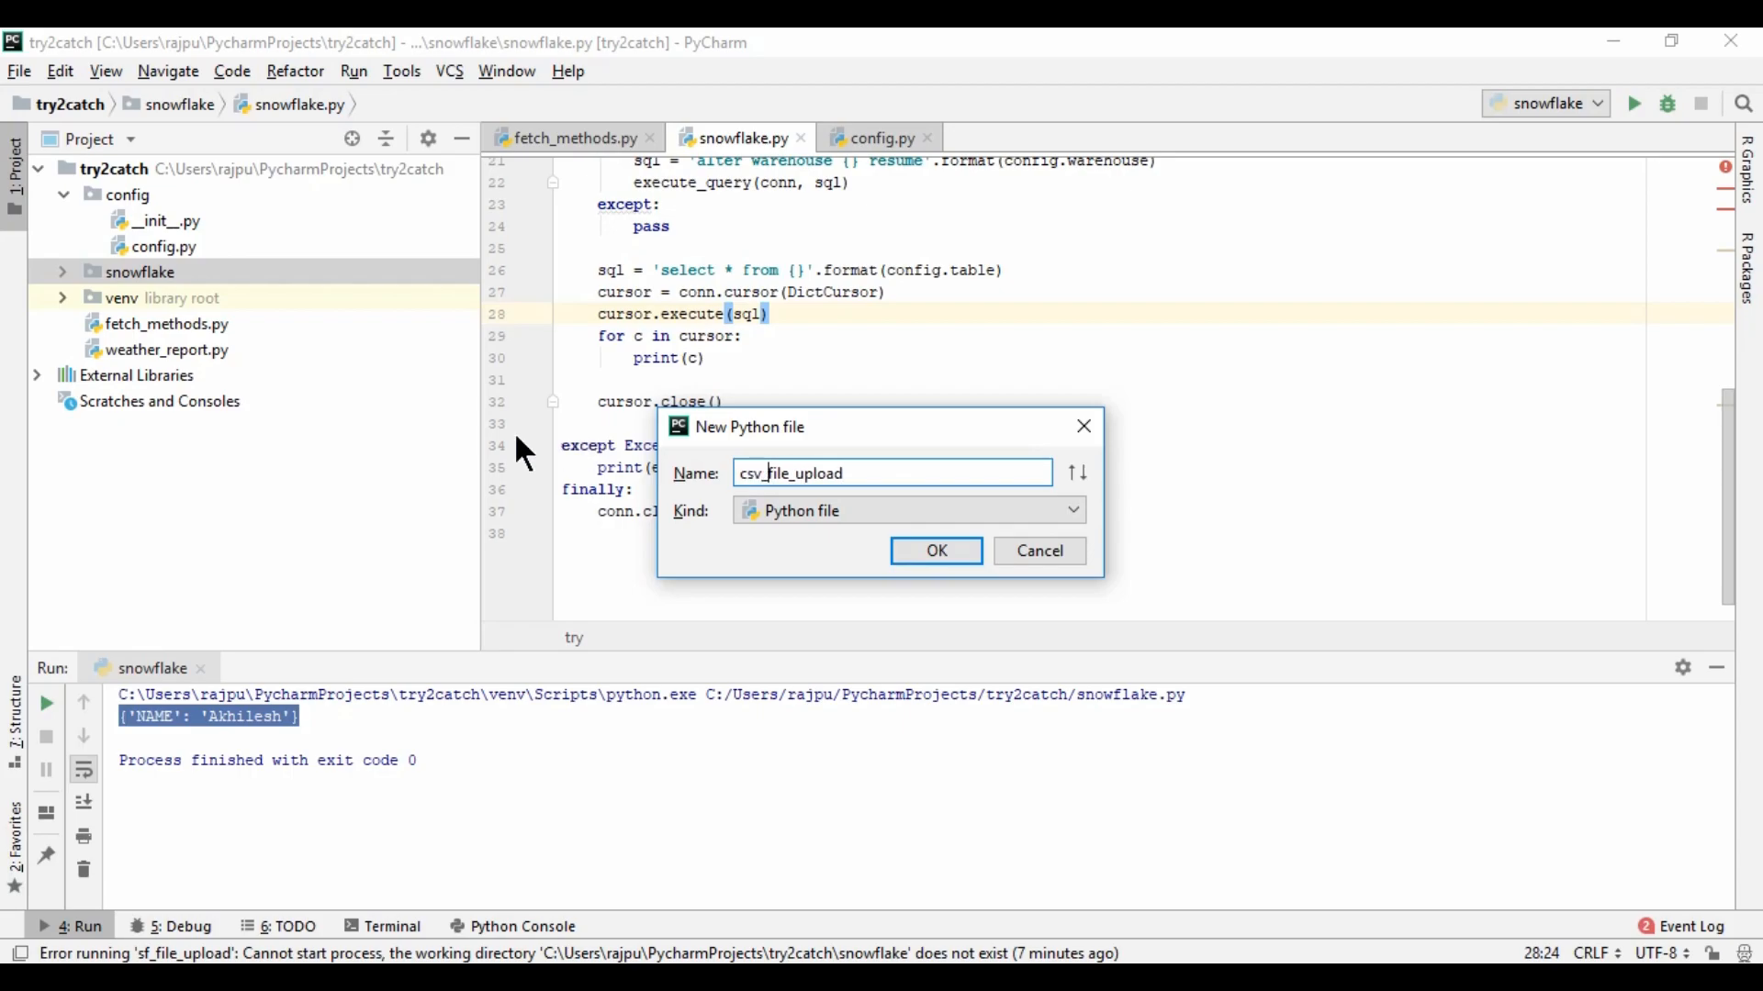
{"action": "left_click", "coordinate": [935, 551]}
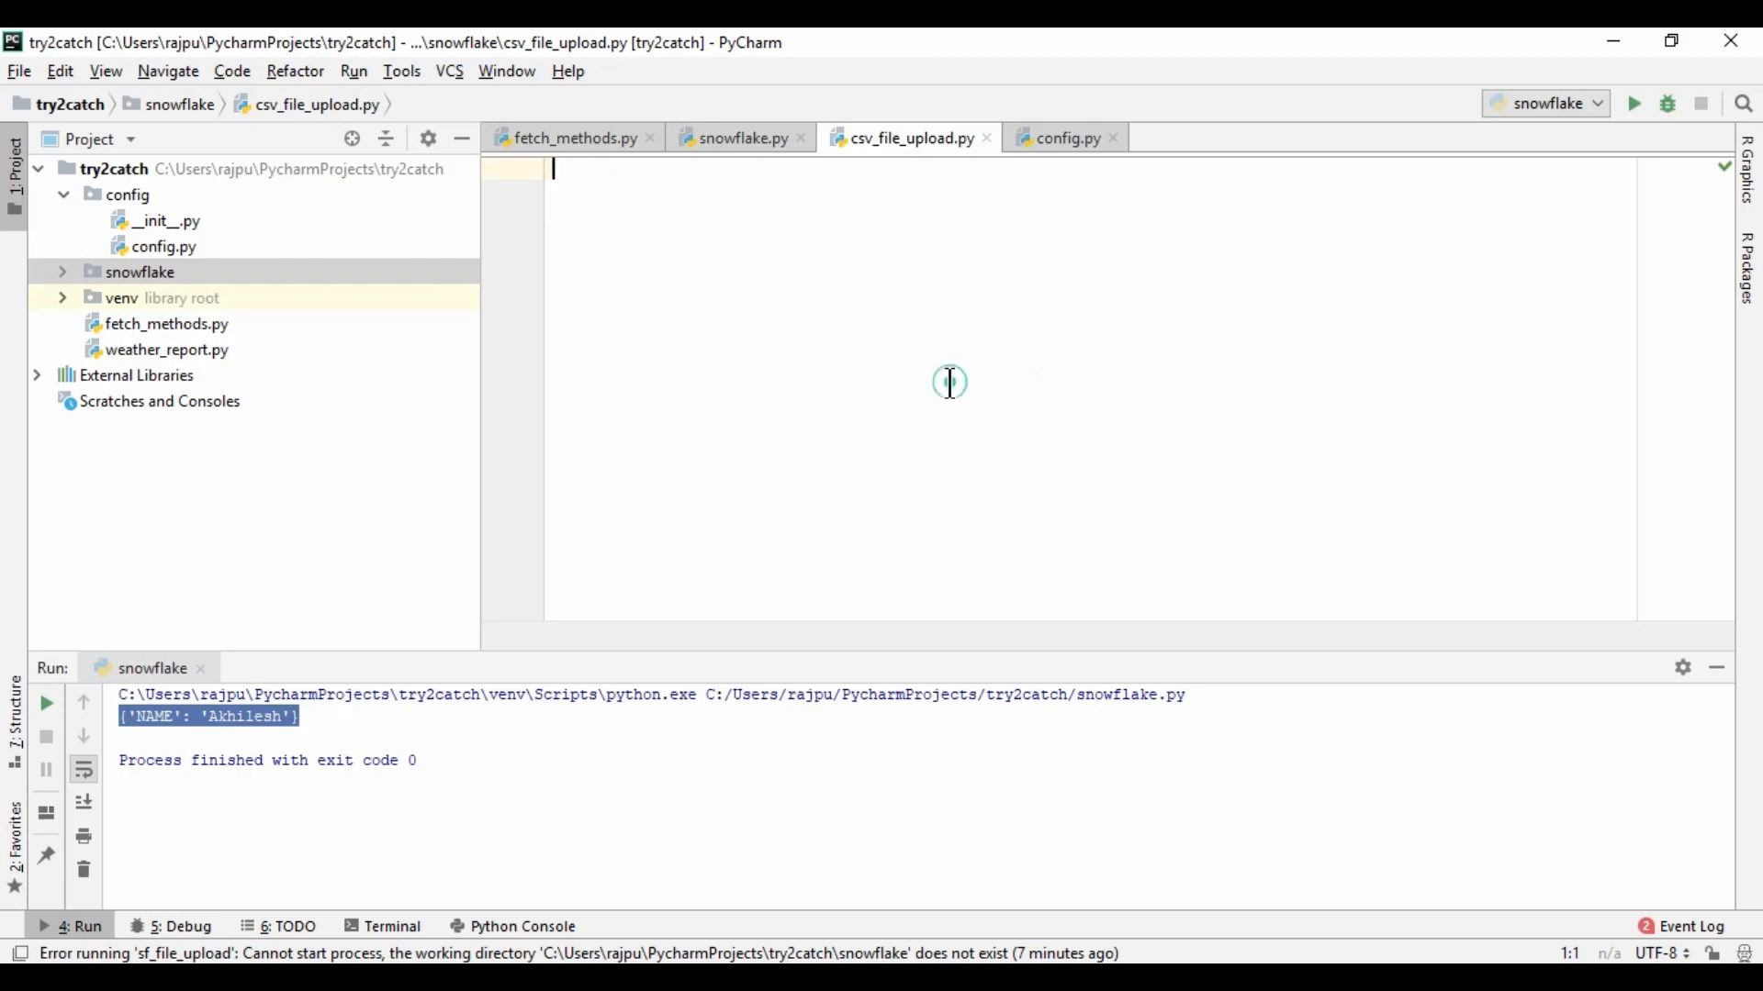
{"action": "left_click", "coordinate": [741, 137]}
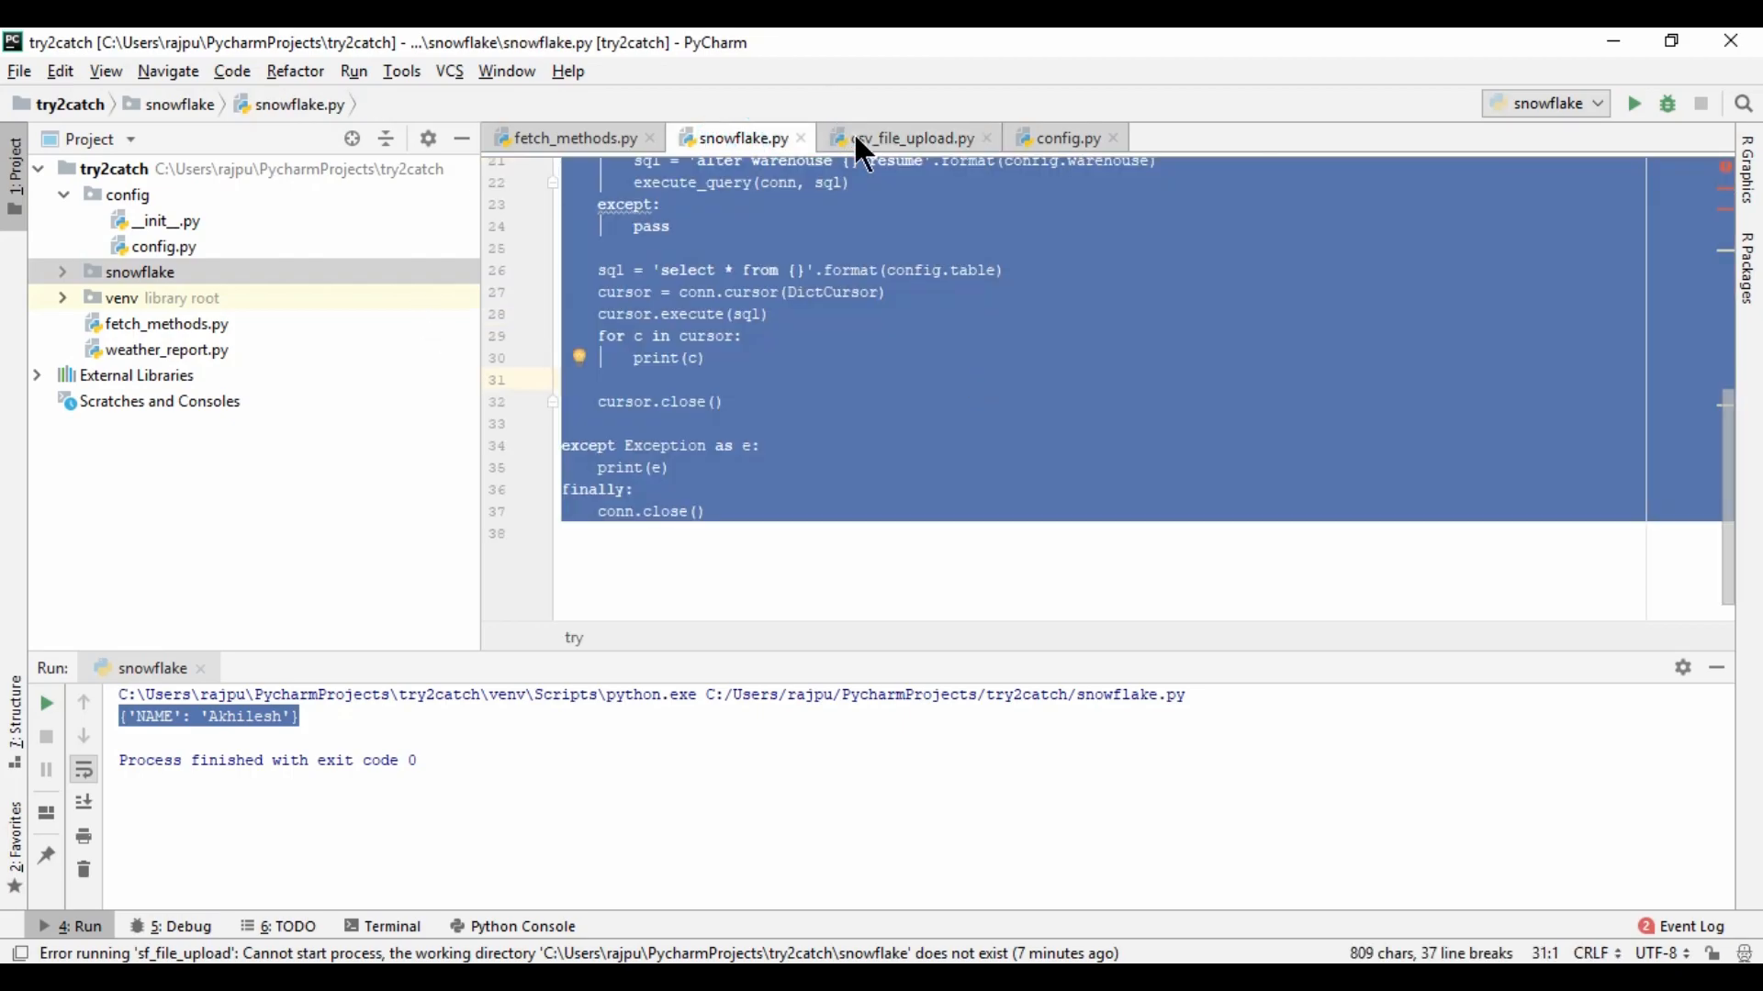
Paste the code into csv_file_upload.py and add blank lines after the warehouse-resume block
{"action": "left_click", "coordinate": [905, 138]}
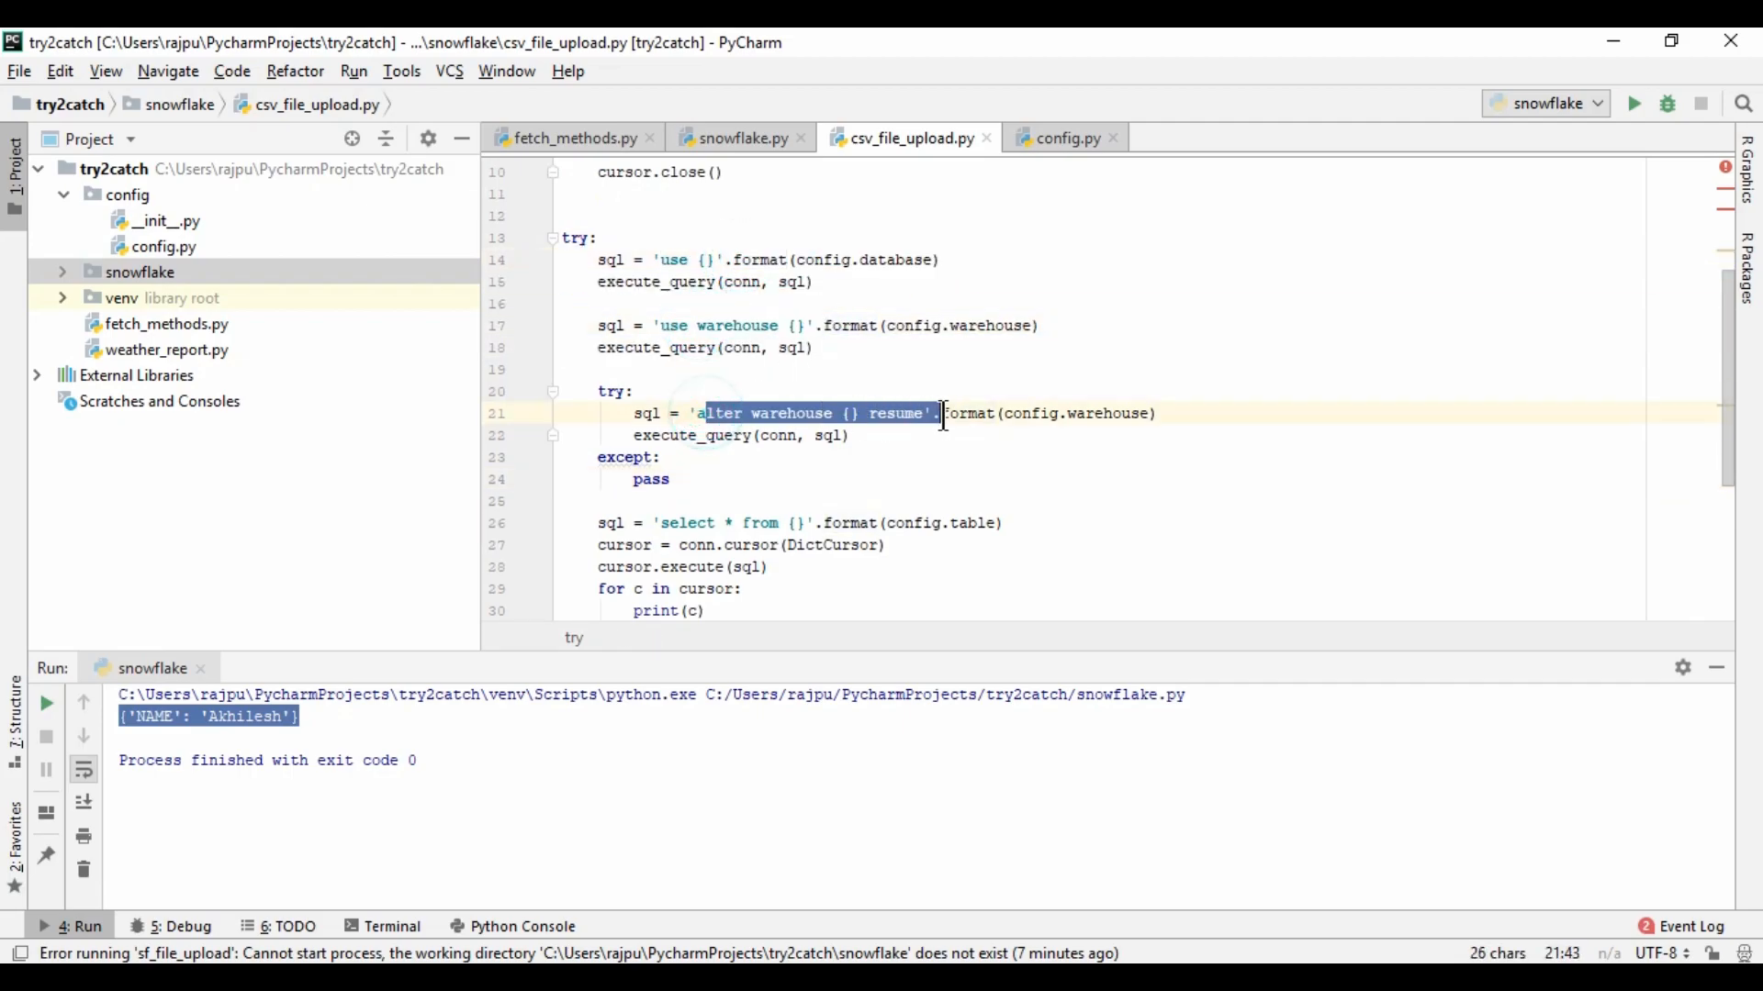
{"action": "left_click", "coordinate": [753, 479]}
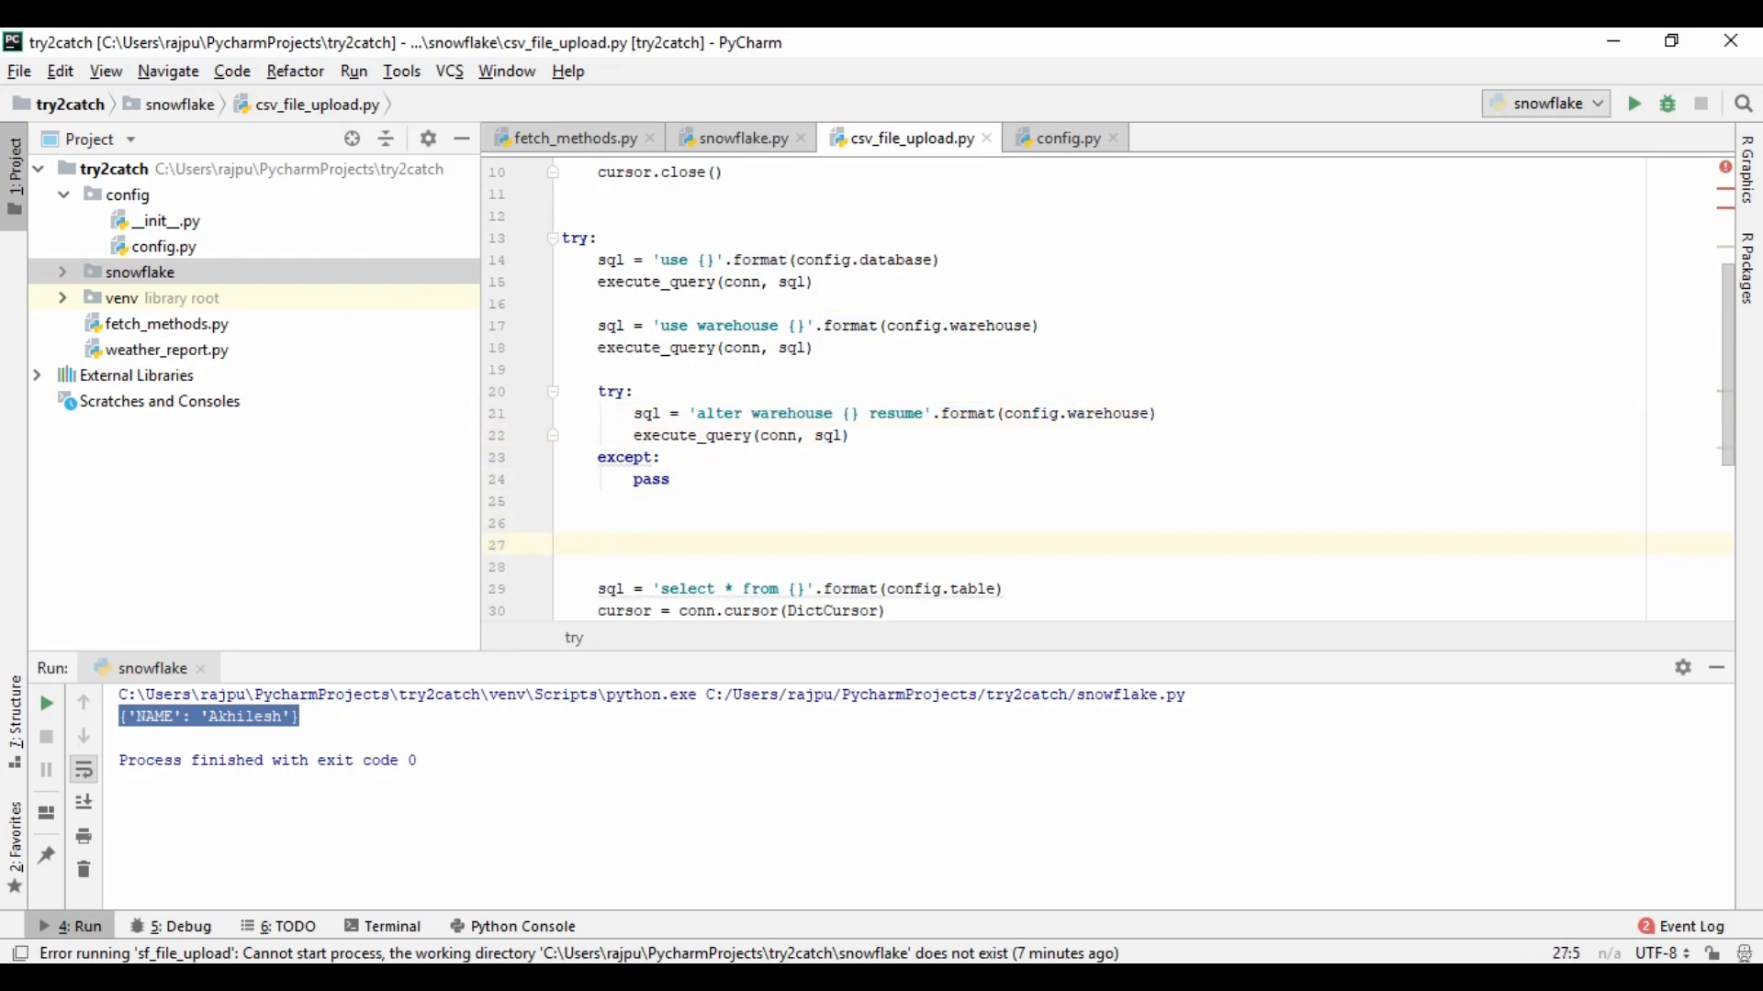
{"action": "mouse_move", "coordinate": [701, 536]}
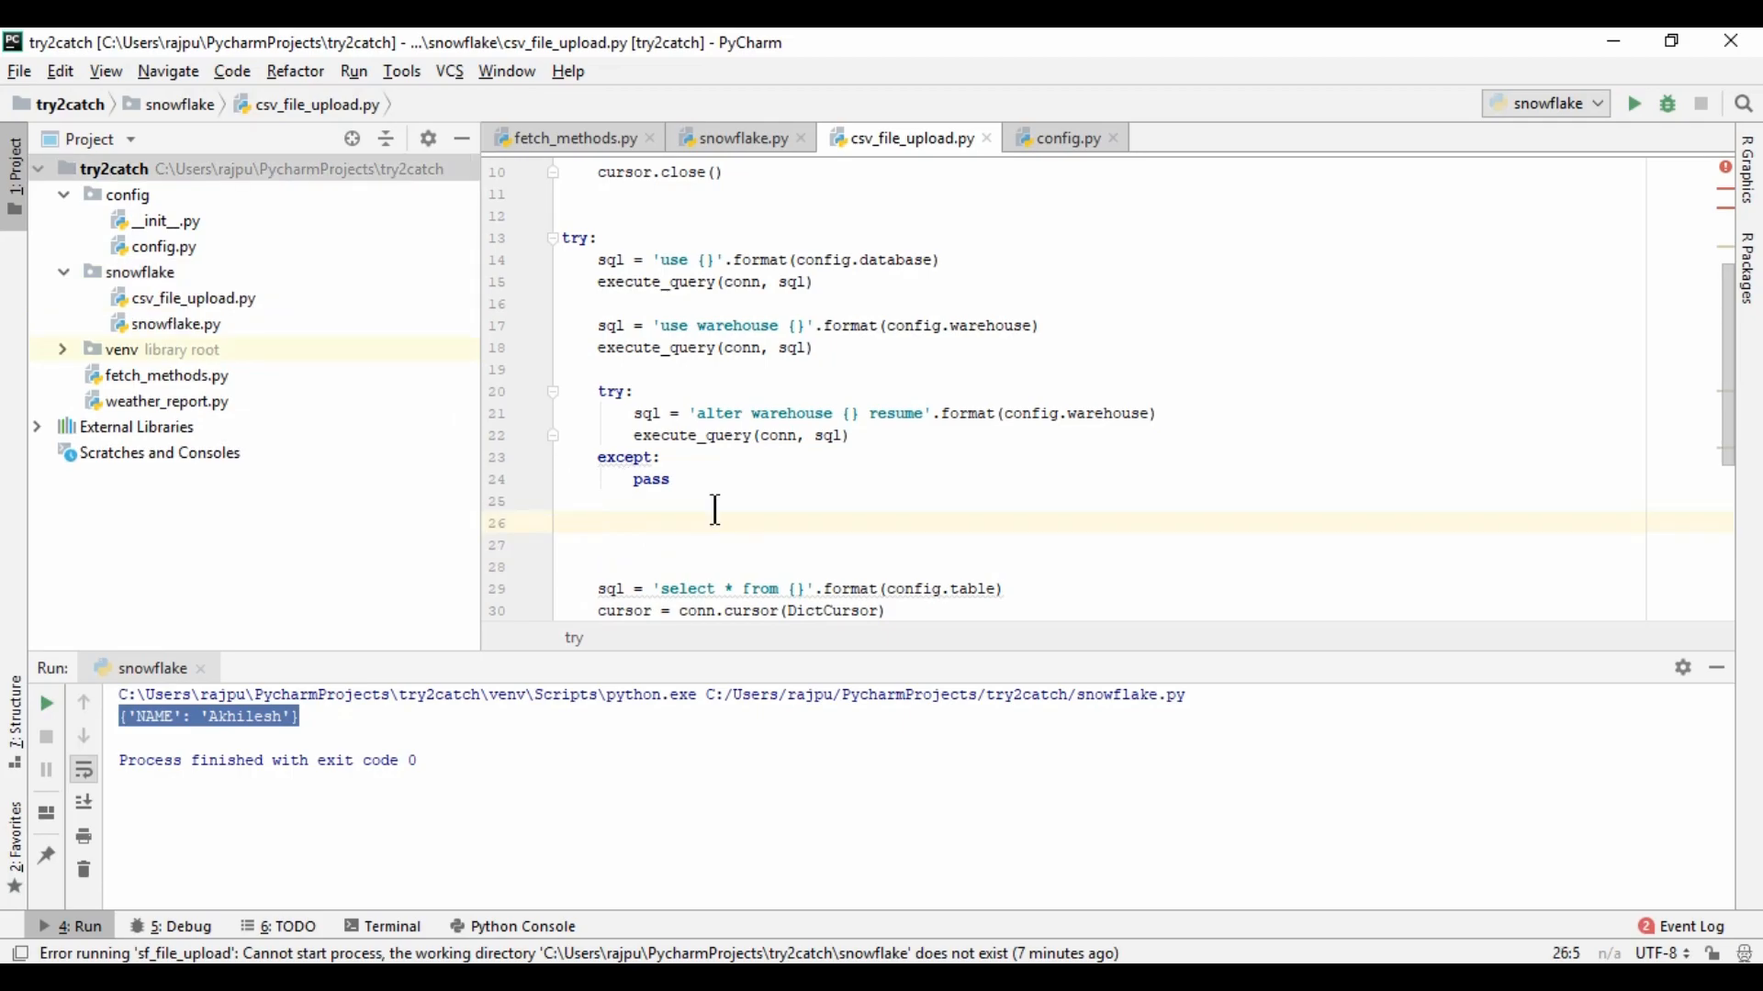
Write sql = 'put file://{0} @{1} auto_compress=true' on the blank line
{"action": "type", "text": "sql"}
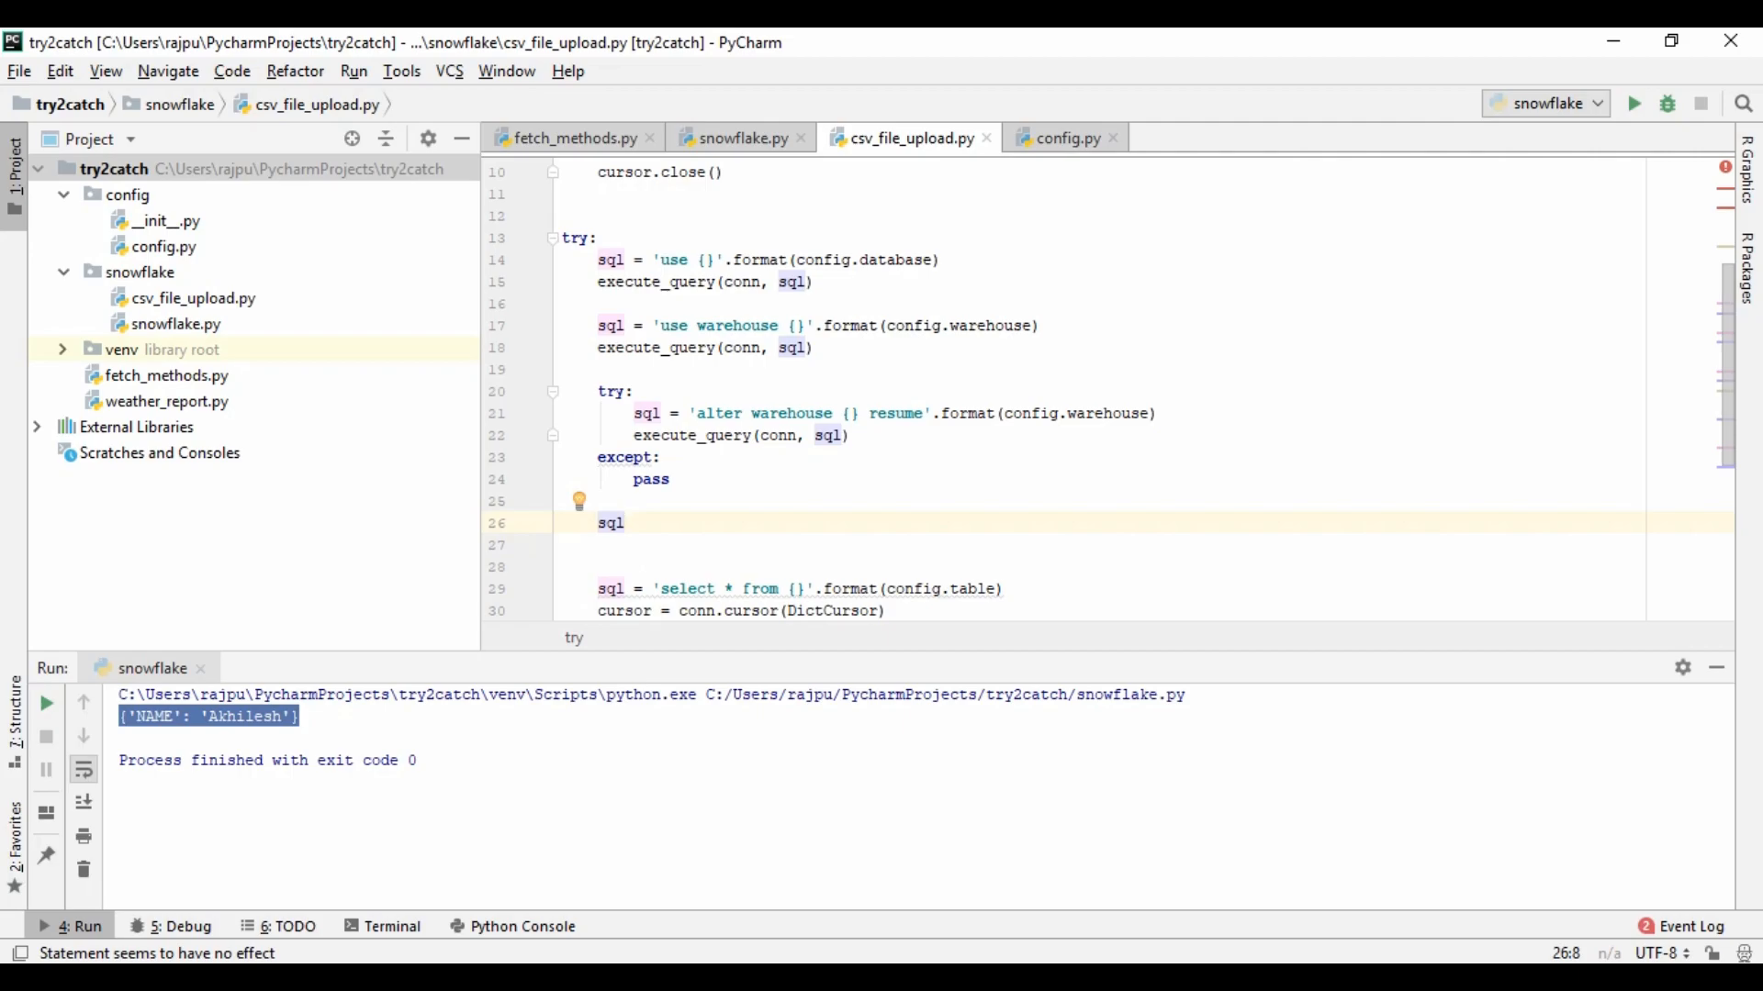
{"action": "type", "text": "="}
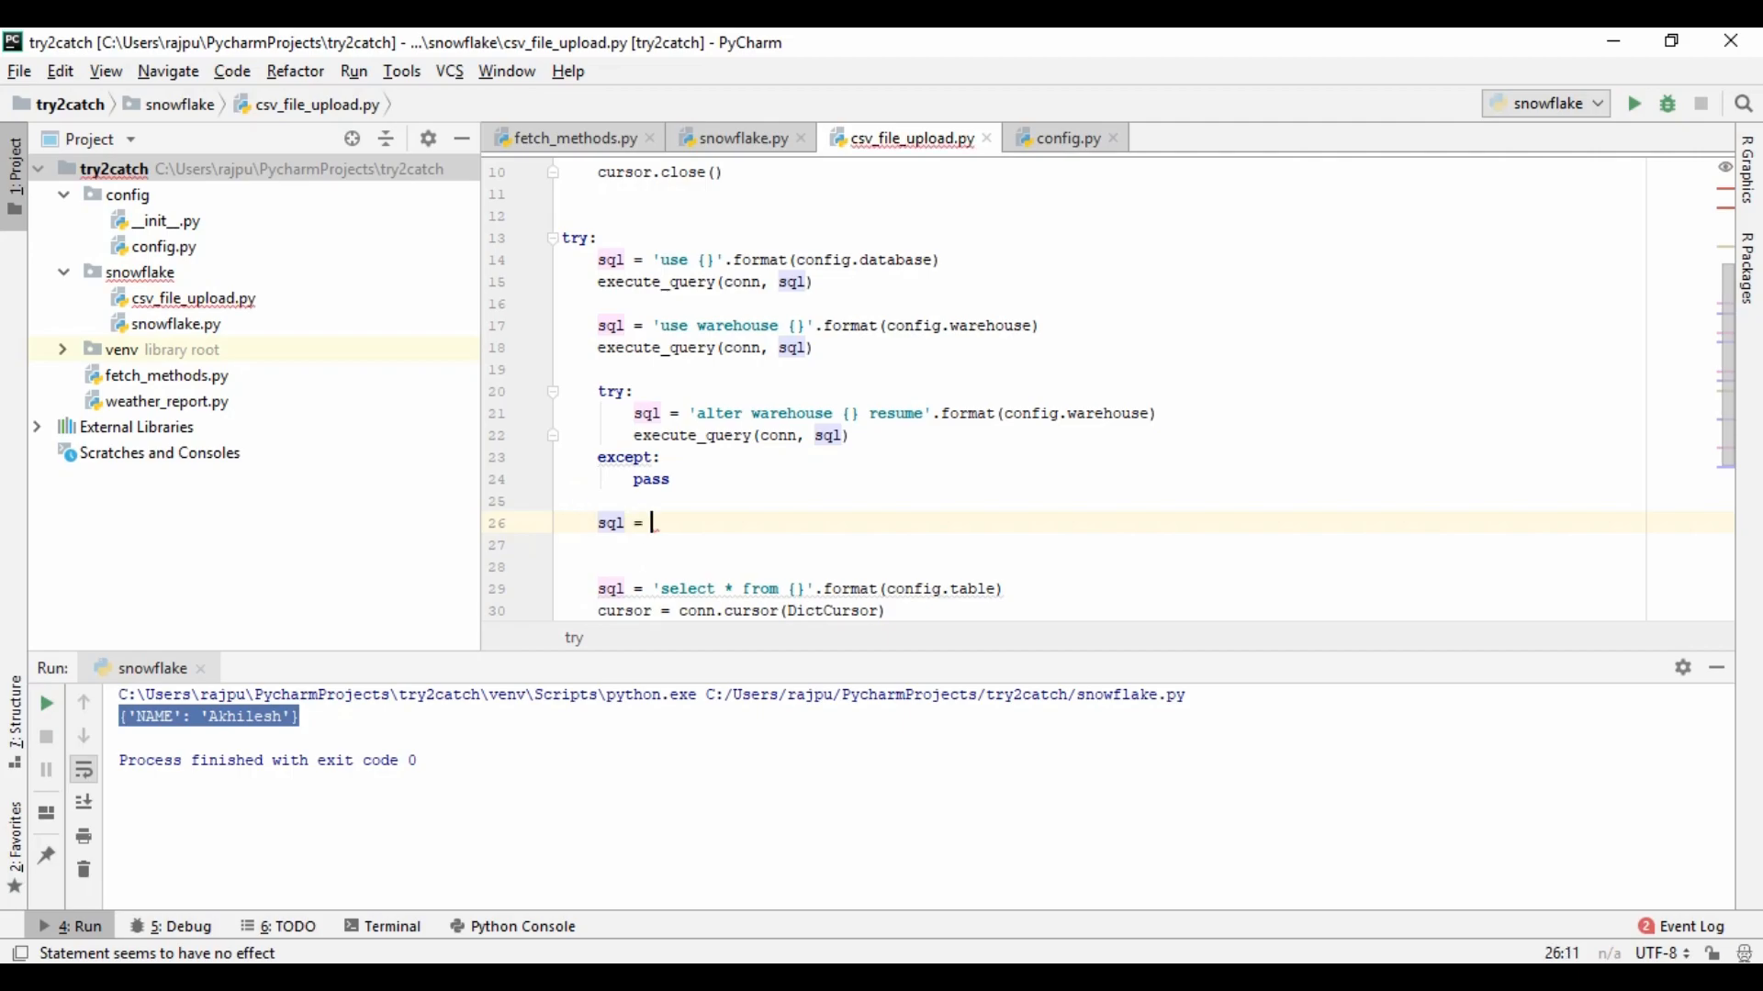
{"action": "type", "text": "'put'"}
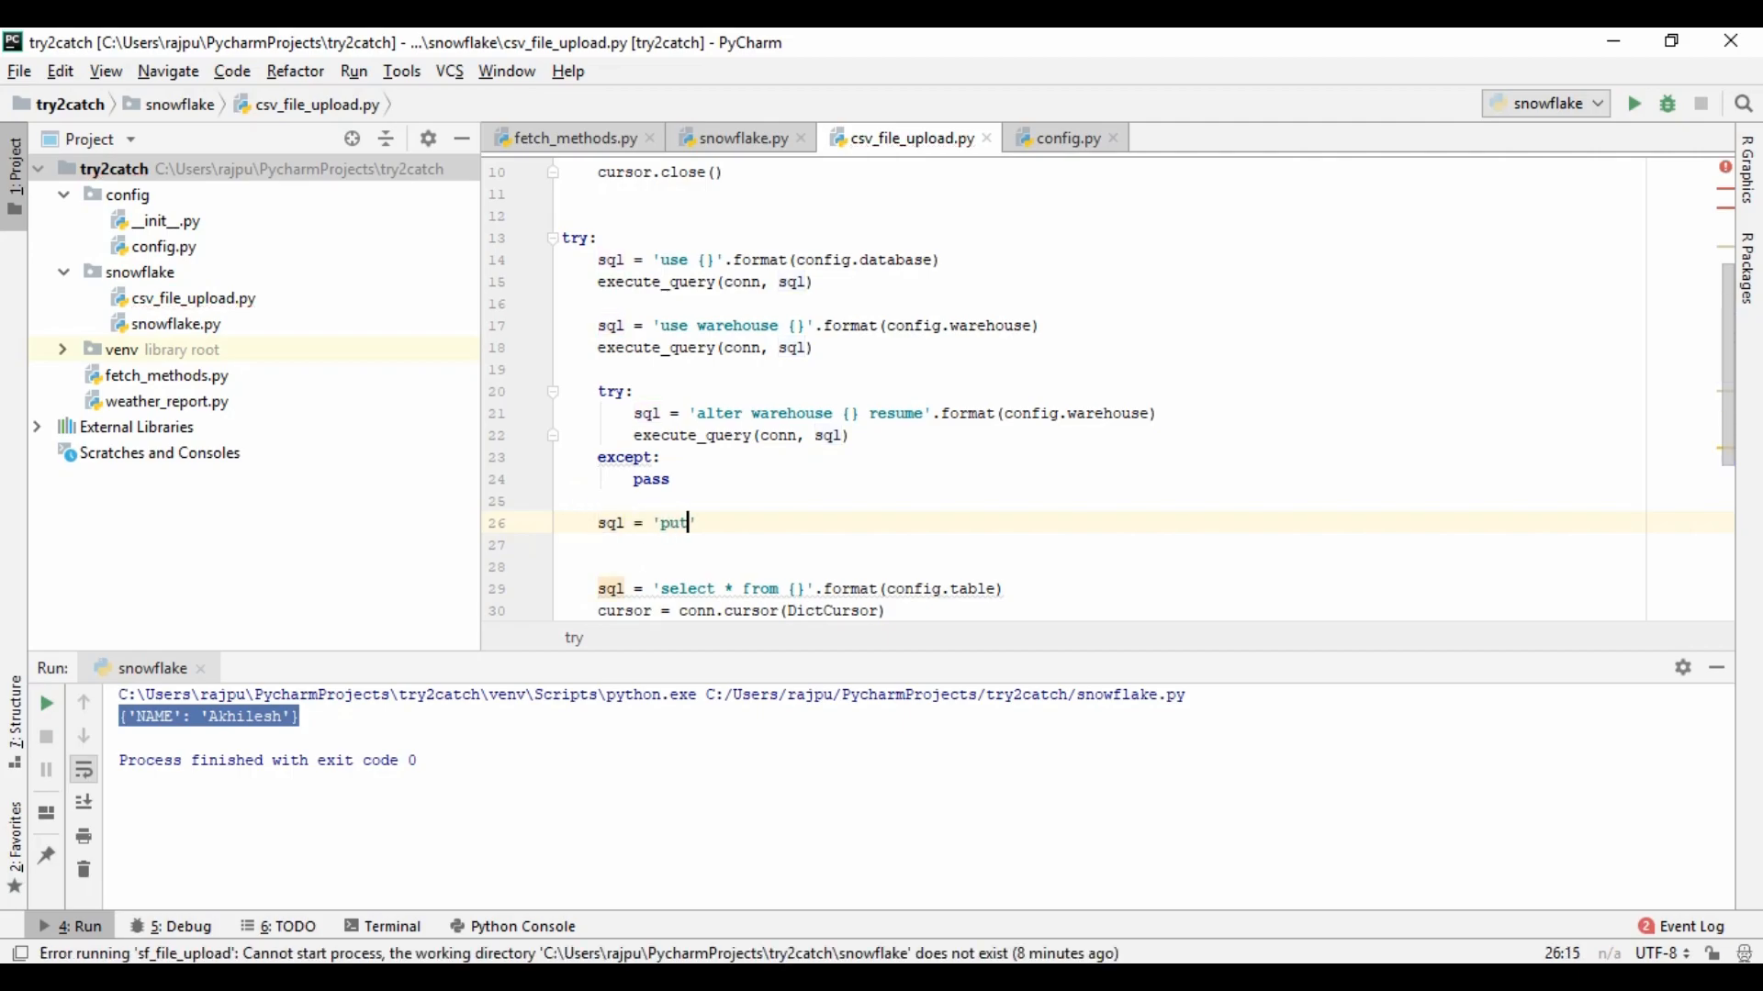
{"action": "type", "text": "file"}
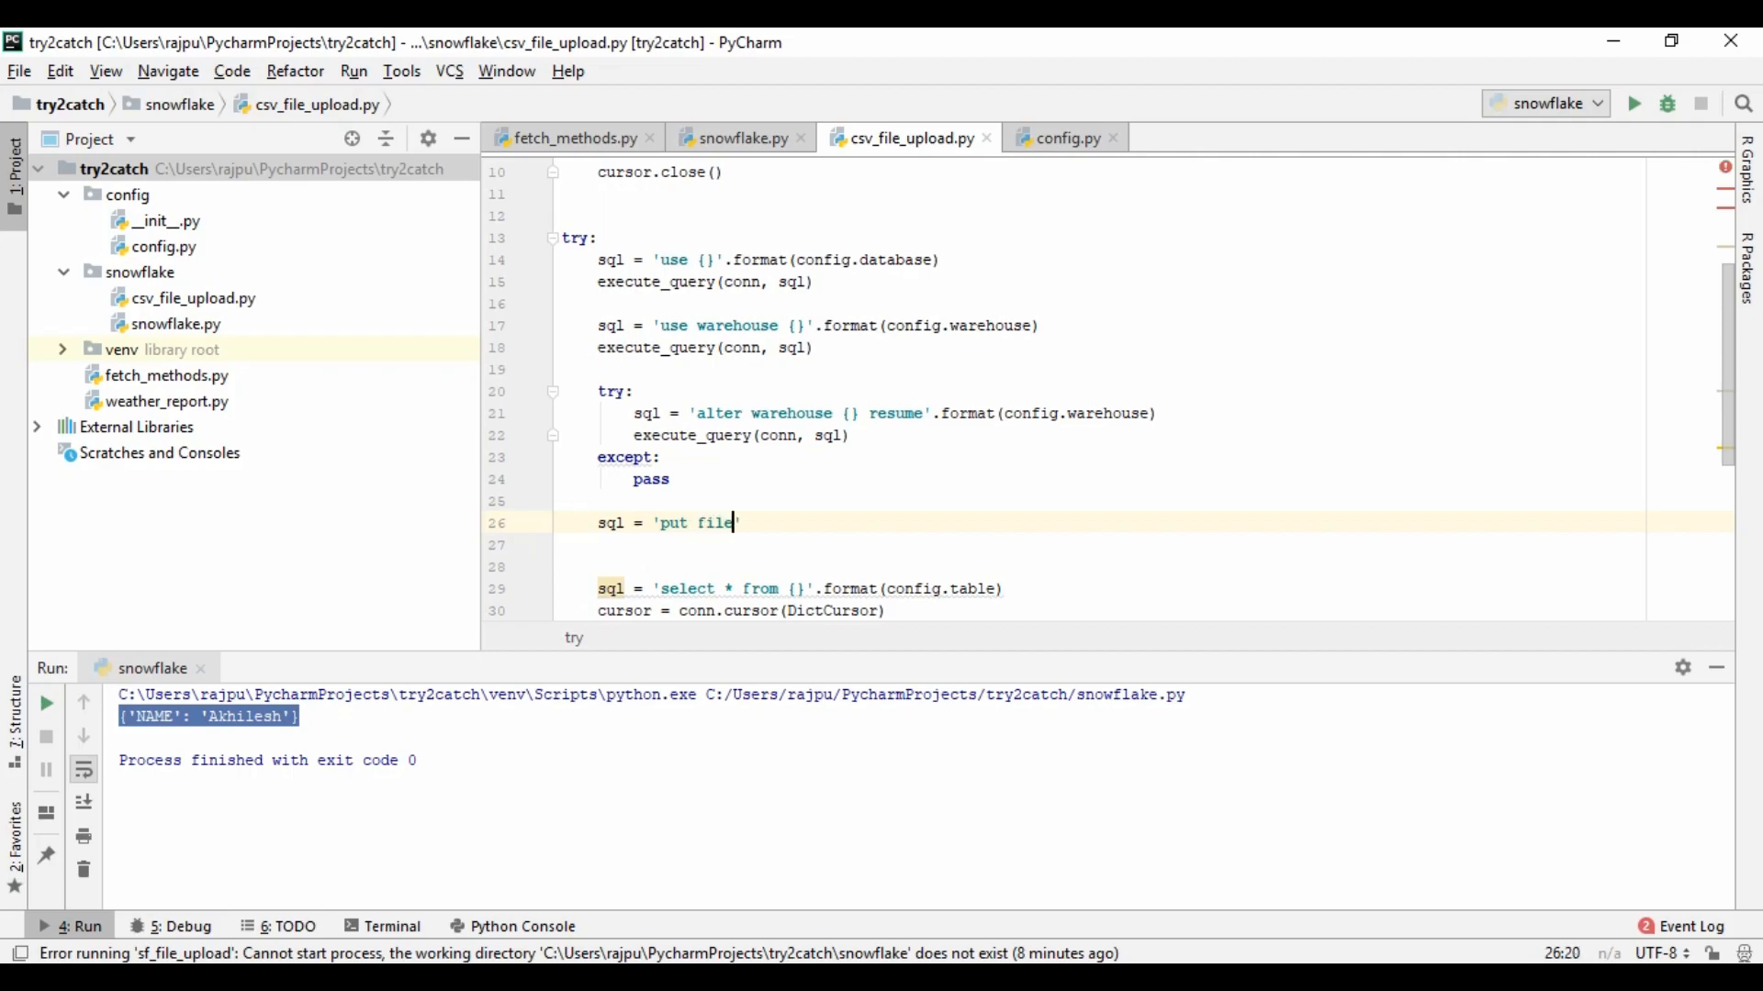
{"action": "type", "text": "//"}
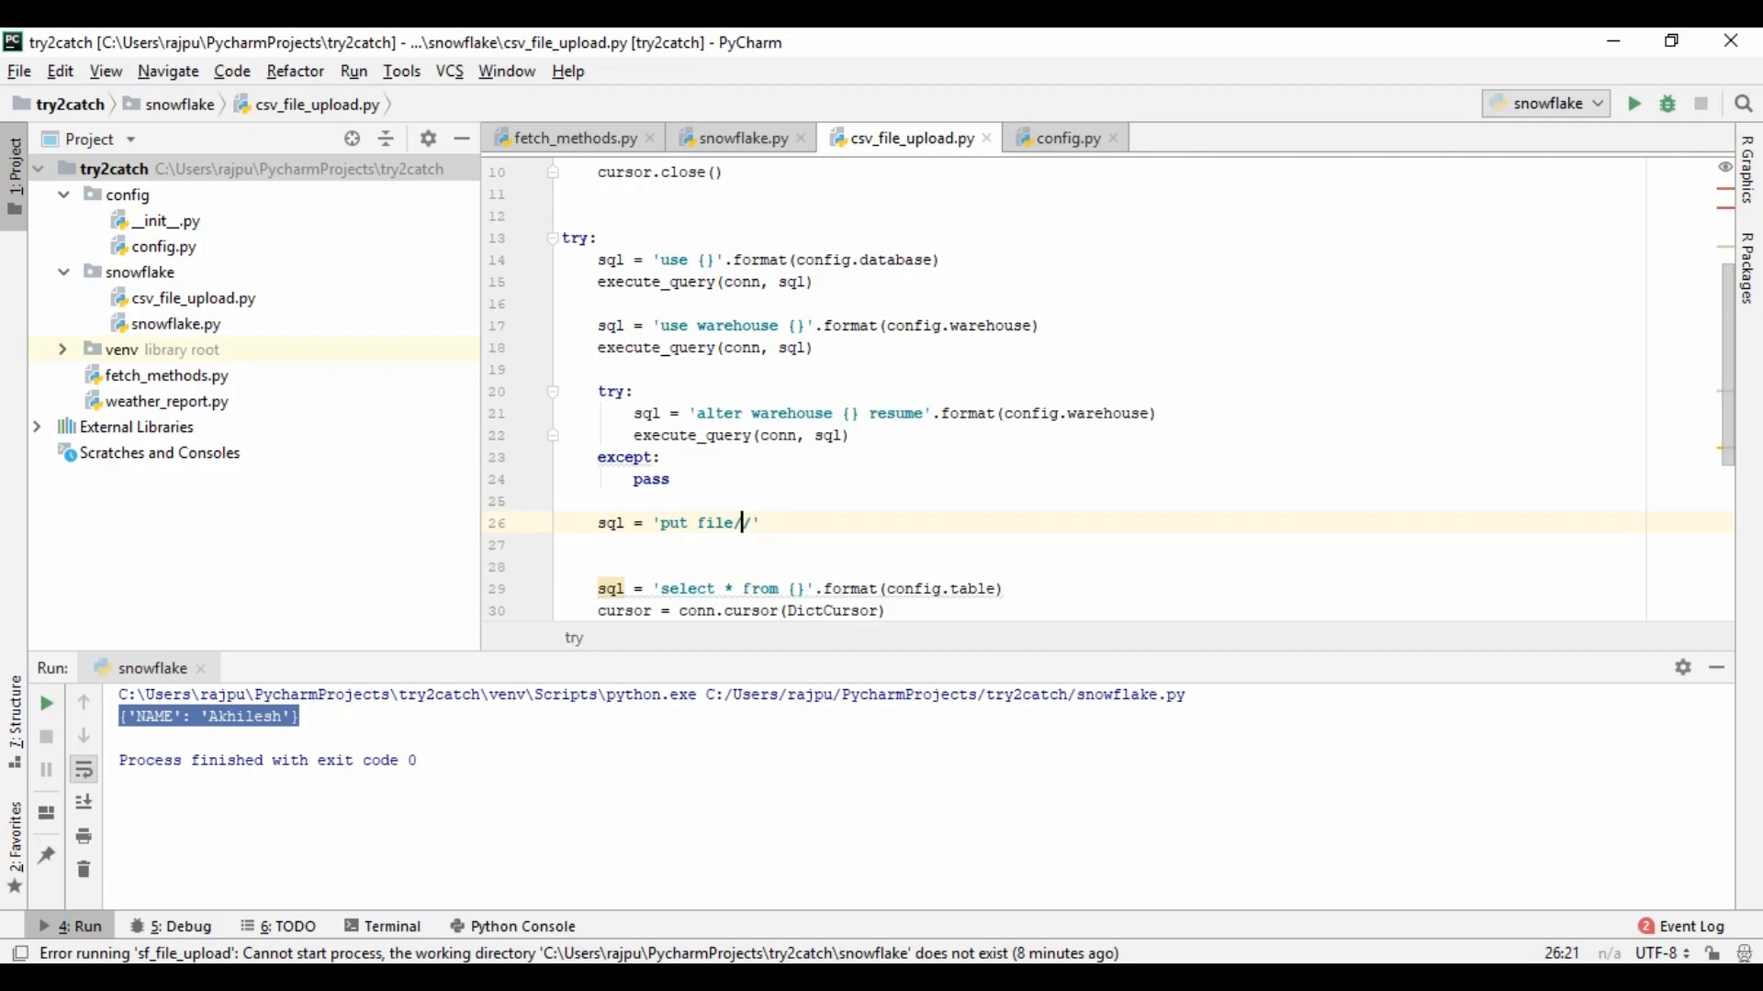
{"action": "type", "text": "//"}
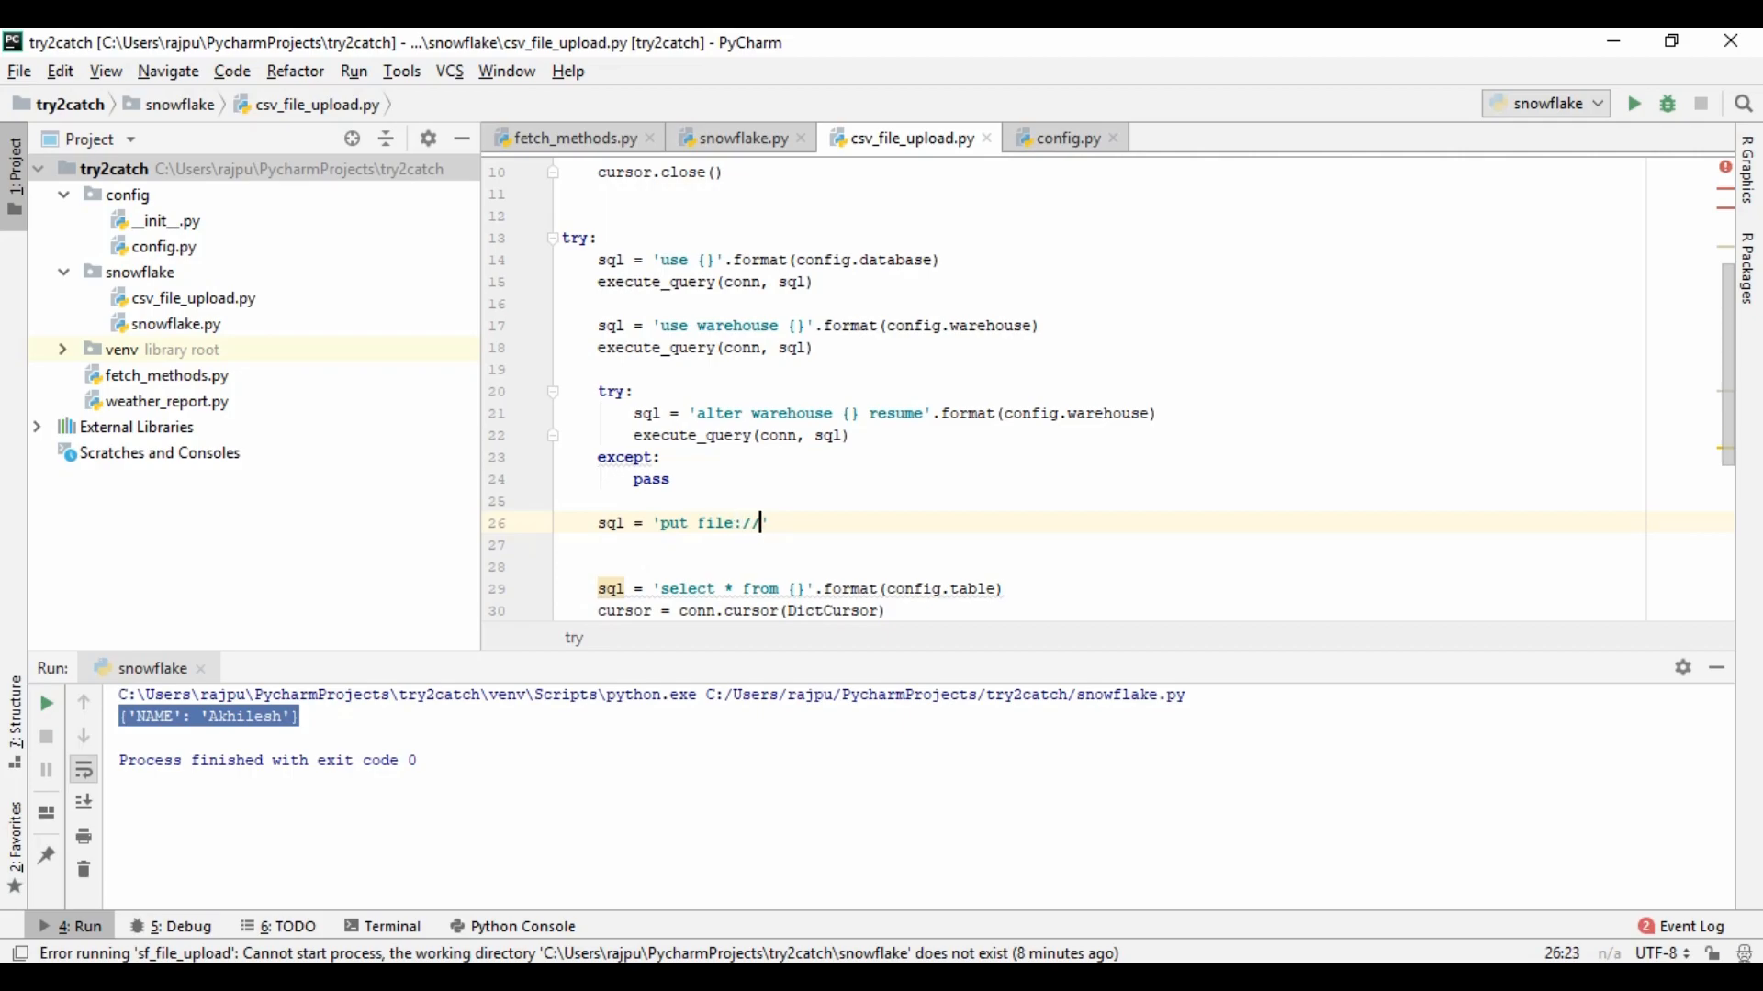
{"action": "type", "text": "{}"}
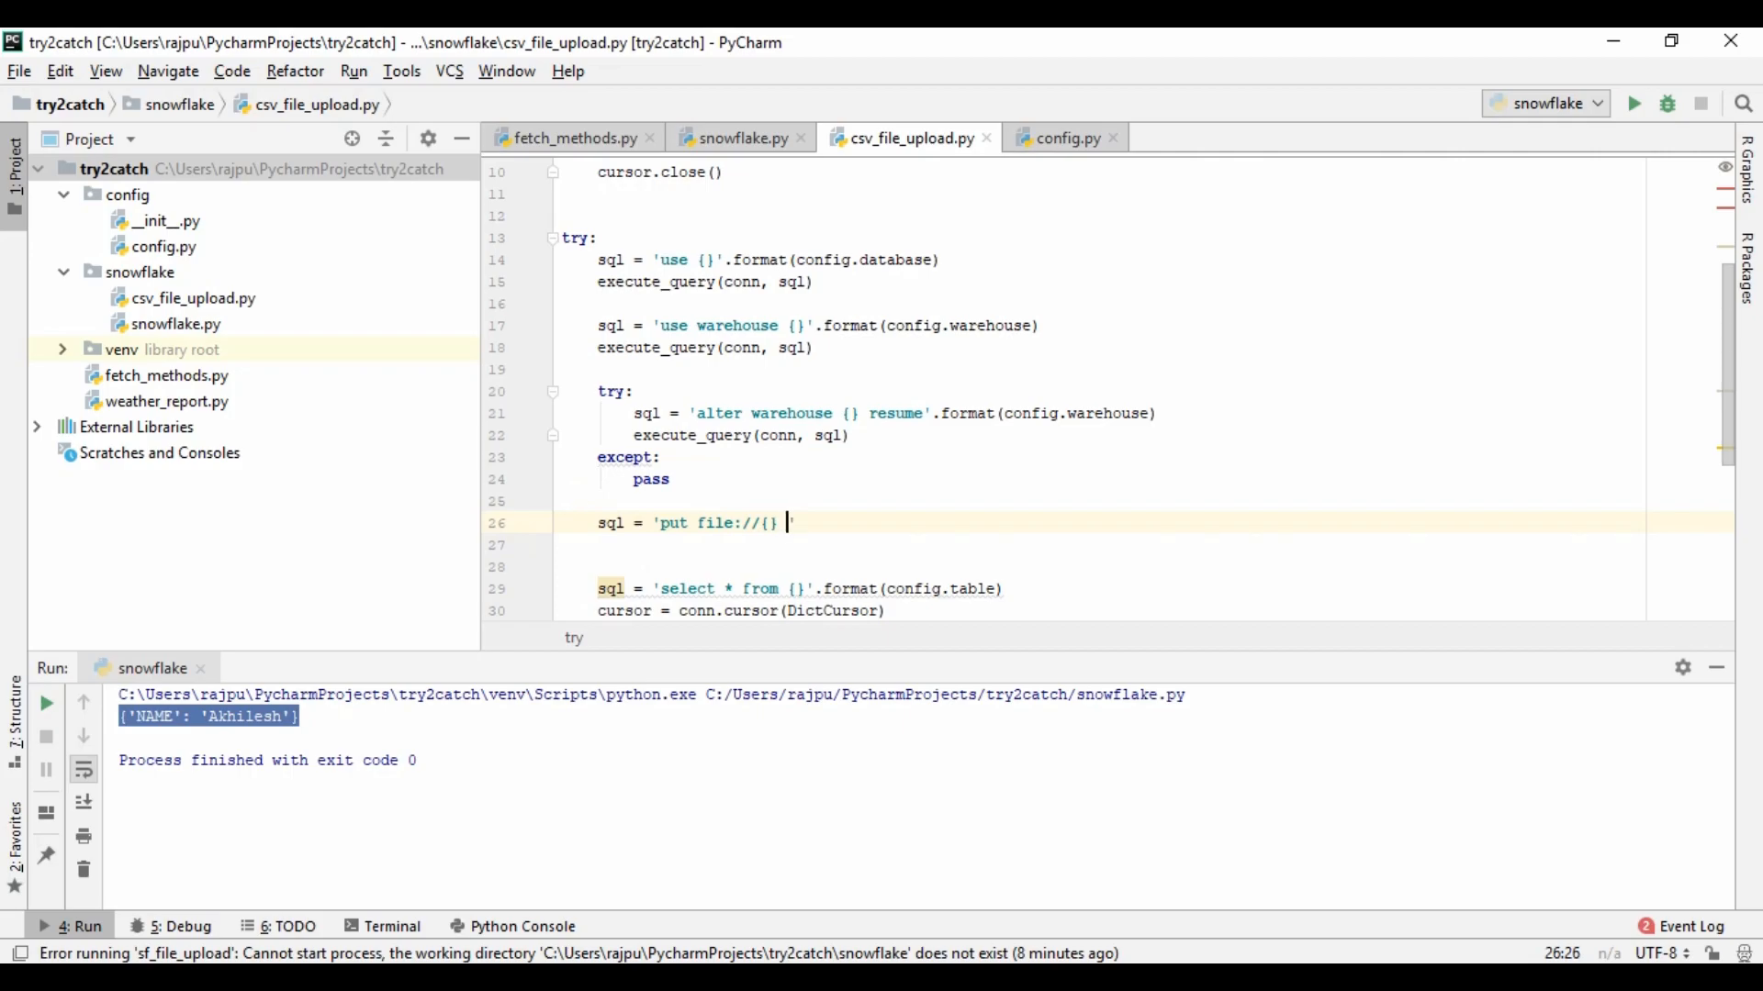
{"action": "type", "text": "@{}"}
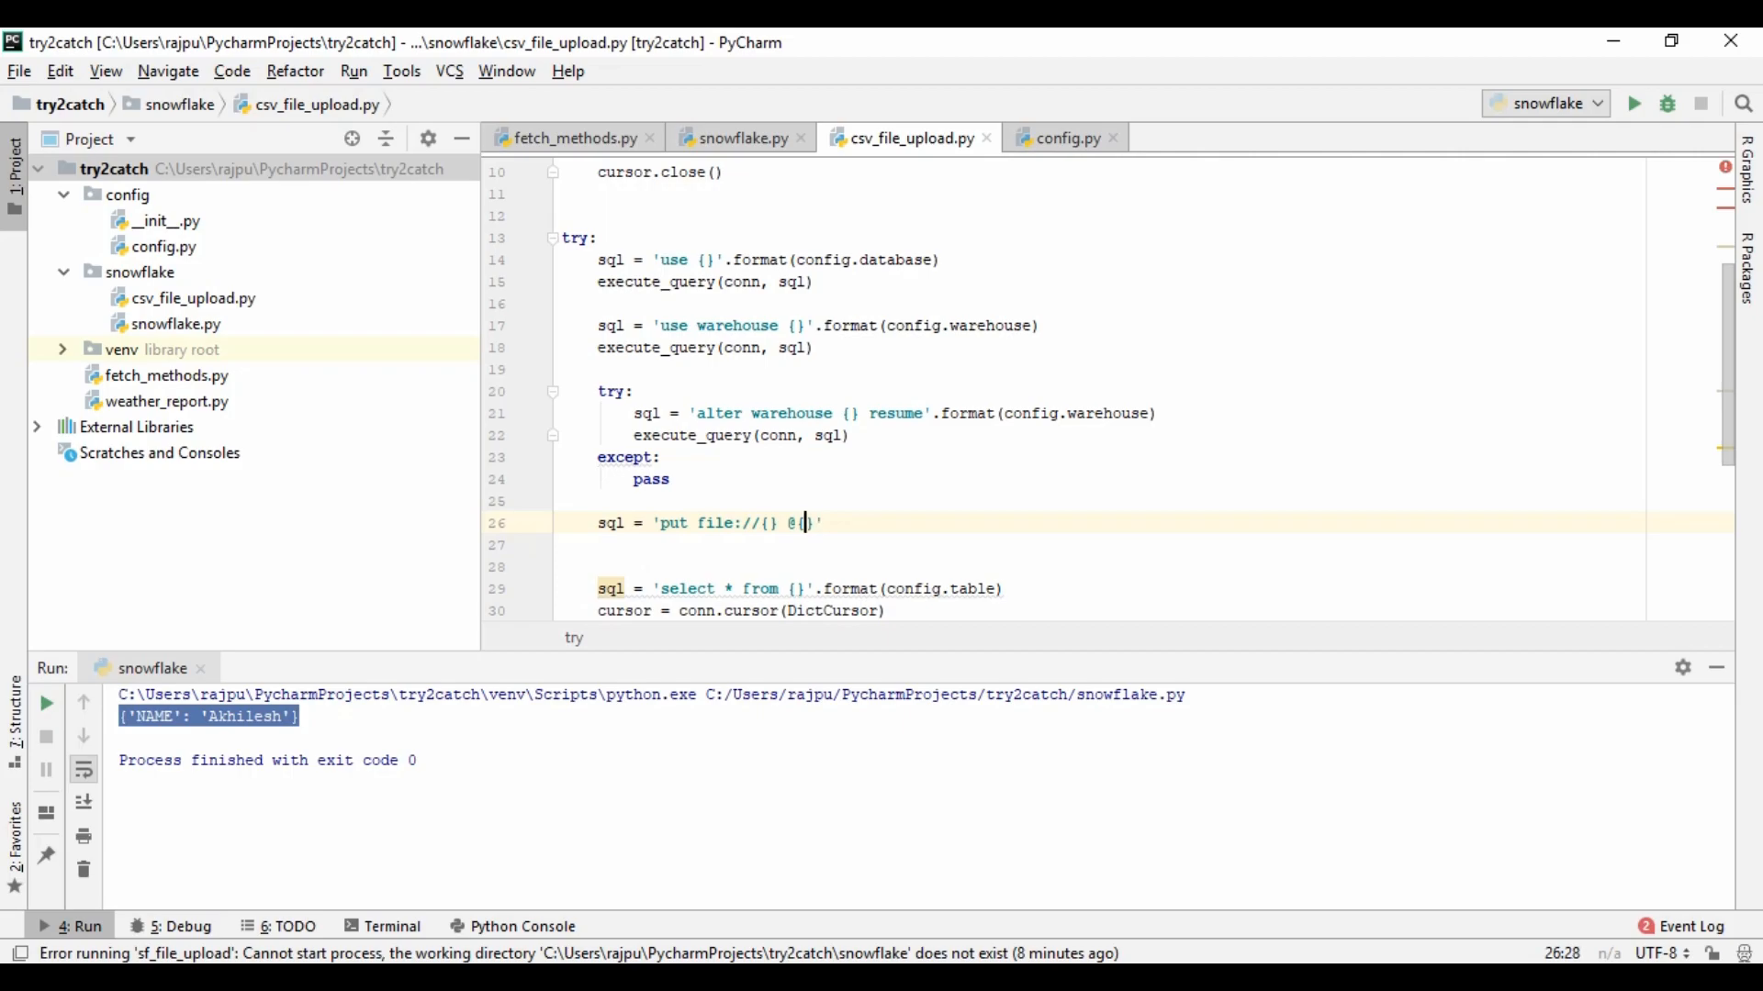
{"action": "type", "text": "1"}
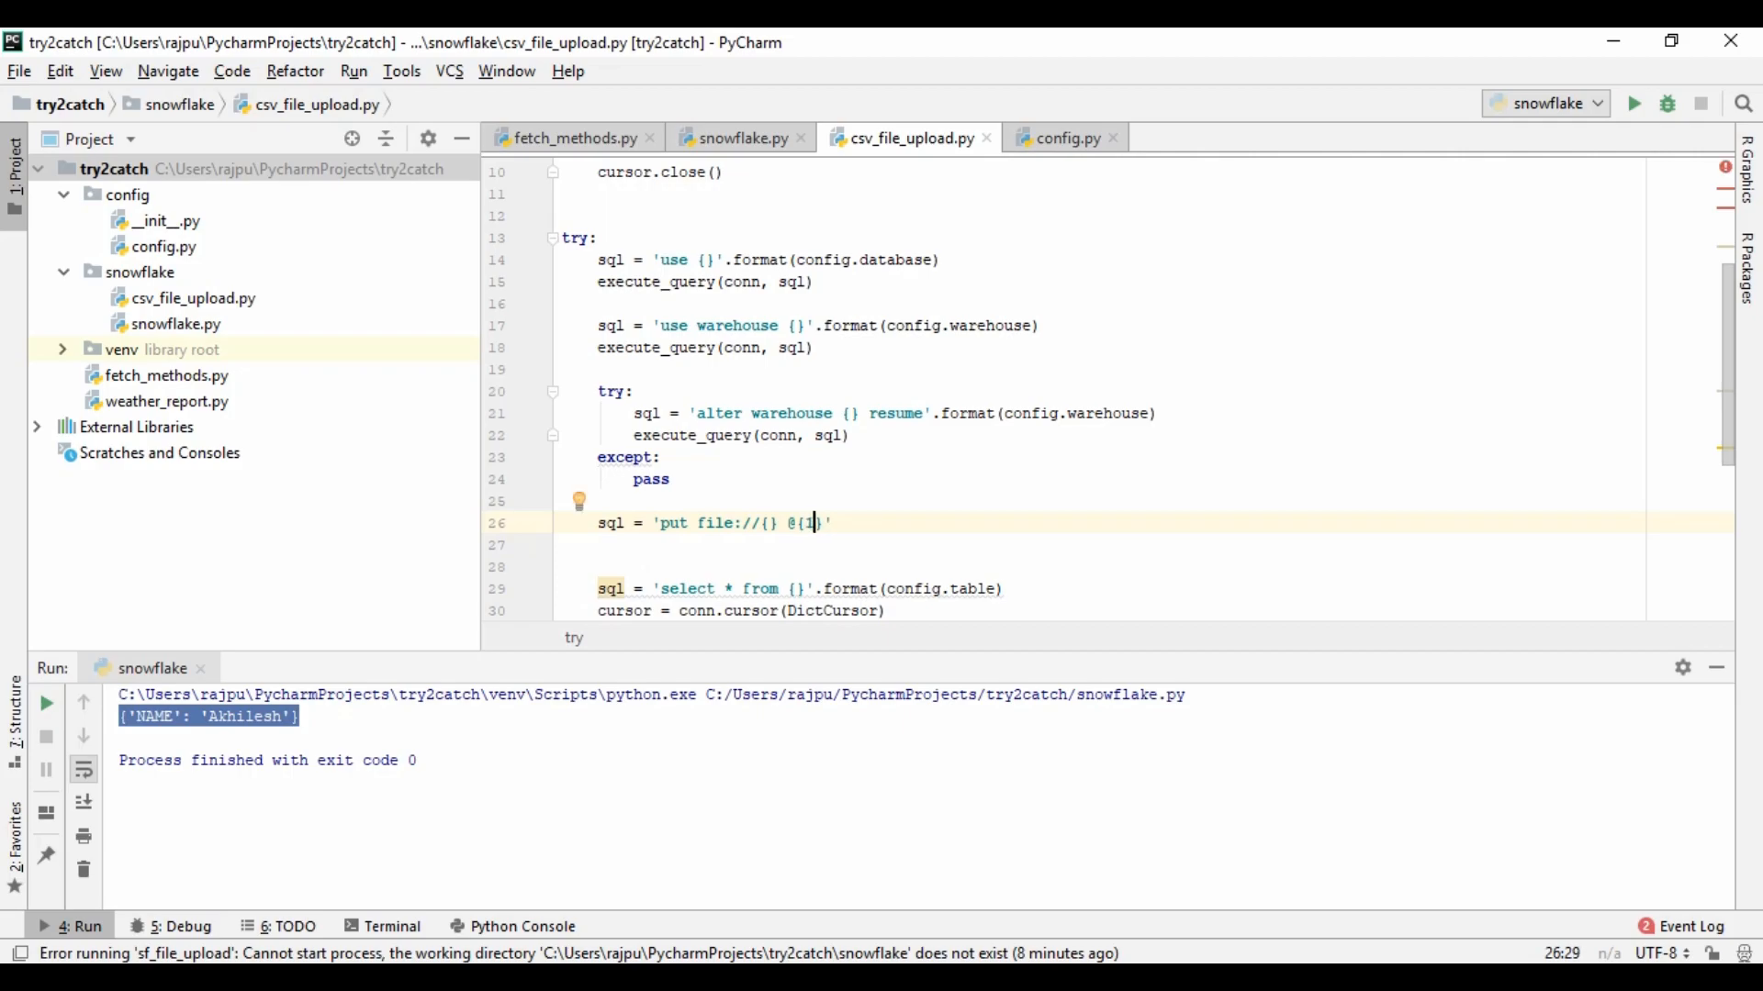
{"action": "double_click", "coordinate": [672, 524]}
{"action": "type", "text": " auto_compress="}
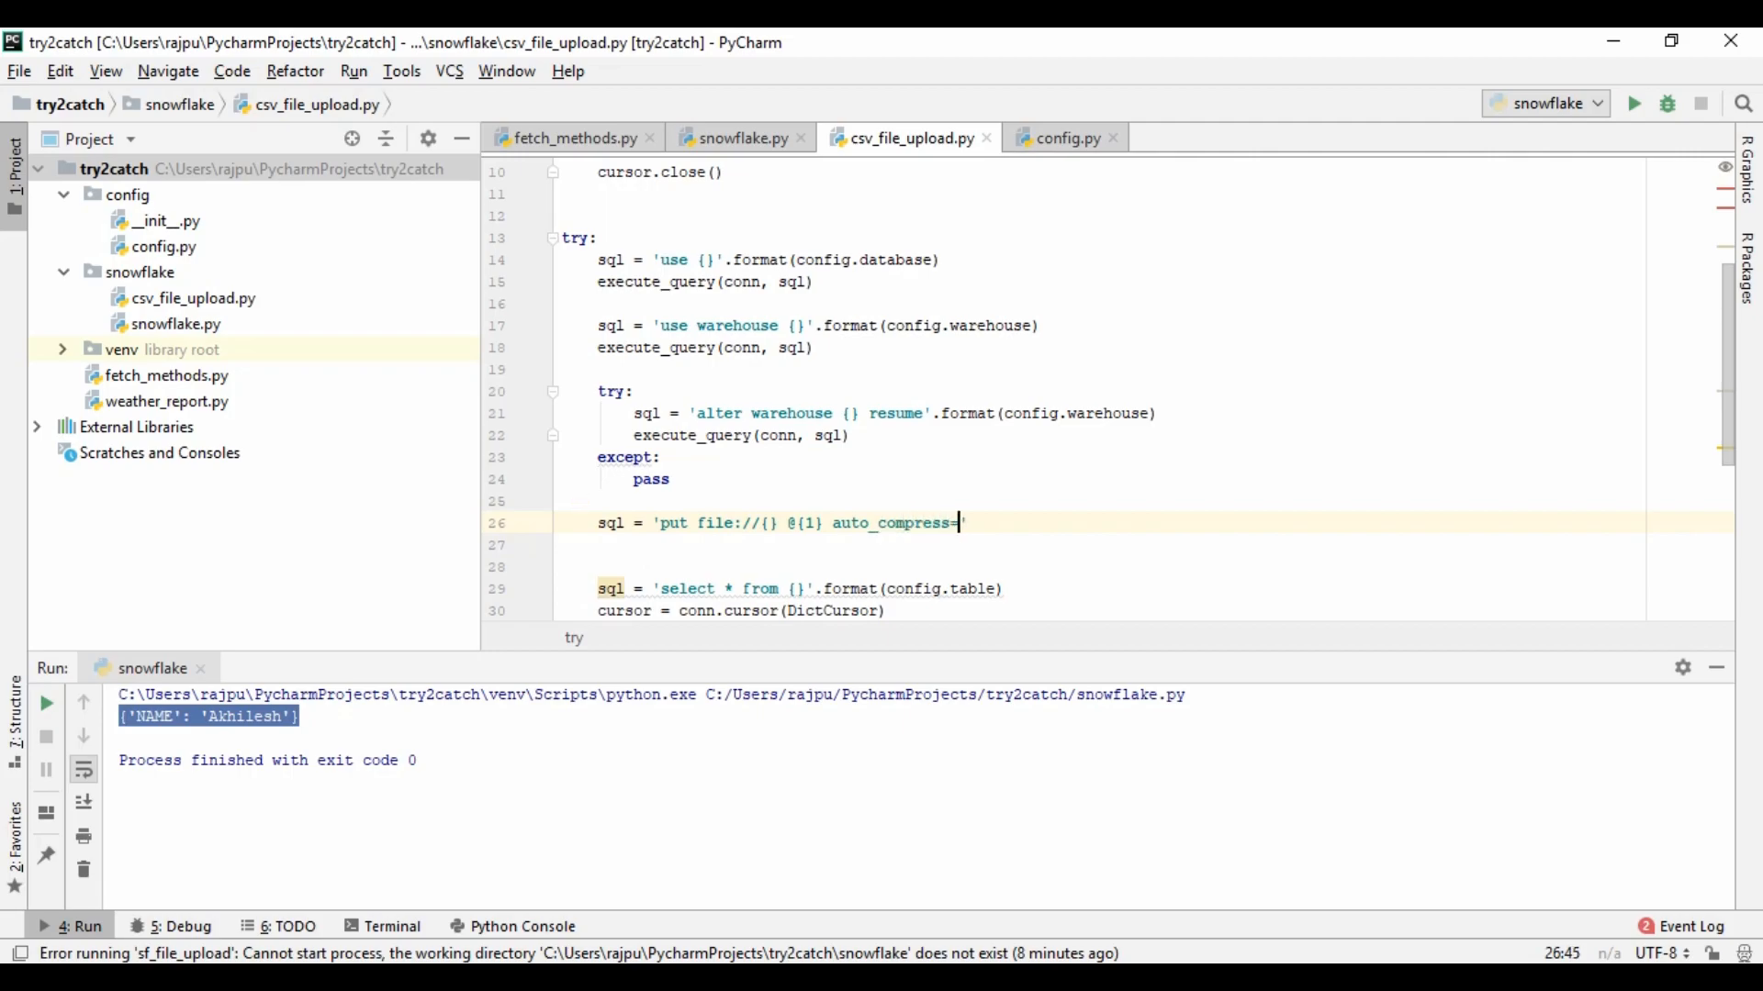
Format the PUT string with csv_file and config.stage_table
{"action": "type", "text": "true"}
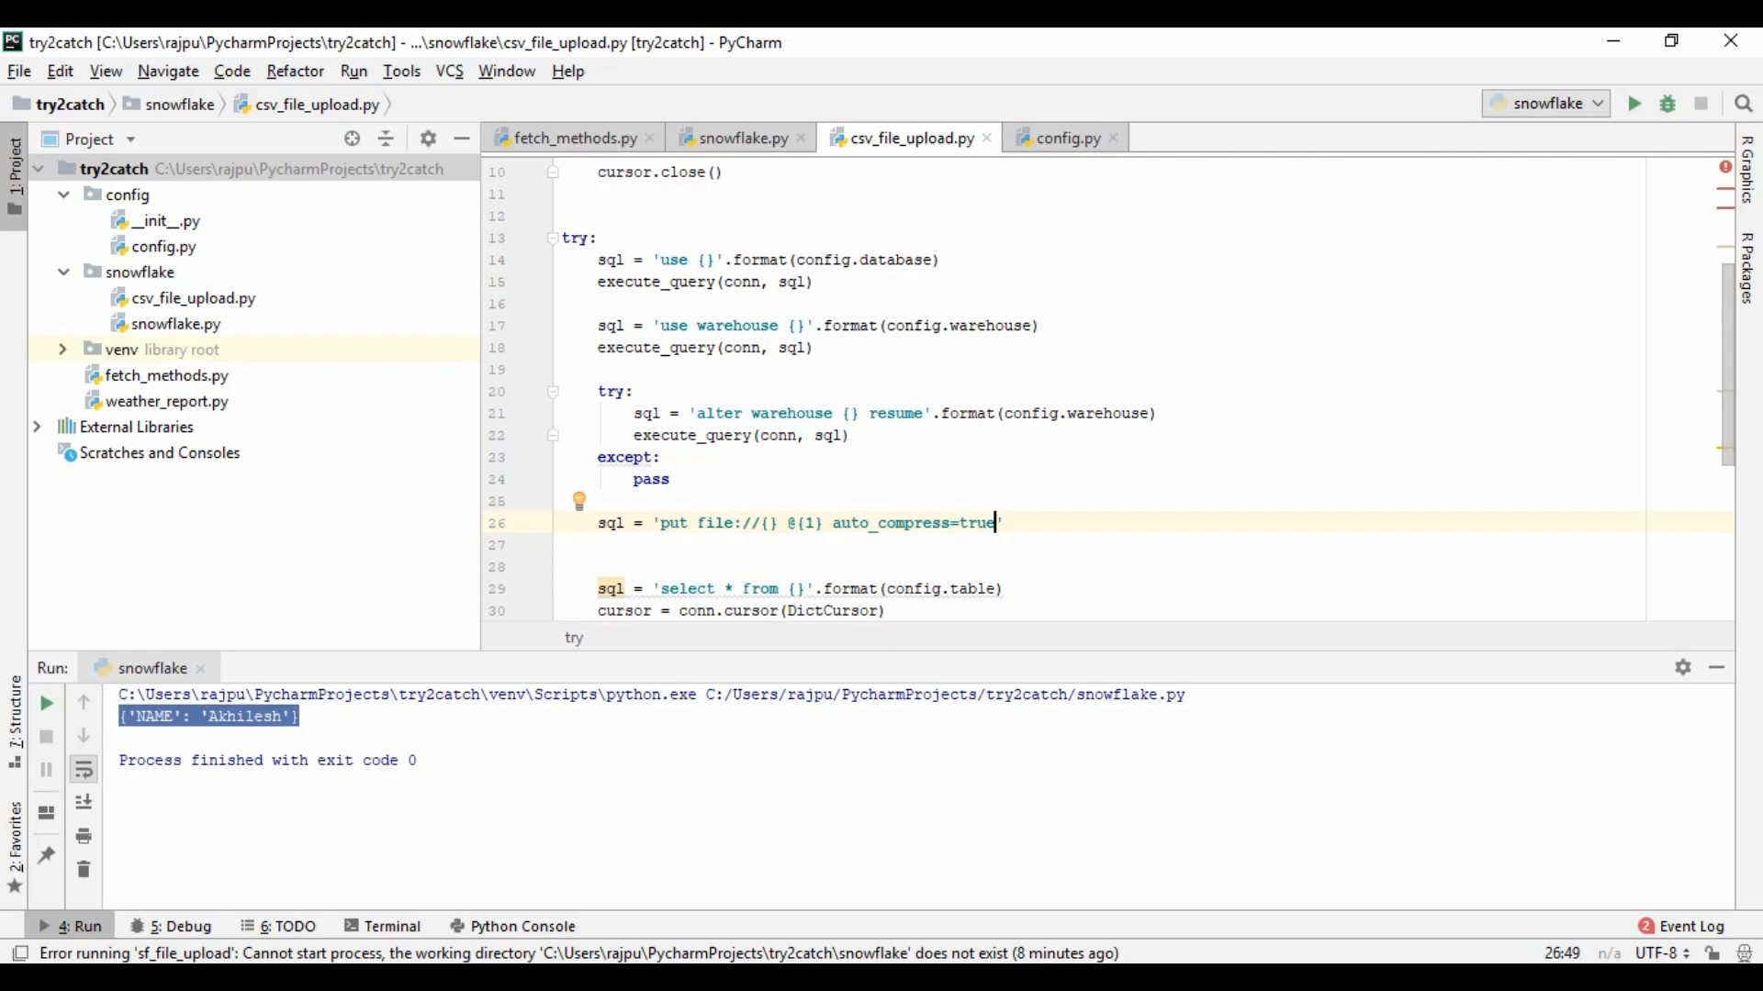
{"action": "type", "text": ".format(c"}
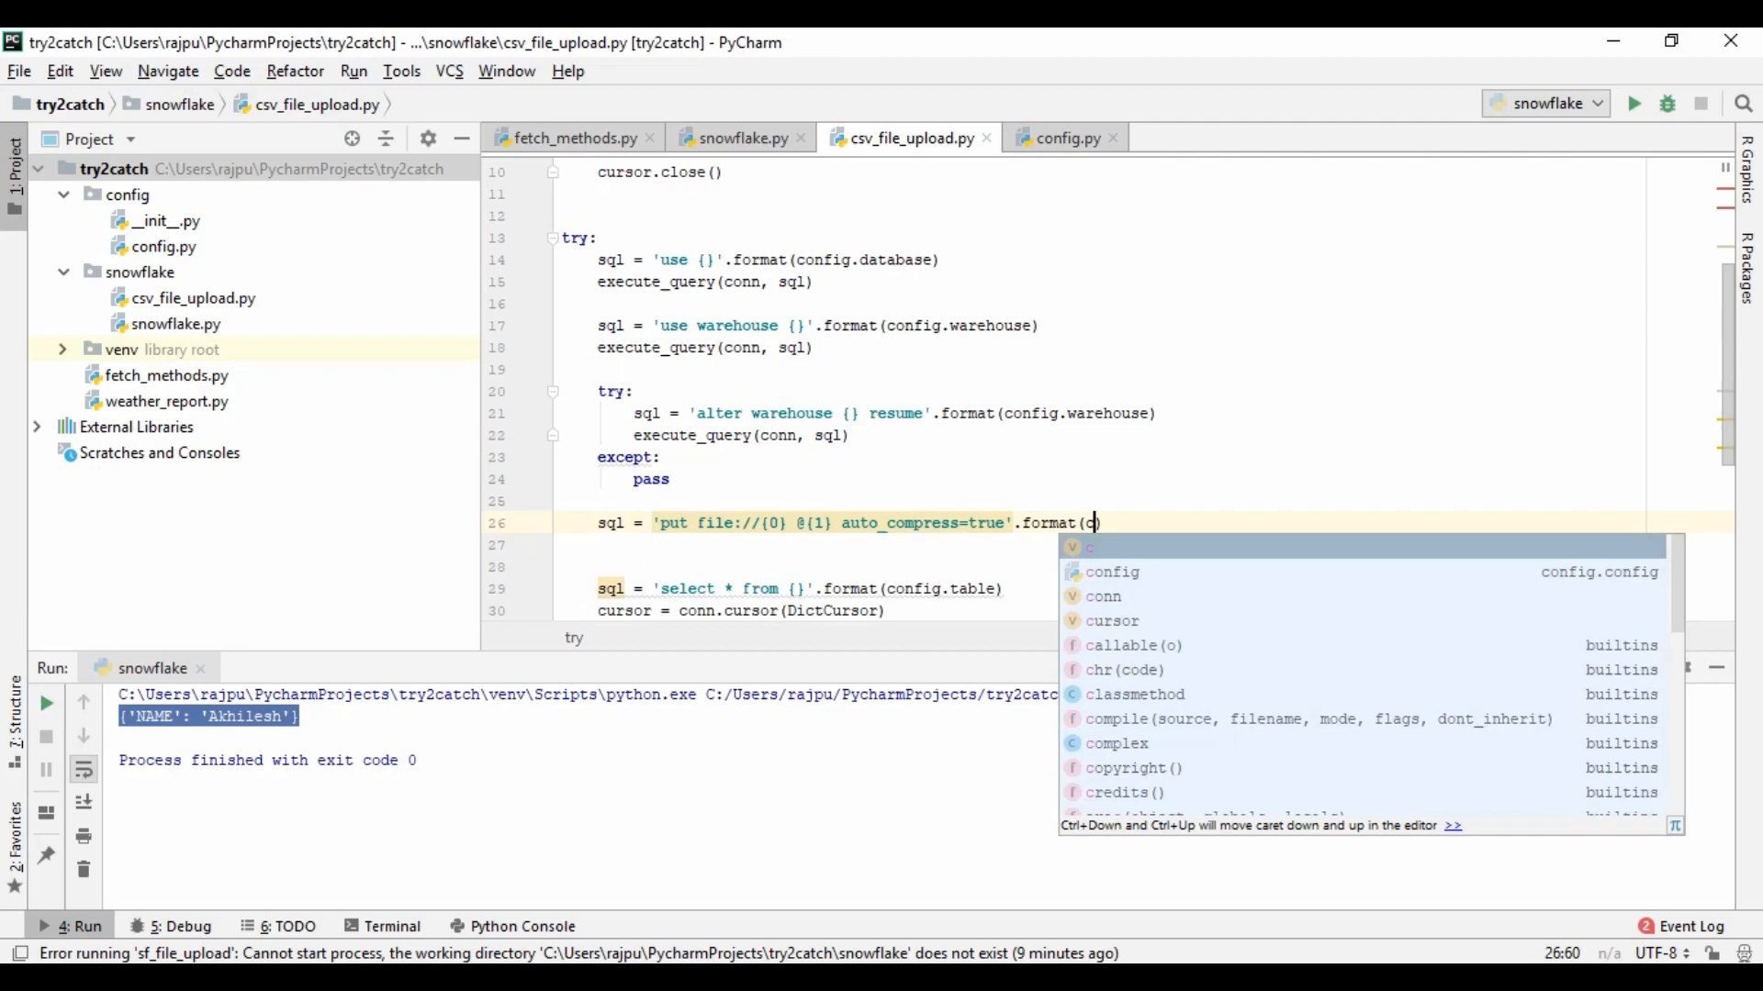
{"action": "type", "text": "sv_file"}
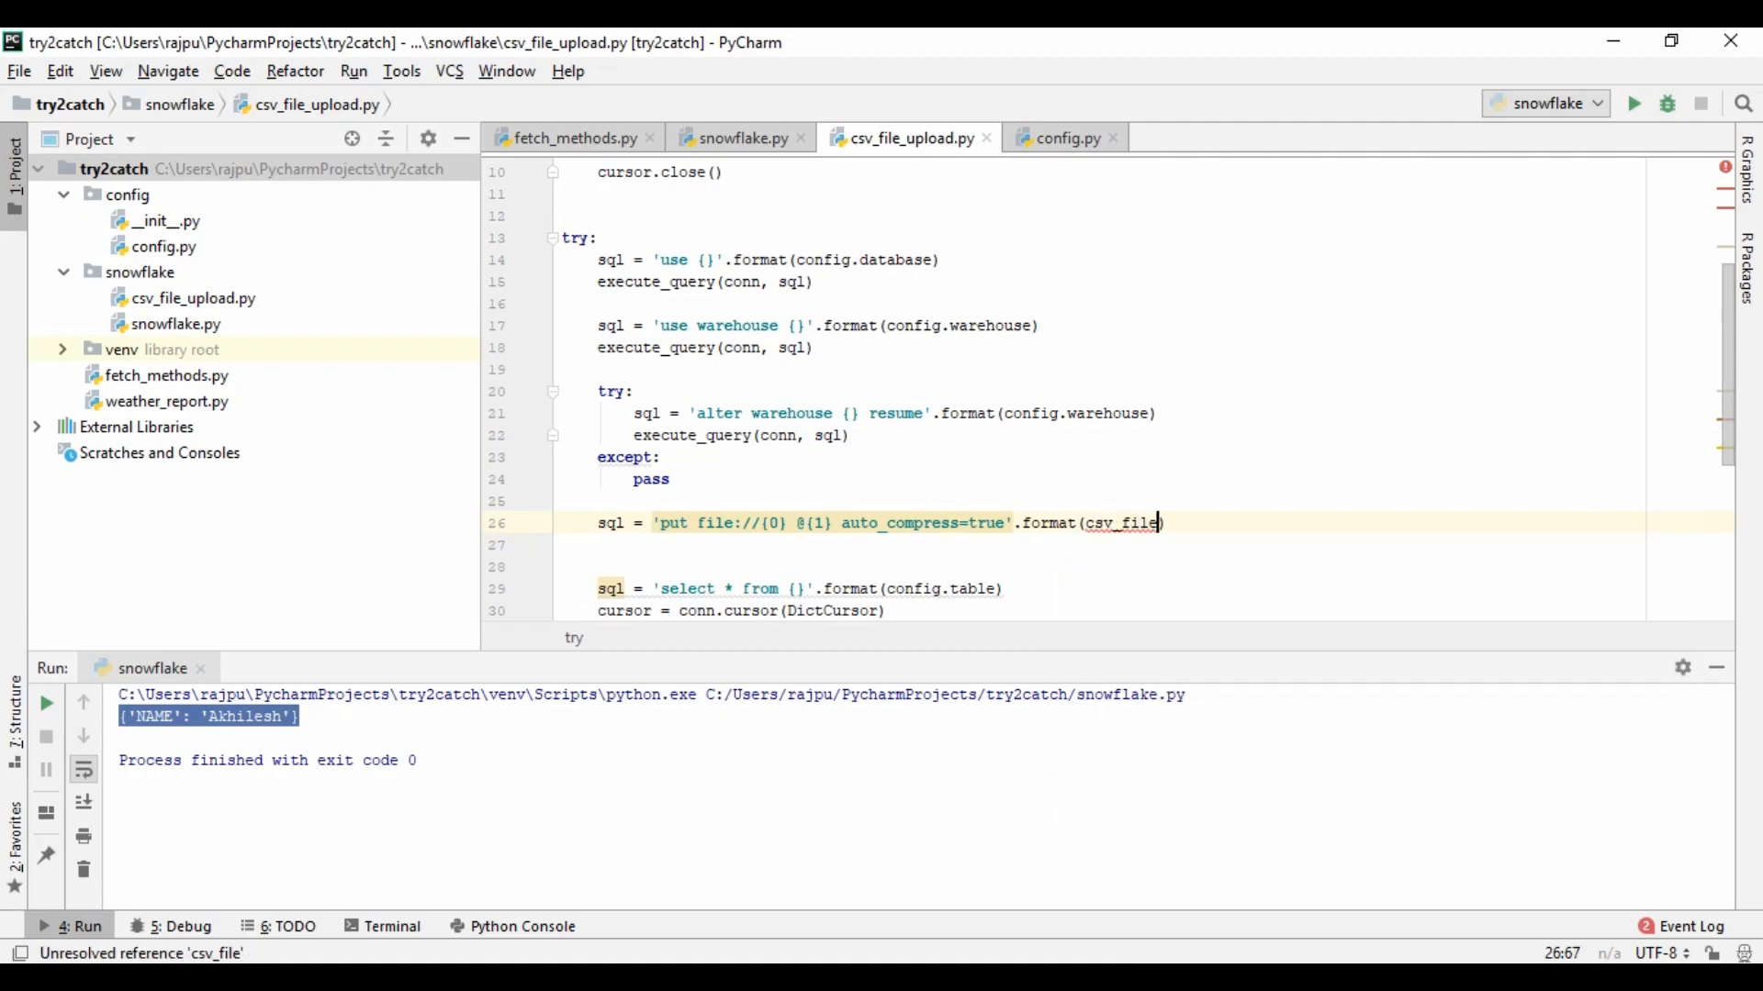
{"action": "type", "text": ",config"}
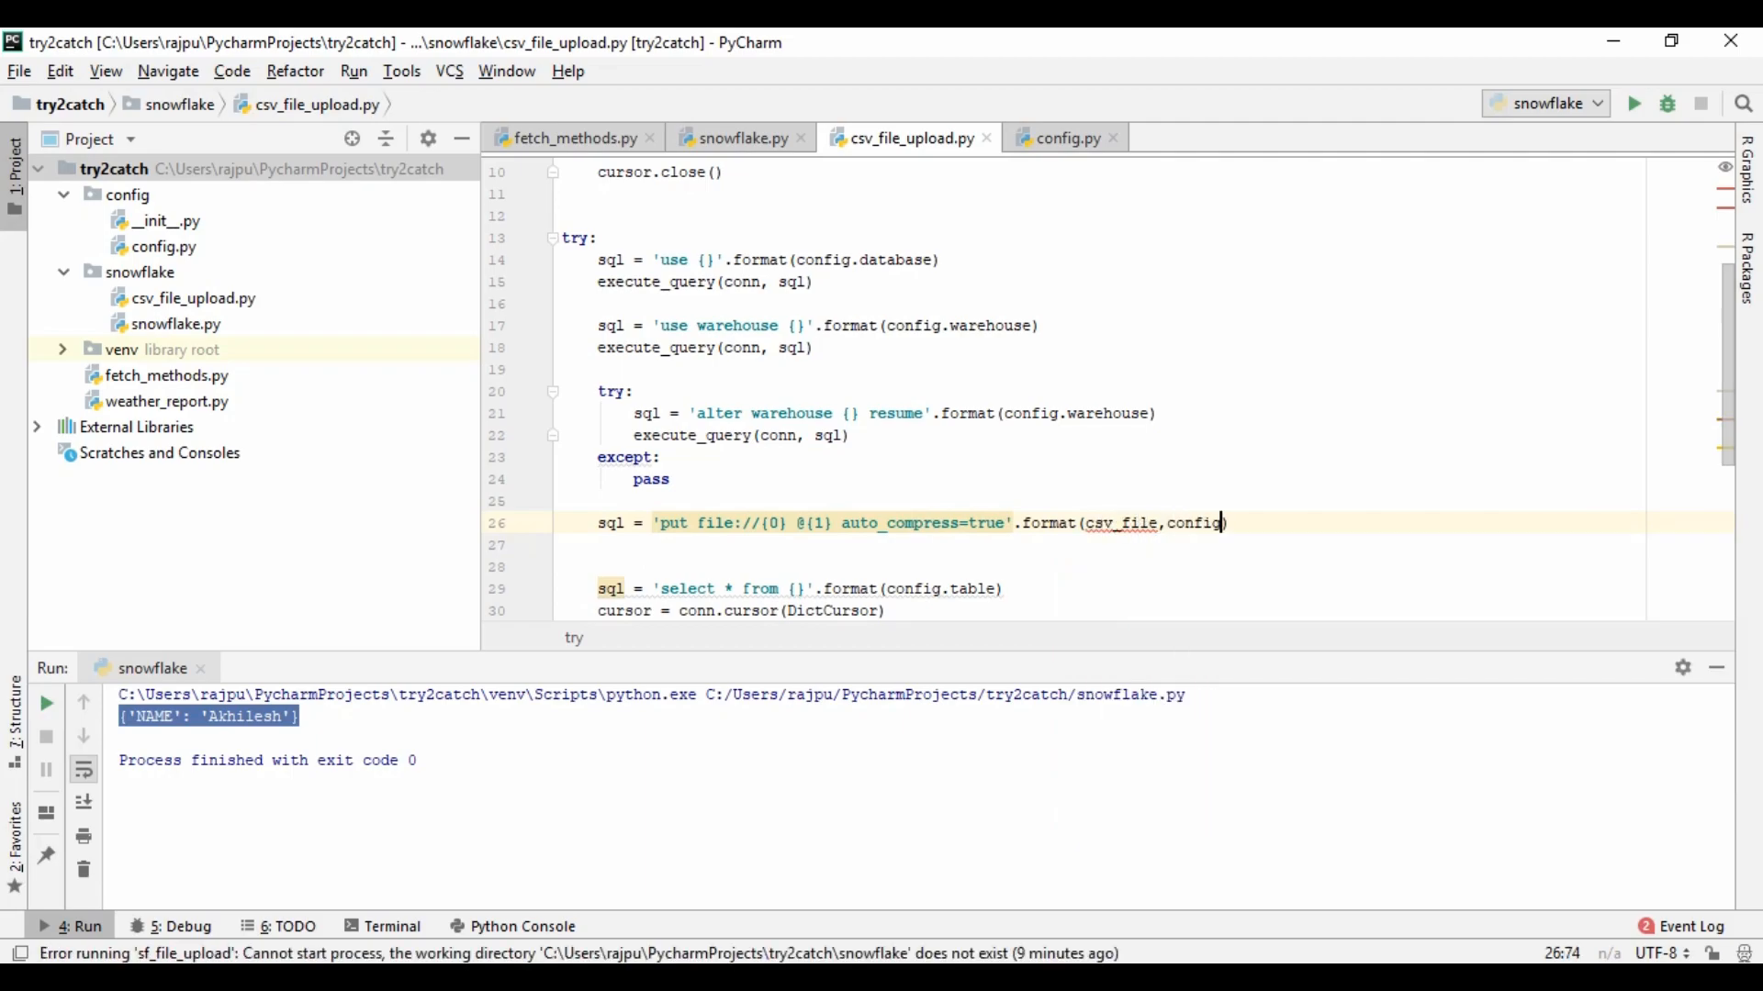
{"action": "type", "text": ".stage_table"}
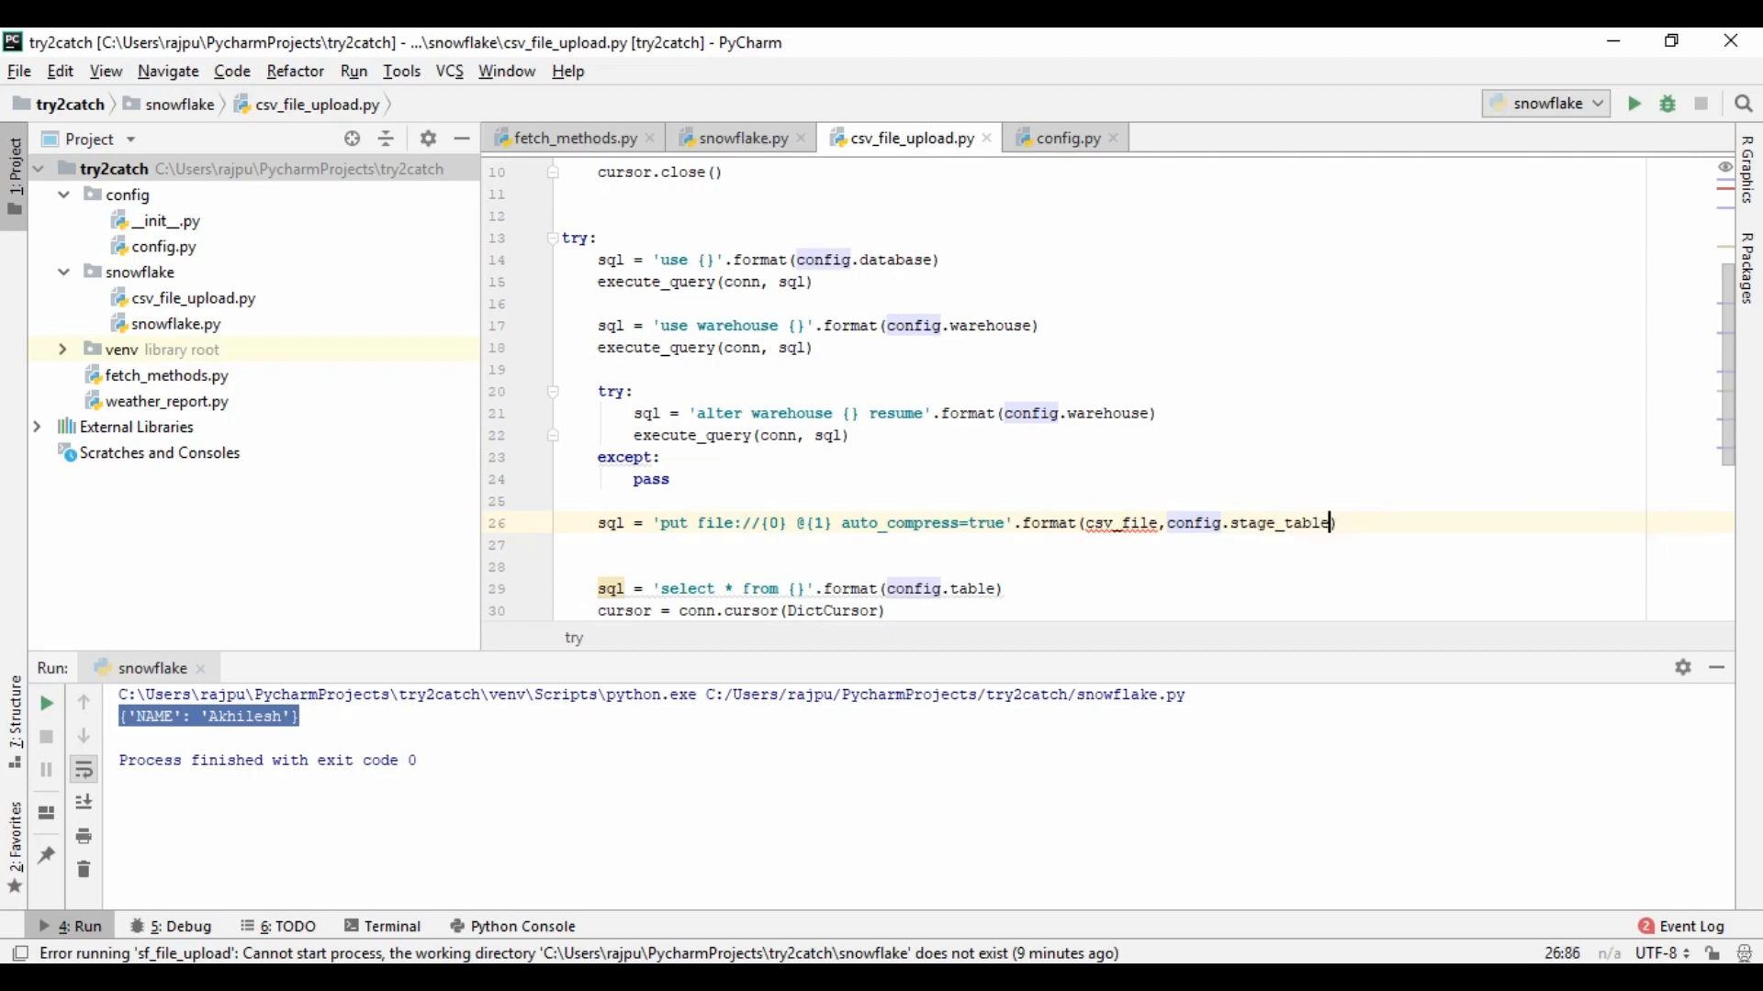
{"action": "type", "text": "csv"}
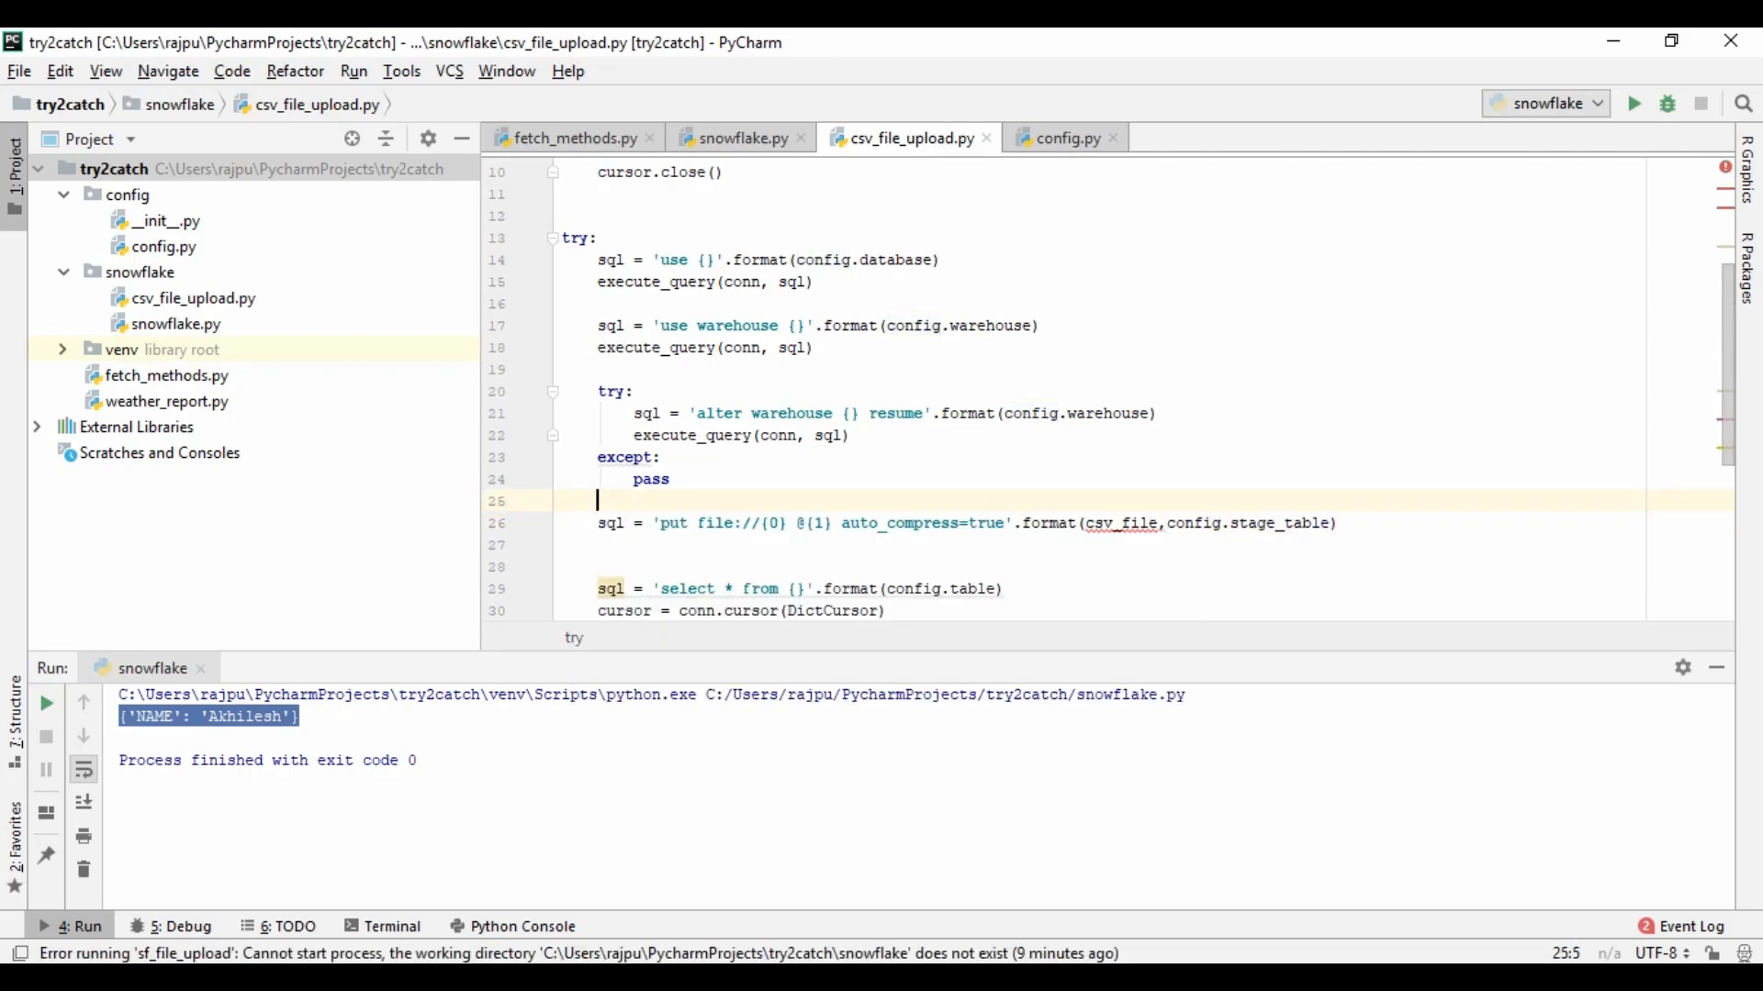
Declare csv_file = '' on the line above the PUT statement
{"action": "type", "text": "csv"}
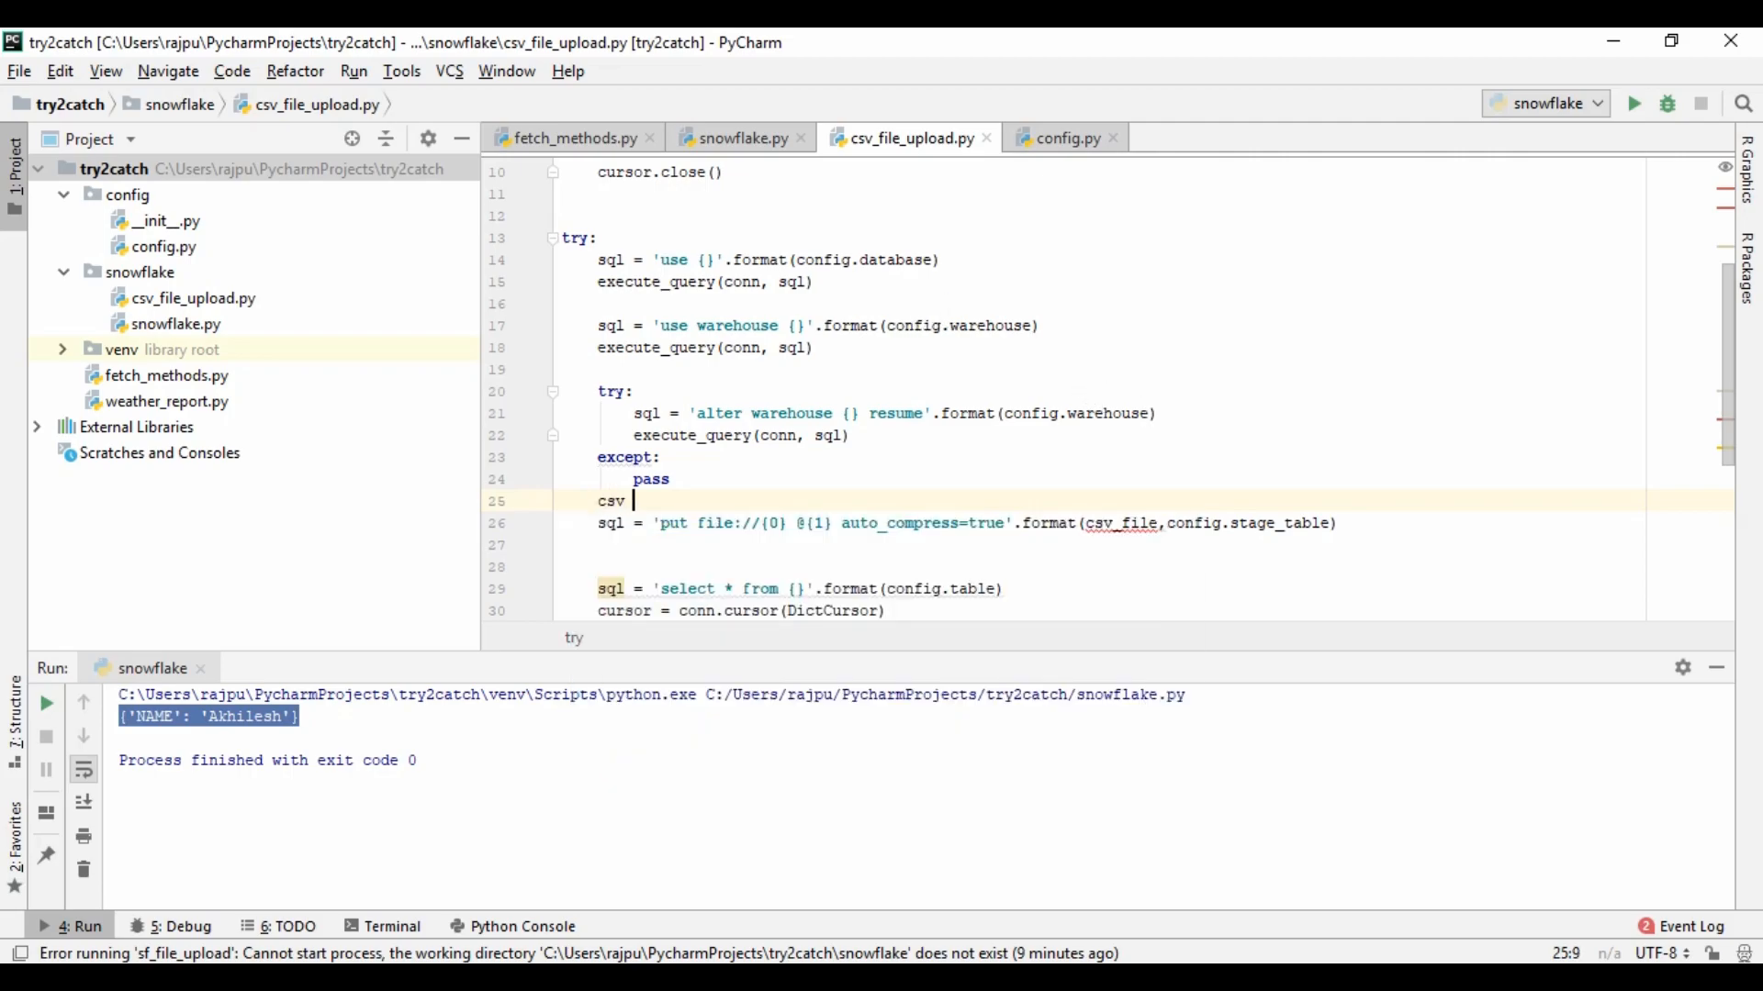
{"action": "type", "text": "_fio"}
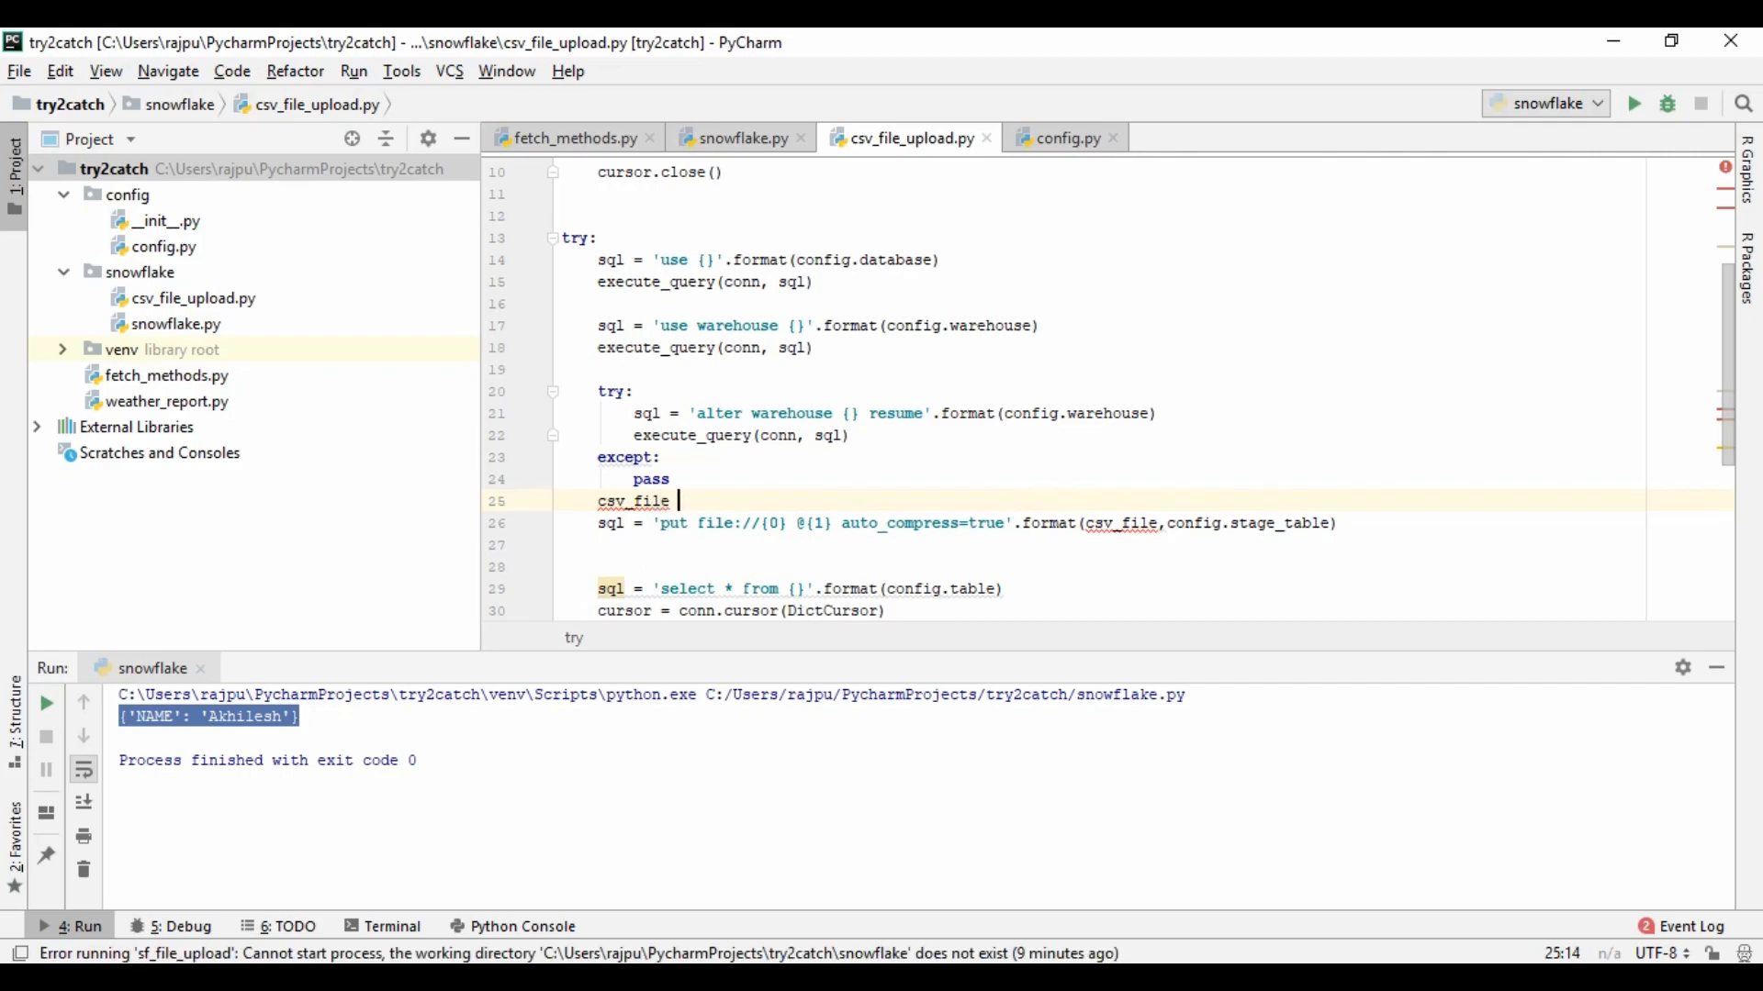
{"action": "type", "text": "= ''"}
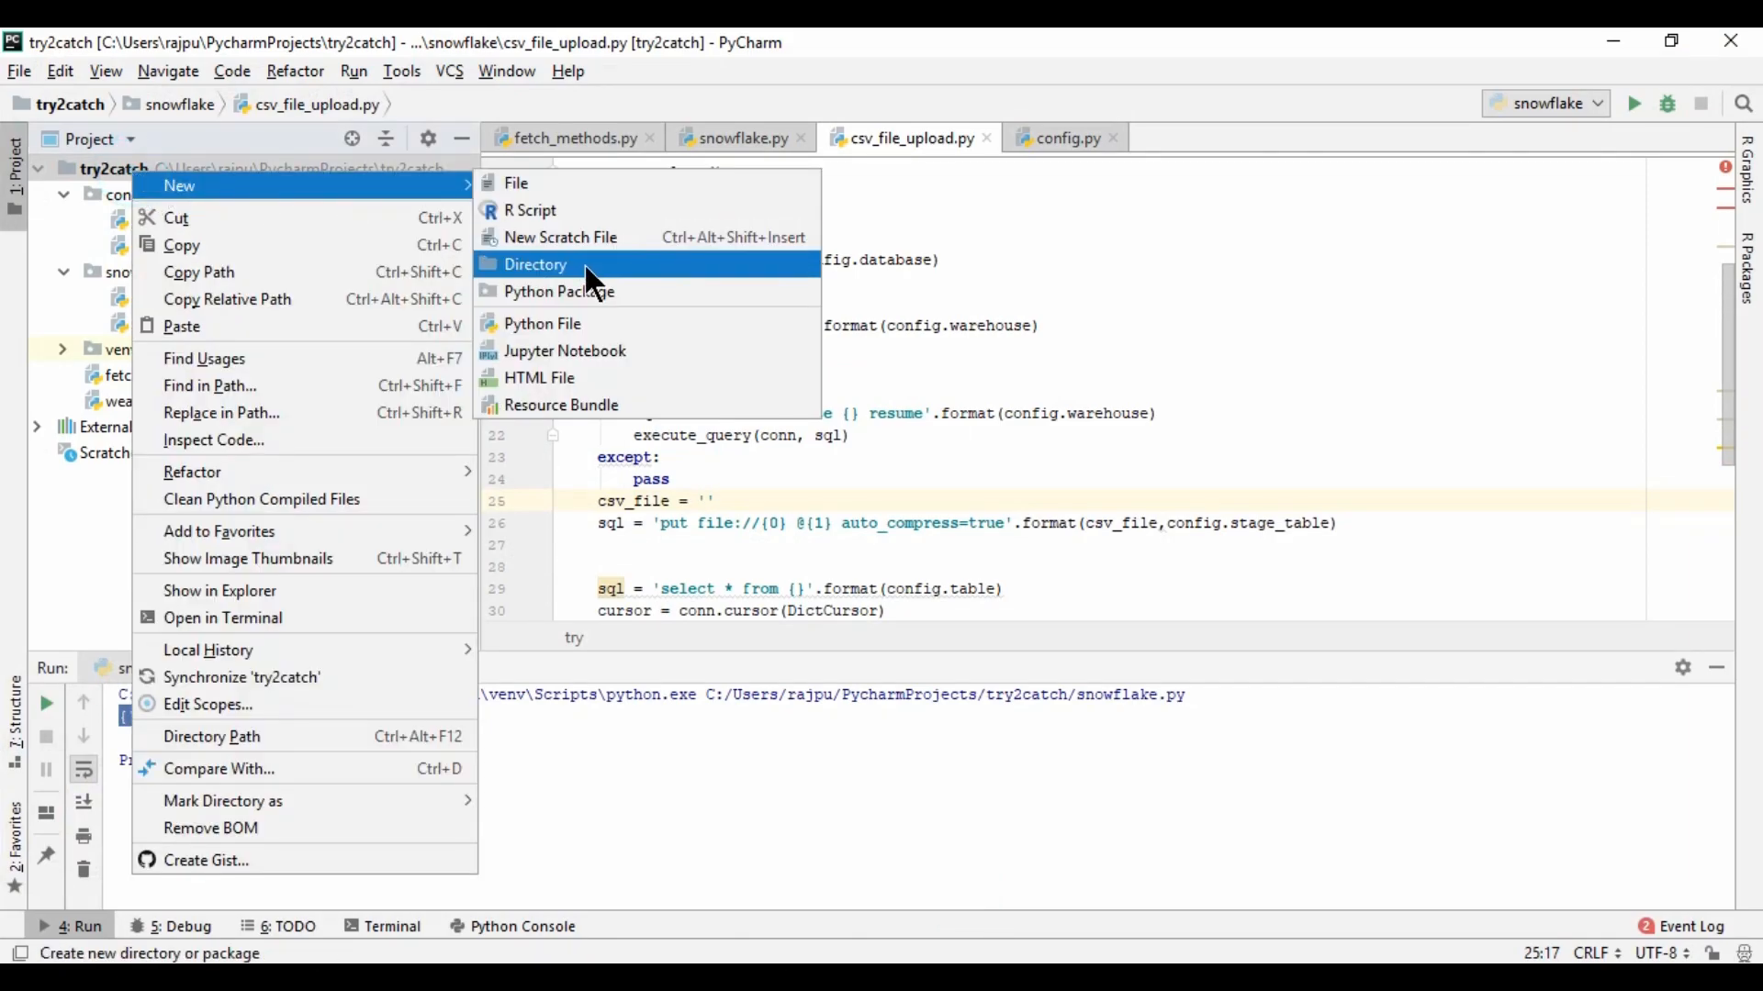
Create a csv folder inside snowflake, copy Super_Heros_Names.csv into it and review its five superheroes
{"action": "left_click", "coordinate": [536, 265]}
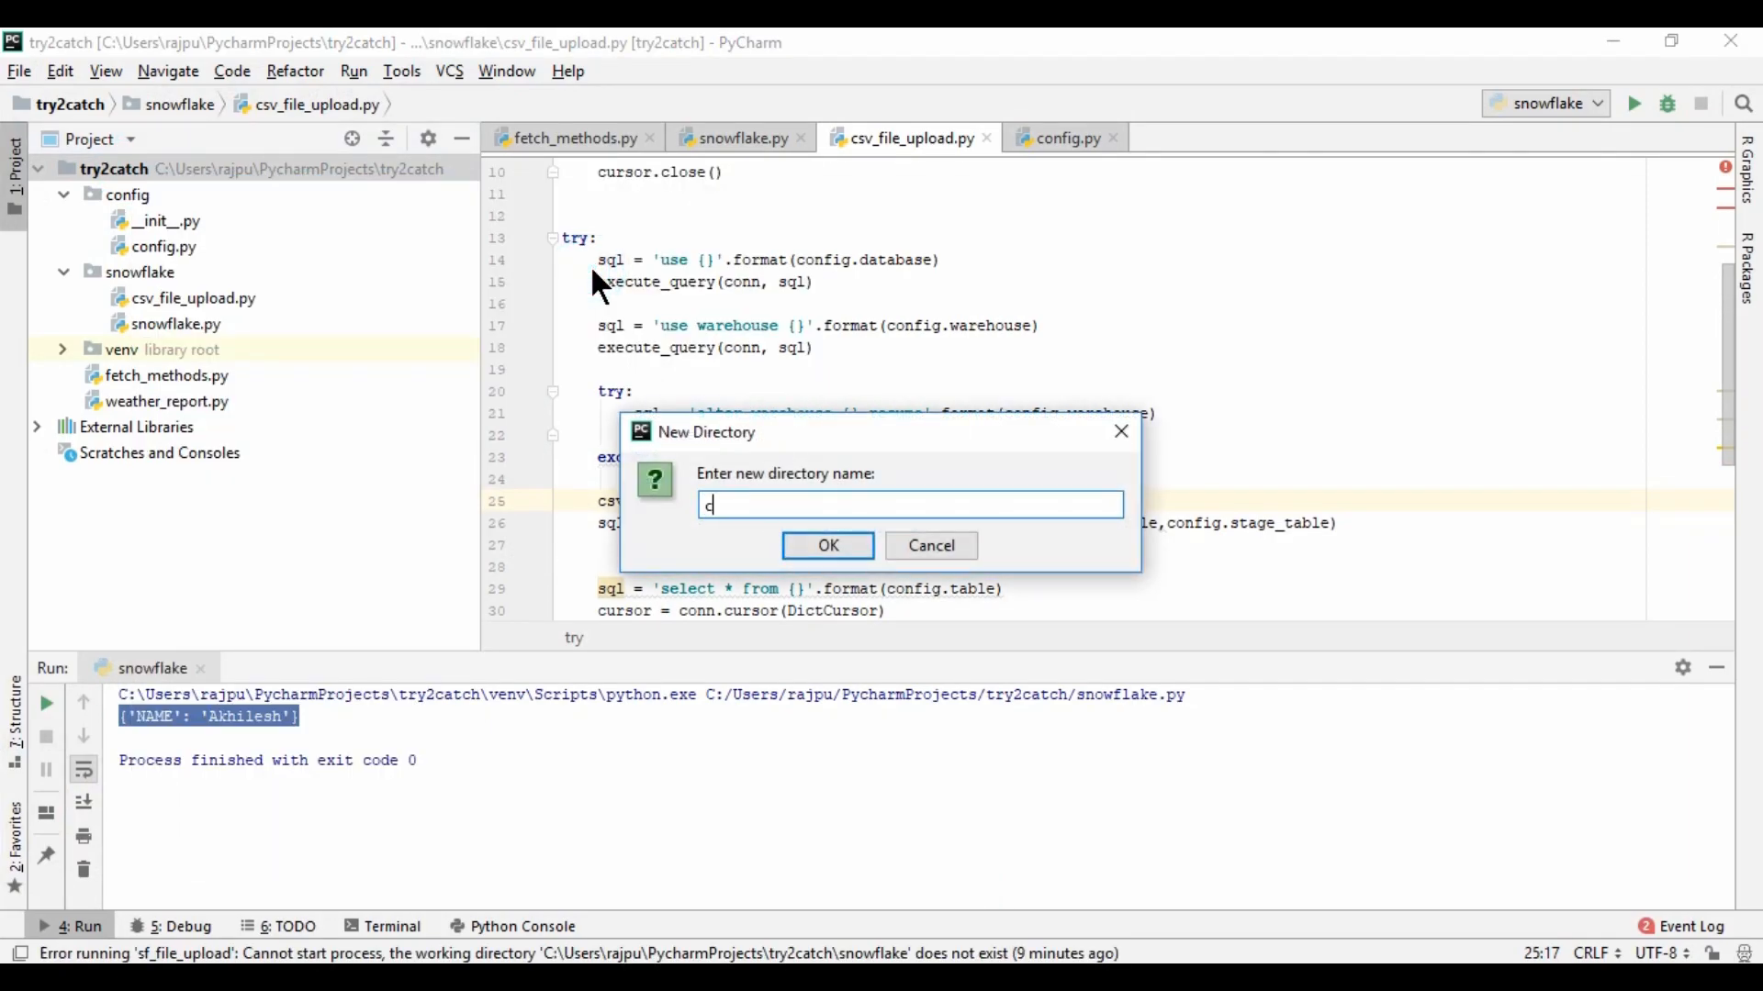
{"action": "left_click", "coordinate": [826, 545]}
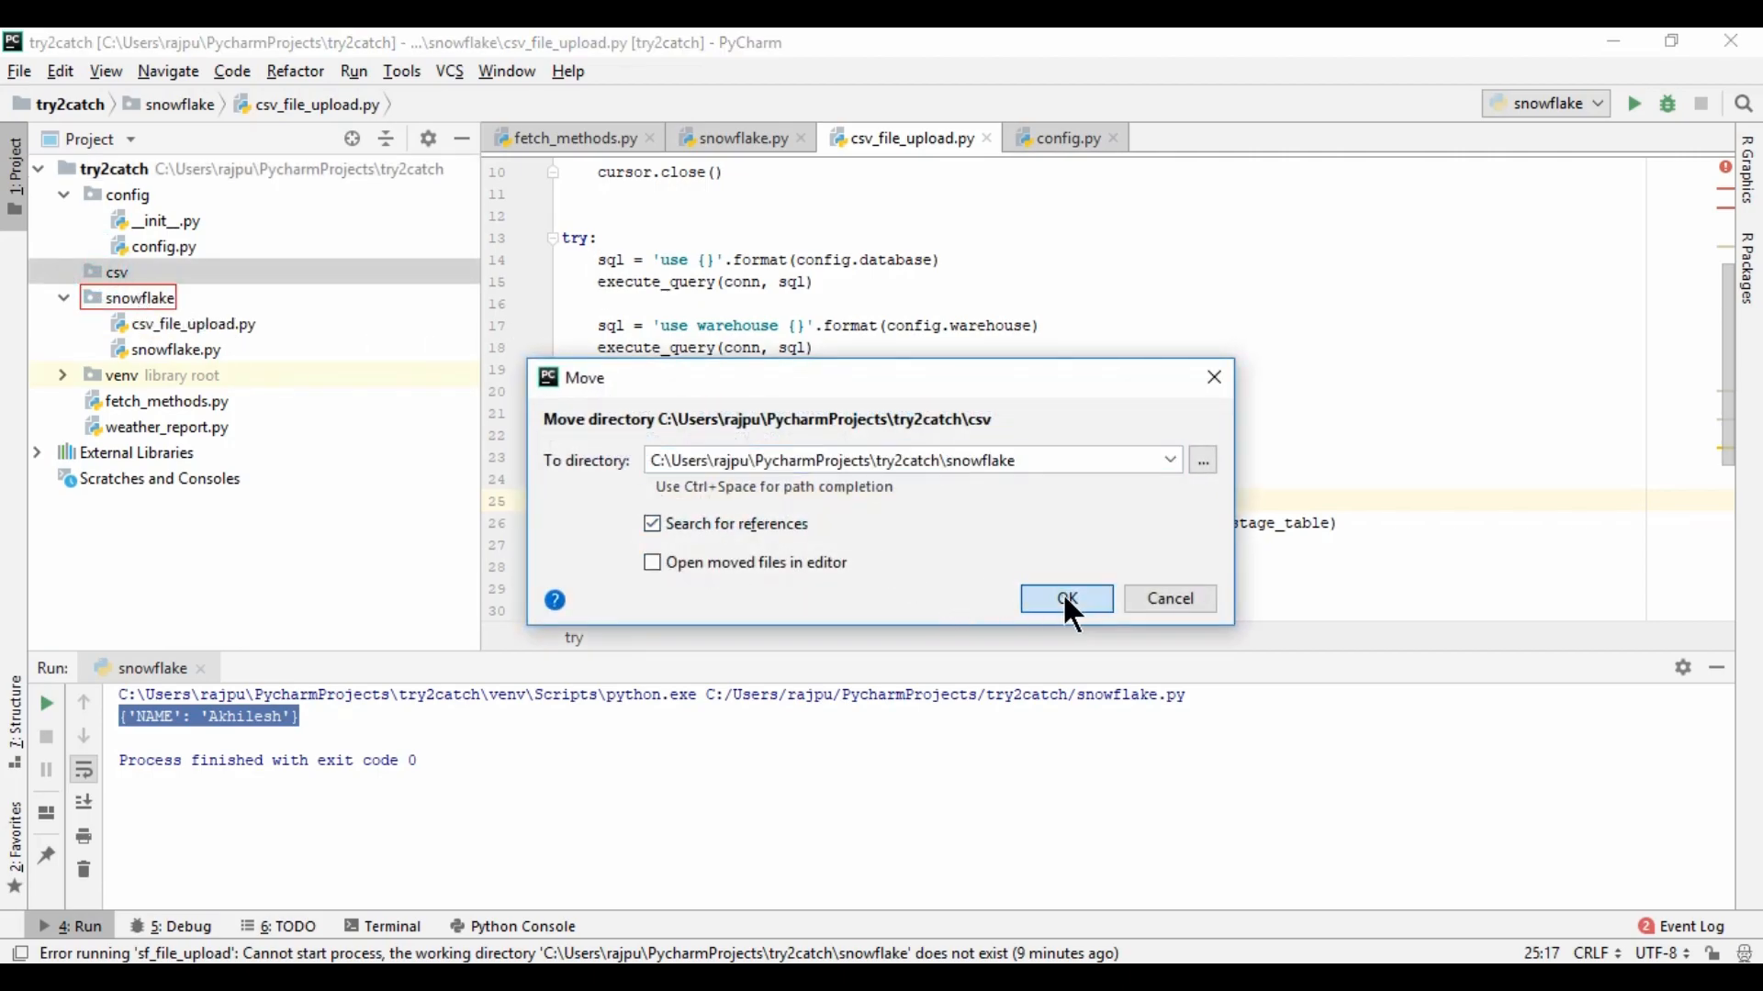
{"action": "left_click", "coordinate": [1065, 599]}
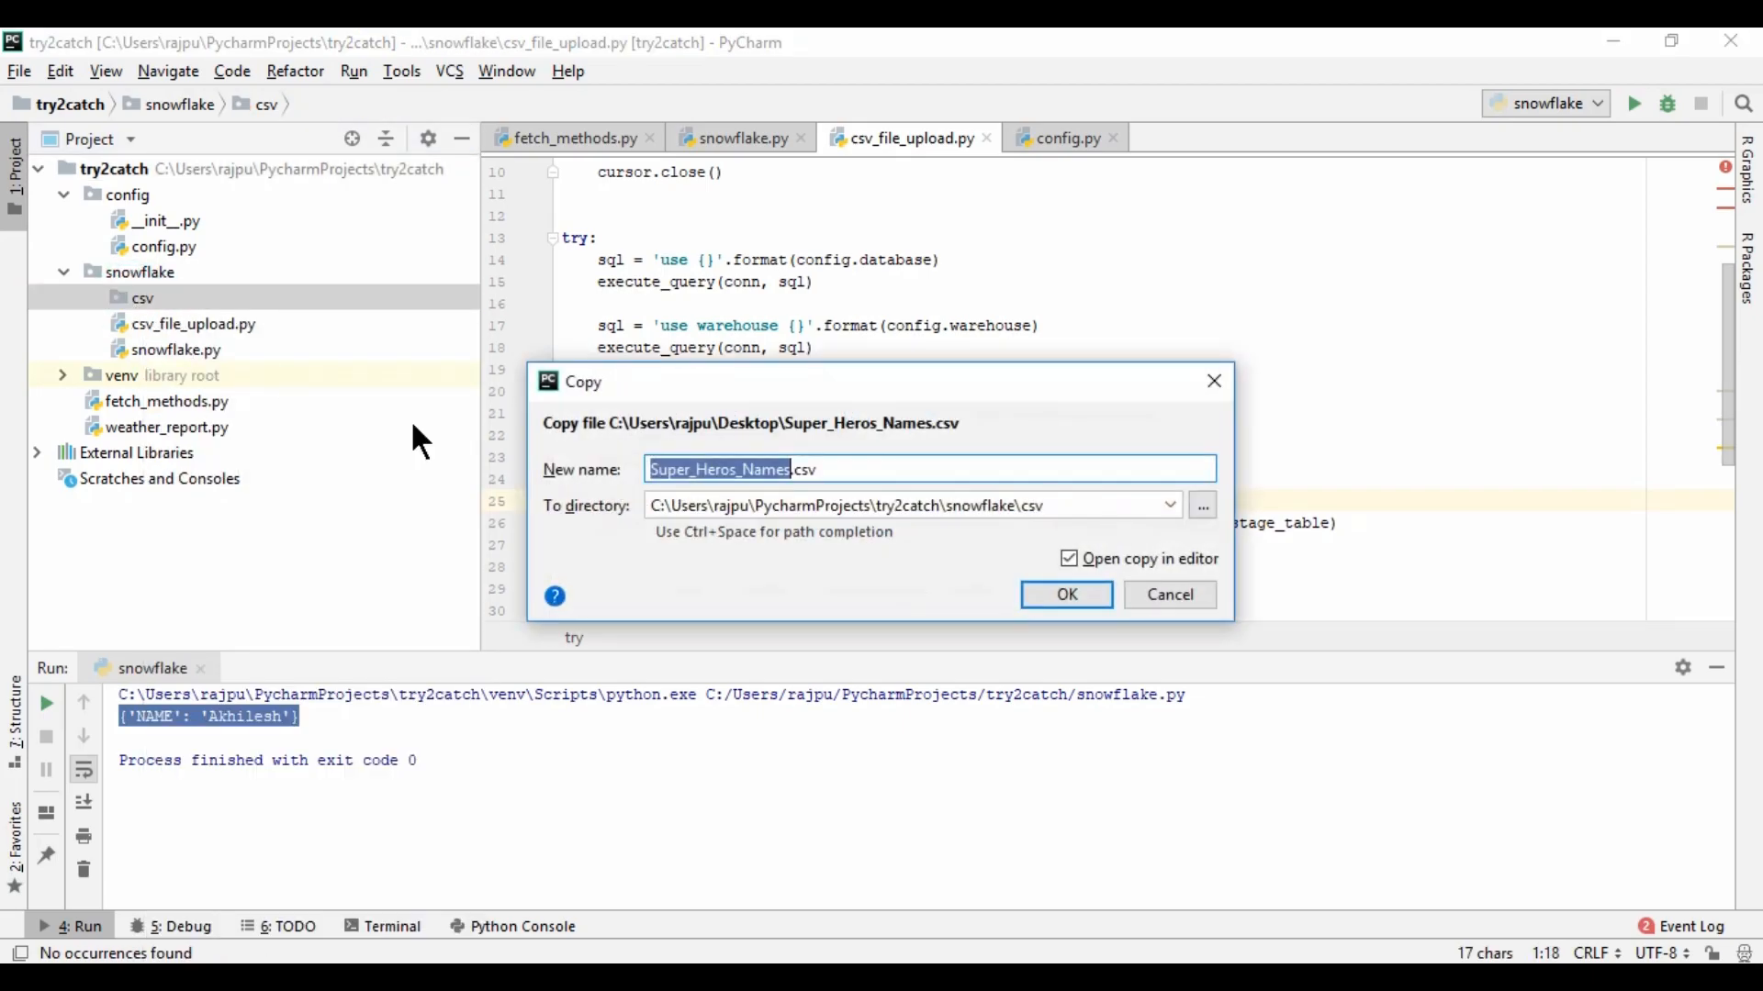
{"action": "left_click", "coordinate": [1065, 594]}
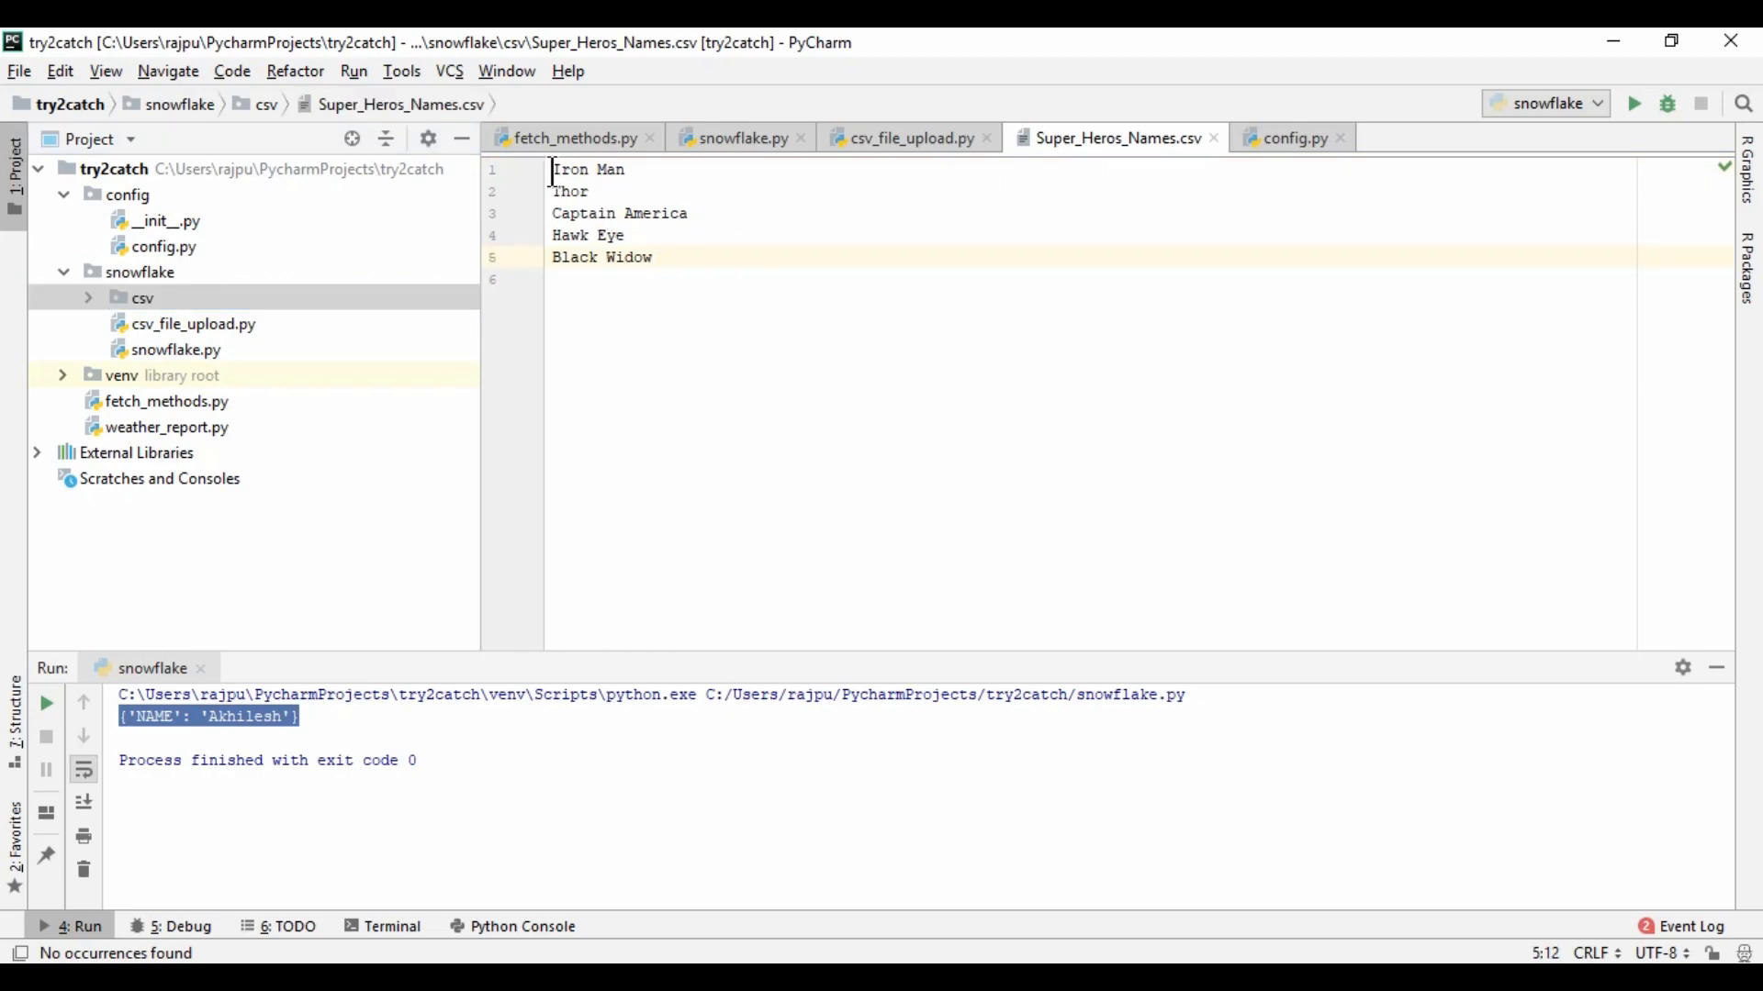
{"action": "left_click", "coordinate": [665, 257]}
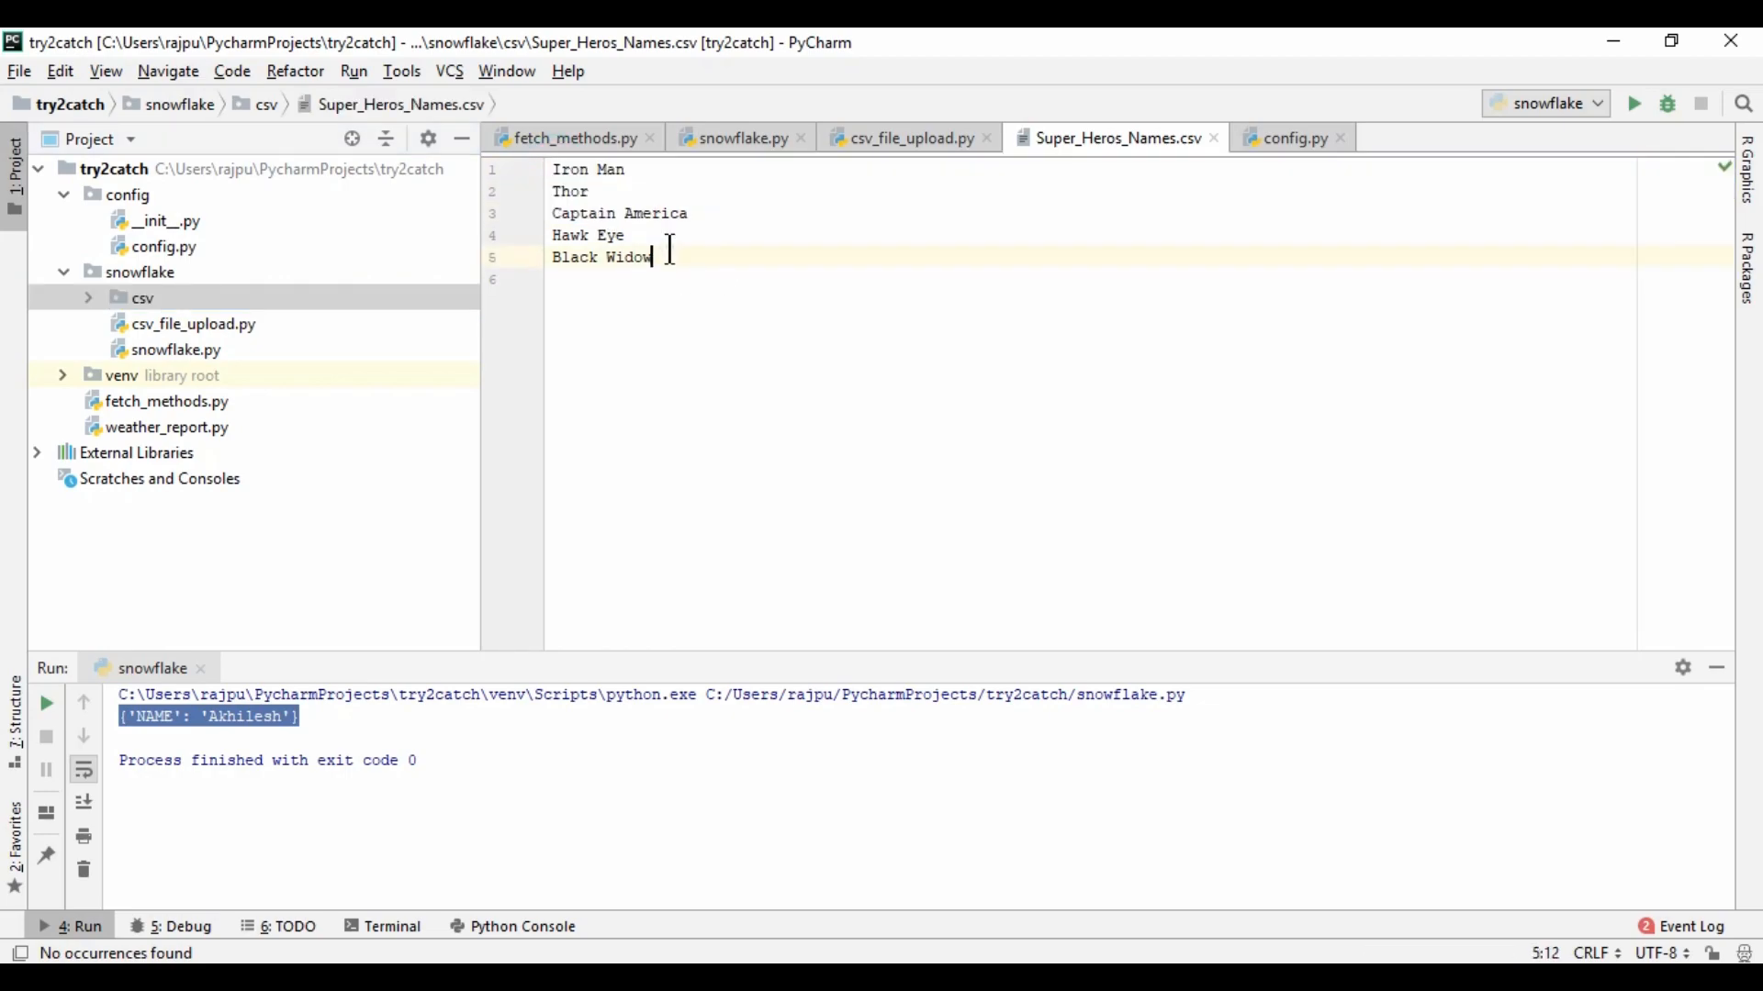
{"action": "mouse_move", "coordinate": [716, 265]}
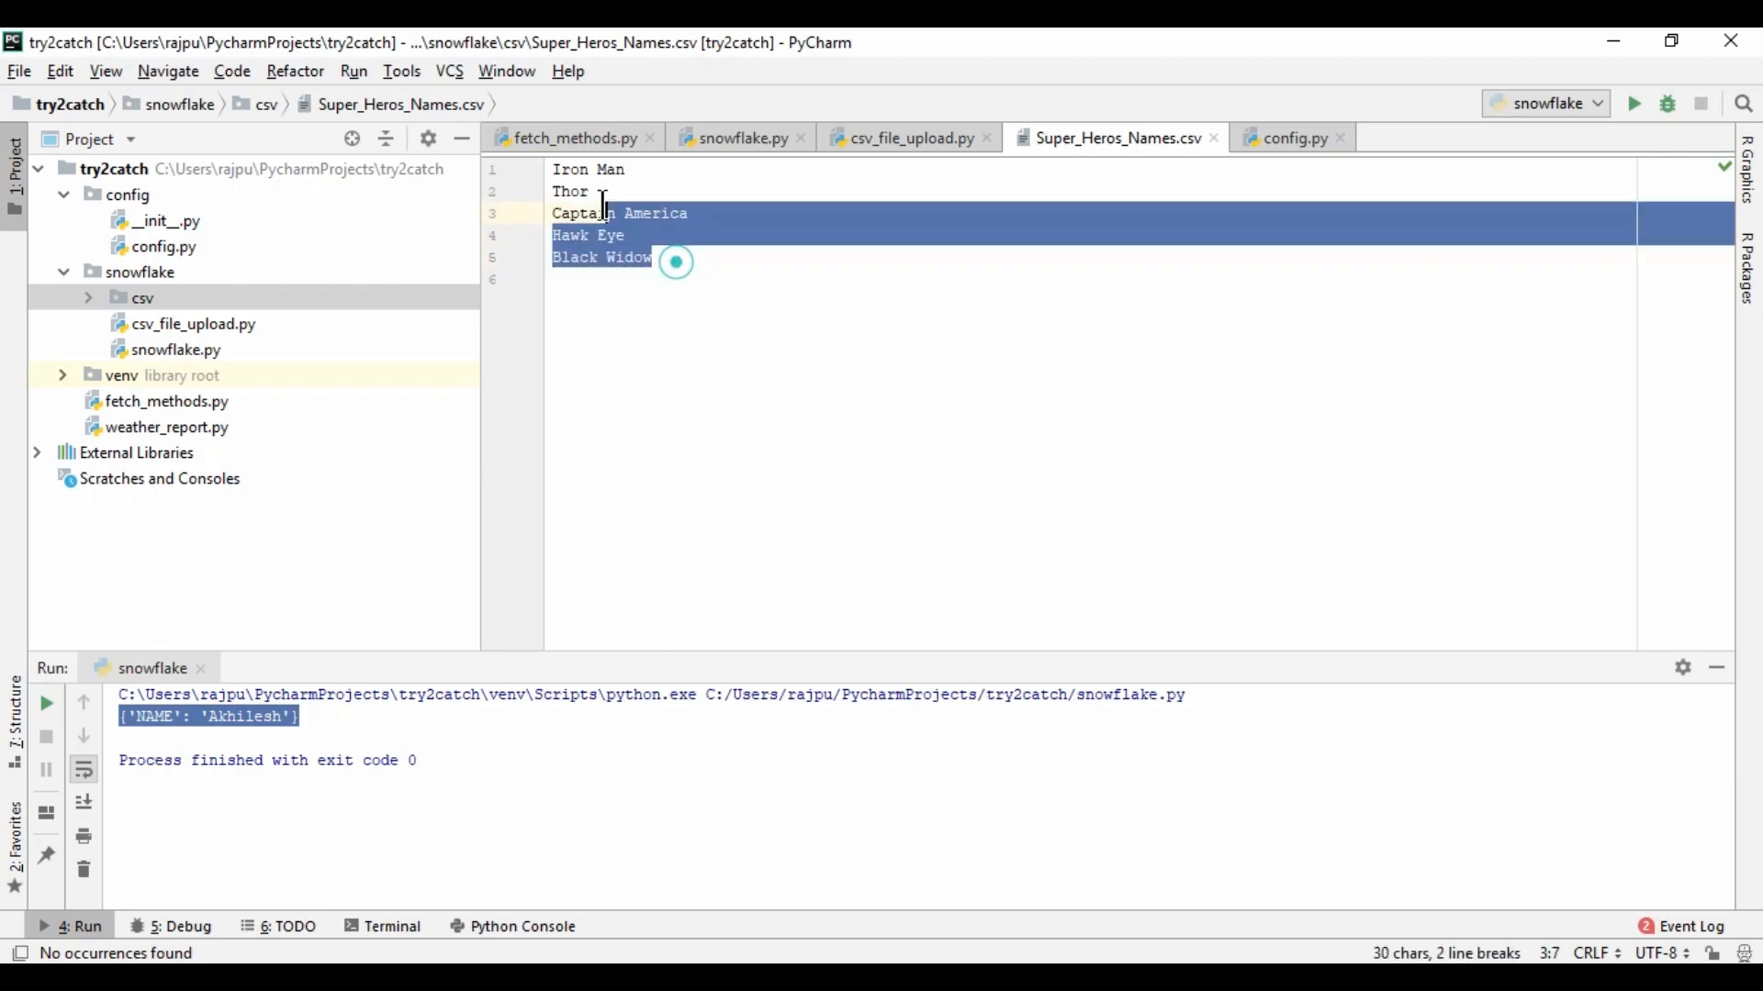
{"action": "left_click", "coordinate": [729, 264]}
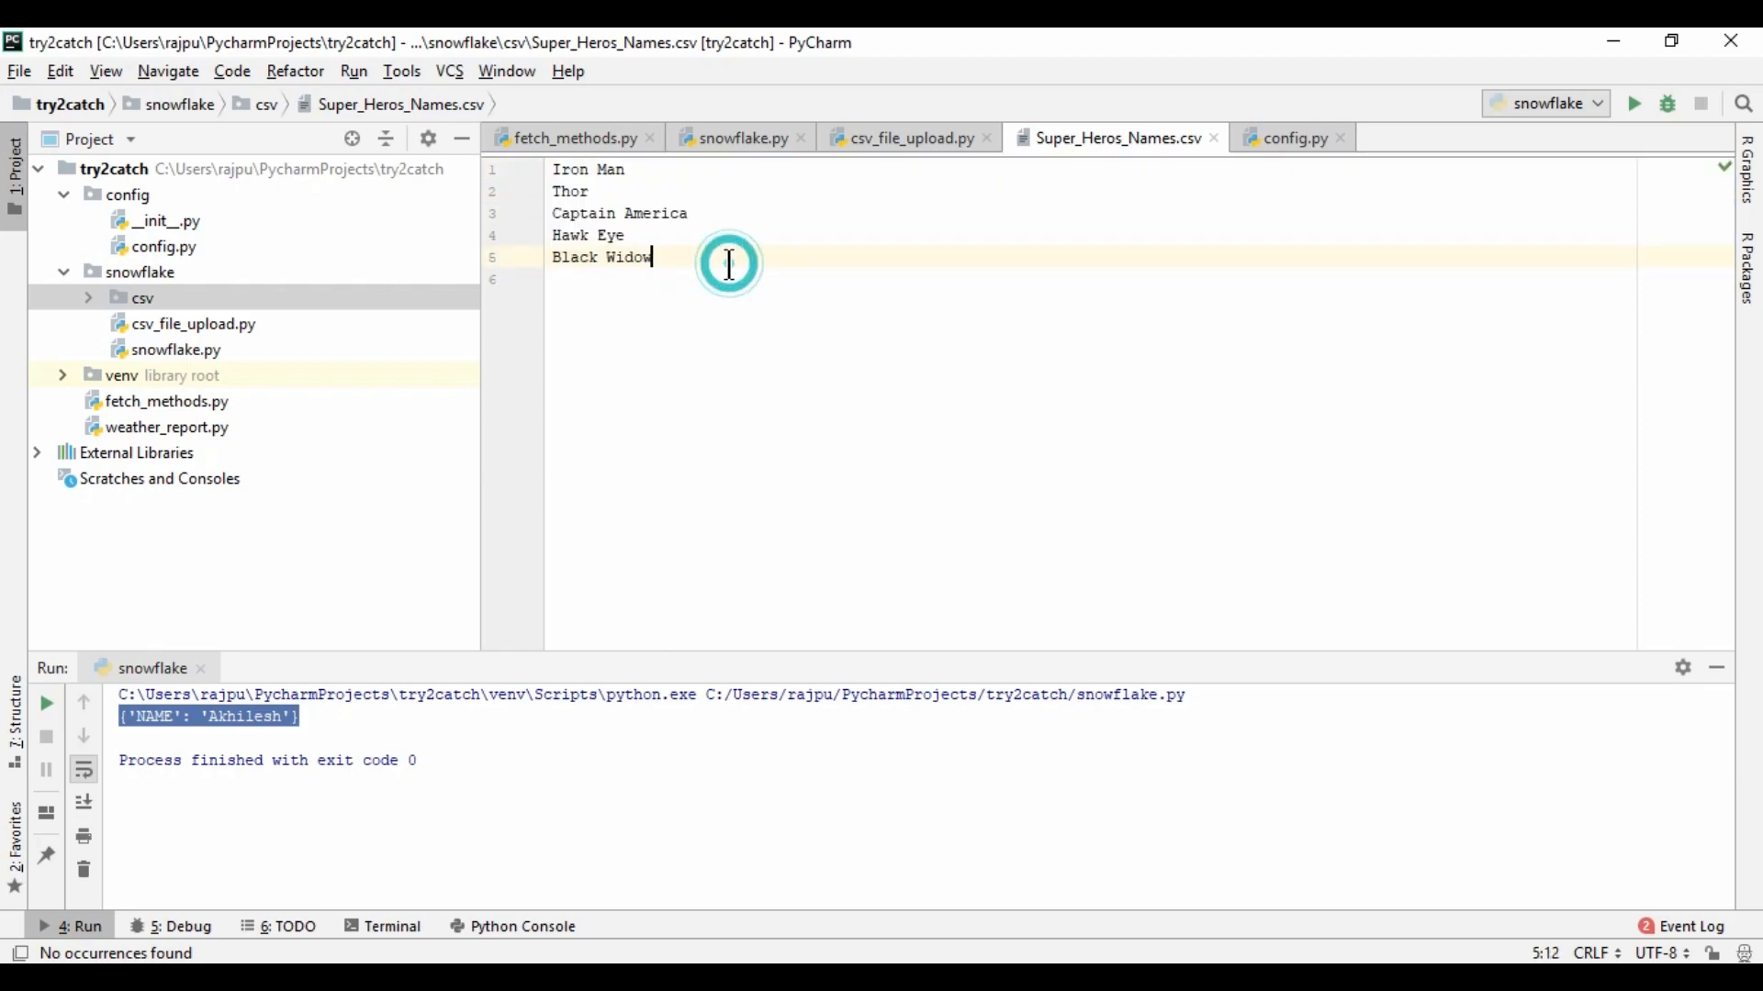
{"action": "mouse_move", "coordinate": [160, 303]}
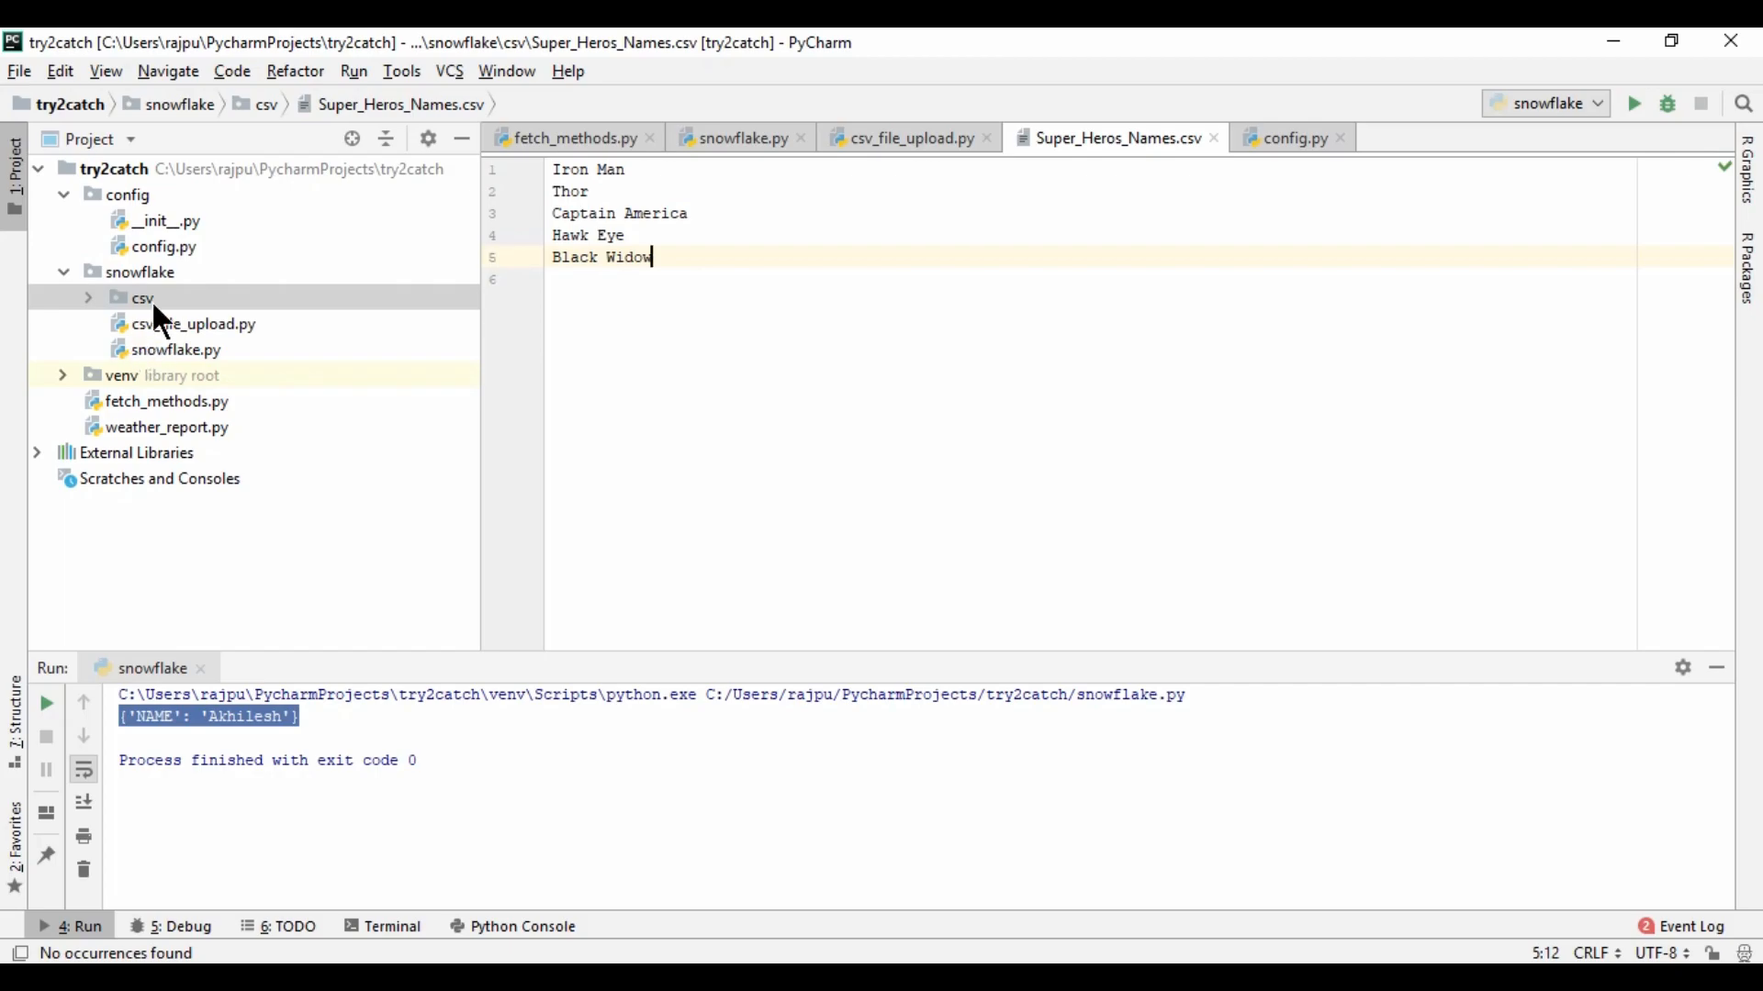
{"action": "left_click", "coordinate": [91, 297]}
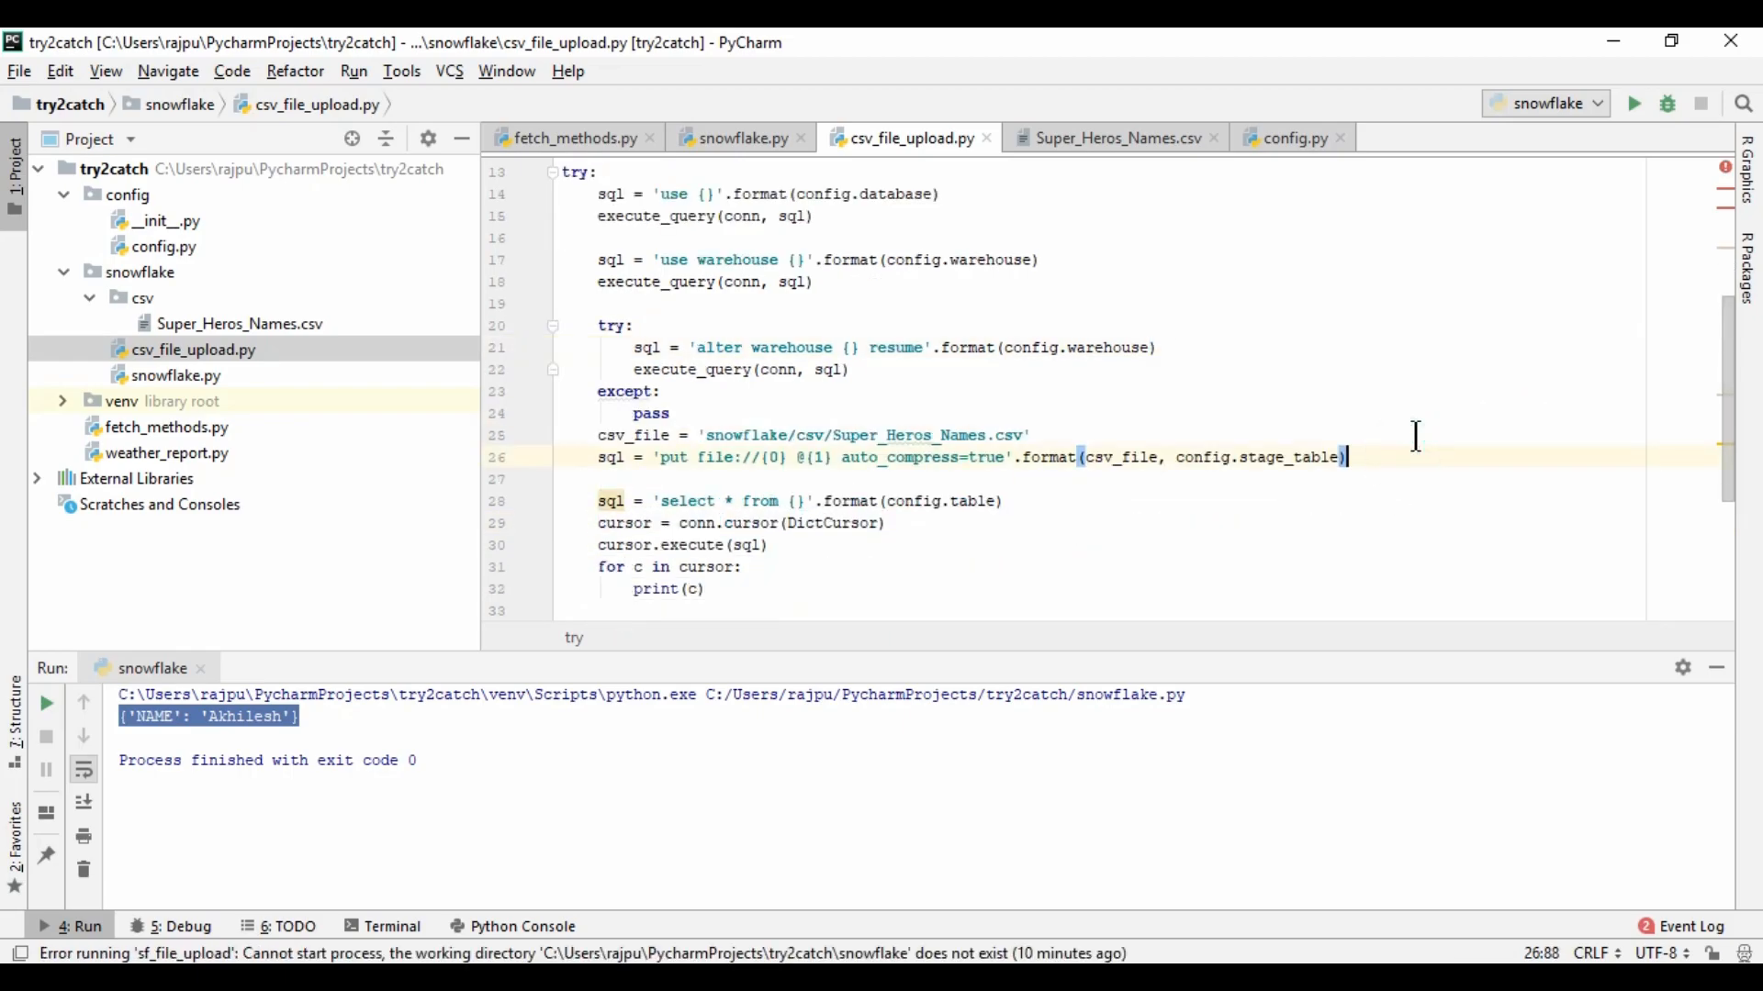
Add execute_query(conn, sql) right after the PUT query is built
{"action": "type", "text": "execute_query(conn"}
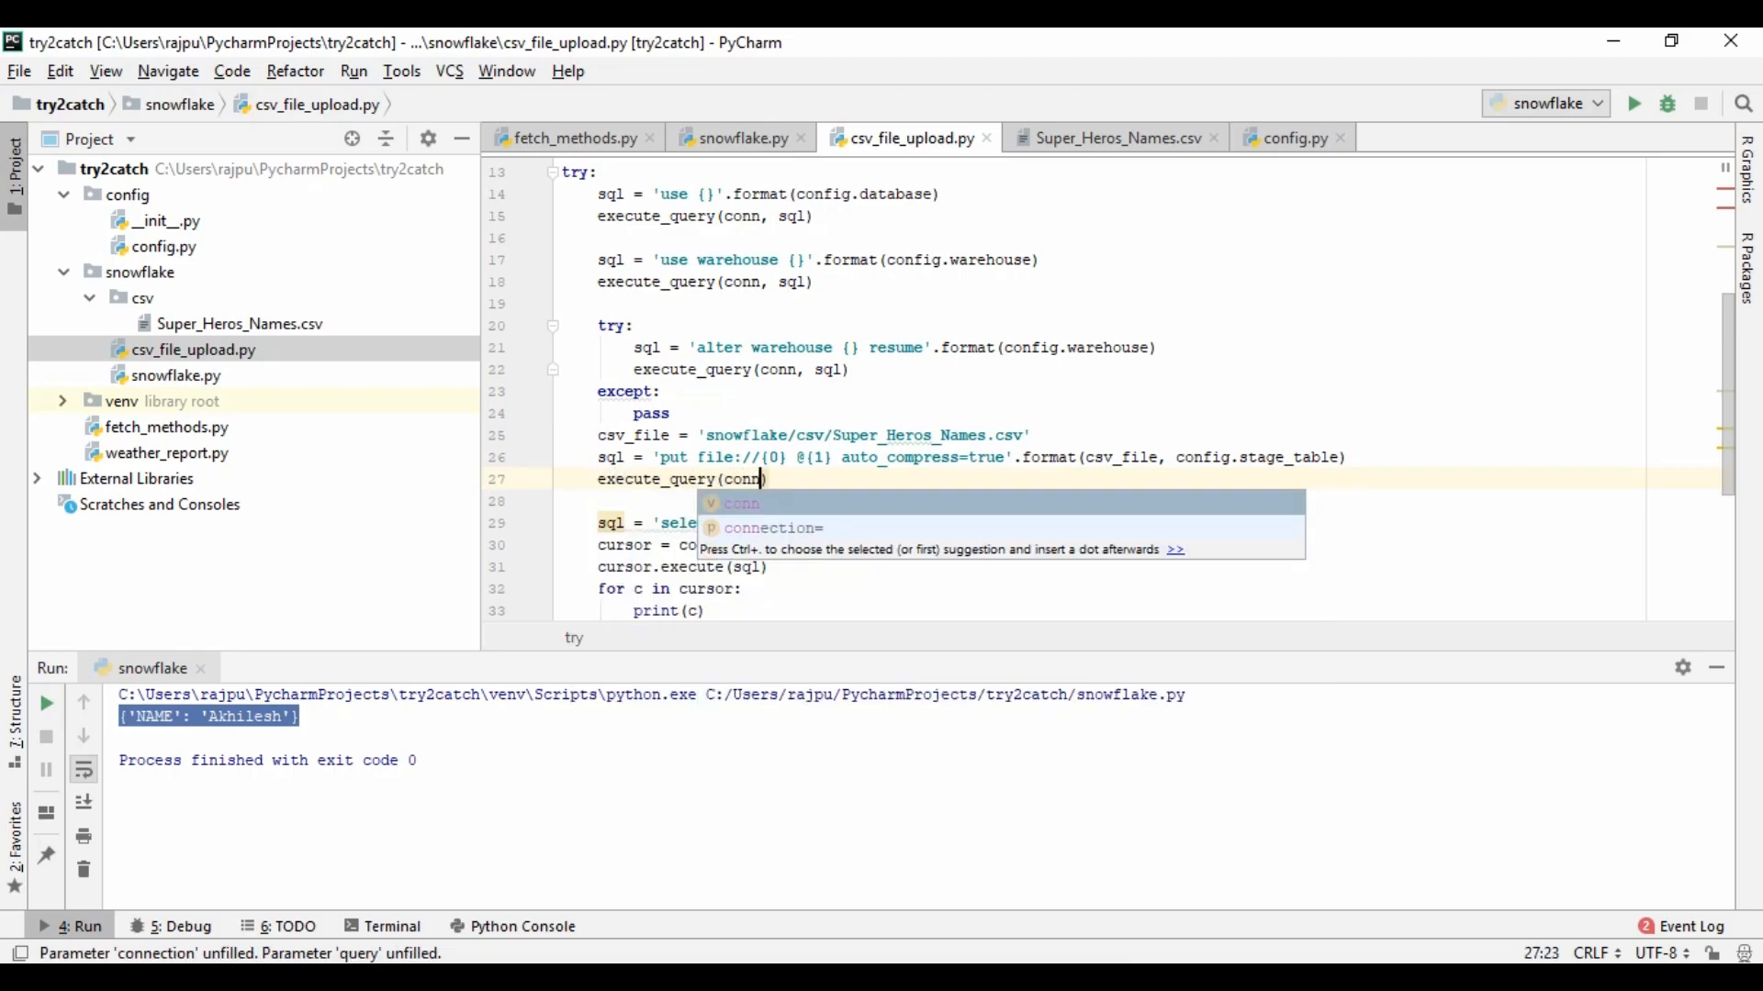
{"action": "type", "text": ", sql"}
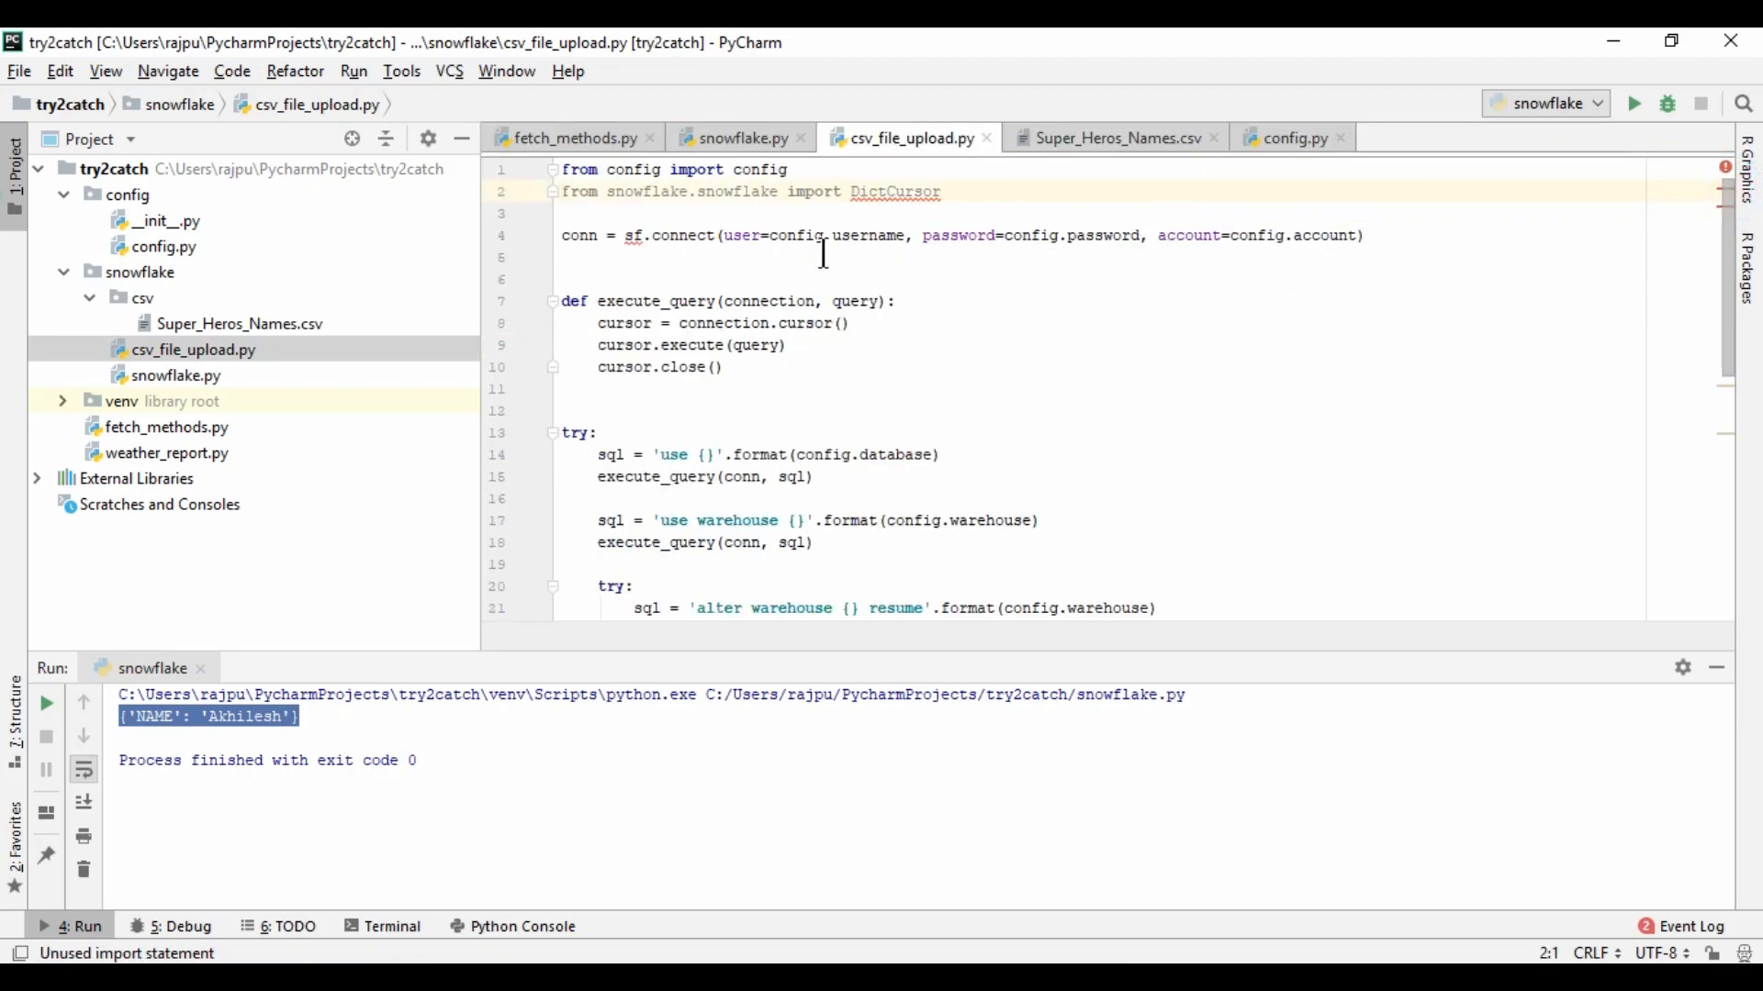
{"action": "mouse_move", "coordinate": [566, 189]}
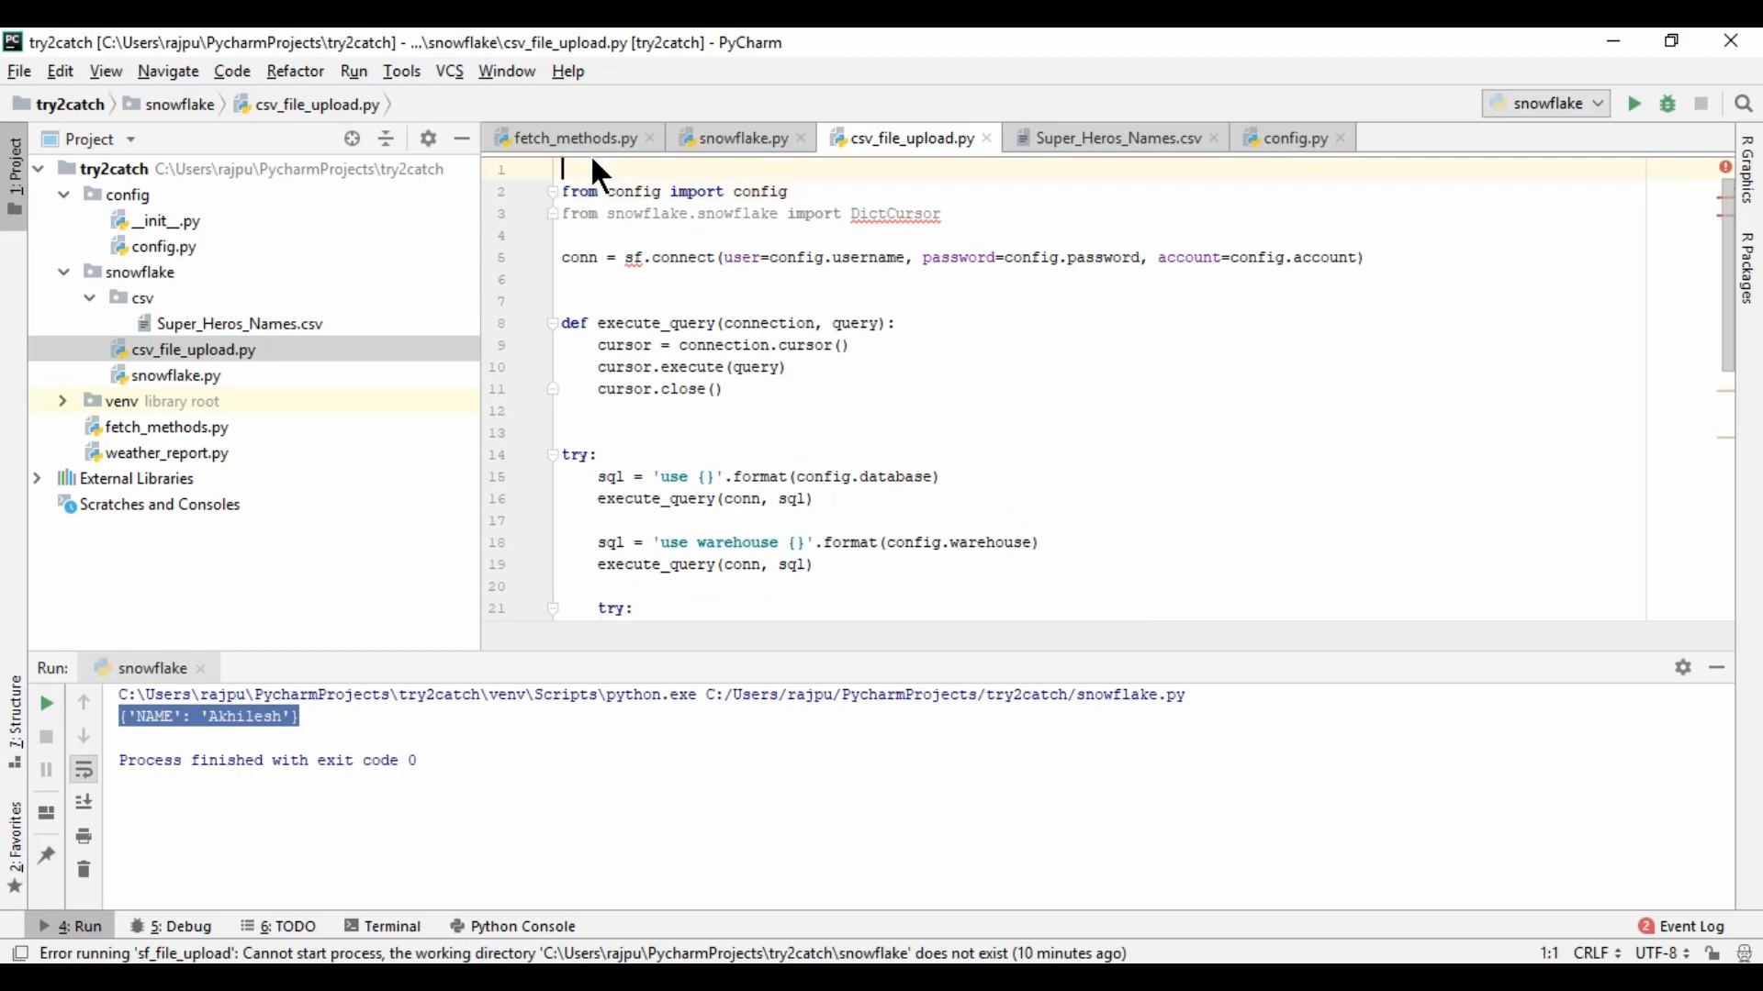
Import snowflake.connector as sf, comment out DictCursor import and select block, then run (ModuleNotFoundError)
{"action": "type", "text": "import"}
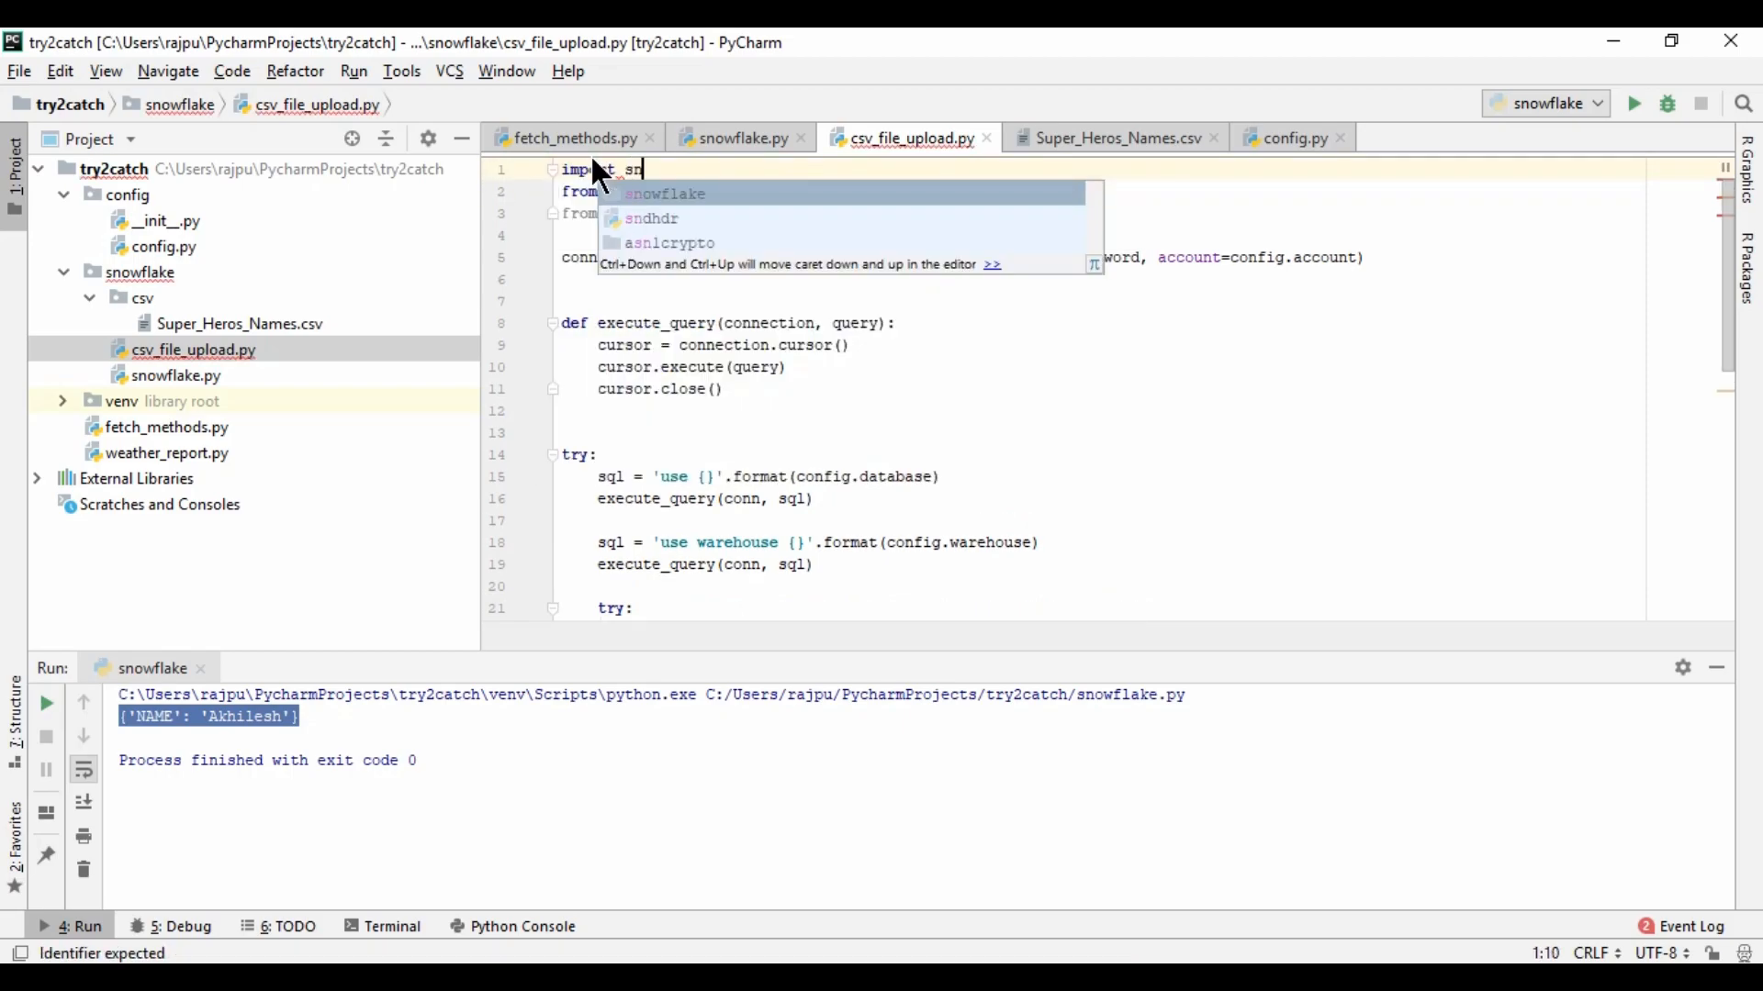
{"action": "type", "text": "snowflake.connector as sf"}
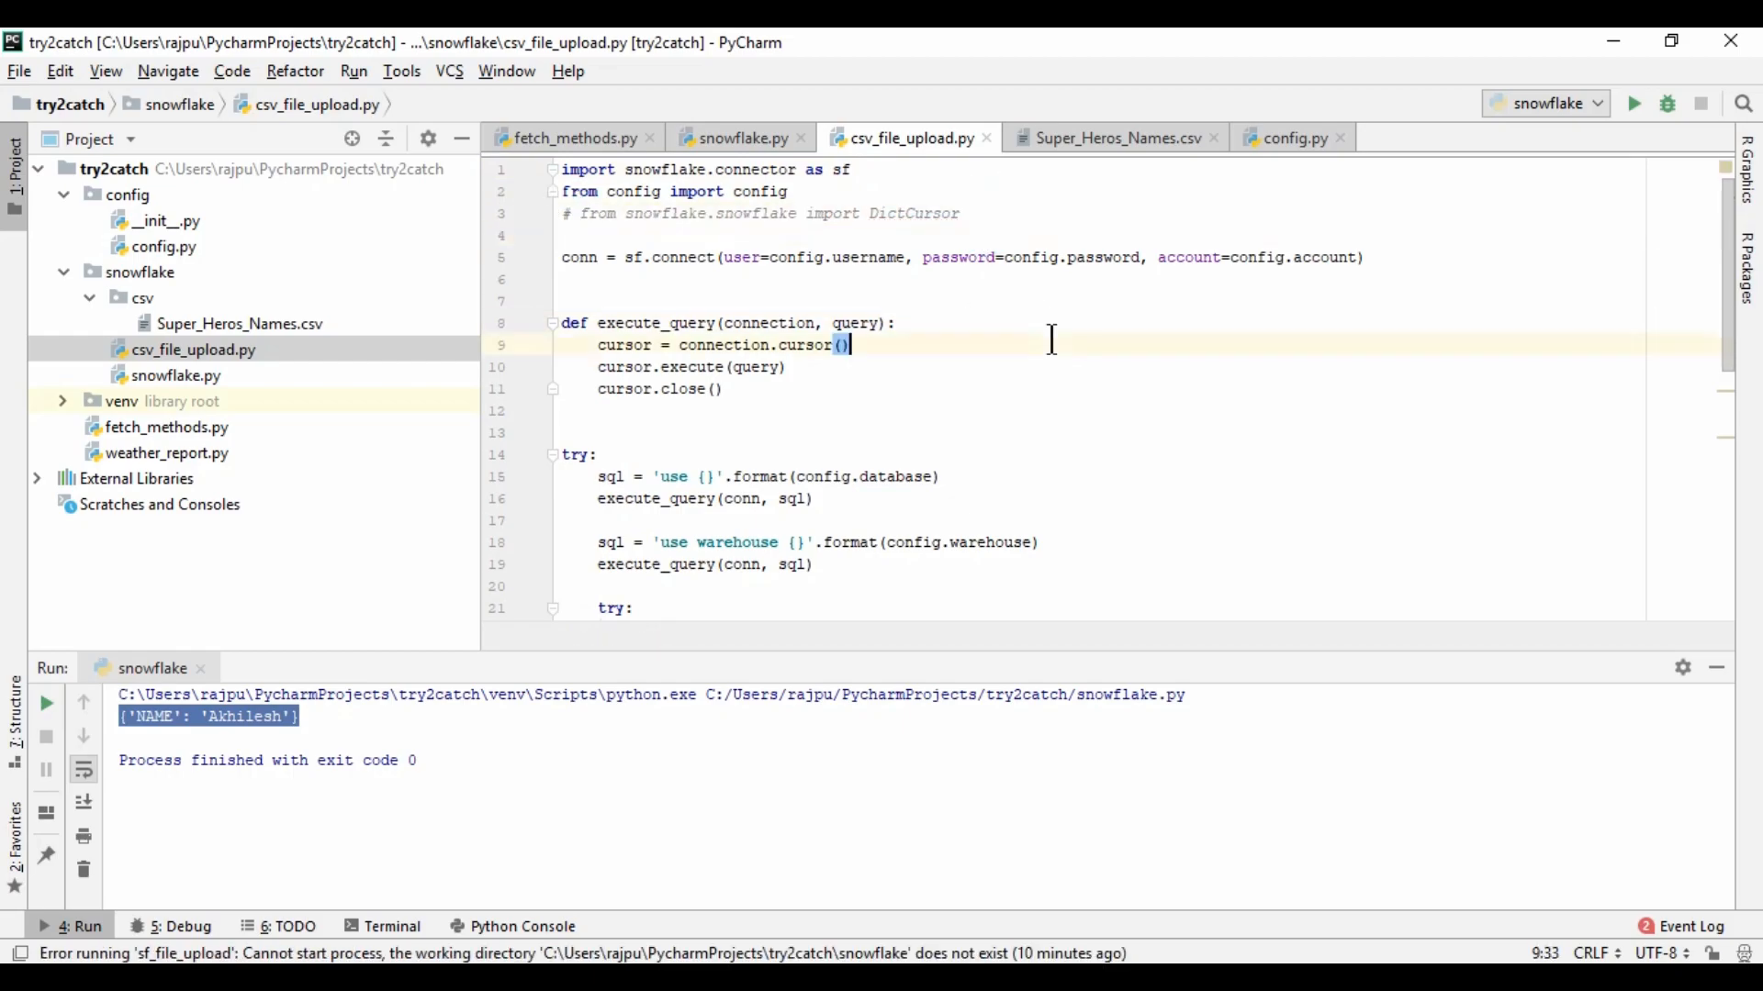
{"action": "scroll", "scroll_direction": "down", "scroll_amount": 3}
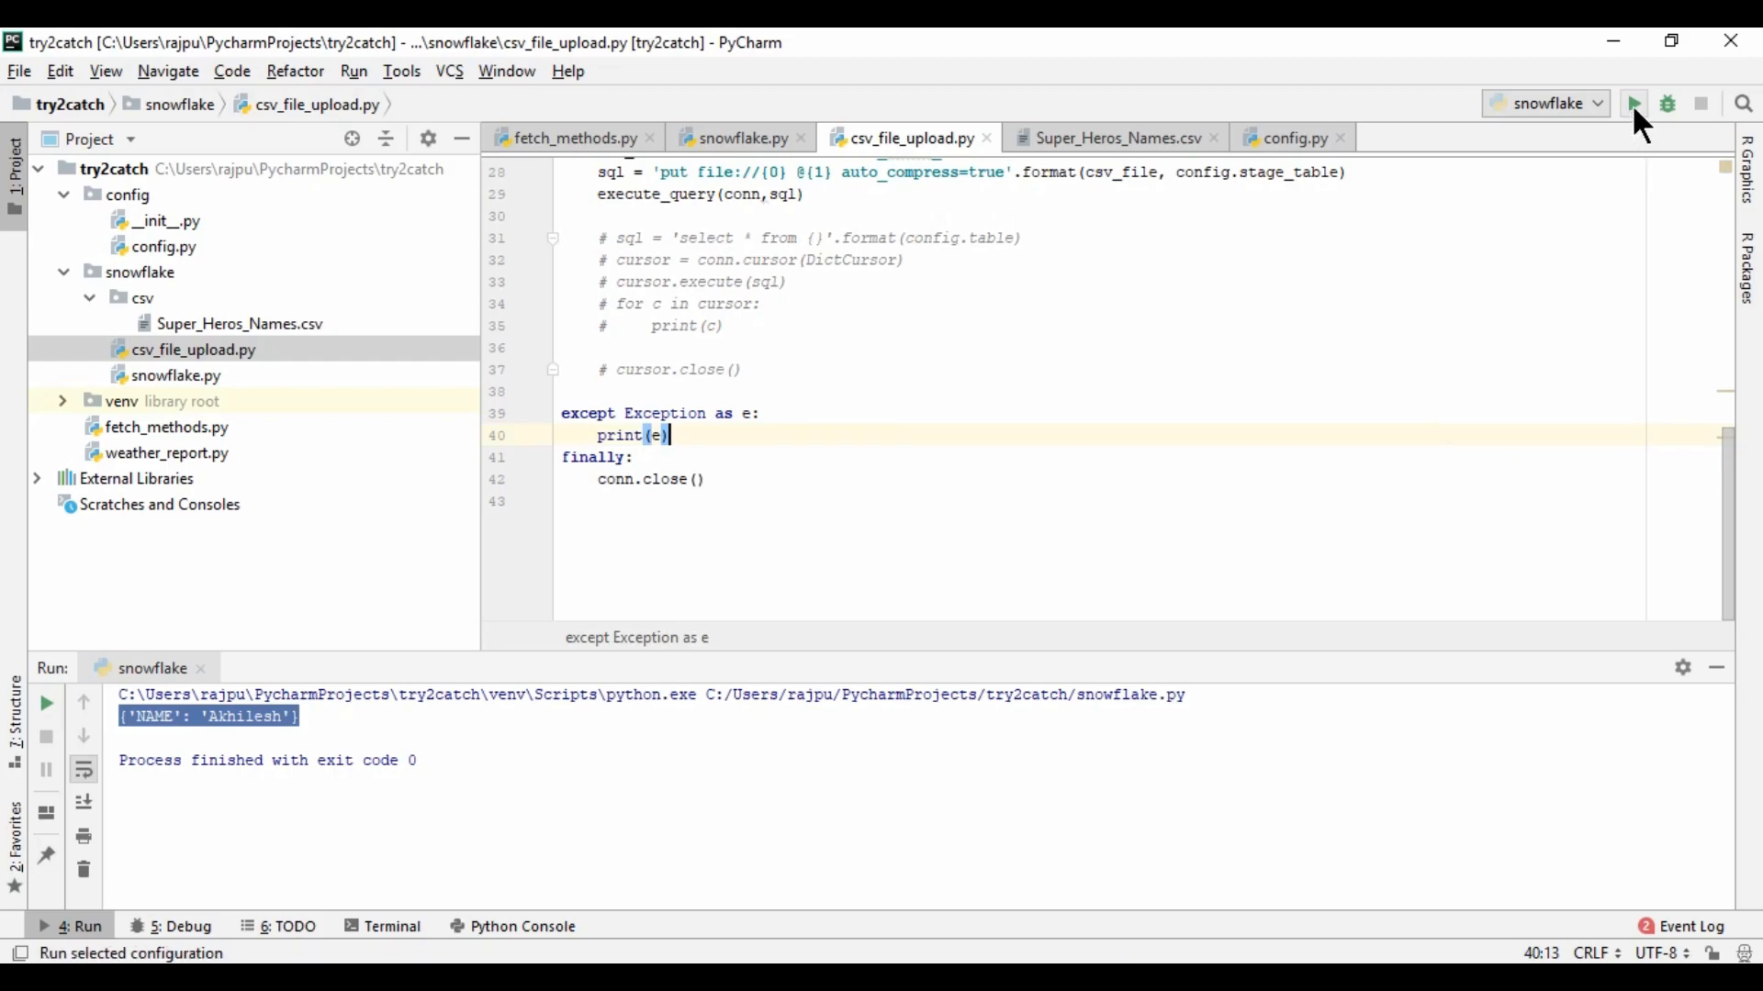
{"action": "left_click", "coordinate": [1634, 103]}
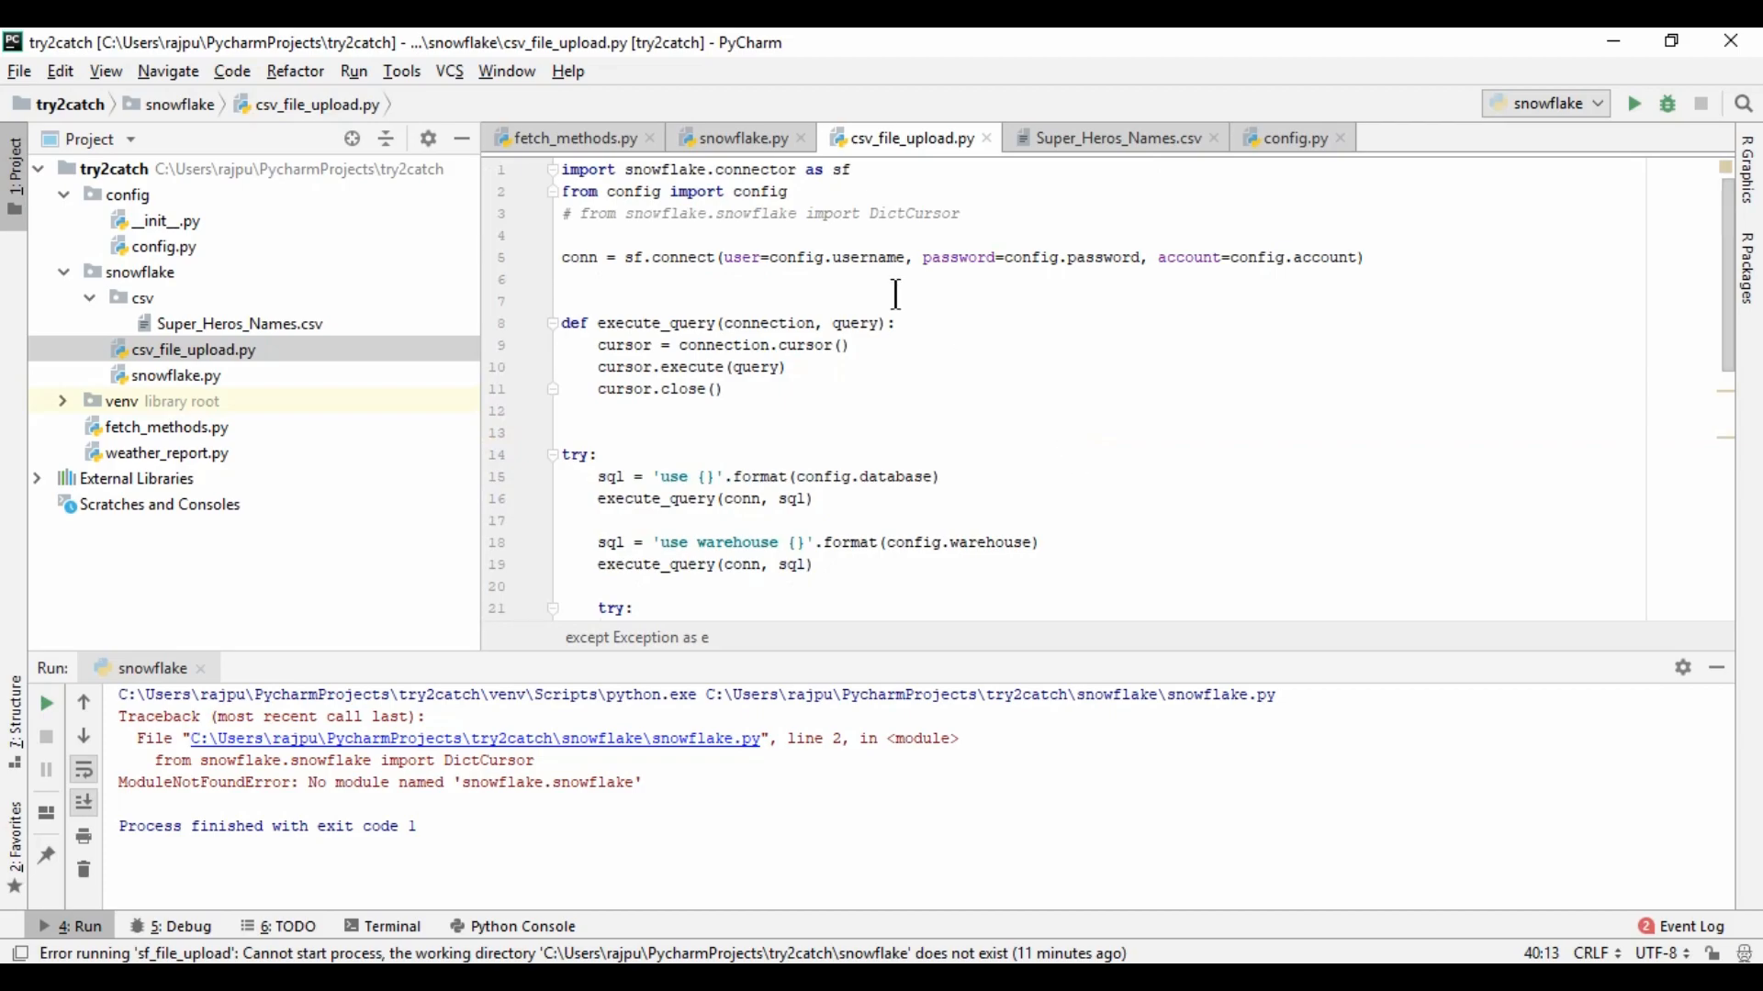
{"action": "mouse_move", "coordinate": [481, 734]}
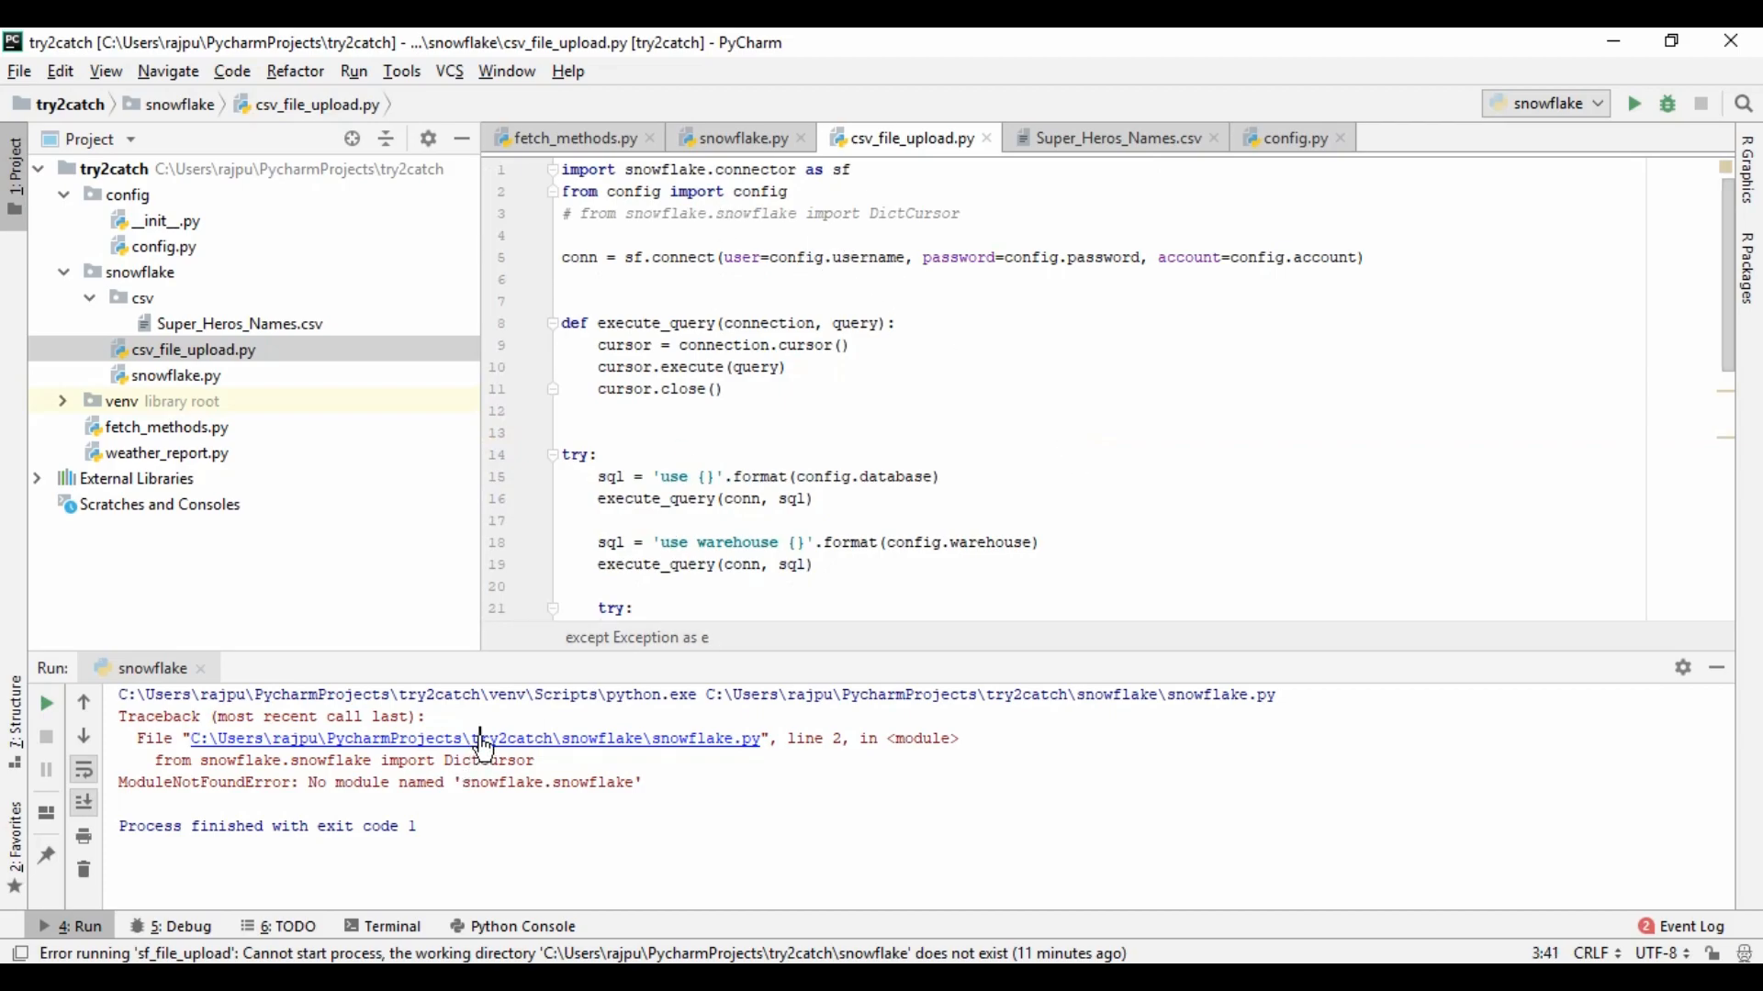
Copy 'import snowflake.connector as sf' to the top of snowflake.py and return to the upload script
{"action": "left_click", "coordinate": [742, 137]}
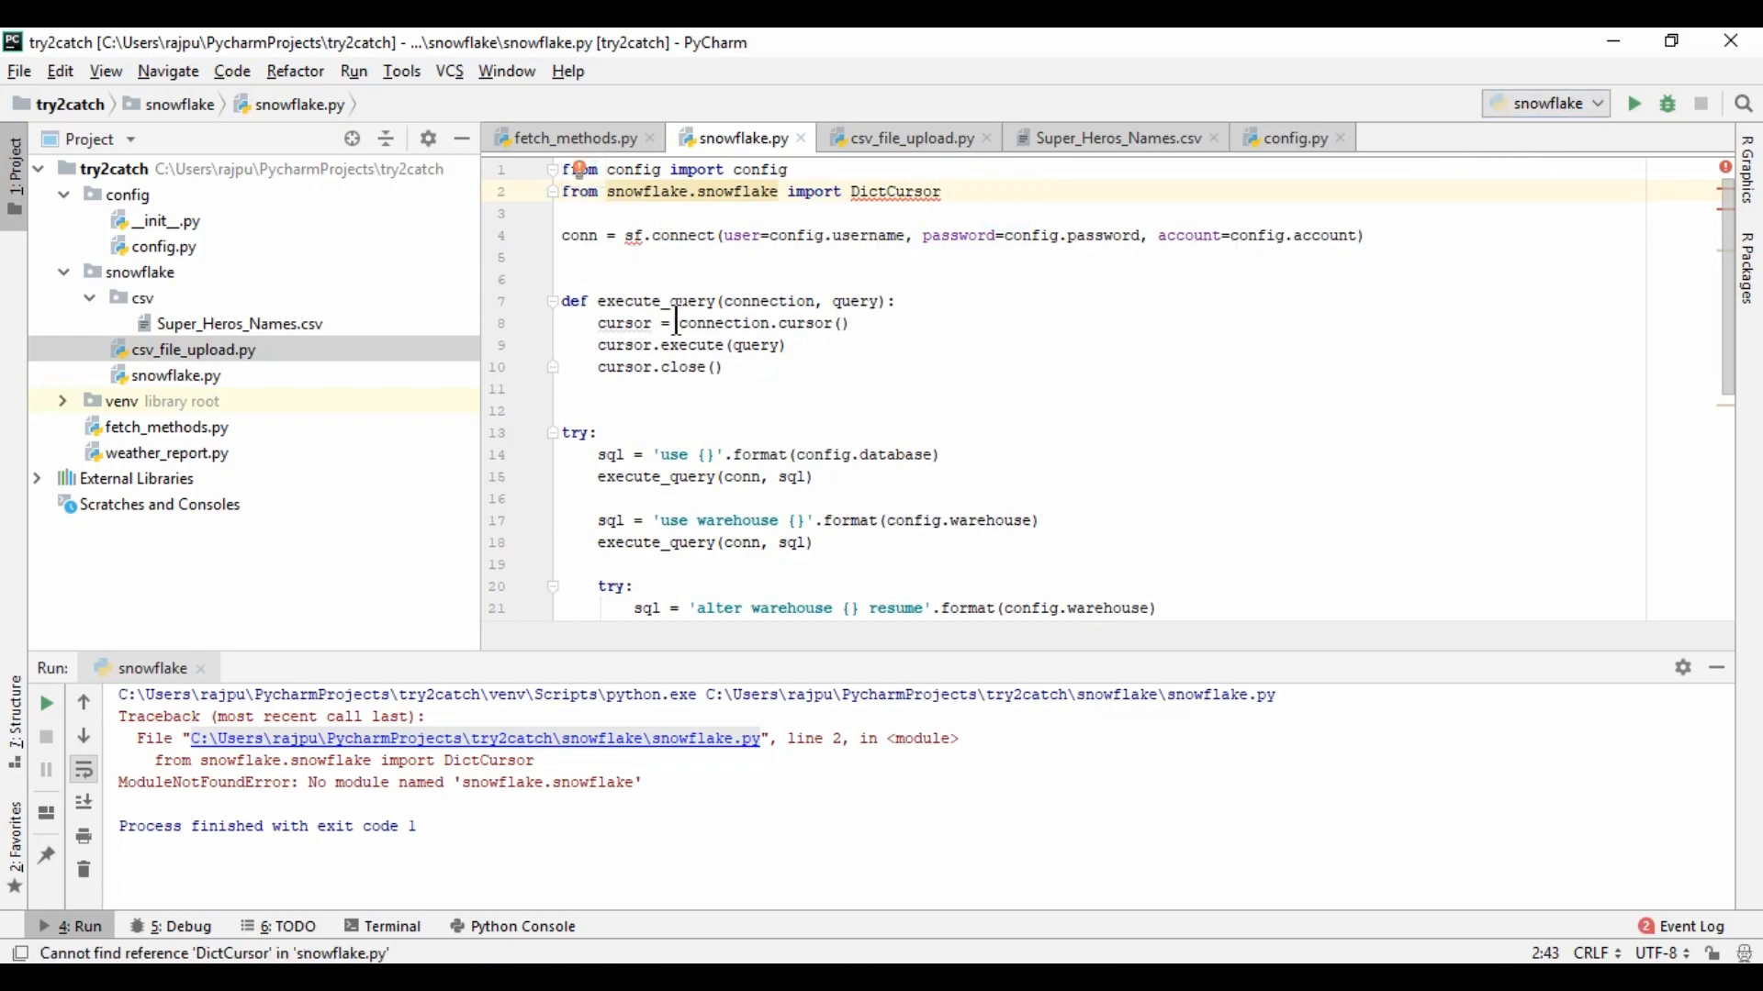
{"action": "left_click", "coordinate": [903, 137]}
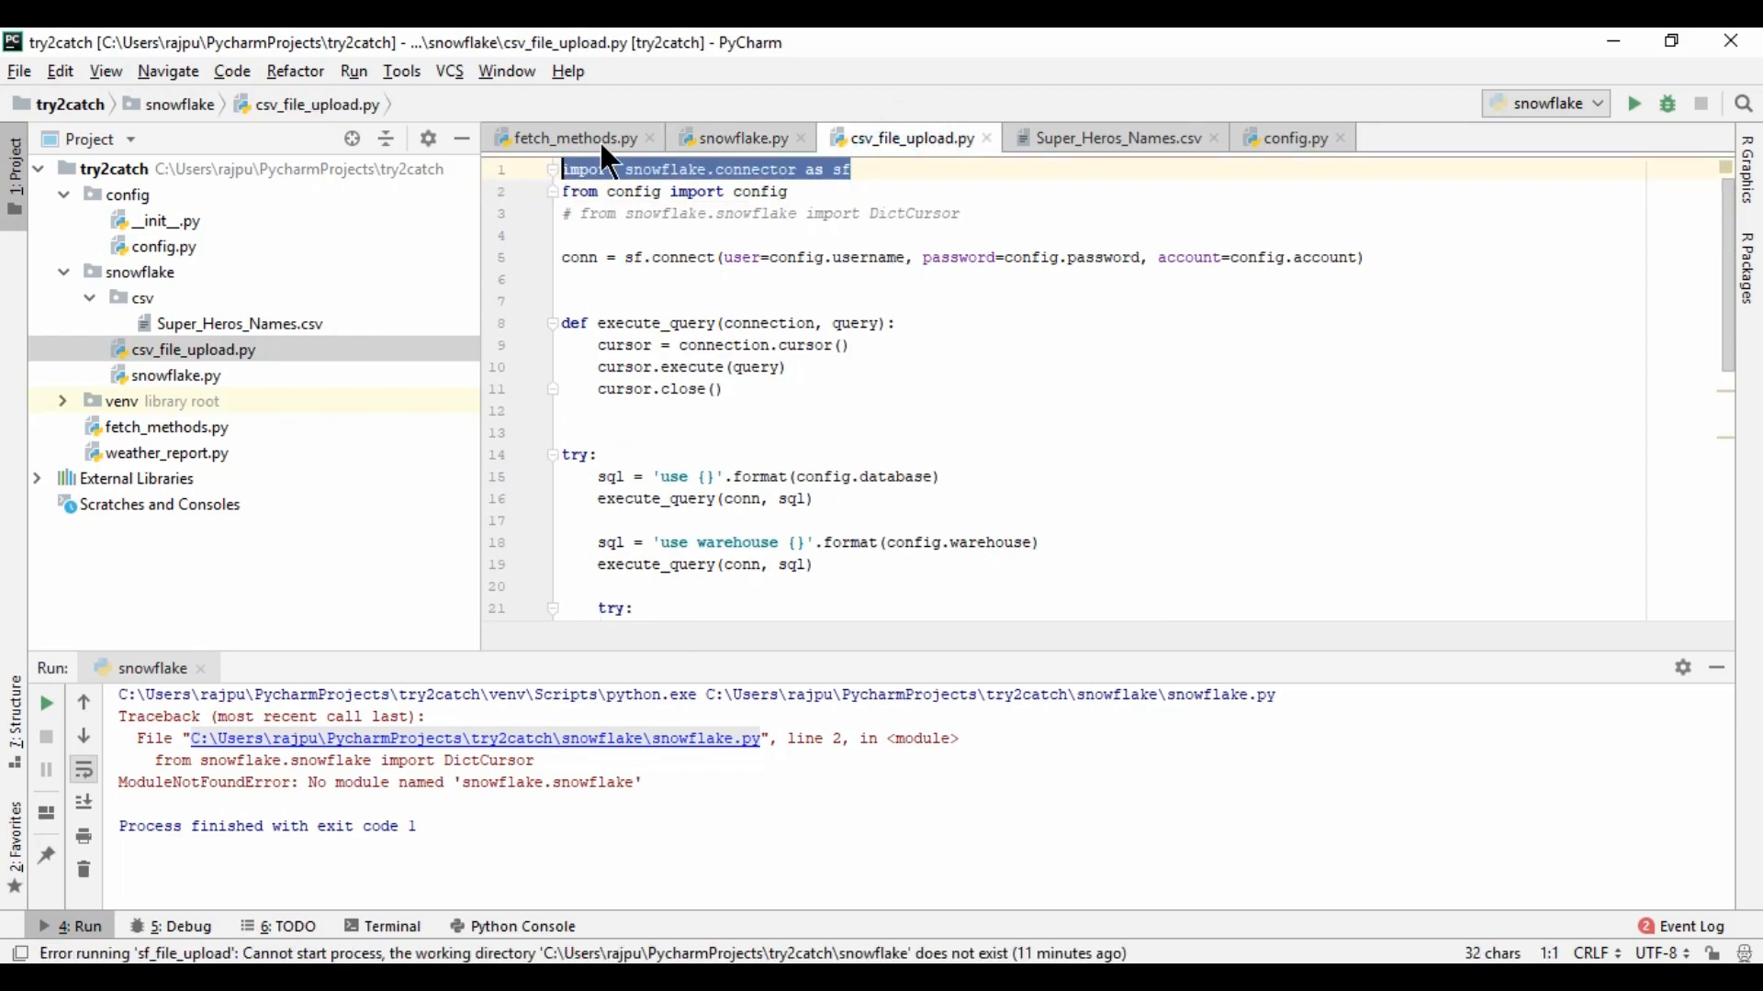
{"action": "left_click", "coordinate": [742, 138]}
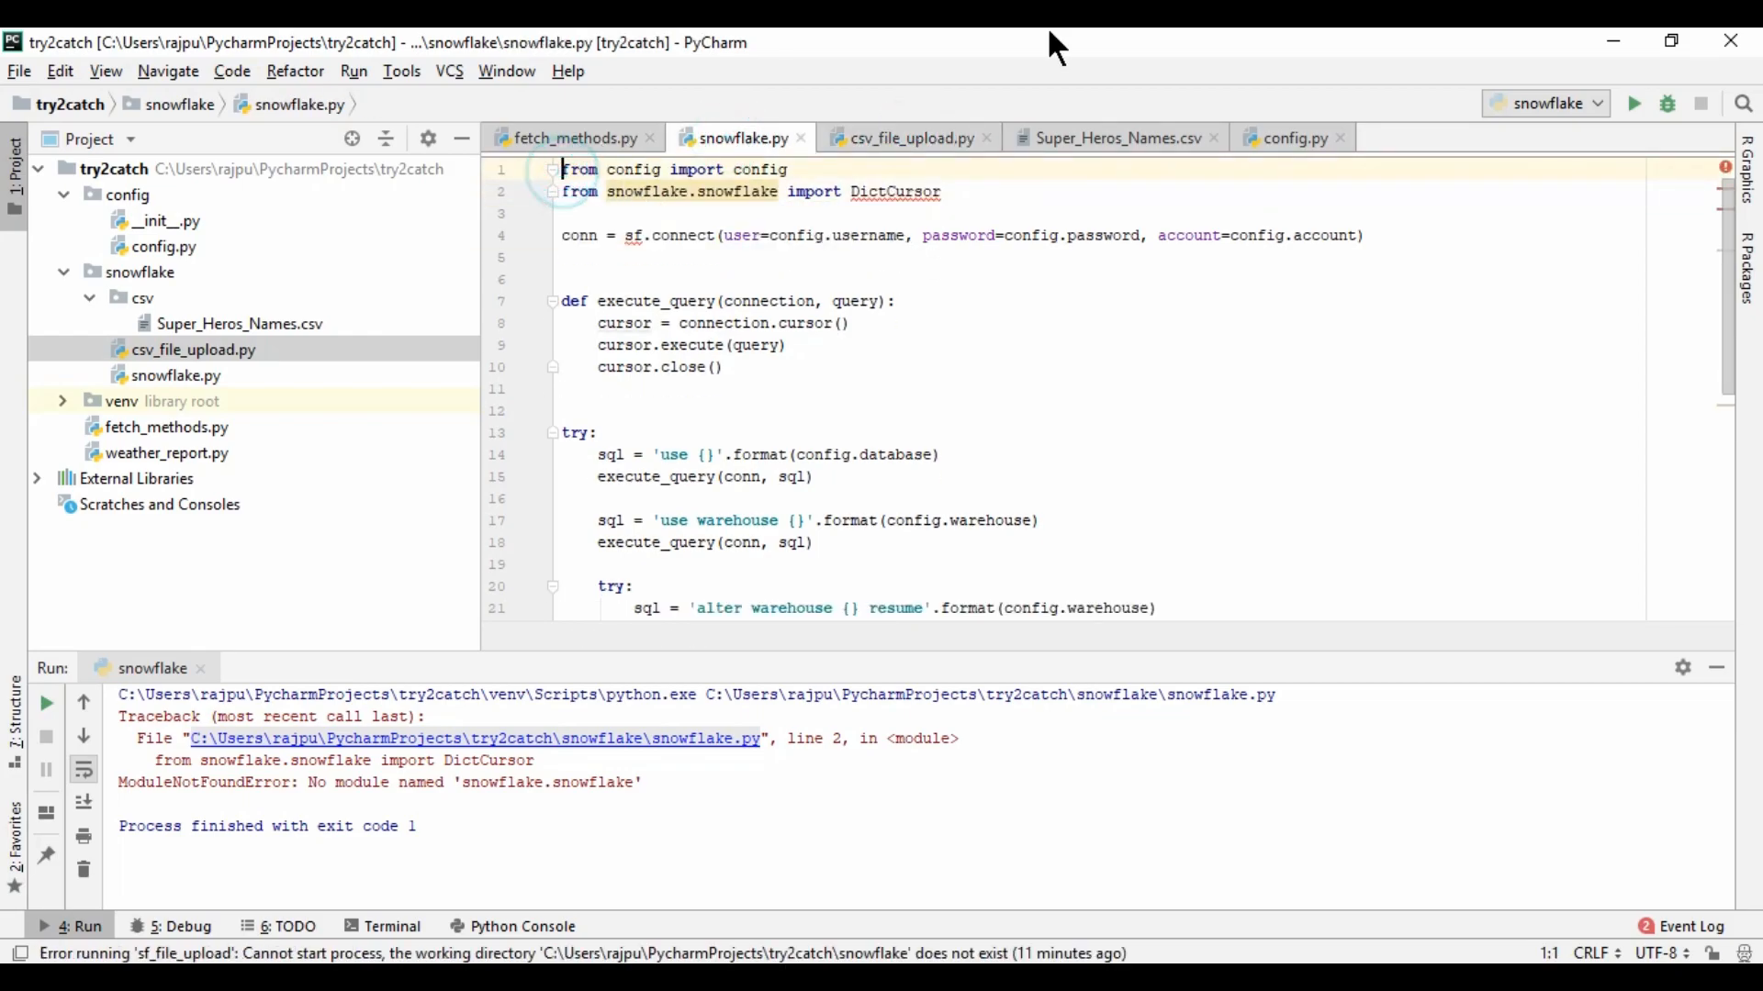
{"action": "type", "text": "import snowflake.connector as sf"}
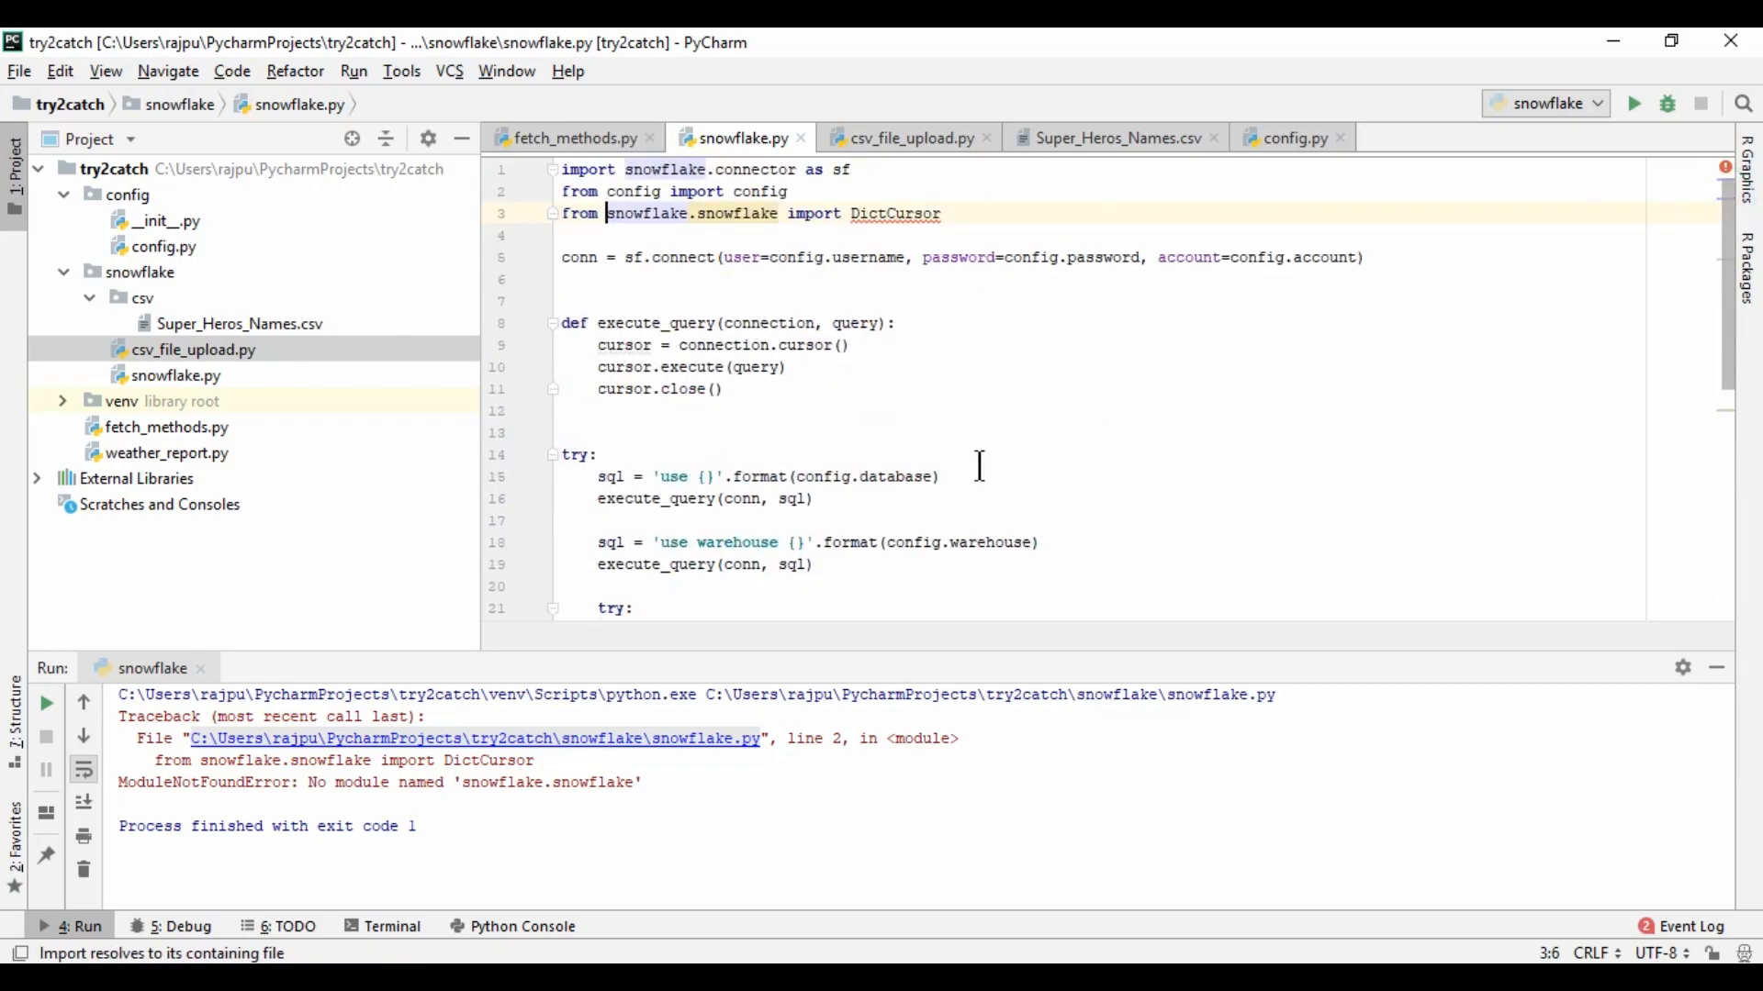
{"action": "mouse_move", "coordinate": [883, 221]}
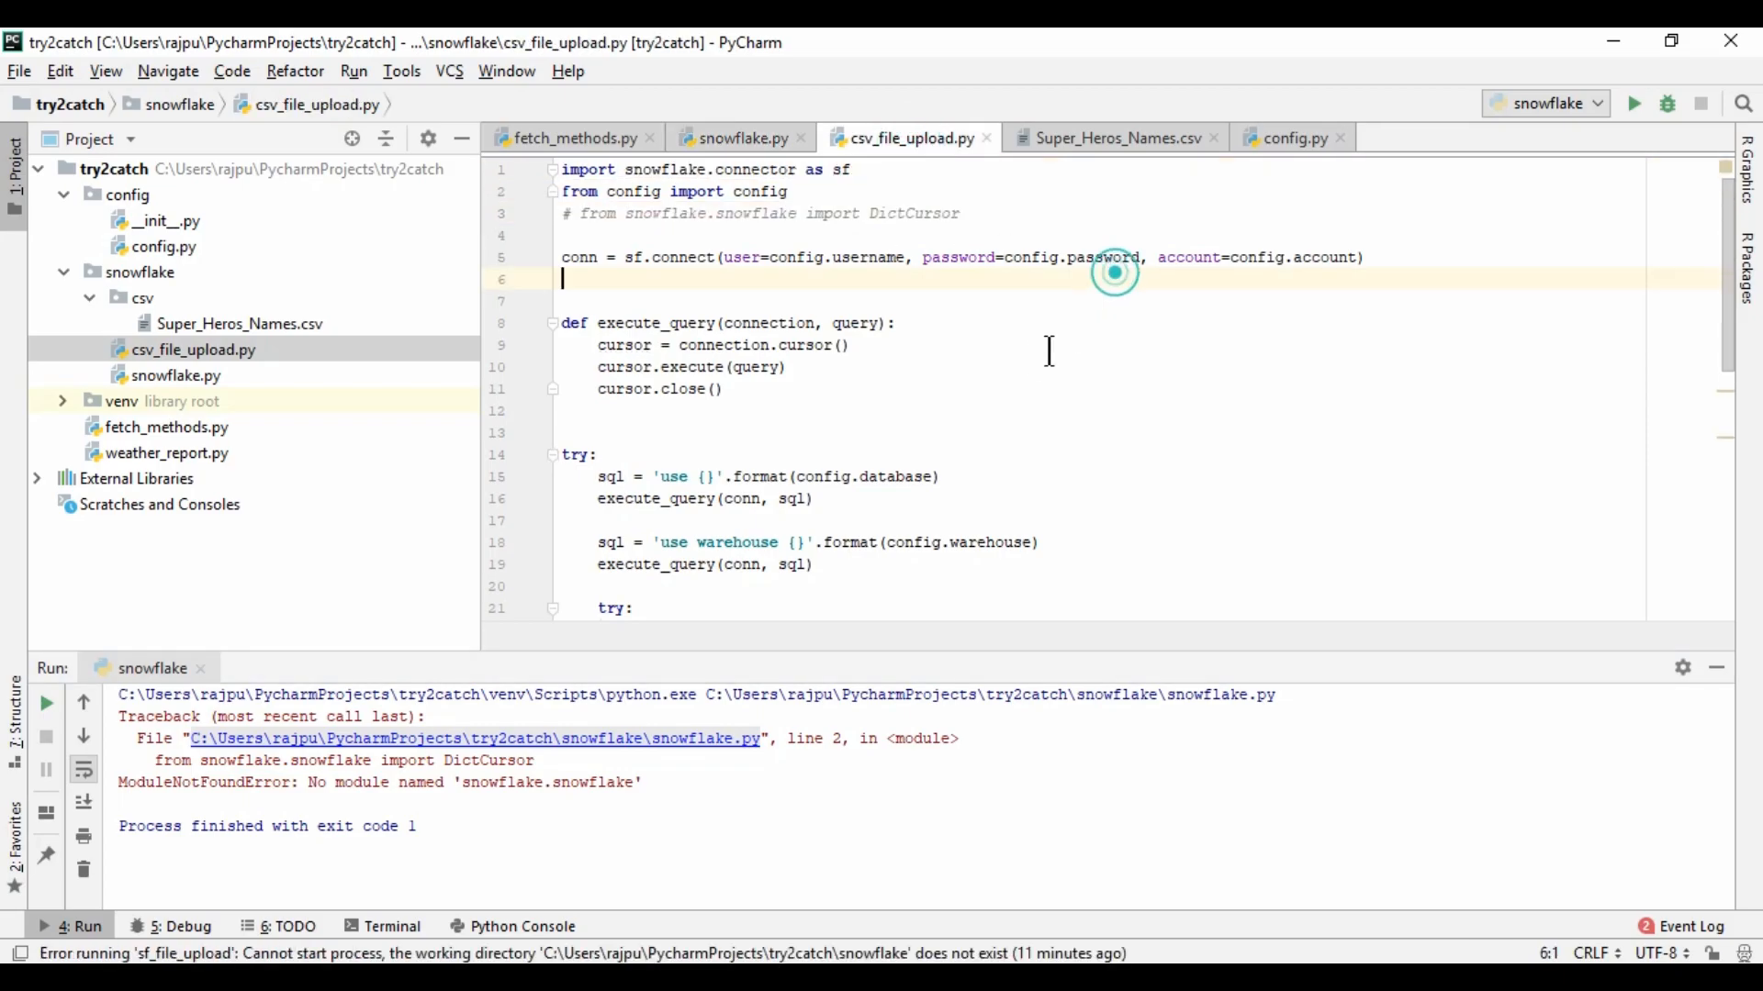
{"action": "left_click", "coordinate": [1096, 257]}
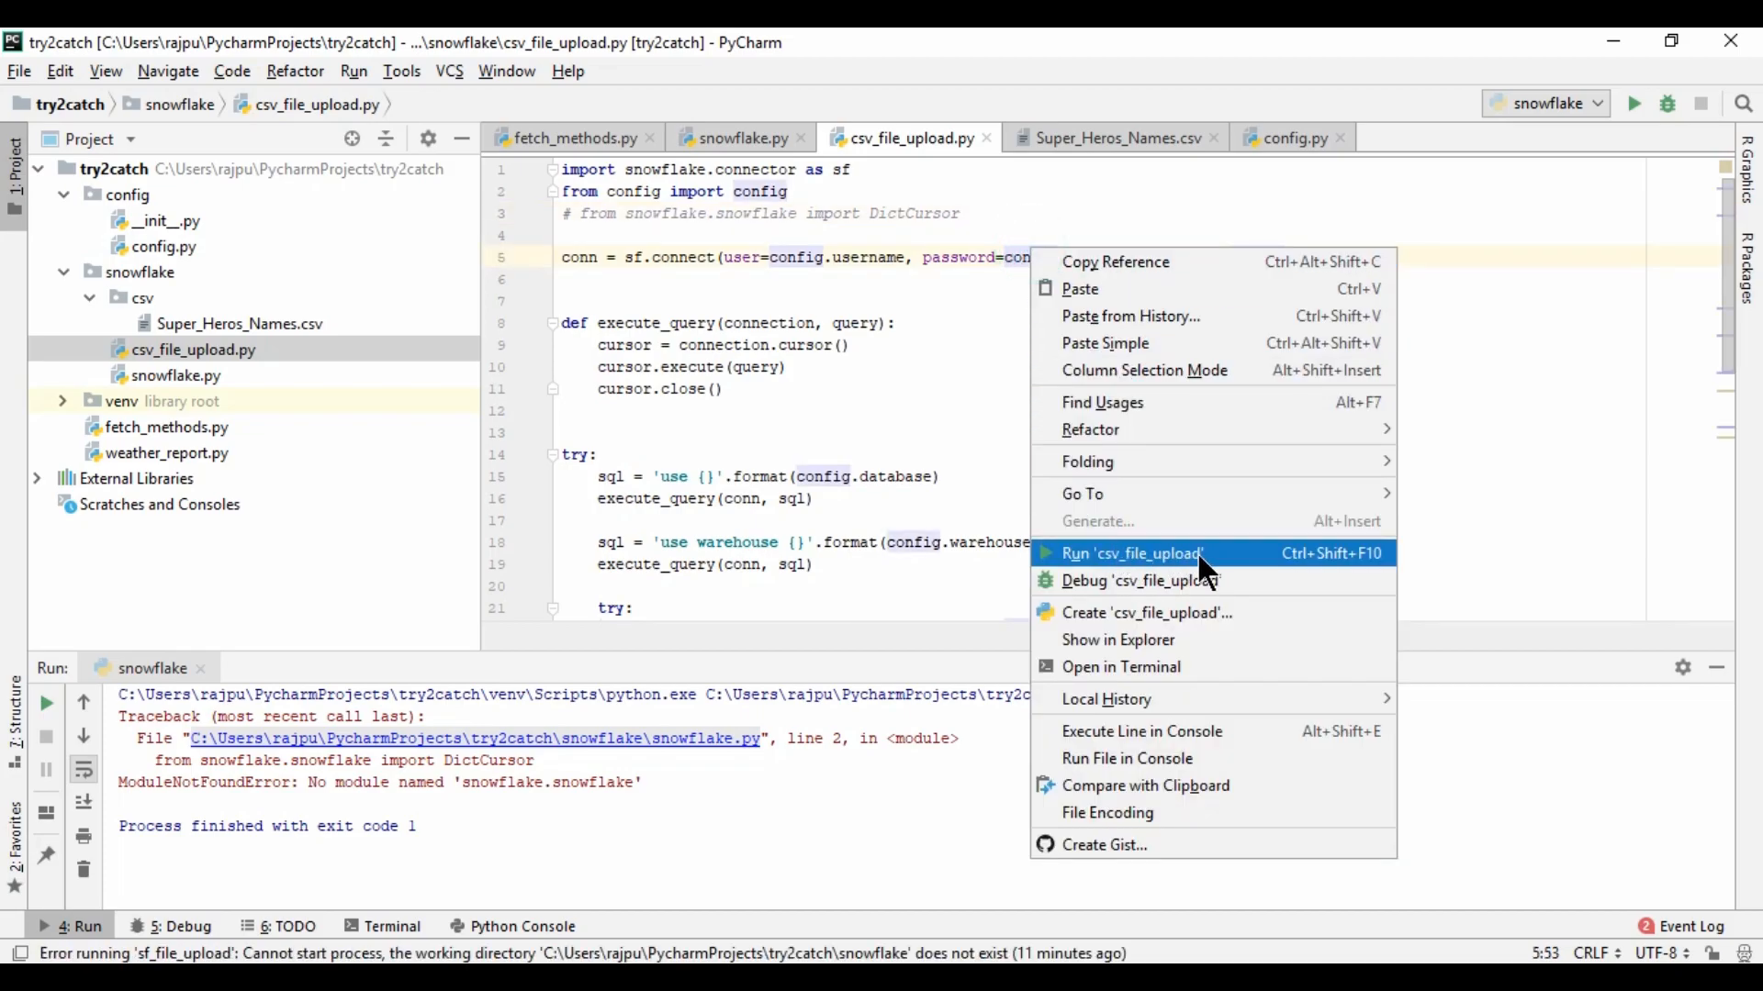
Run csv_file_upload.py directly; it reports error 253006, File doesn't exist for Super_Heros_Names.csv
{"action": "left_click", "coordinate": [1134, 555]}
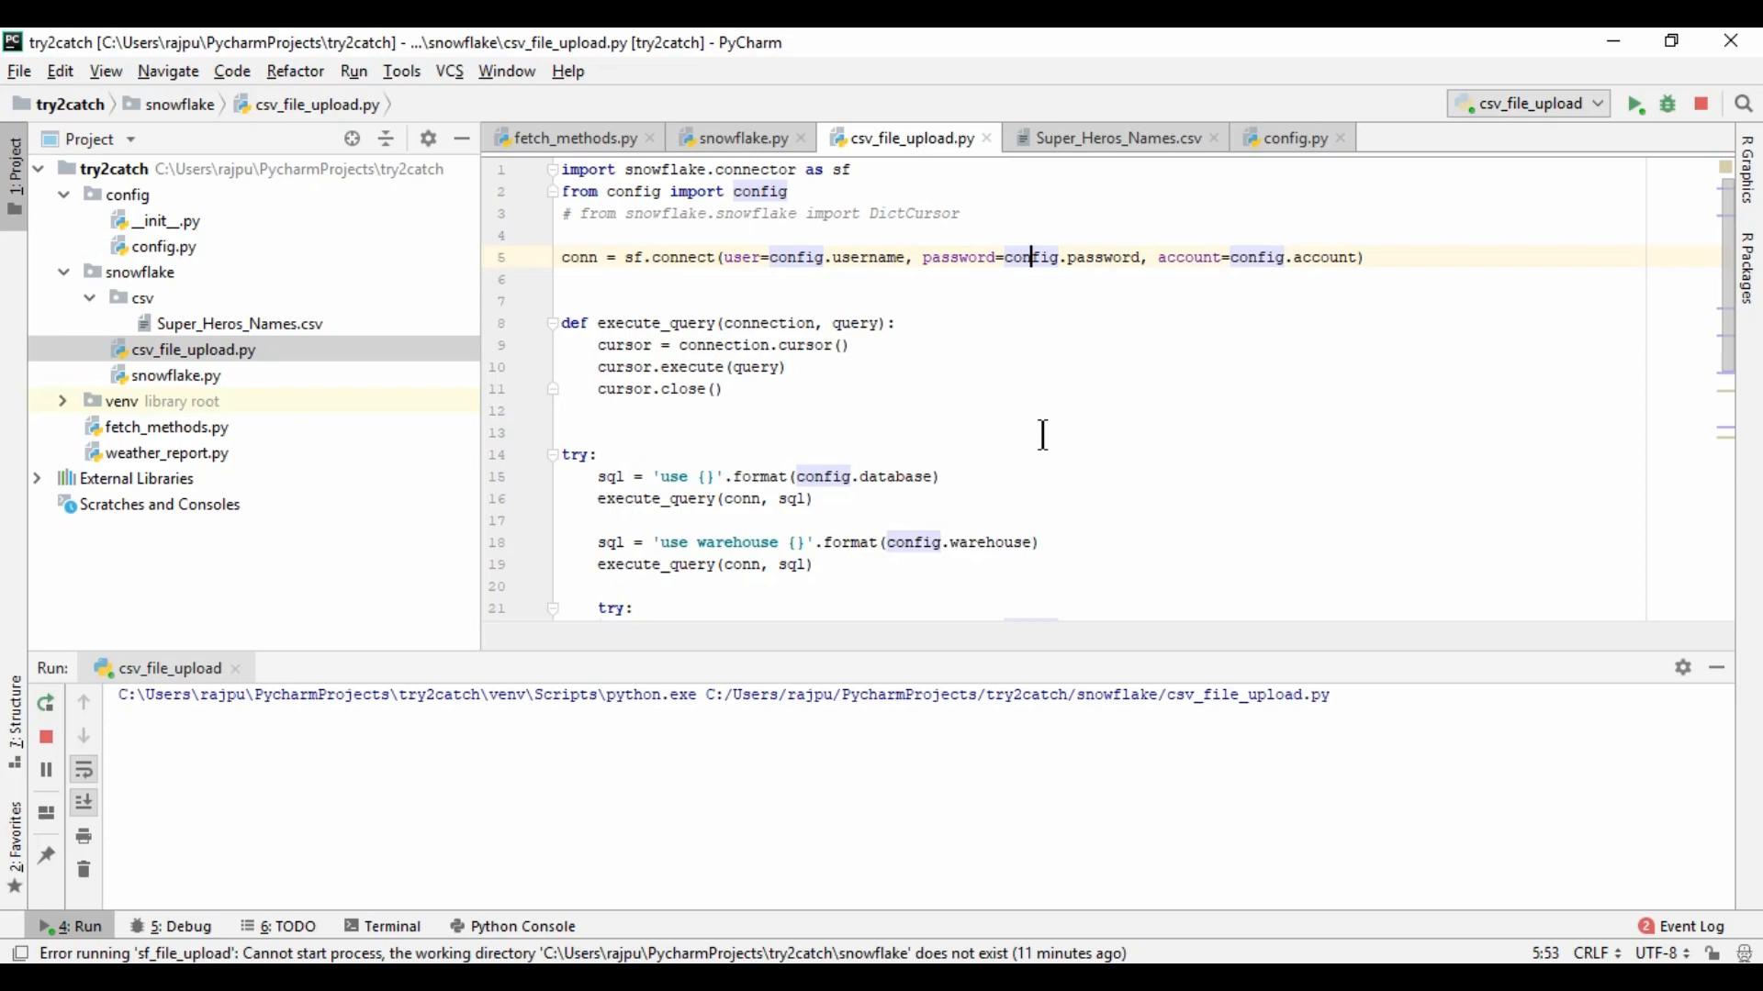
{"action": "scroll", "scroll_direction": "down", "scroll_amount": 3}
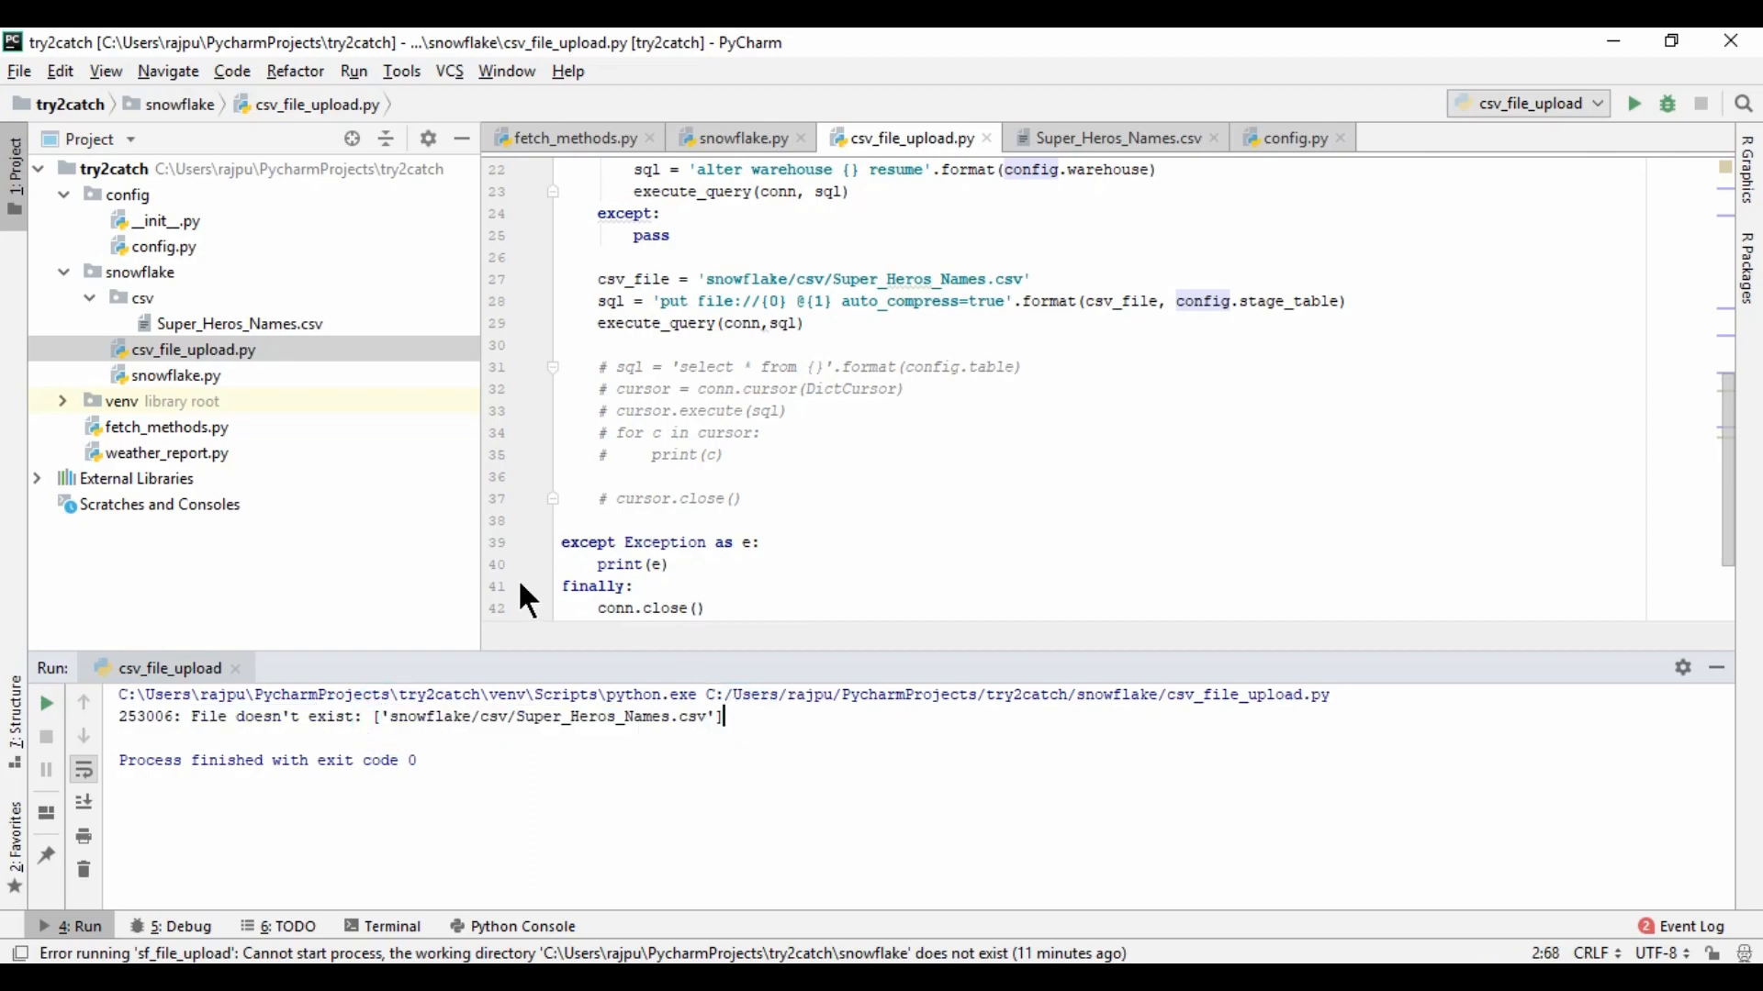
{"action": "mouse_move", "coordinate": [580, 656]}
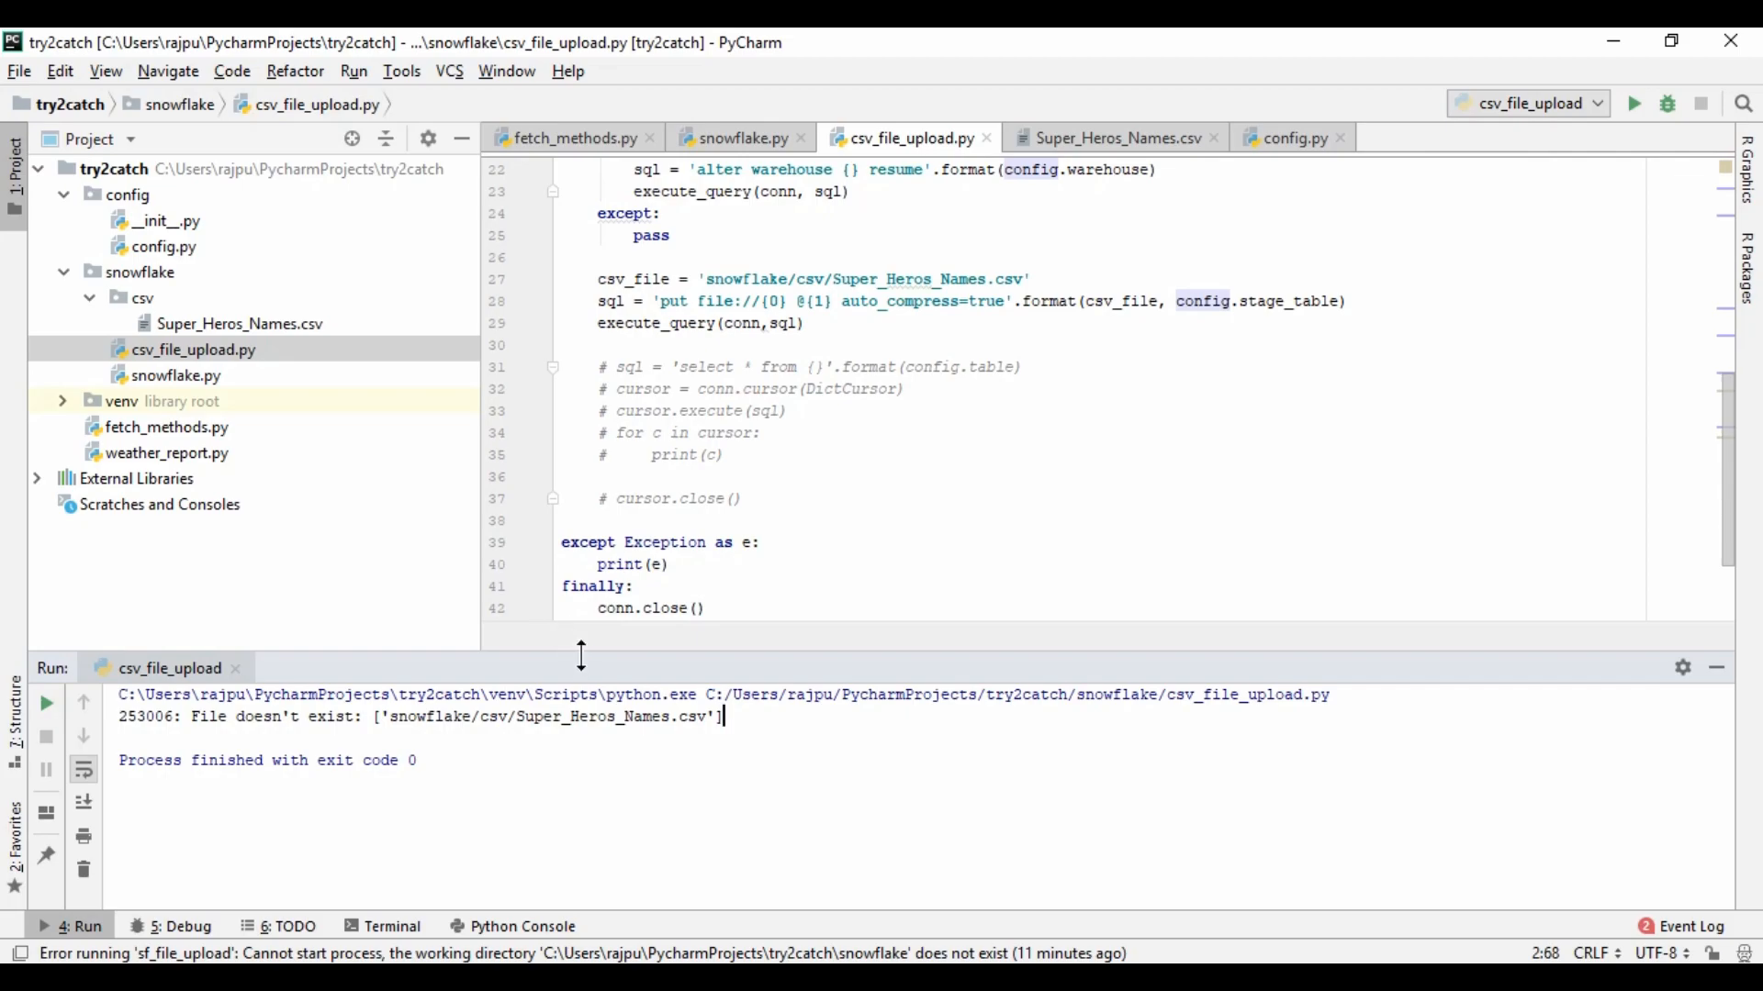
{"action": "mouse_move", "coordinate": [169, 284]}
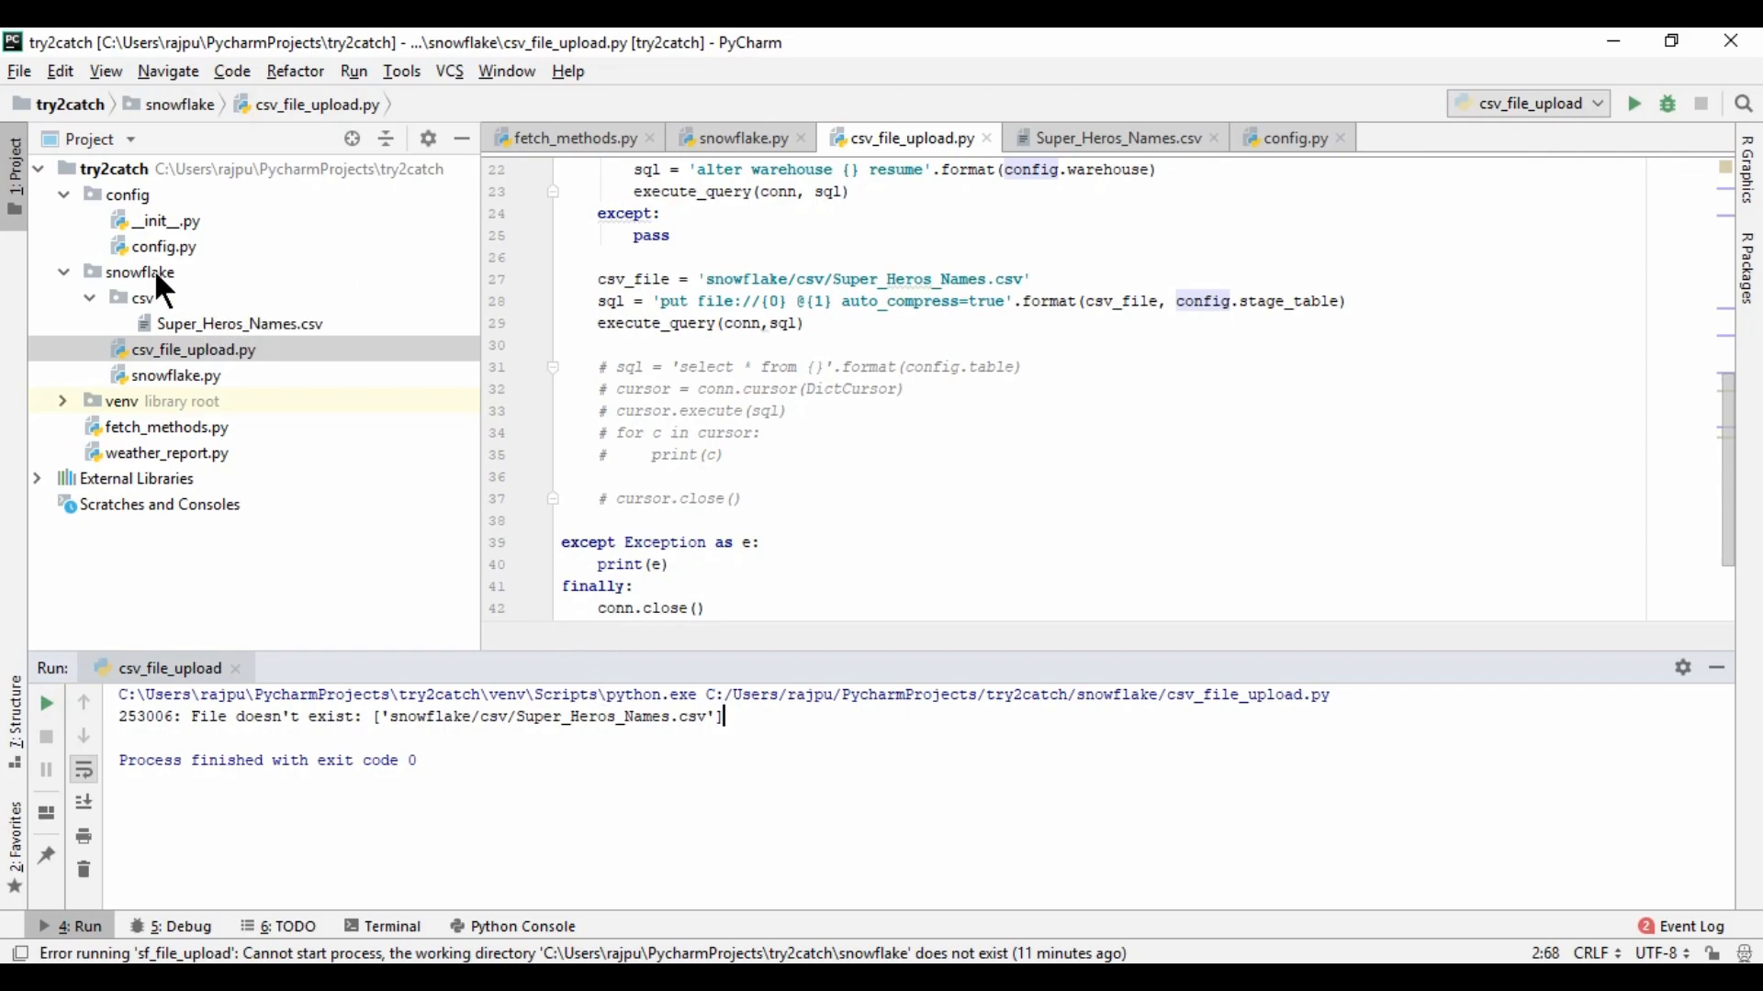
Set csv_file to the absolute path of Super_Heros_Names.csv with escaped backslashes
{"action": "left_click", "coordinate": [187, 323]}
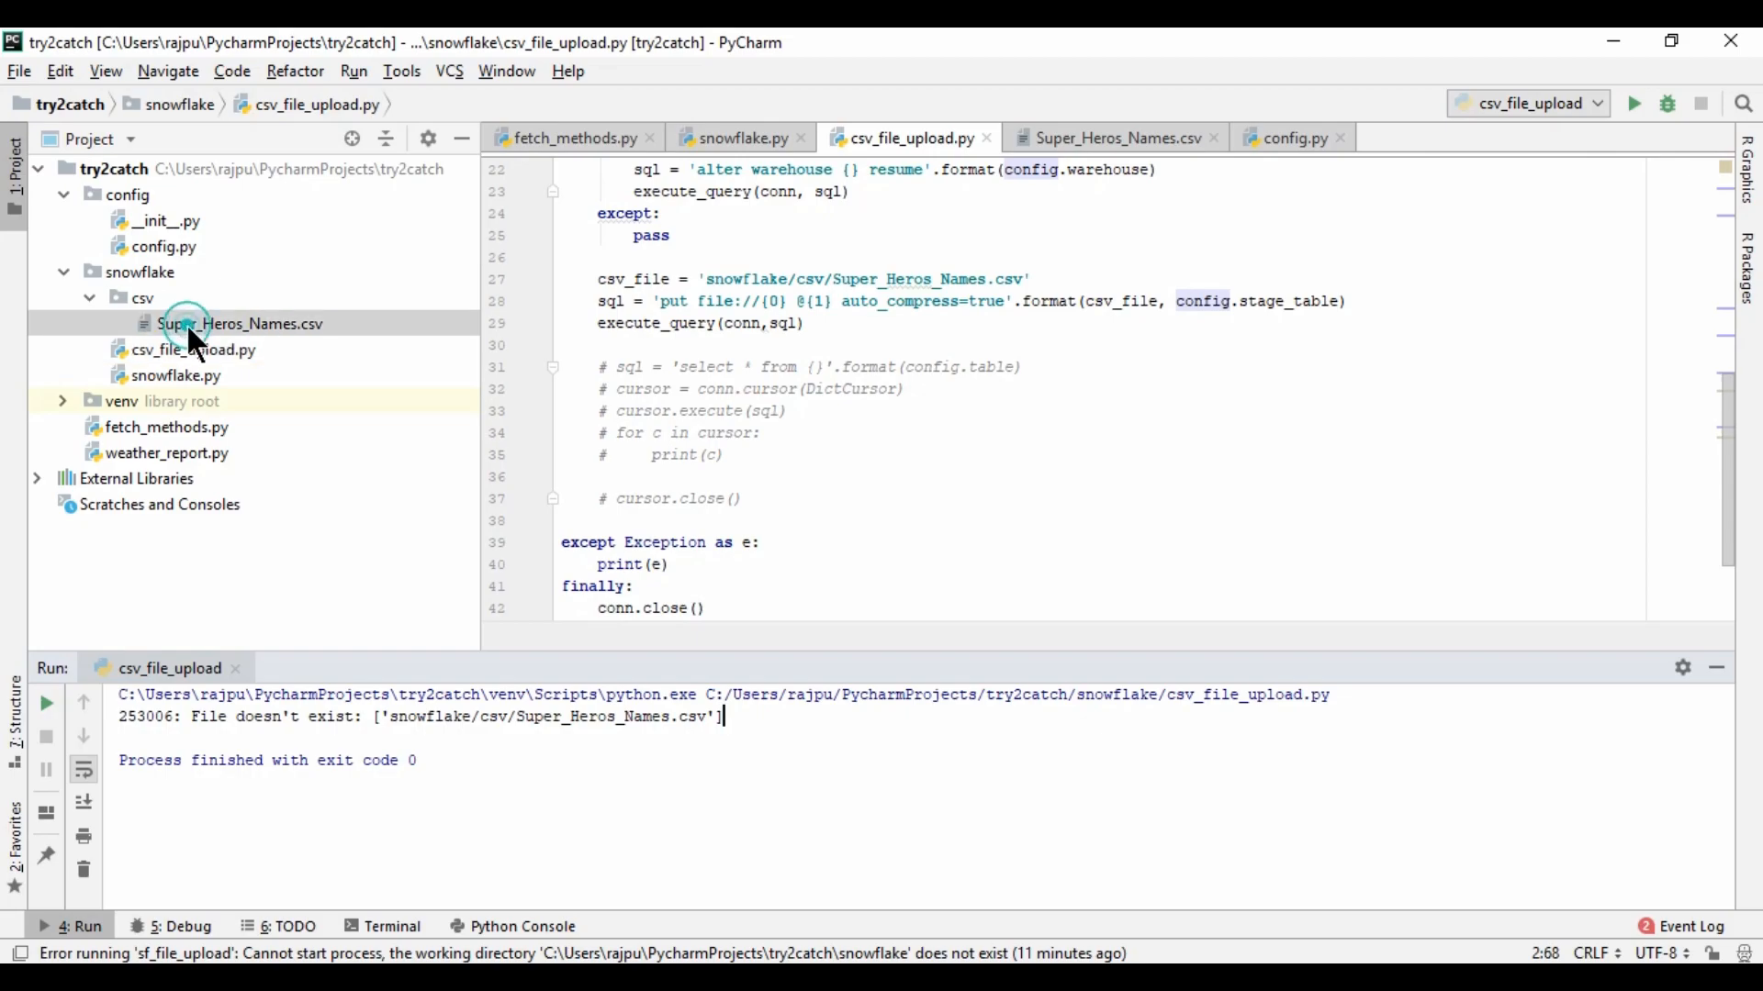
{"action": "left_click", "coordinate": [762, 367]}
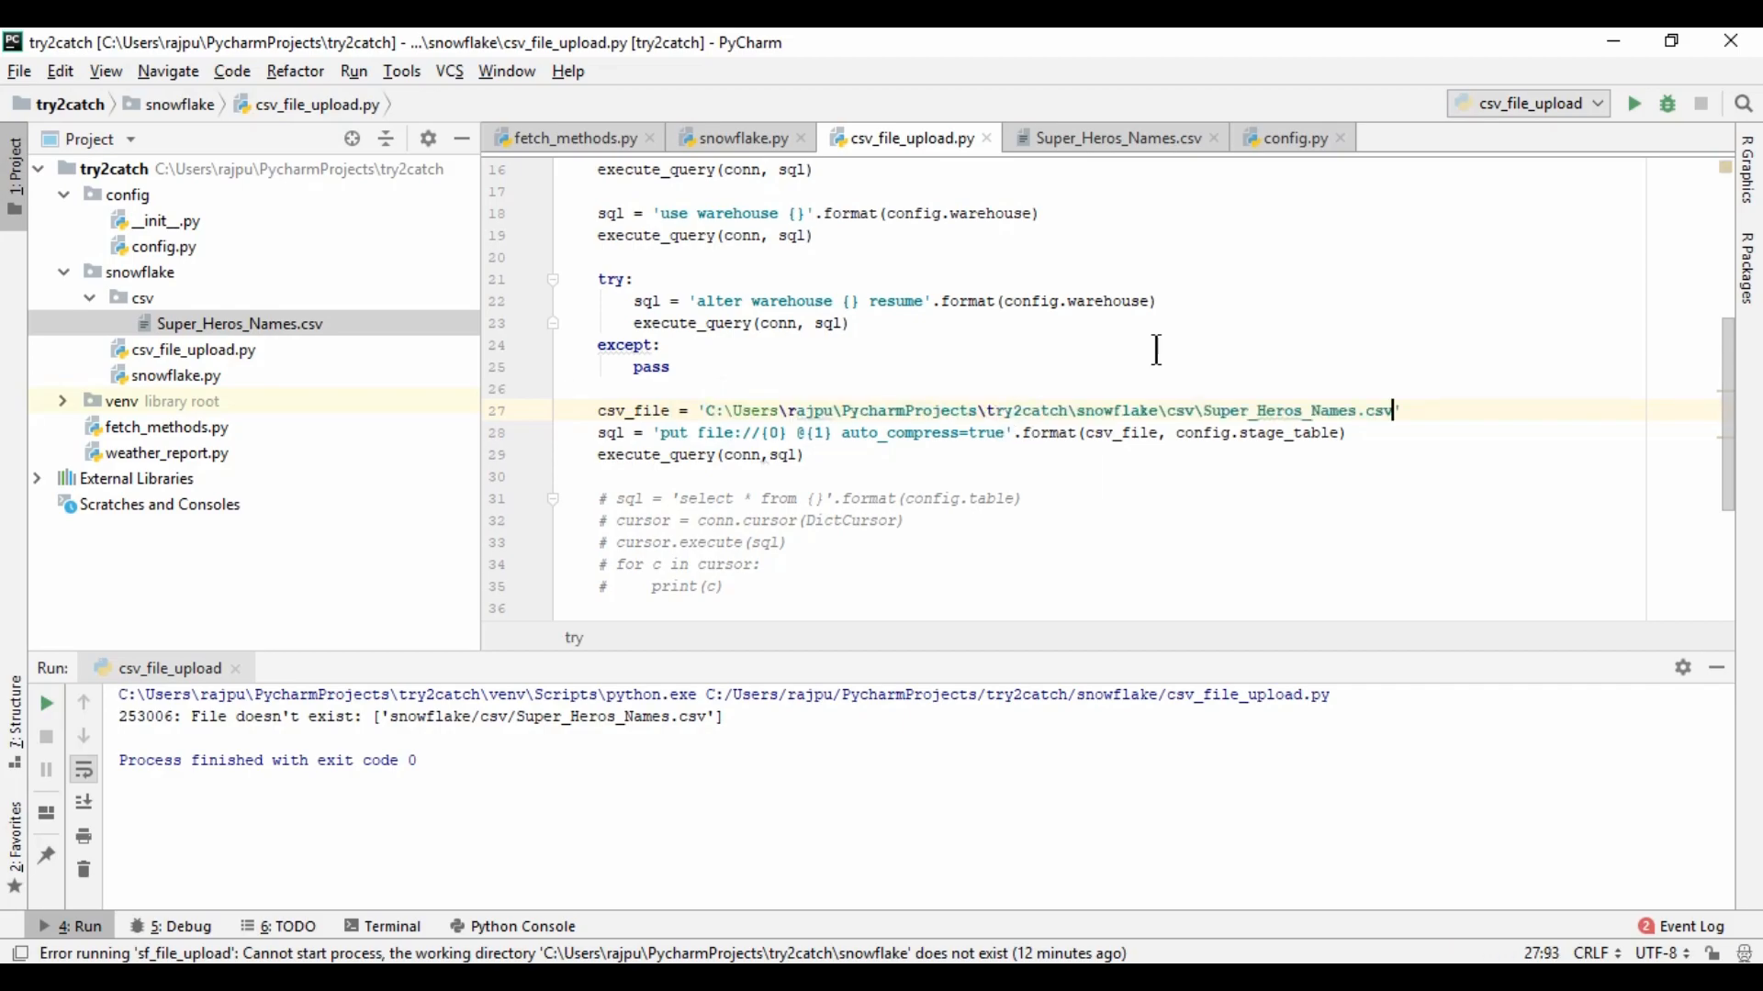
{"action": "left_click", "coordinate": [731, 412]}
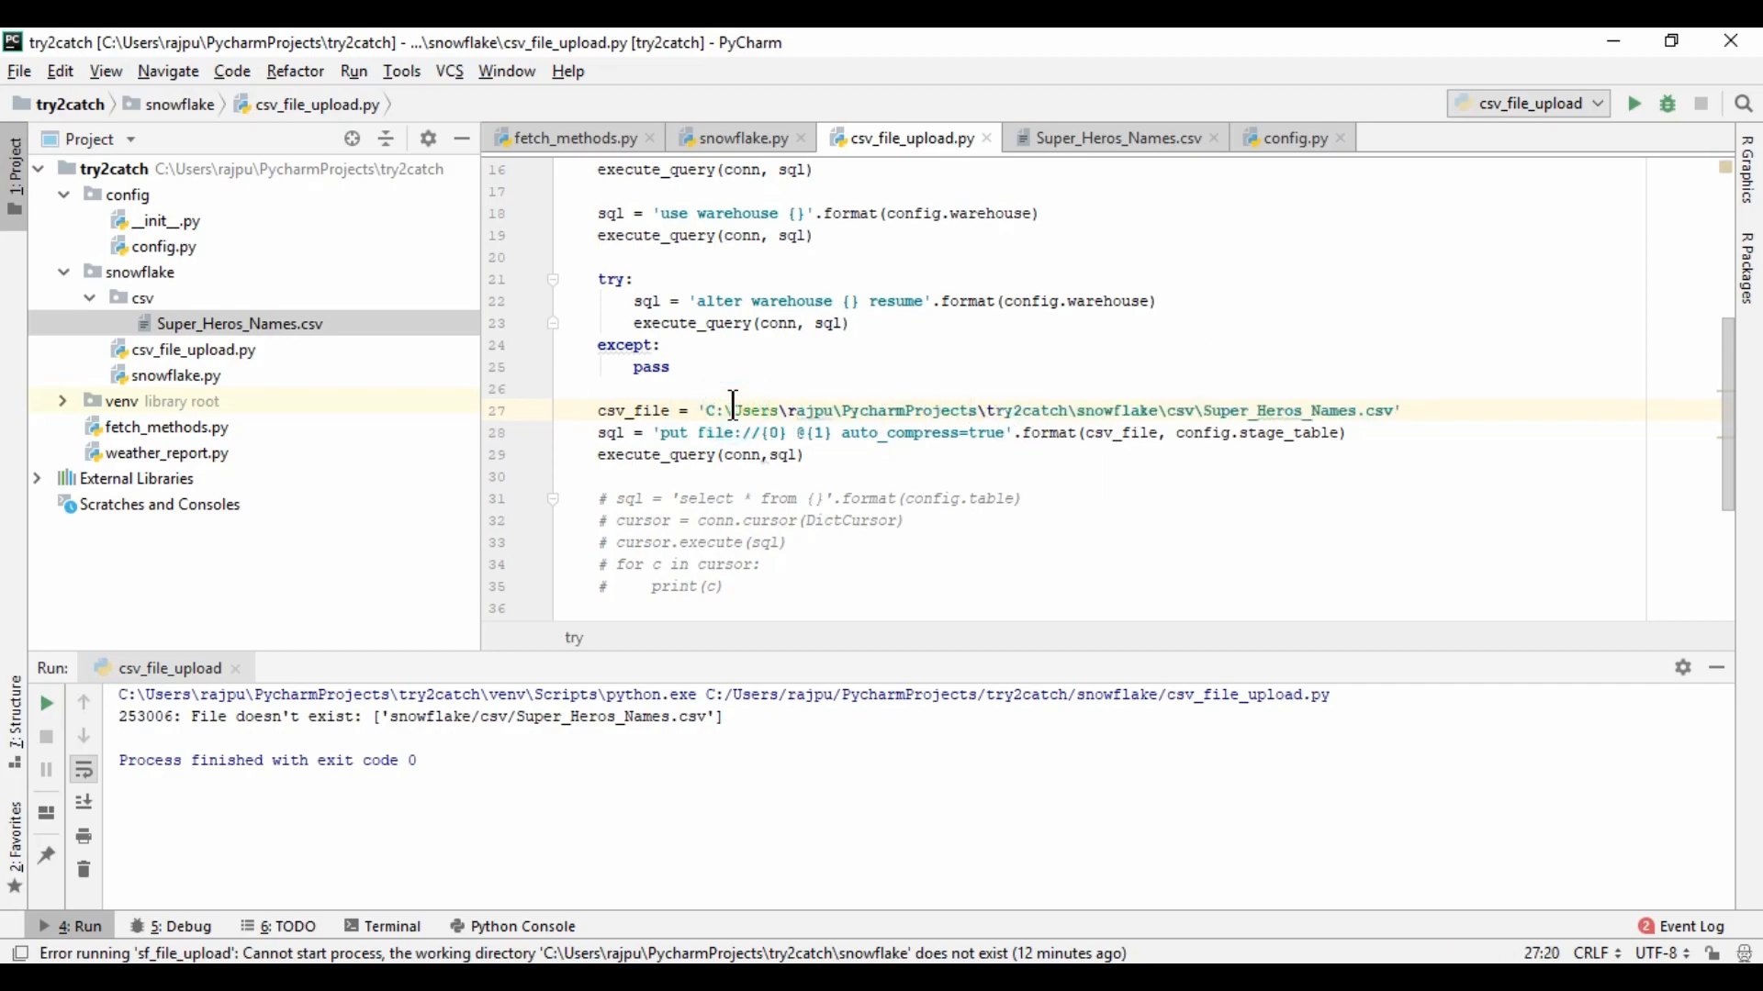
{"action": "type", "text": "\\"}
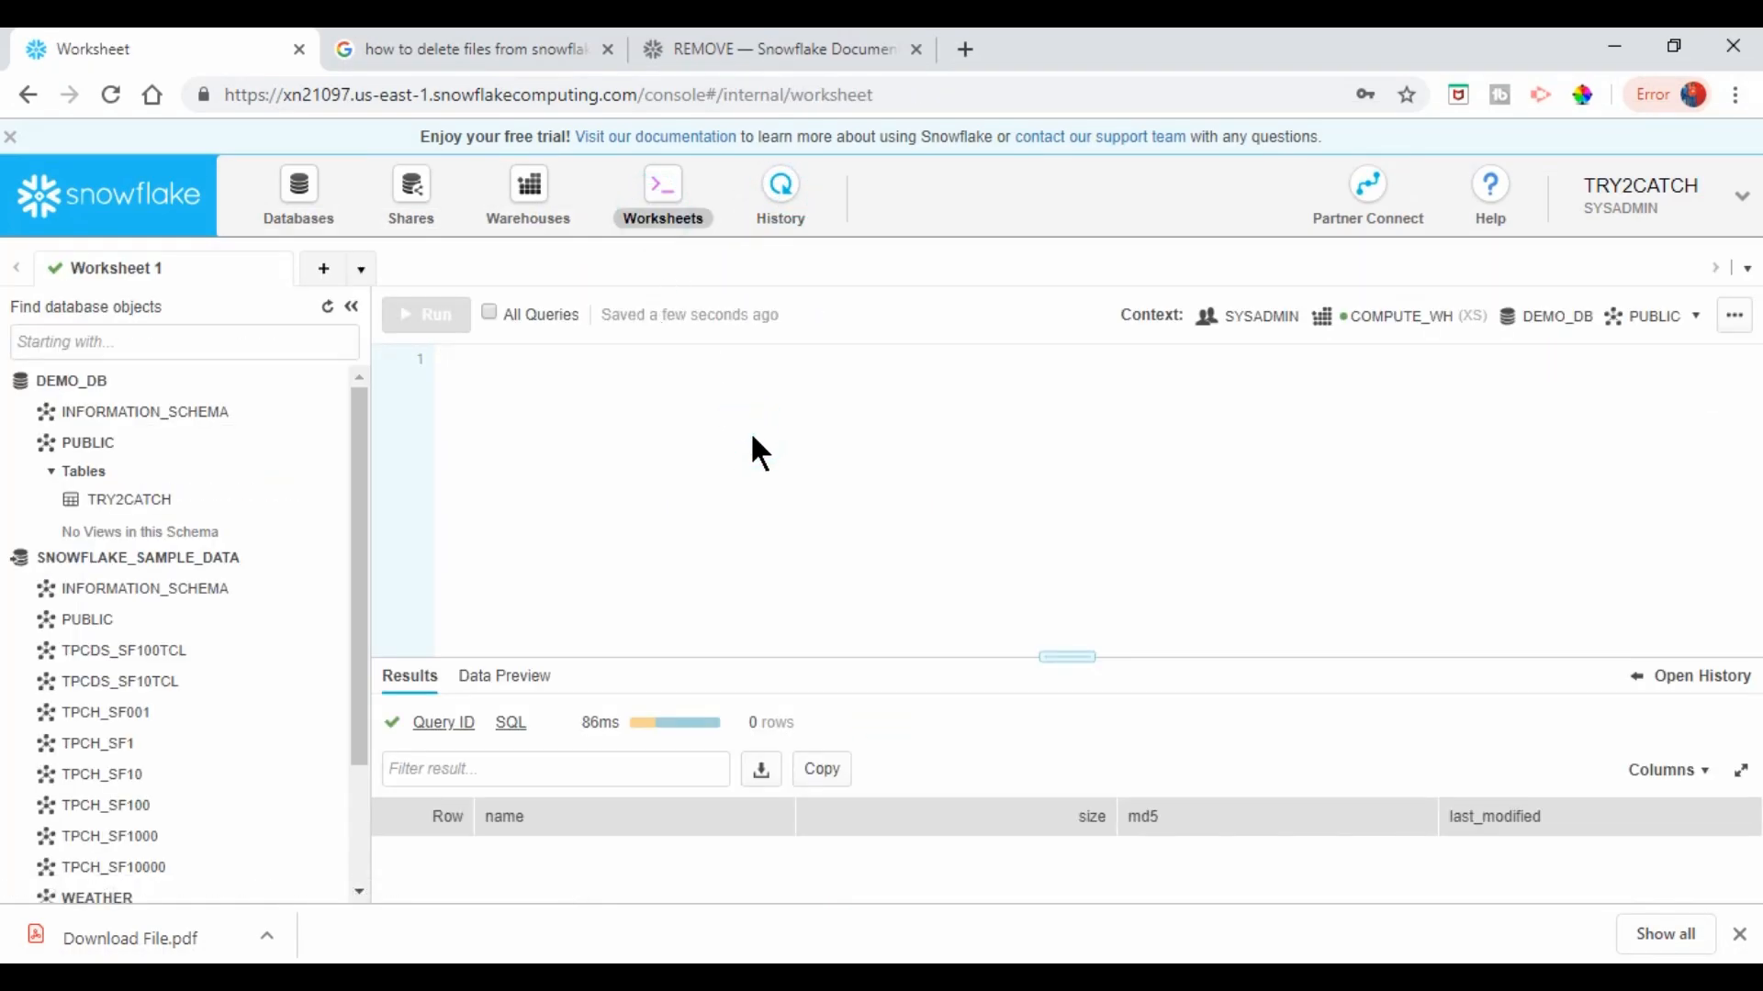
{"action": "type", "text": "list @"}
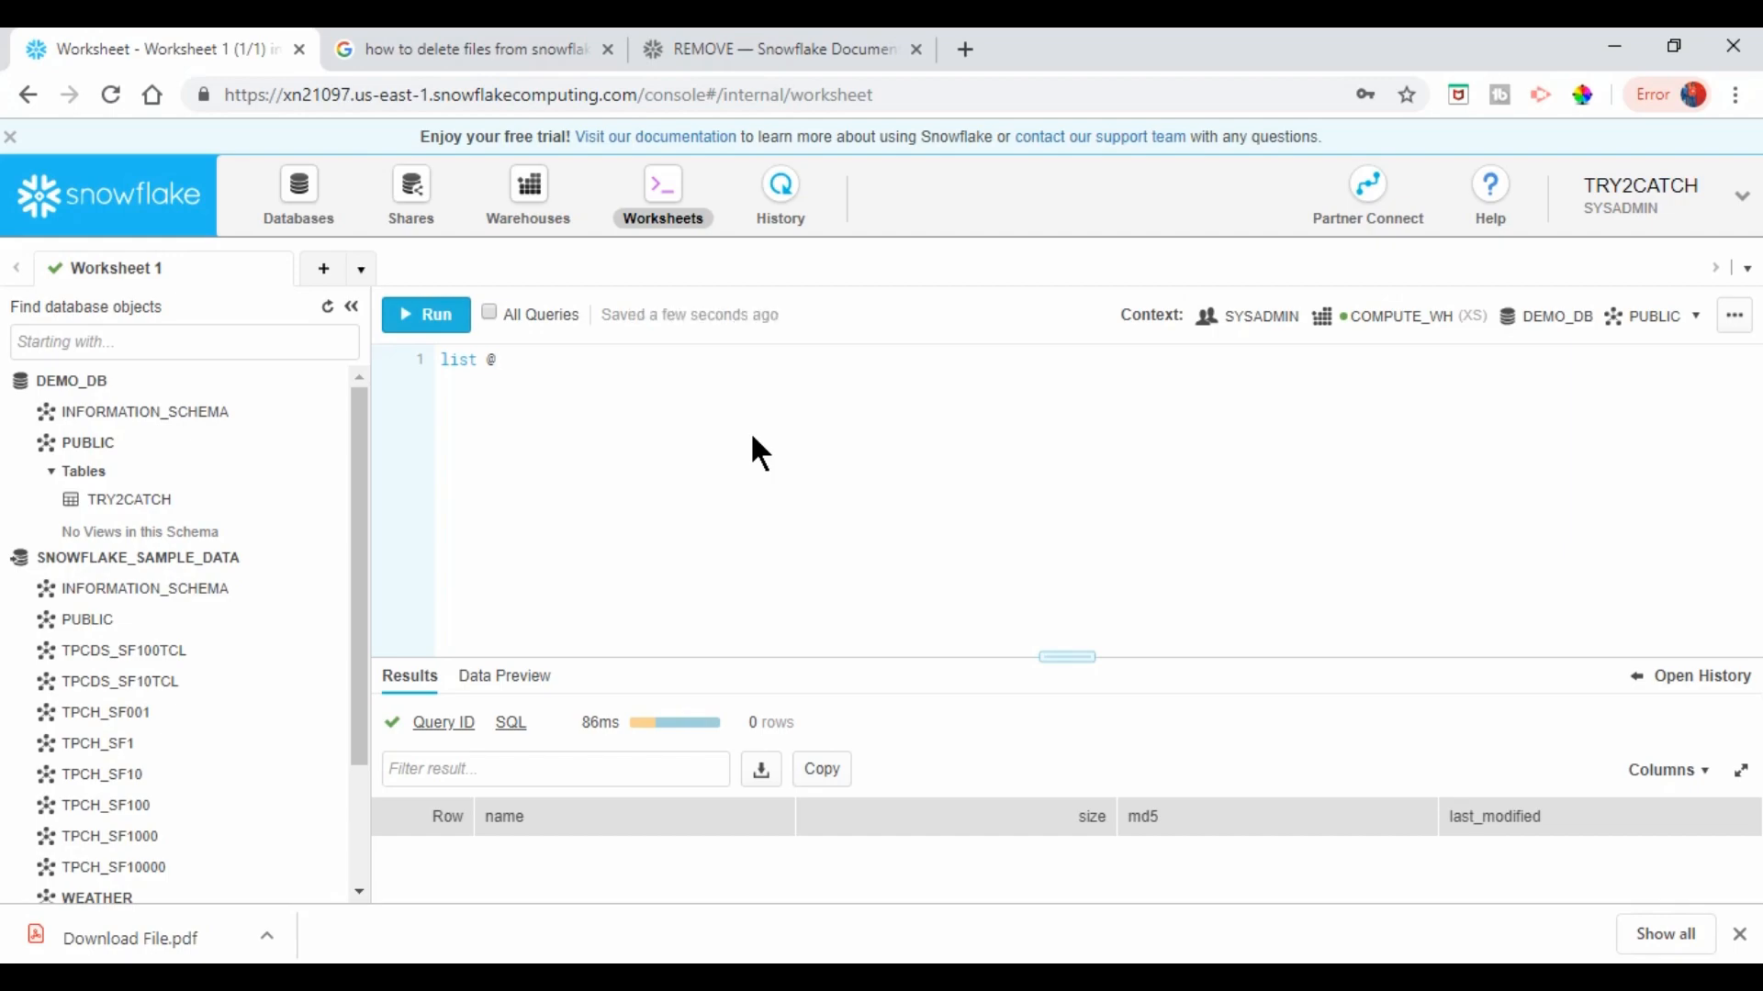
{"action": "type", "text": "try2cat"}
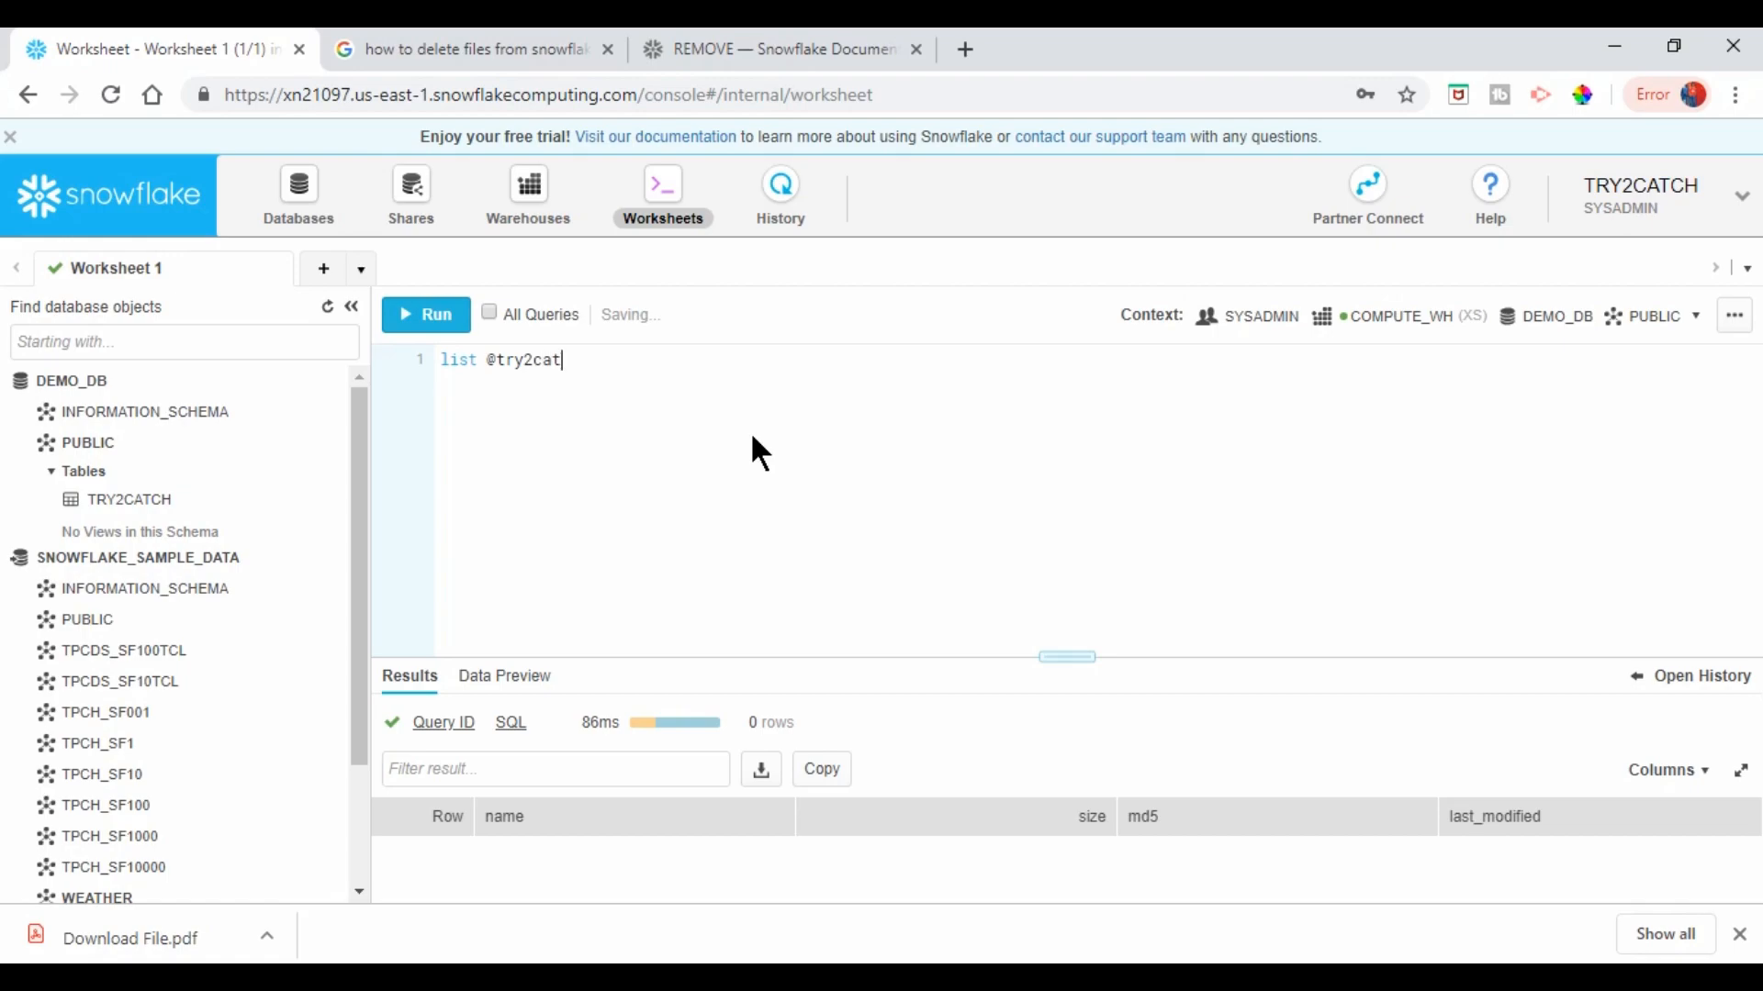
{"action": "left_click", "coordinate": [426, 314]}
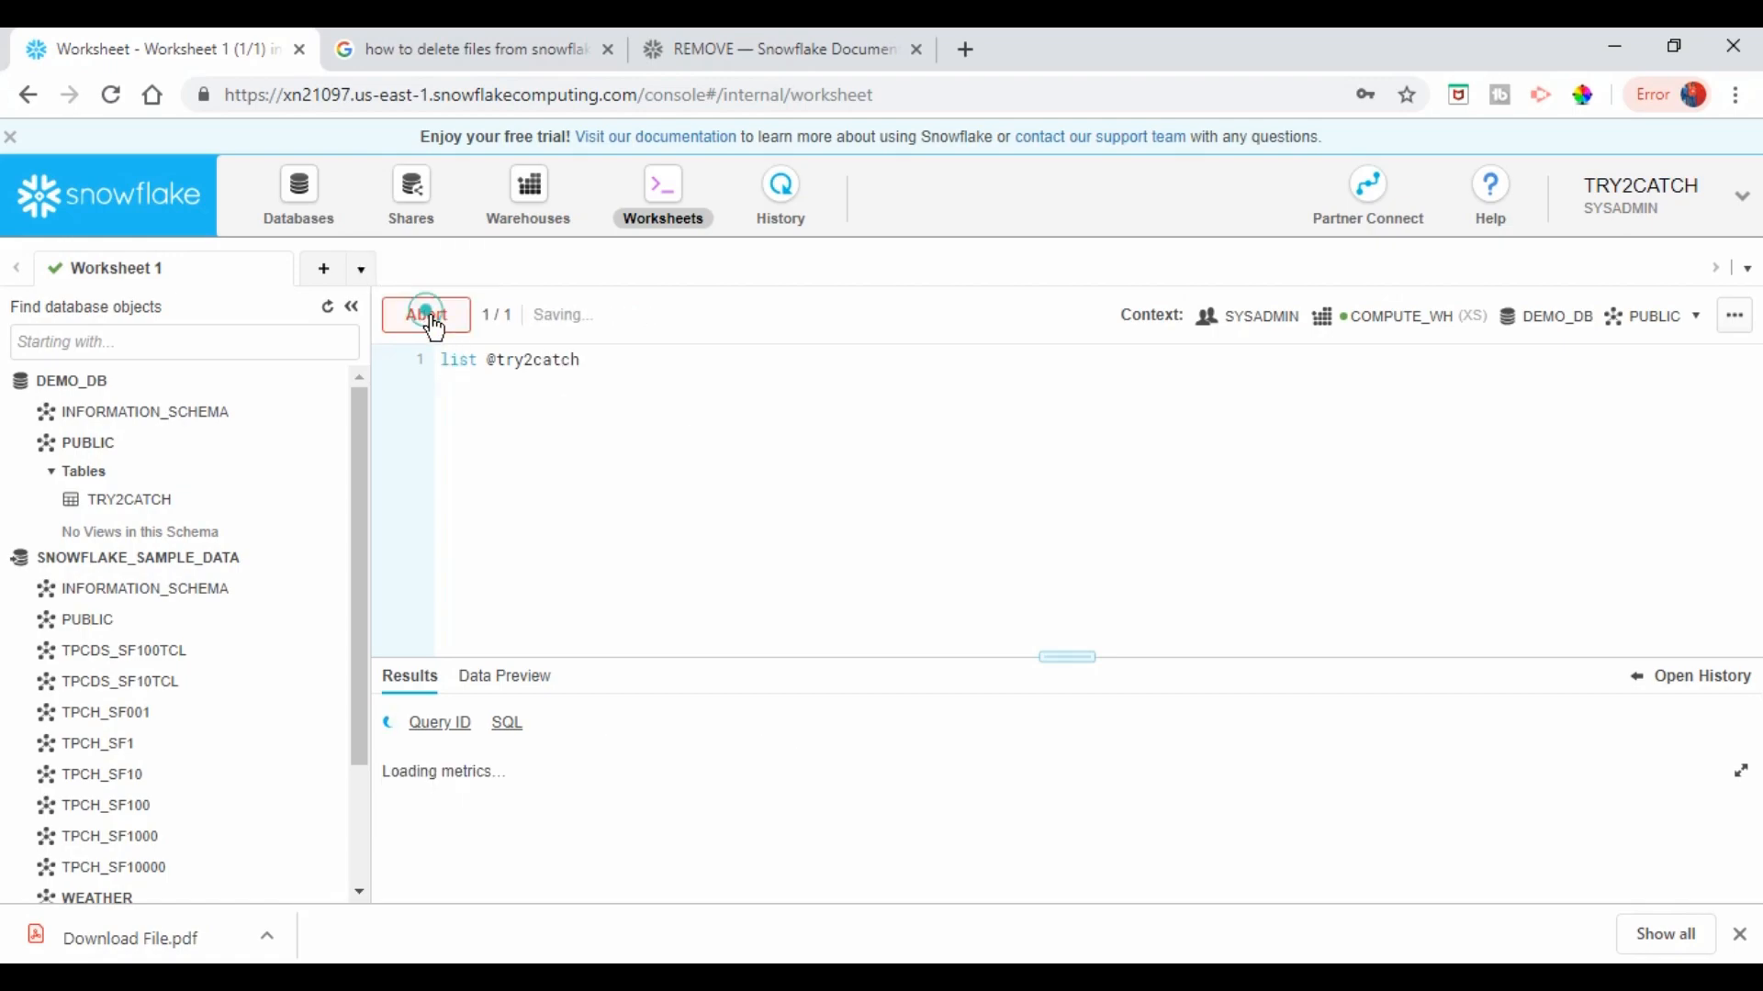
{"action": "left_click", "coordinate": [426, 316]}
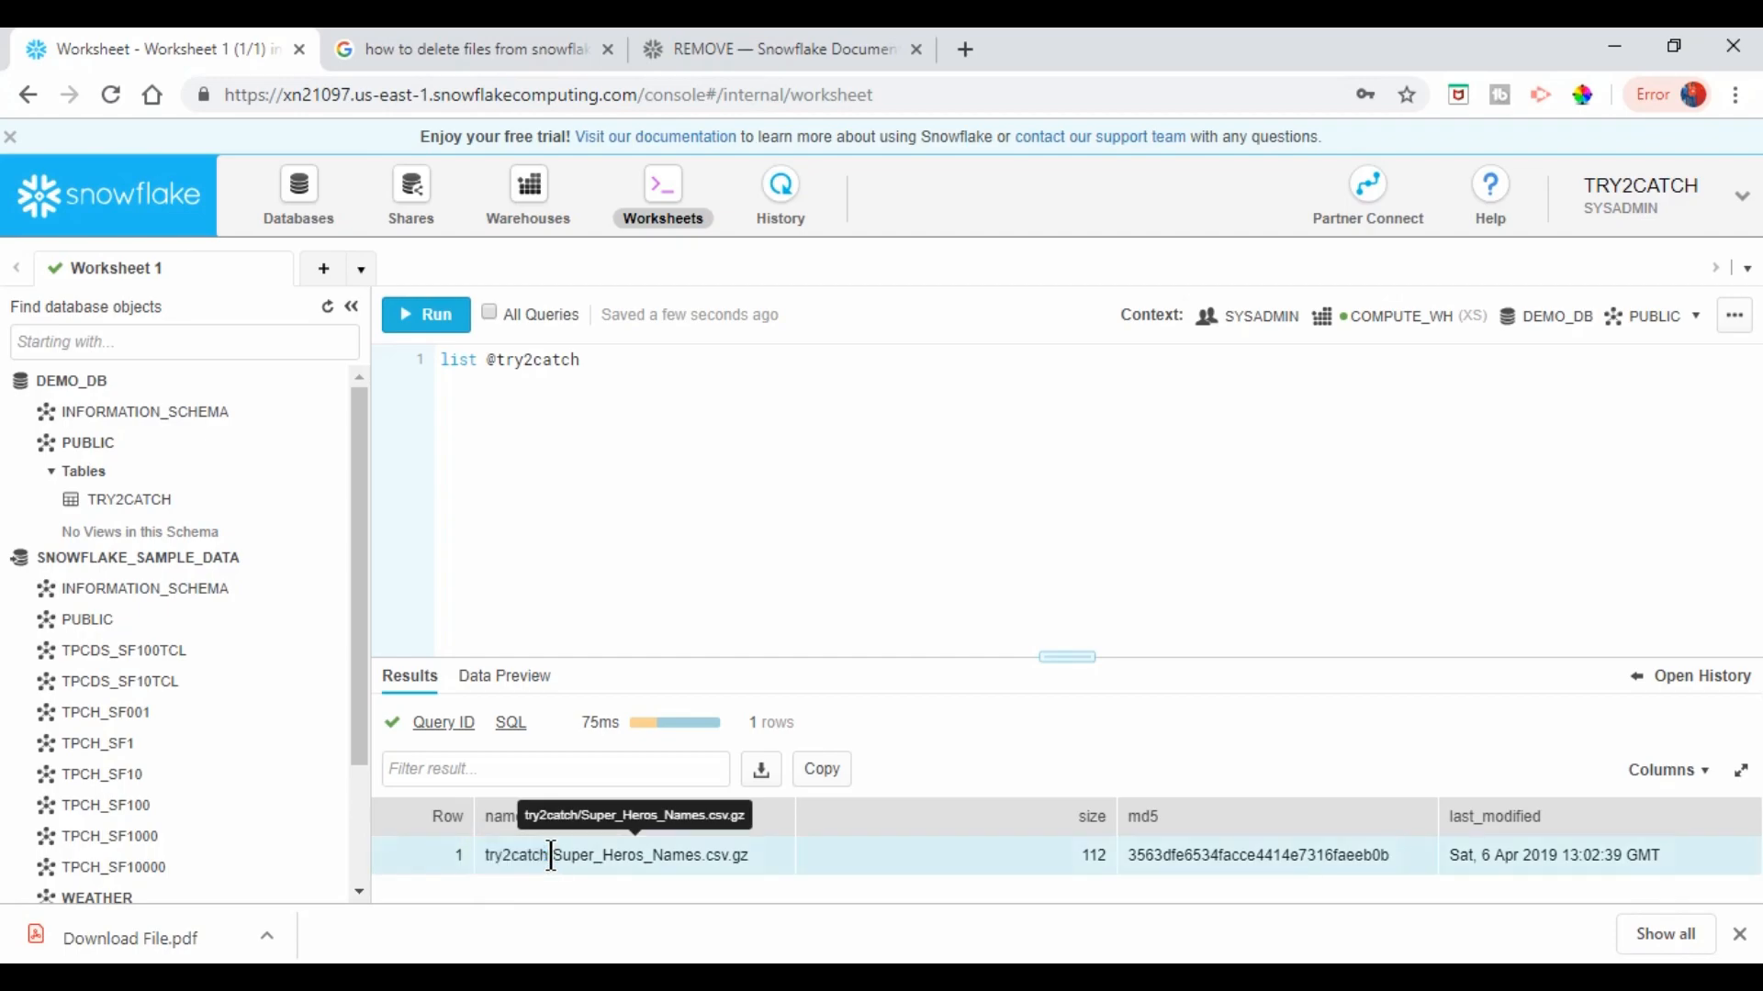
{"action": "double_click", "coordinate": [646, 855]}
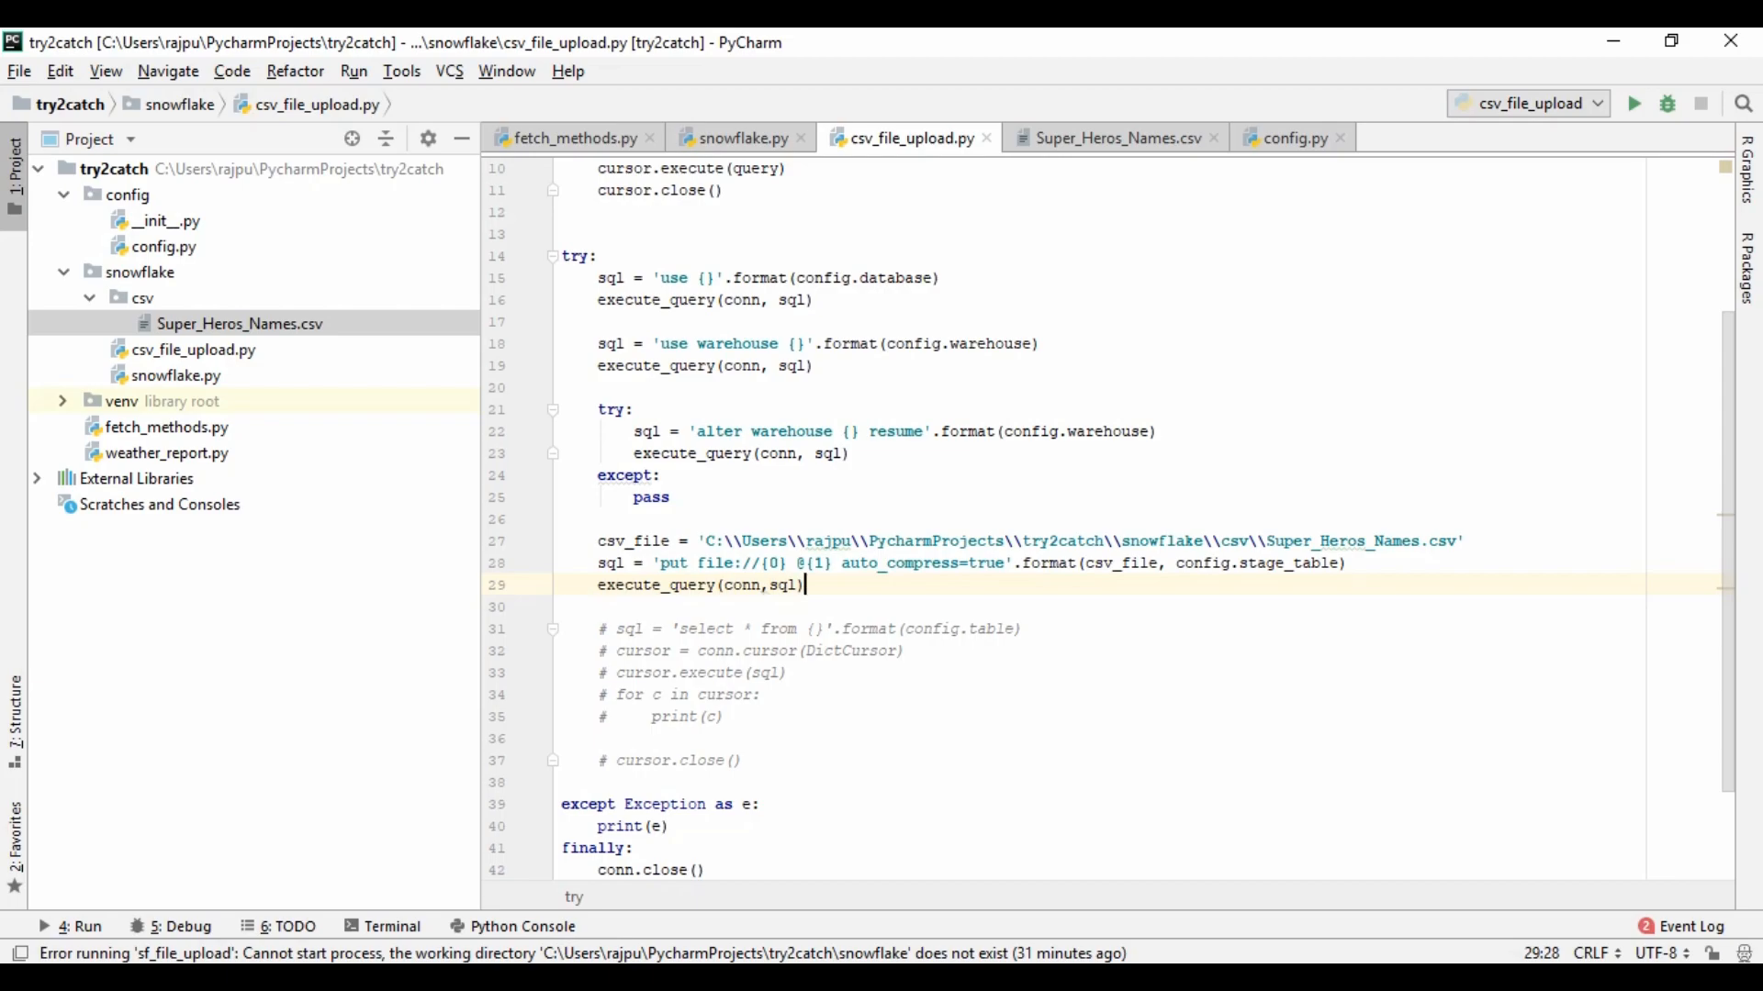
{"action": "key", "text": "Enter"}
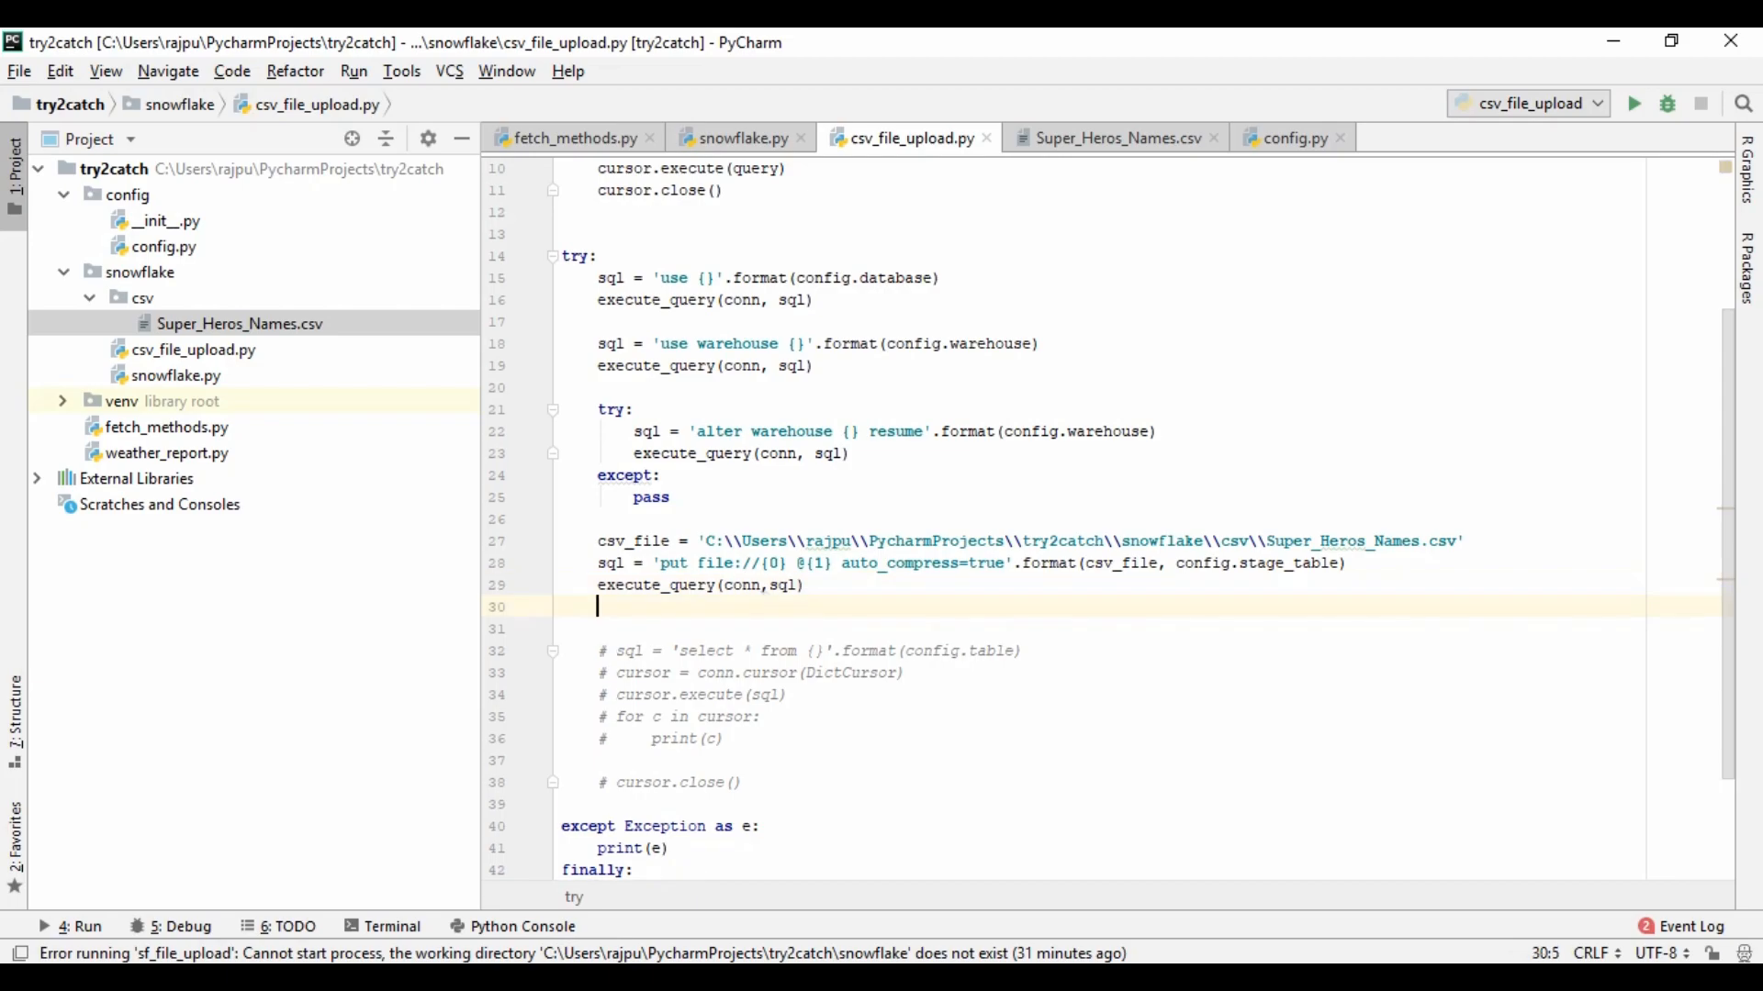
{"action": "type", "text": "sql"}
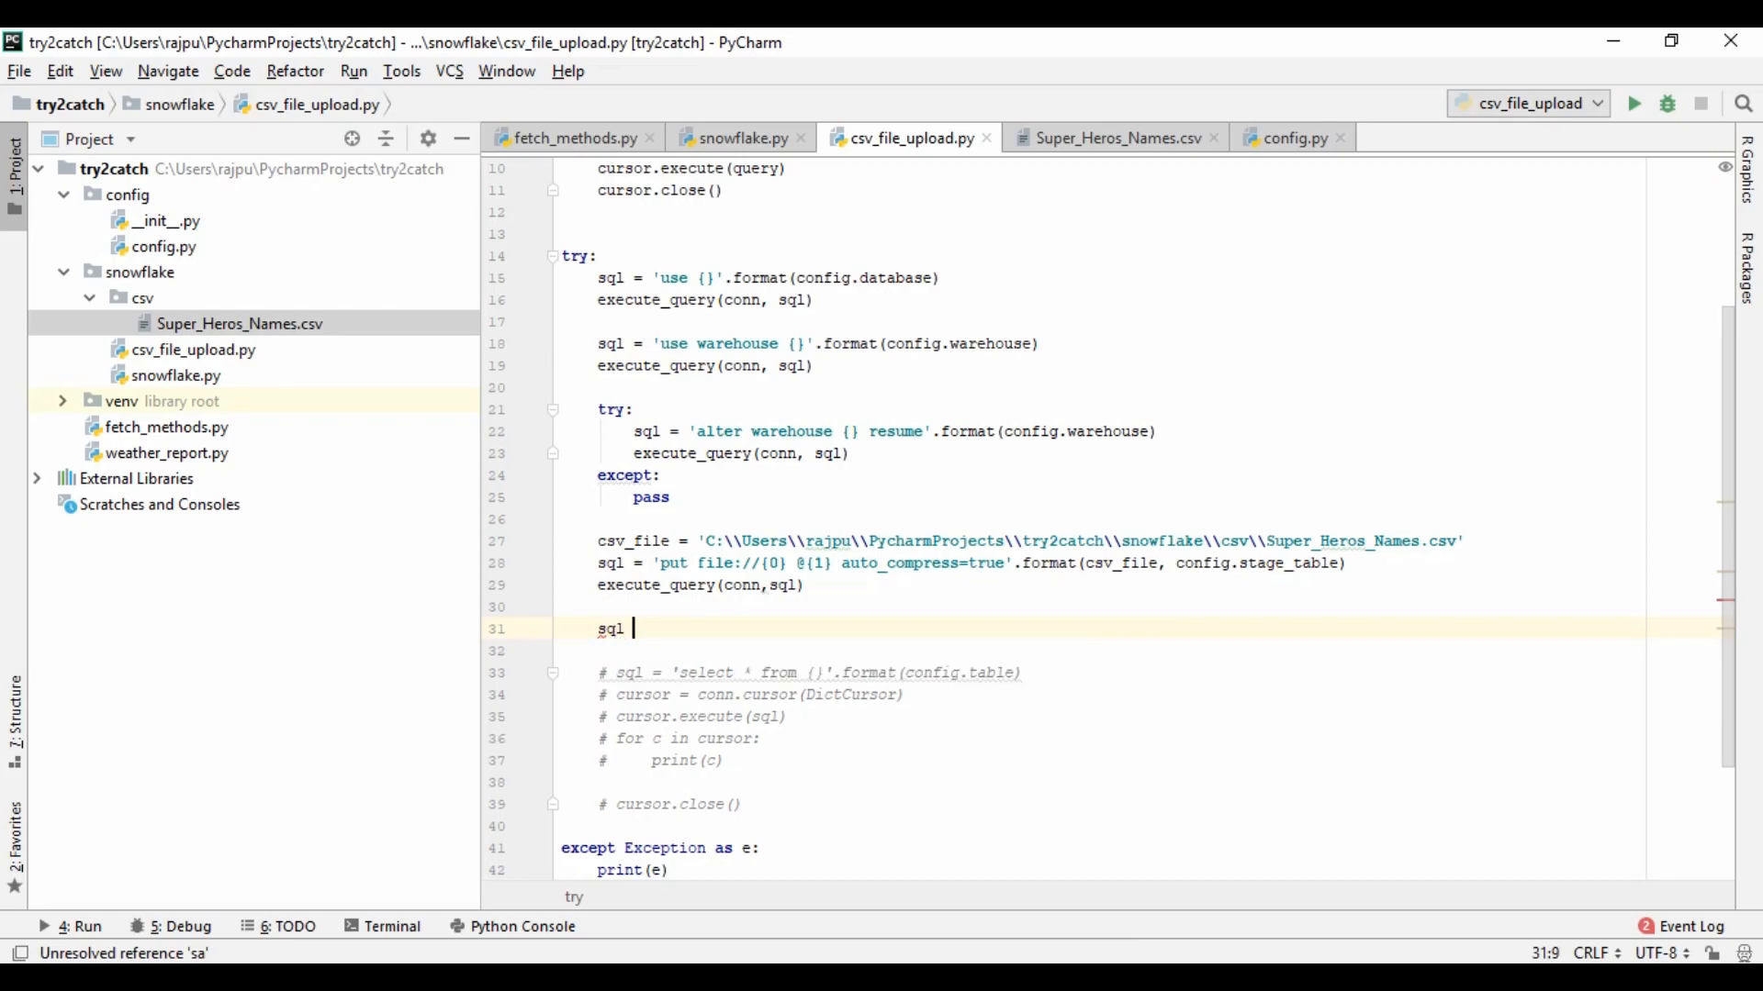
{"action": "type", "text": "="}
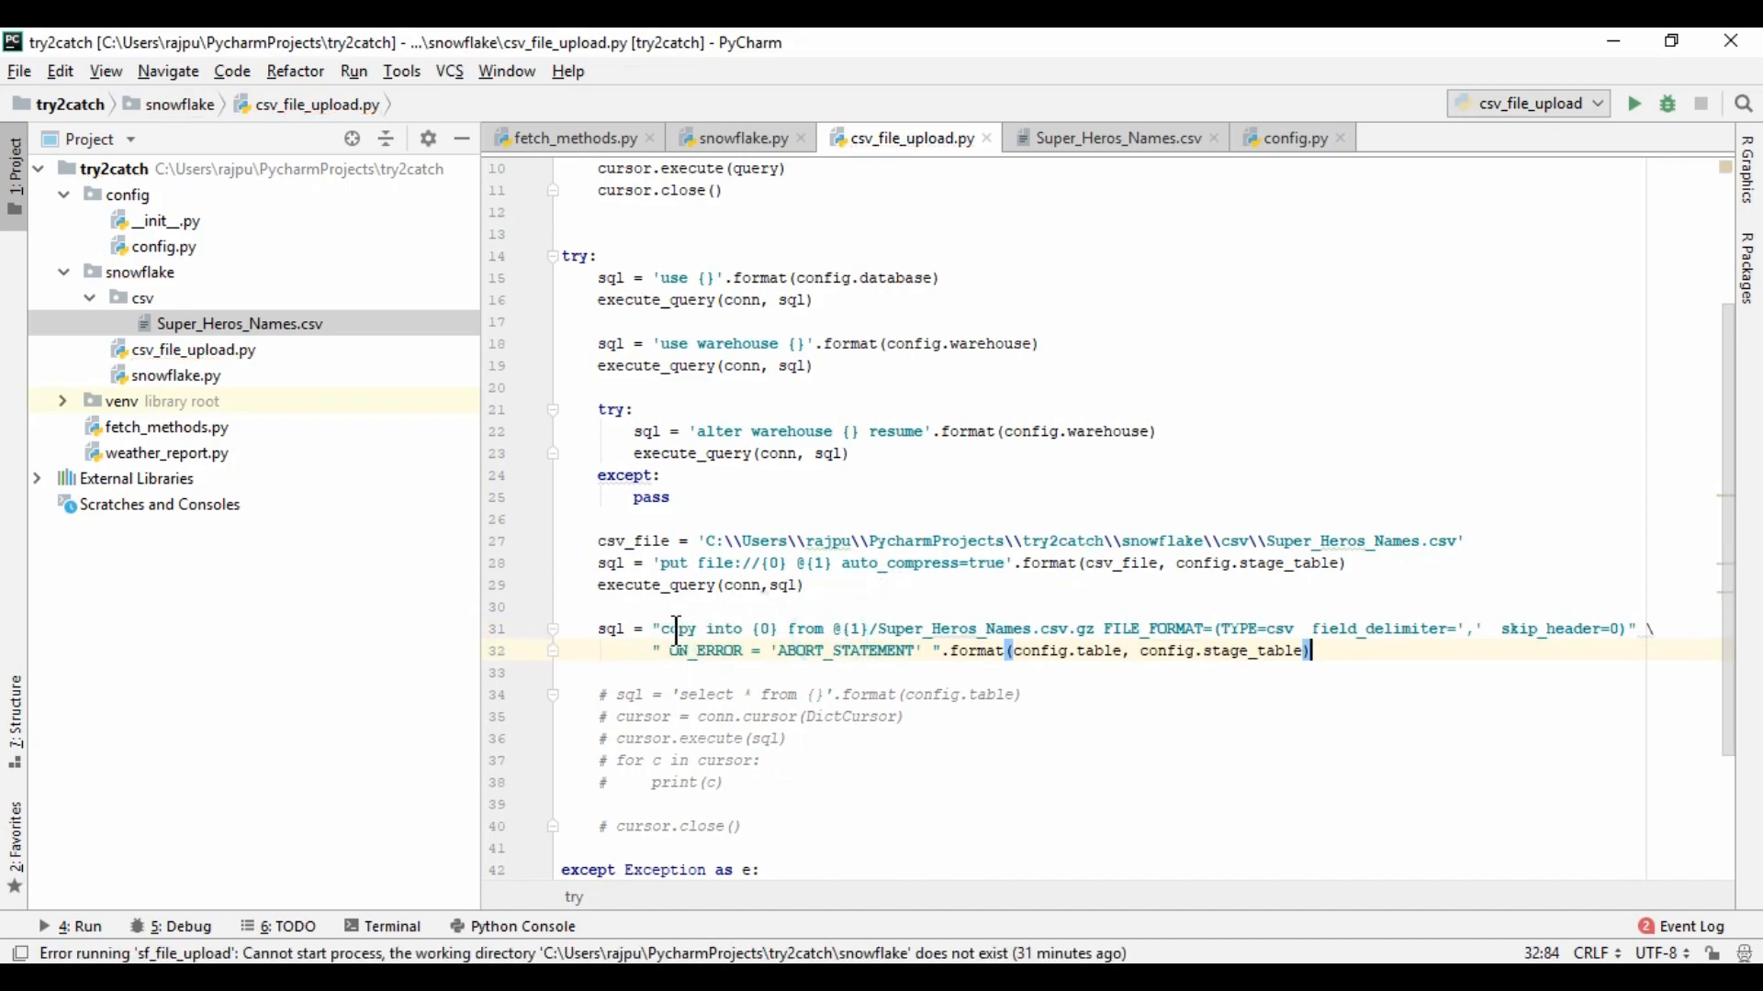
{"action": "double_click", "coordinate": [677, 628]}
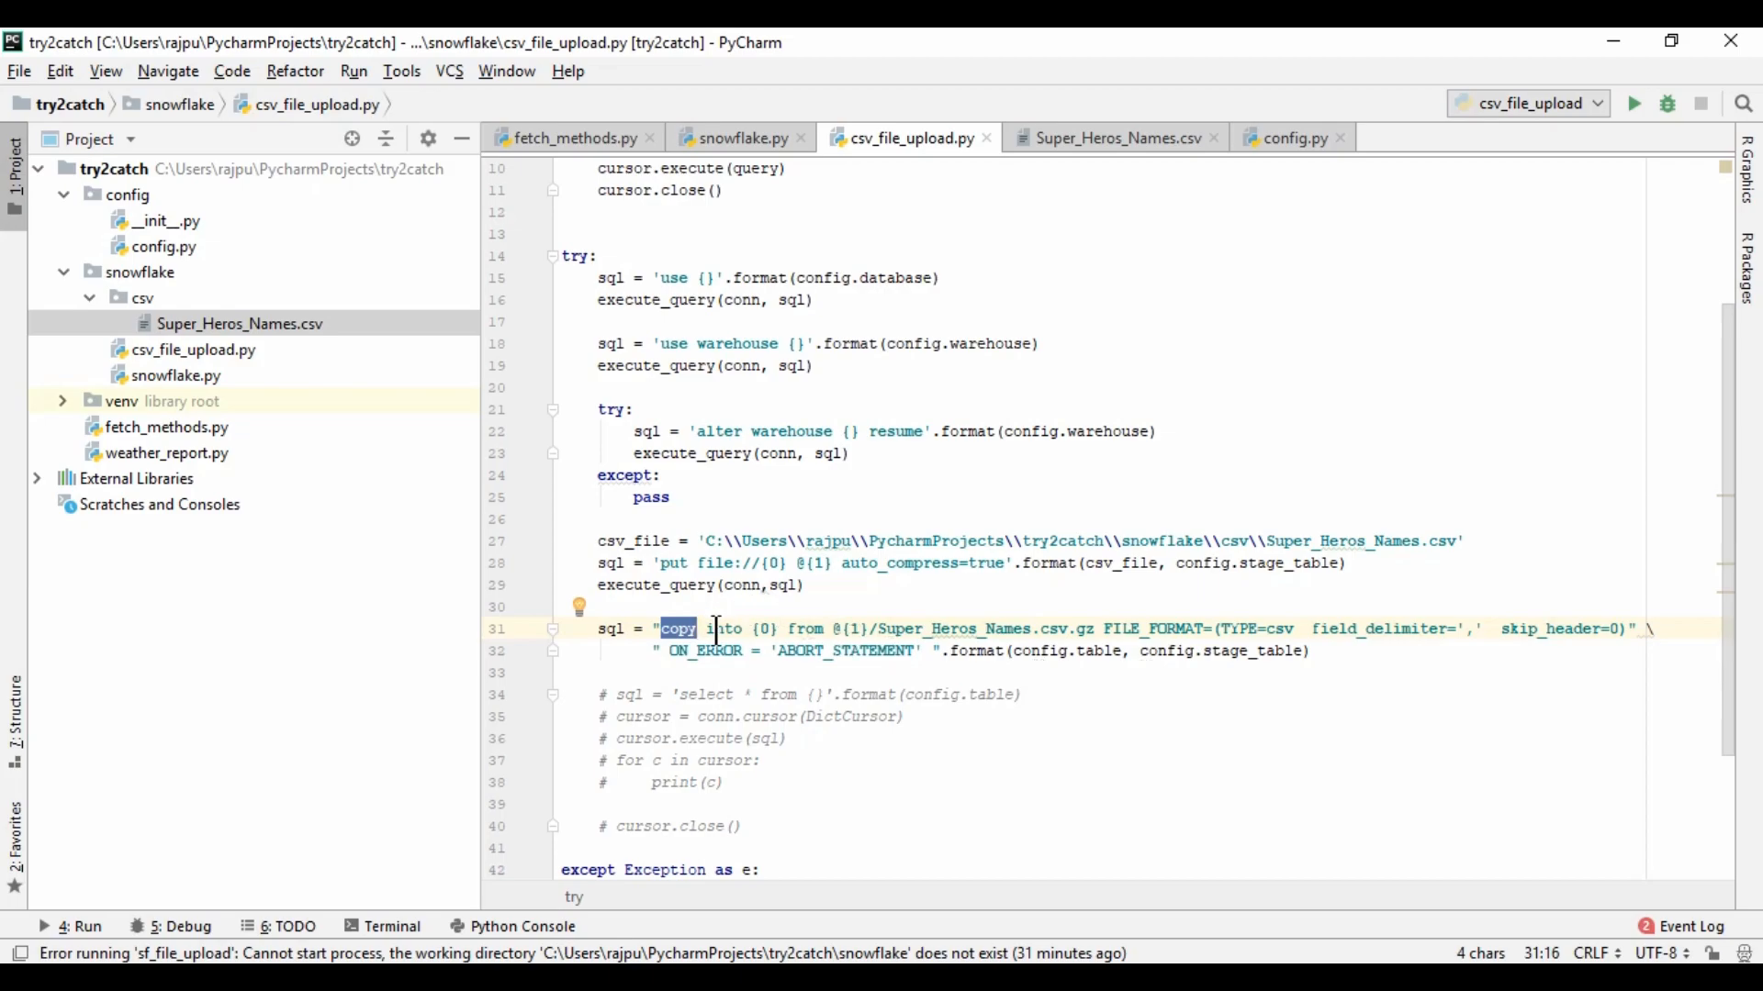
{"action": "double_click", "coordinate": [764, 628]}
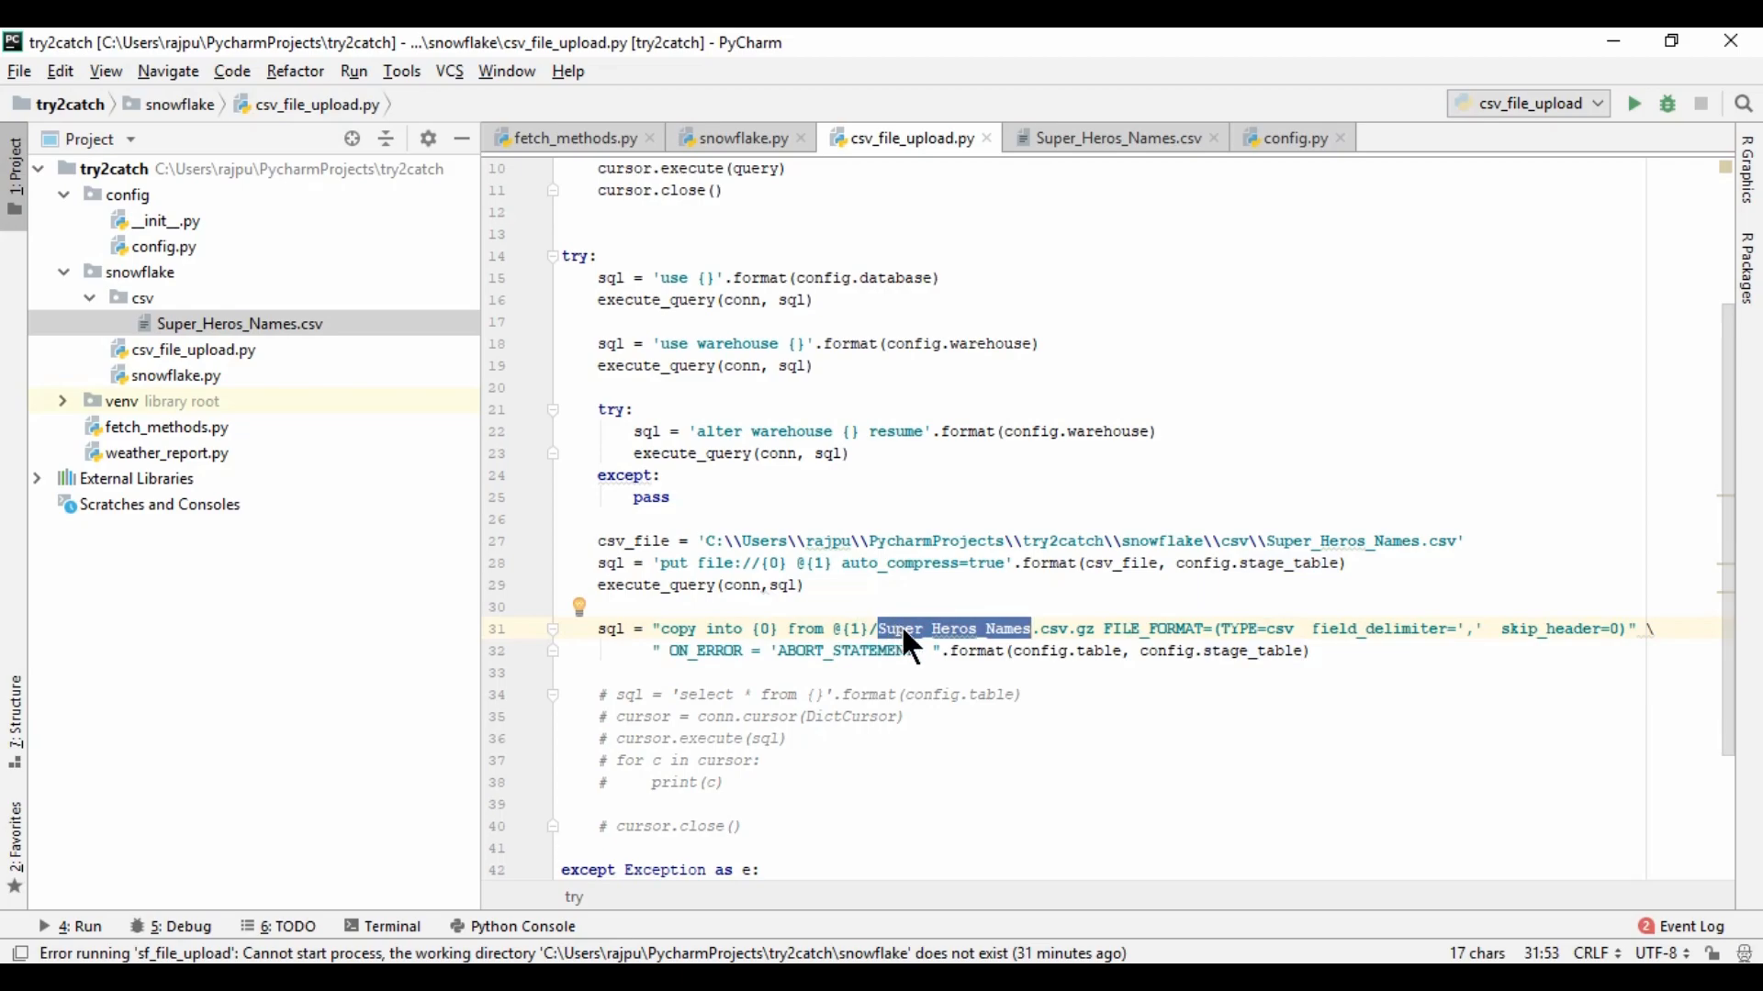
{"action": "double_click", "coordinate": [1153, 628]}
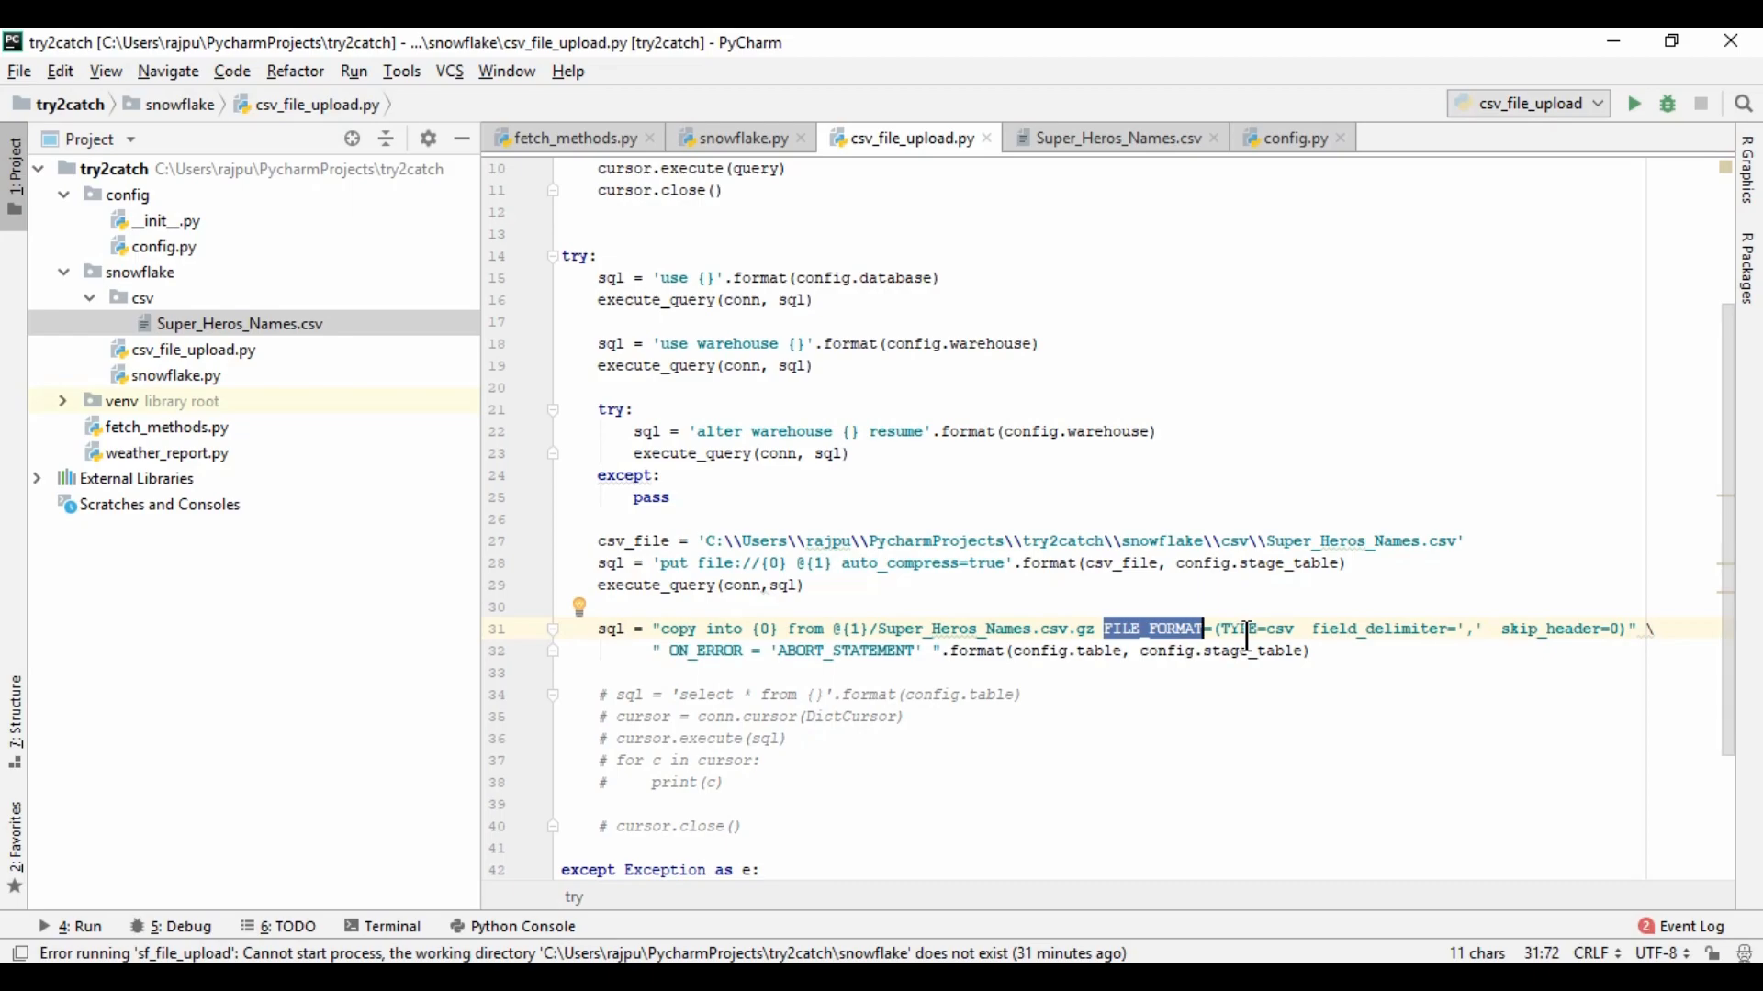
{"action": "double_click", "coordinate": [1391, 628]}
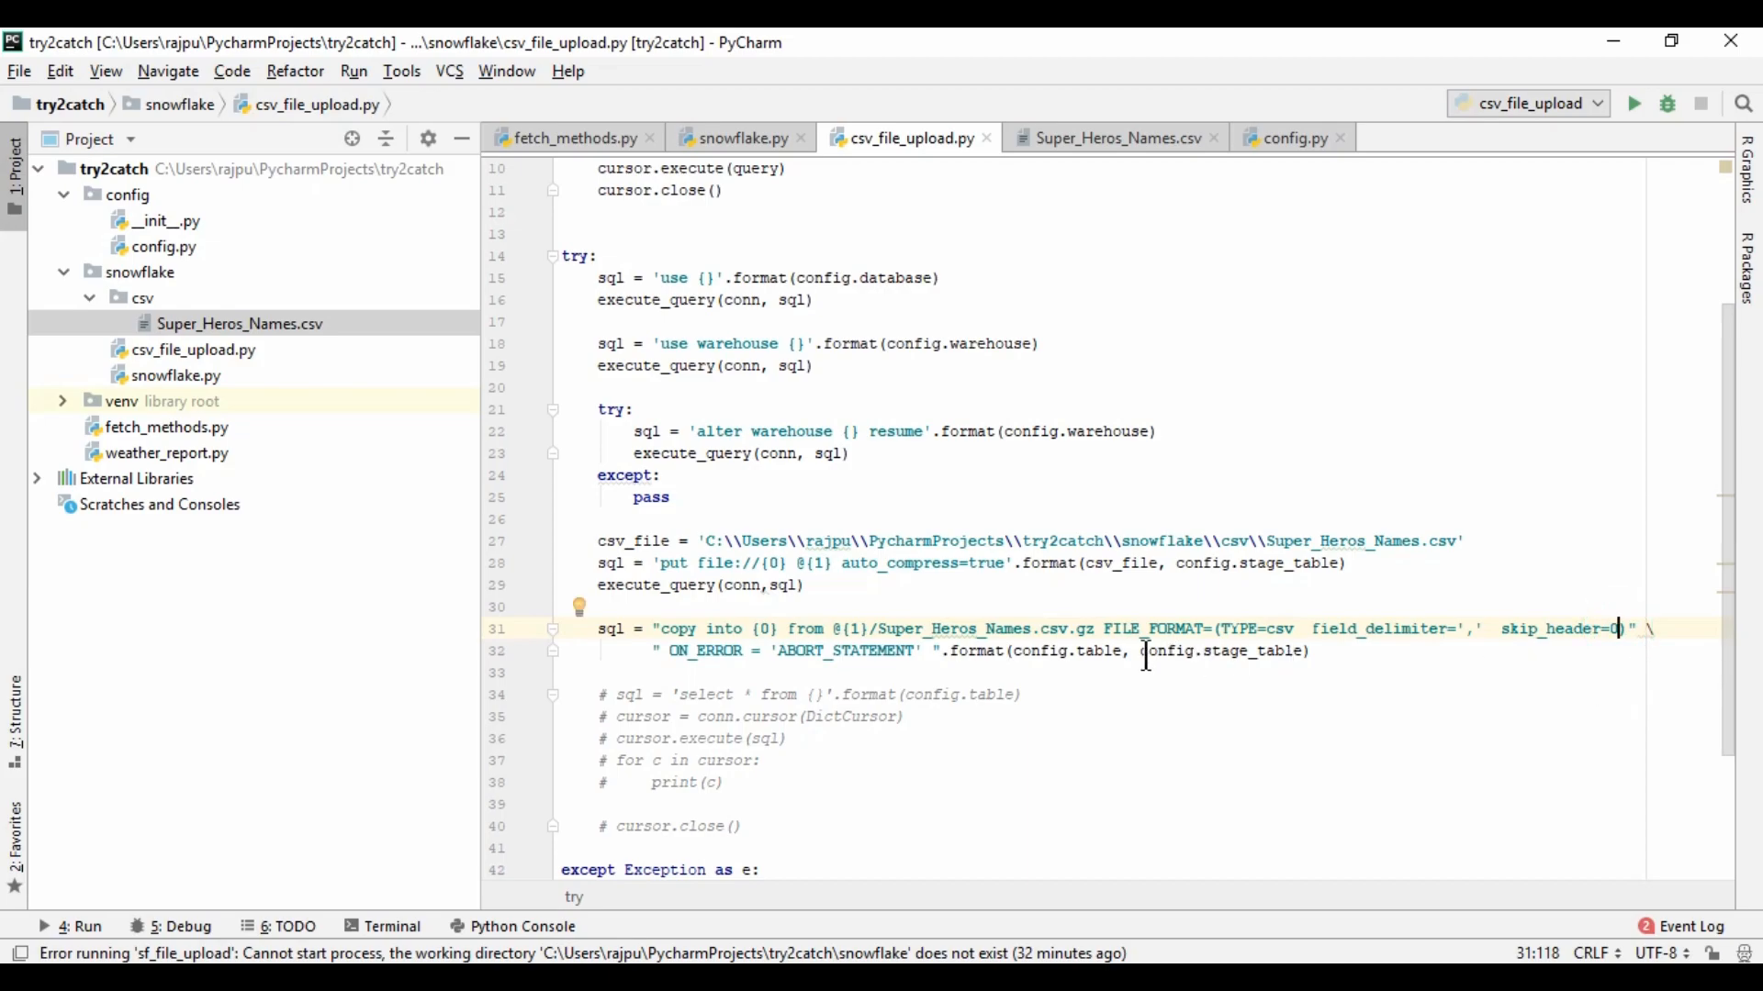
Review ON_ERROR='ABORT_STATEMENT' and the stage/table format arguments, starting the execute call
{"action": "left_click", "coordinate": [828, 650]}
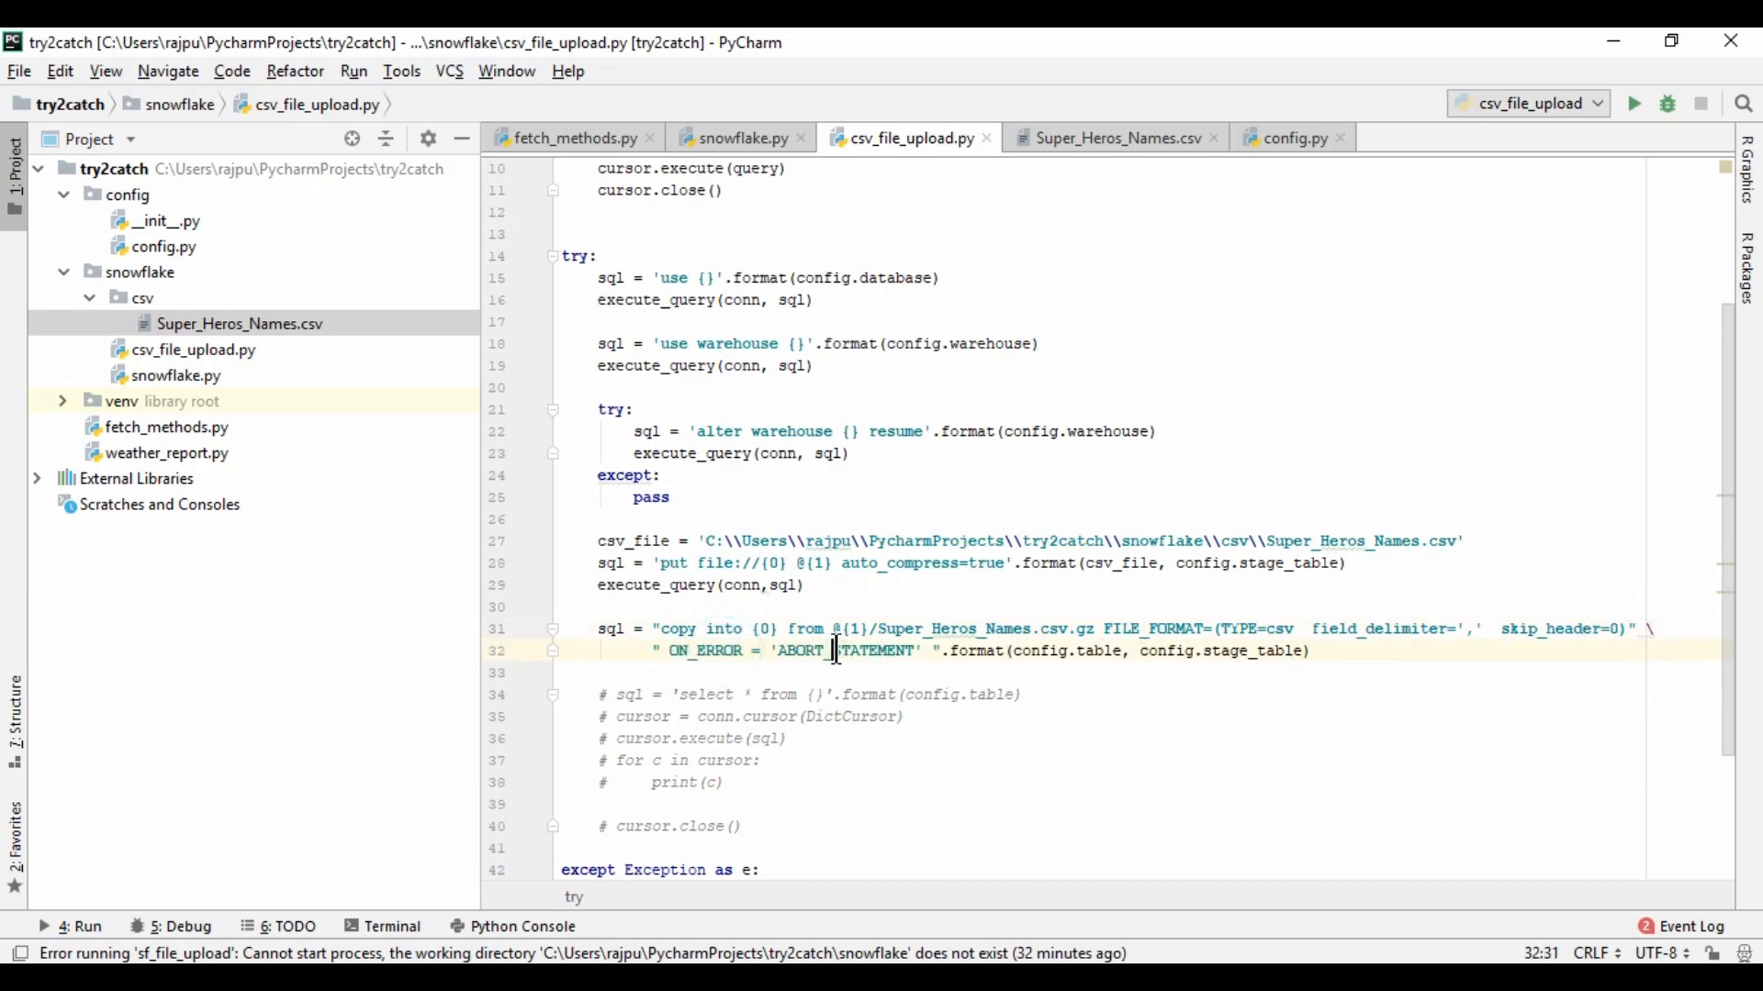
{"action": "double_click", "coordinate": [701, 650]}
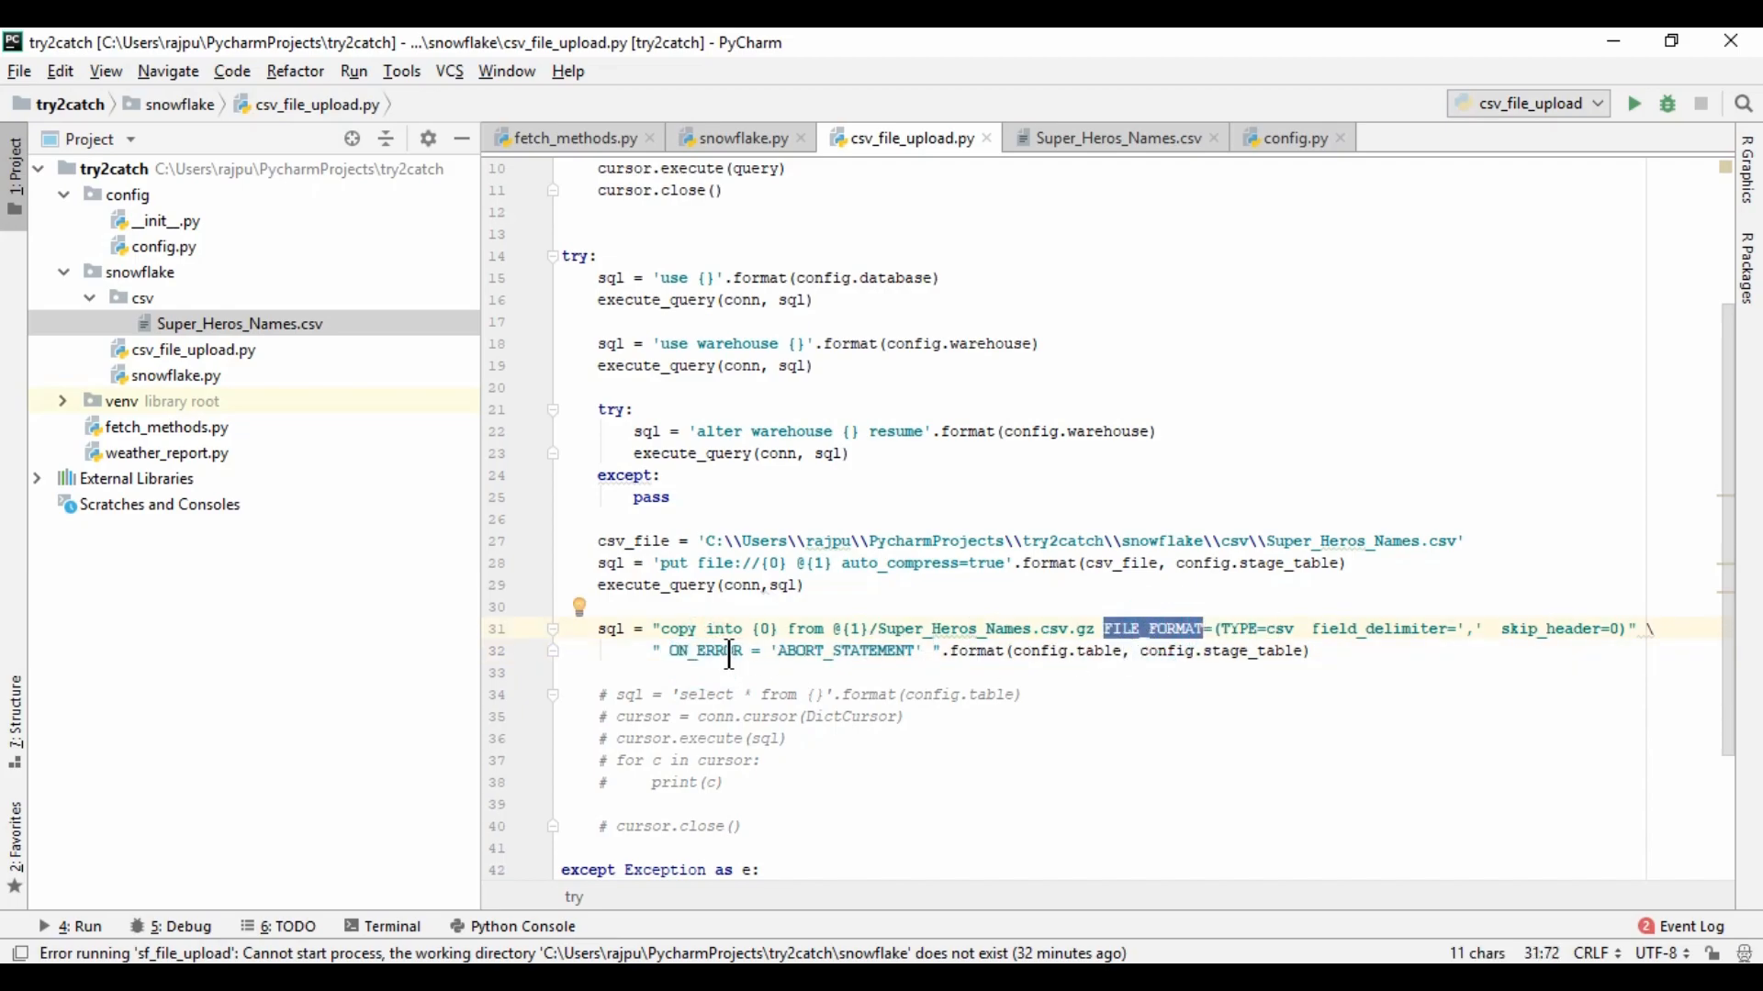
{"action": "double_click", "coordinate": [675, 628]}
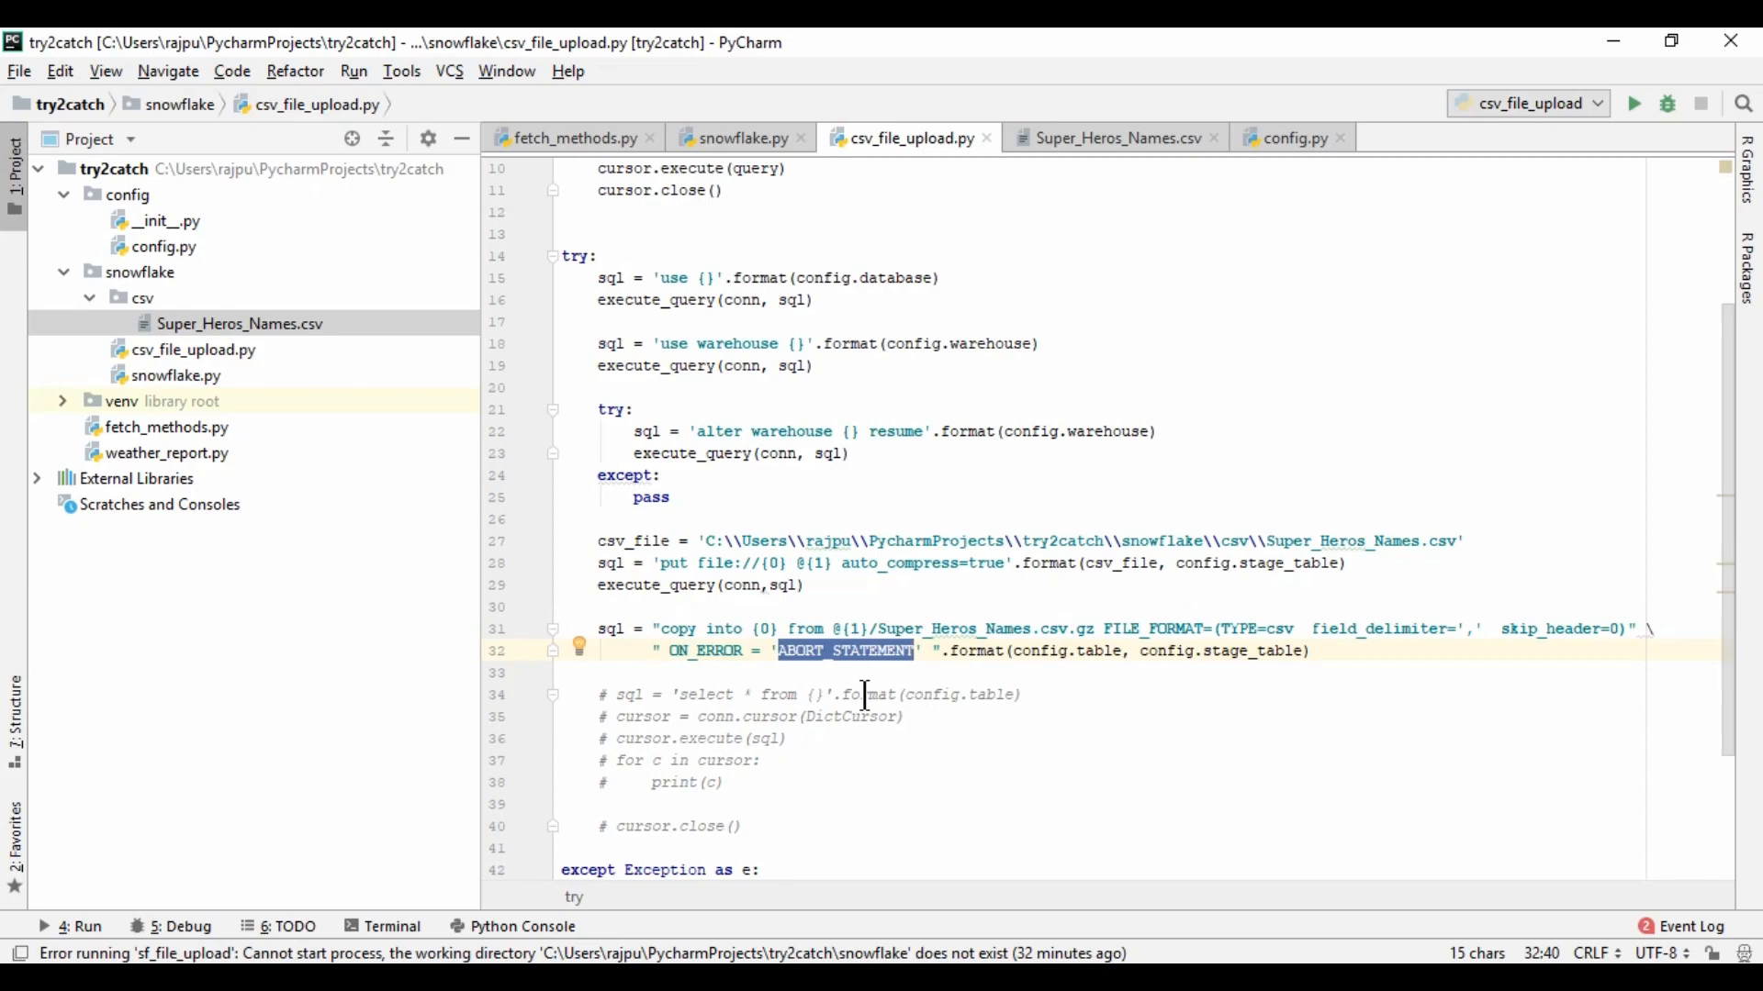
{"action": "double_click", "coordinate": [1039, 650]}
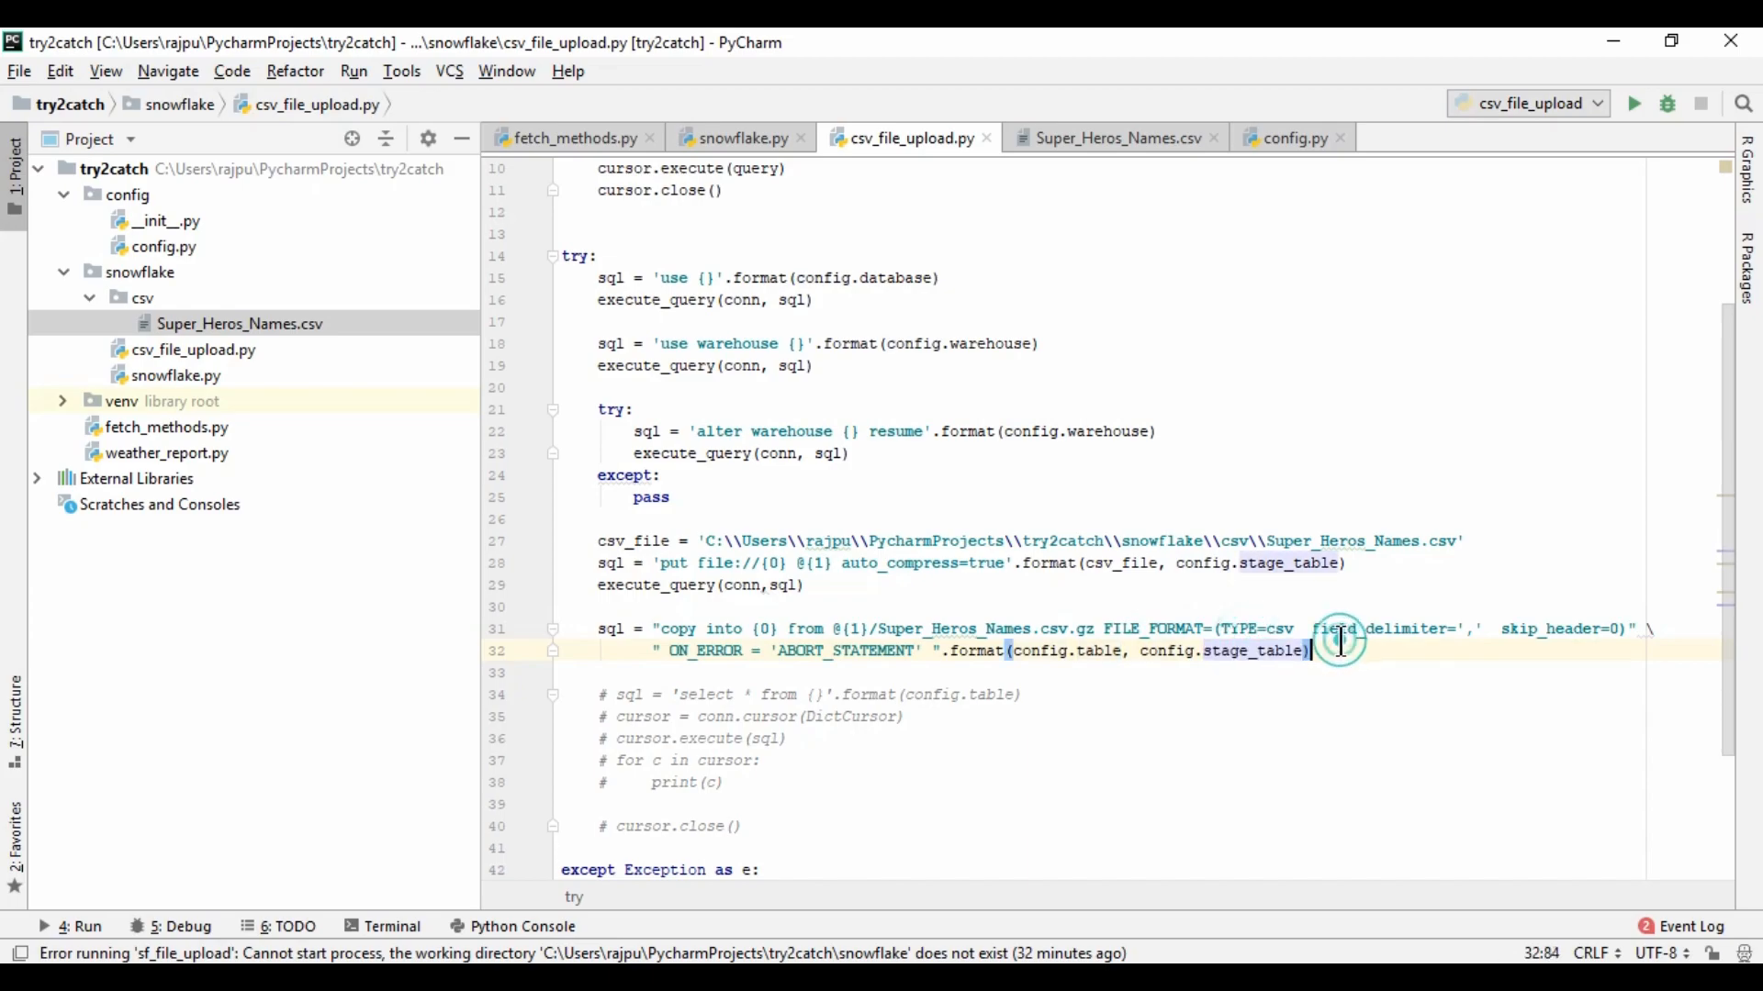
{"action": "type", "text": "execute_query(conn"}
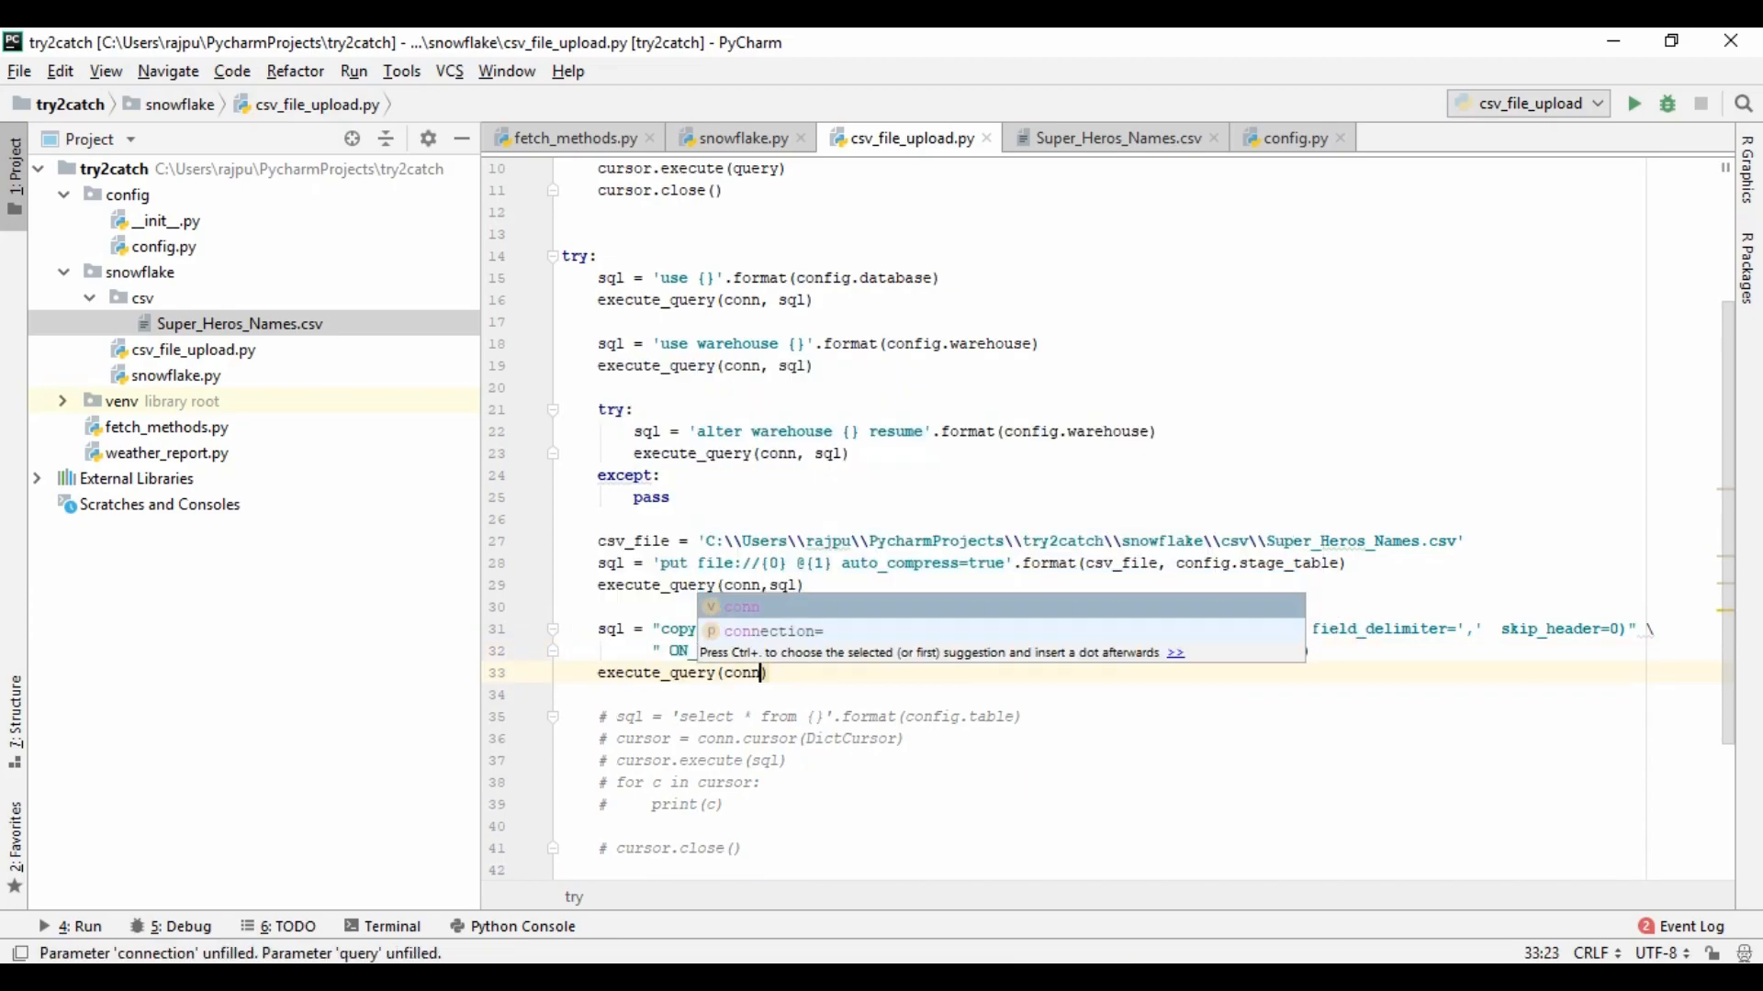
Execute the COPY query, uncomment the select-and-print block, and import DictCursor from snowflake.connector
{"action": "type", "text": "sql)"}
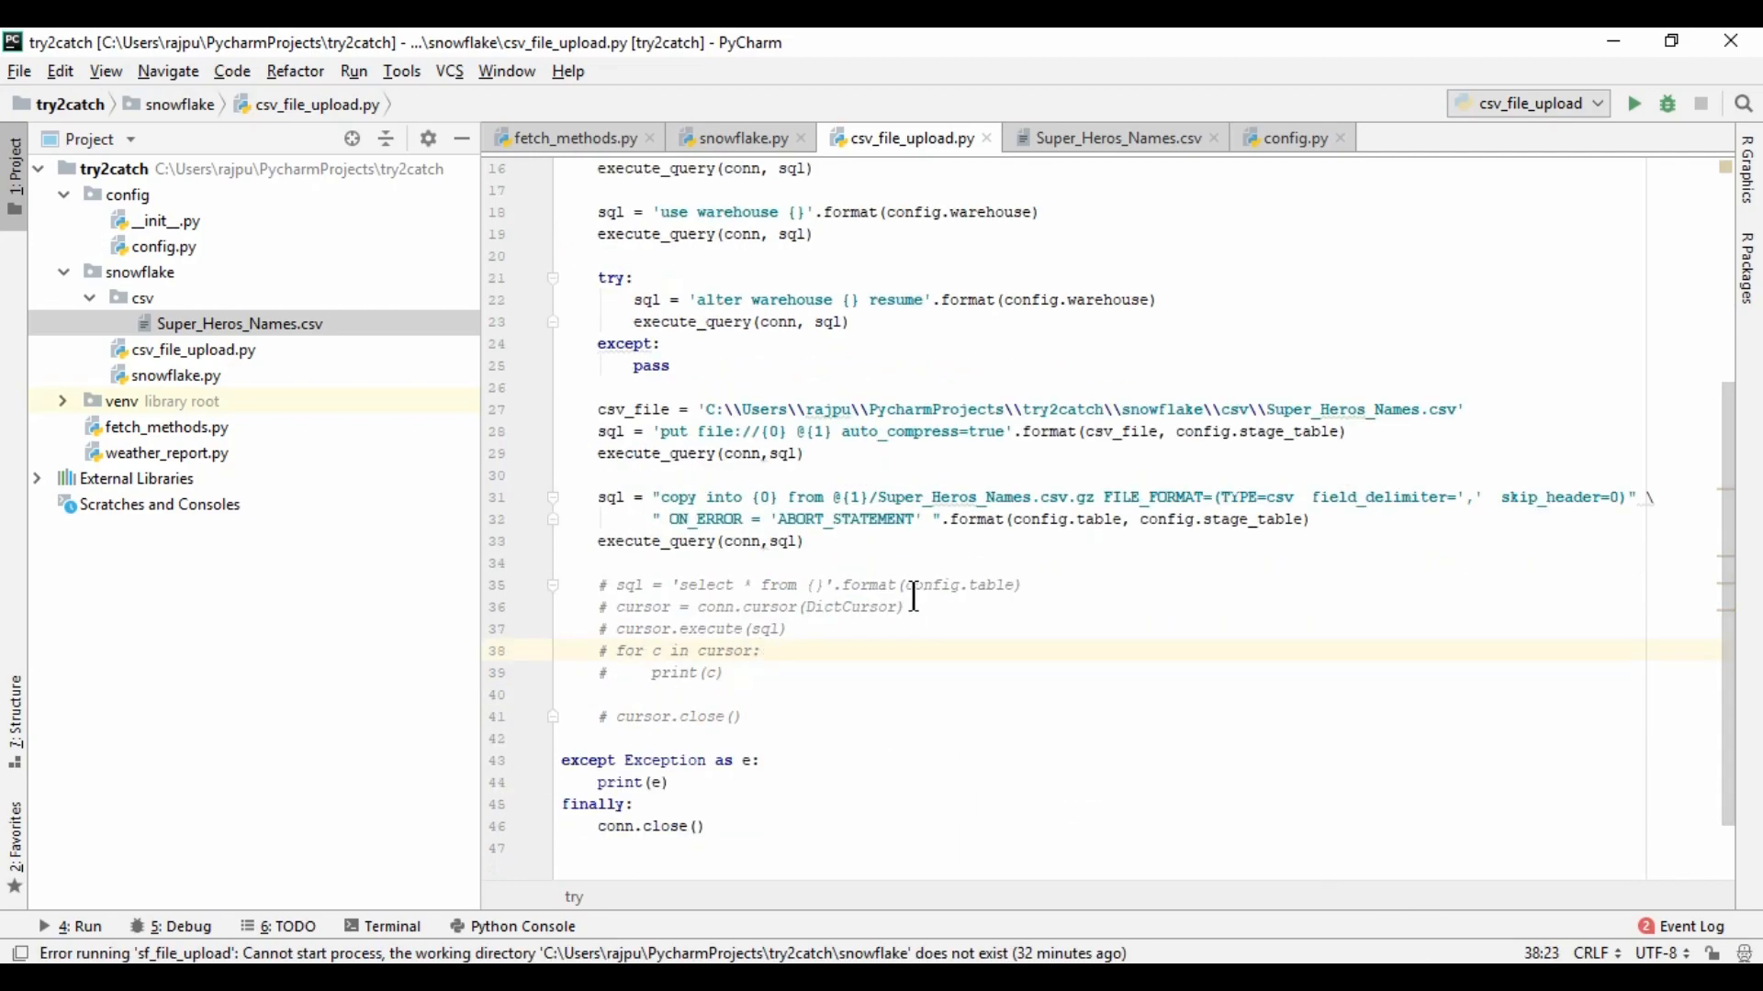
{"action": "left_click_drag", "start_coordinate": [600, 584], "coordinate": [741, 716]}
{"action": "type", "text": "from snowflake.snowflake import DictCursor"}
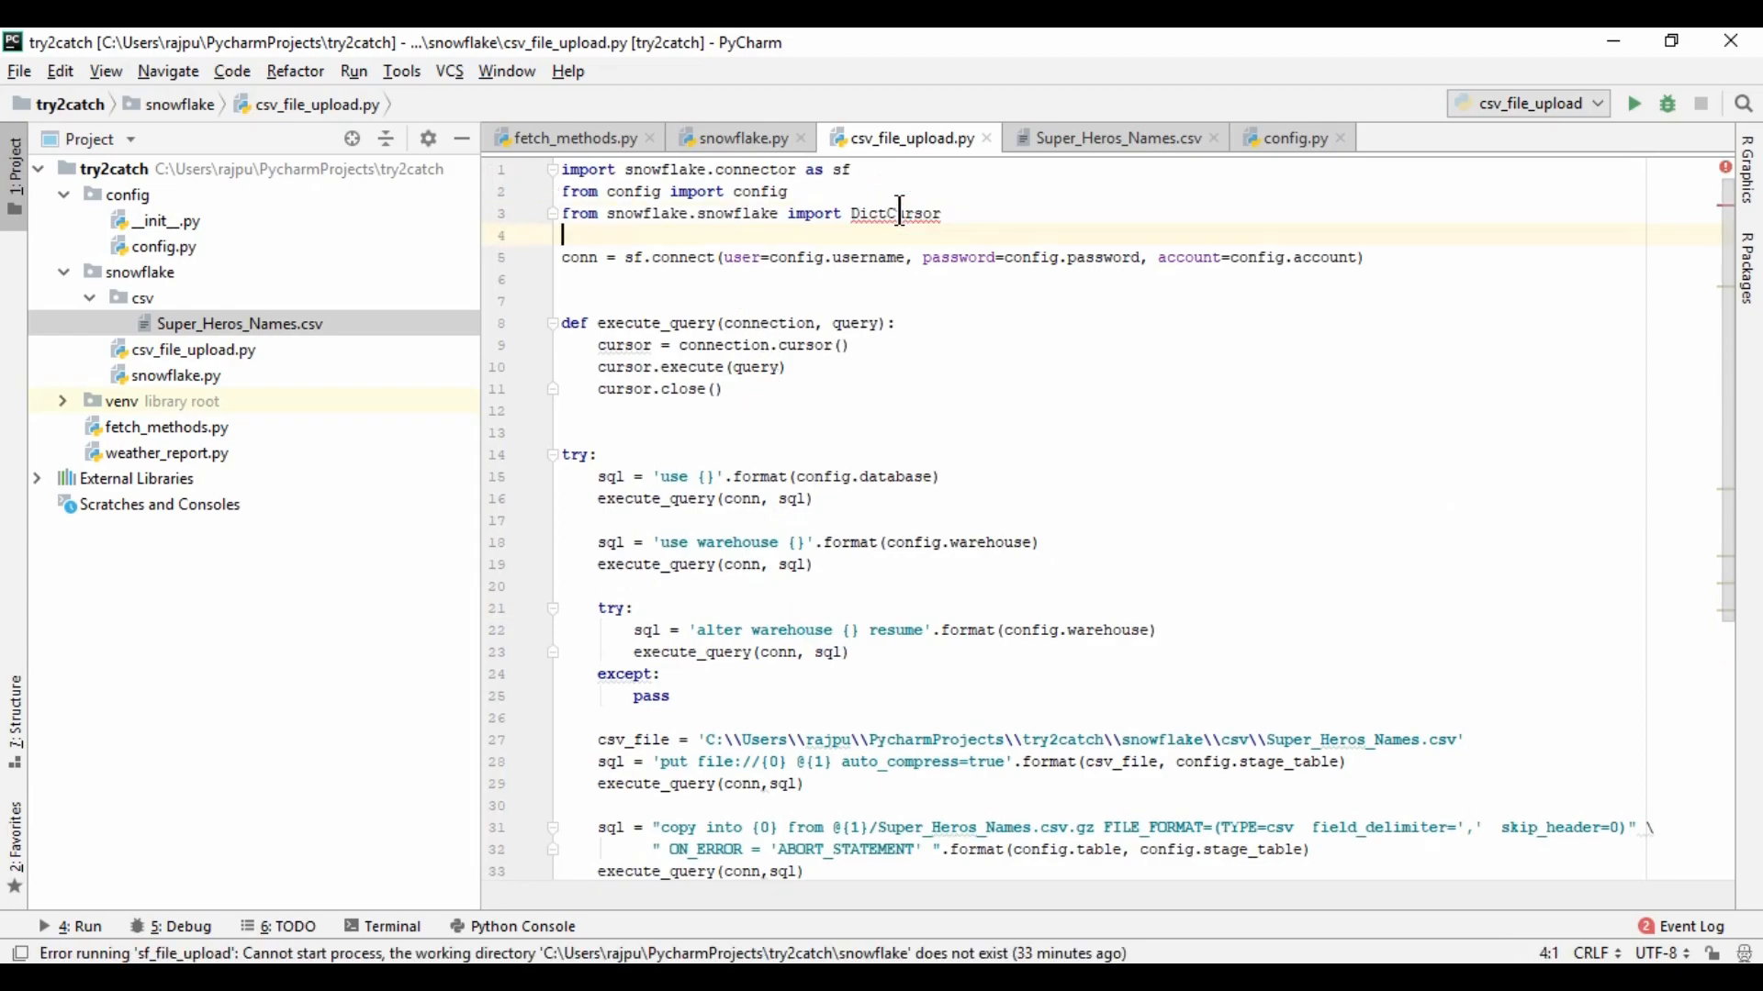
{"action": "left_click", "coordinate": [749, 213]}
{"action": "type", "text": "connector"}
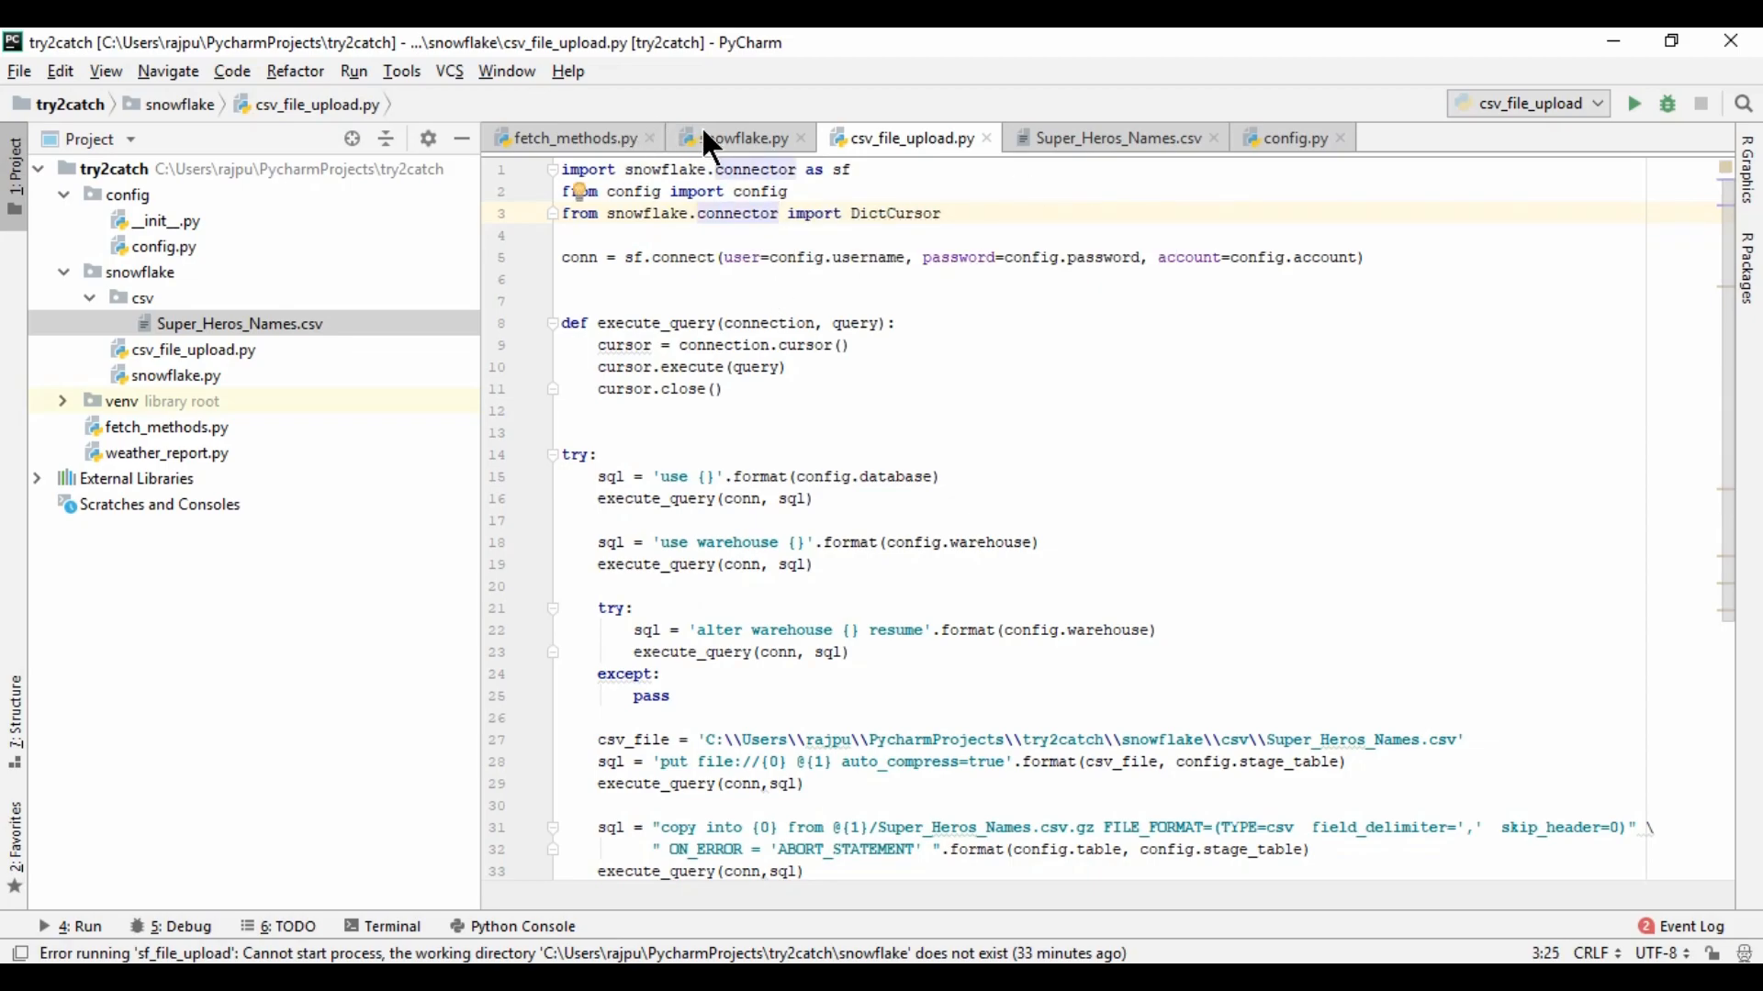
{"action": "left_click", "coordinate": [742, 138]}
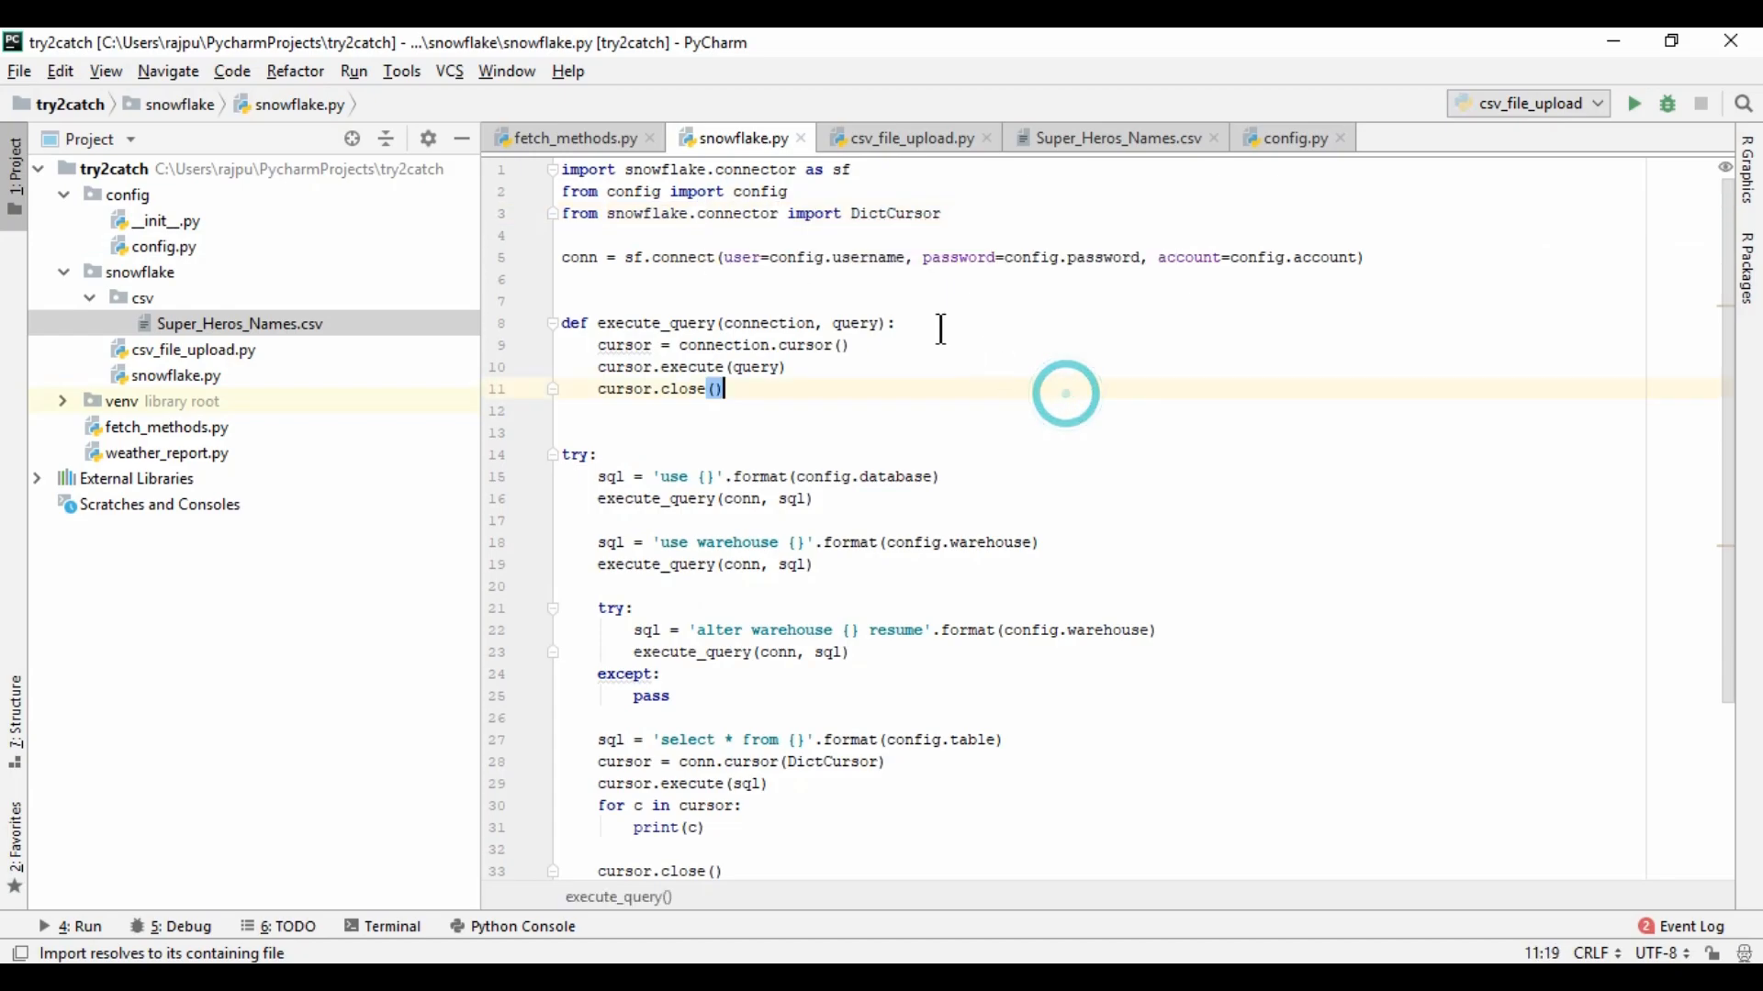
{"action": "left_click", "coordinate": [905, 138]}
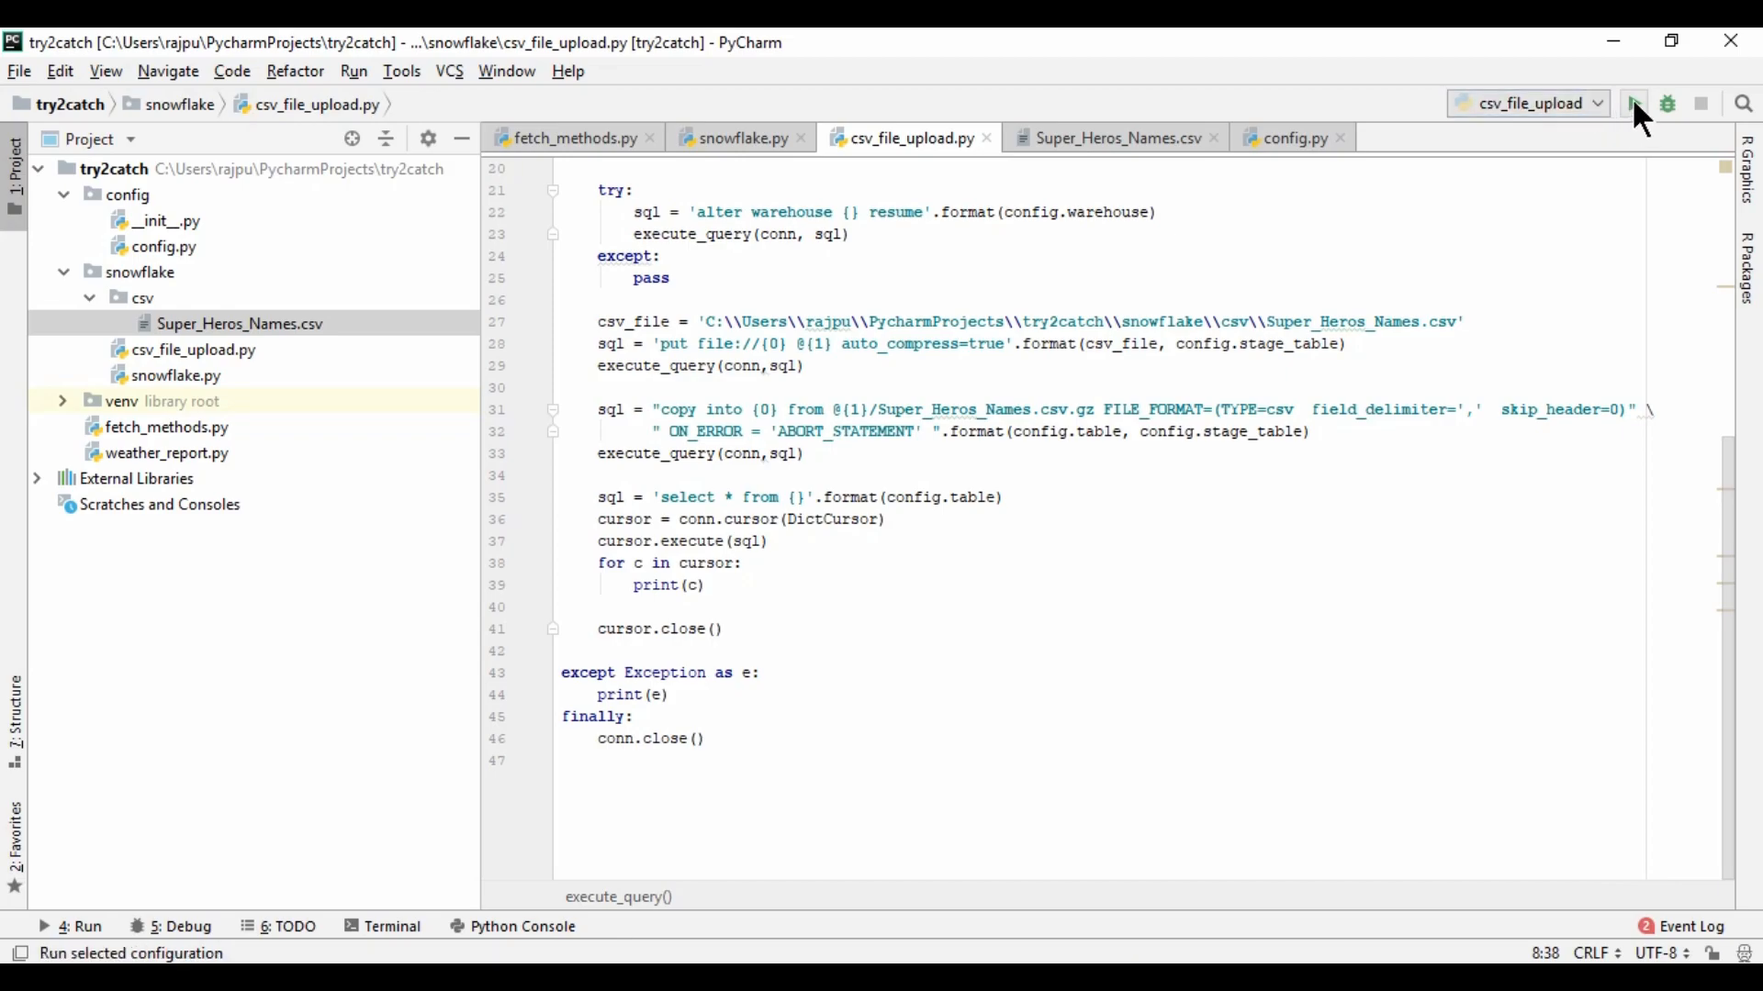
Run csv_file_upload.py and review the six printed name rows, including Black Widow
{"action": "left_click", "coordinate": [1634, 102]}
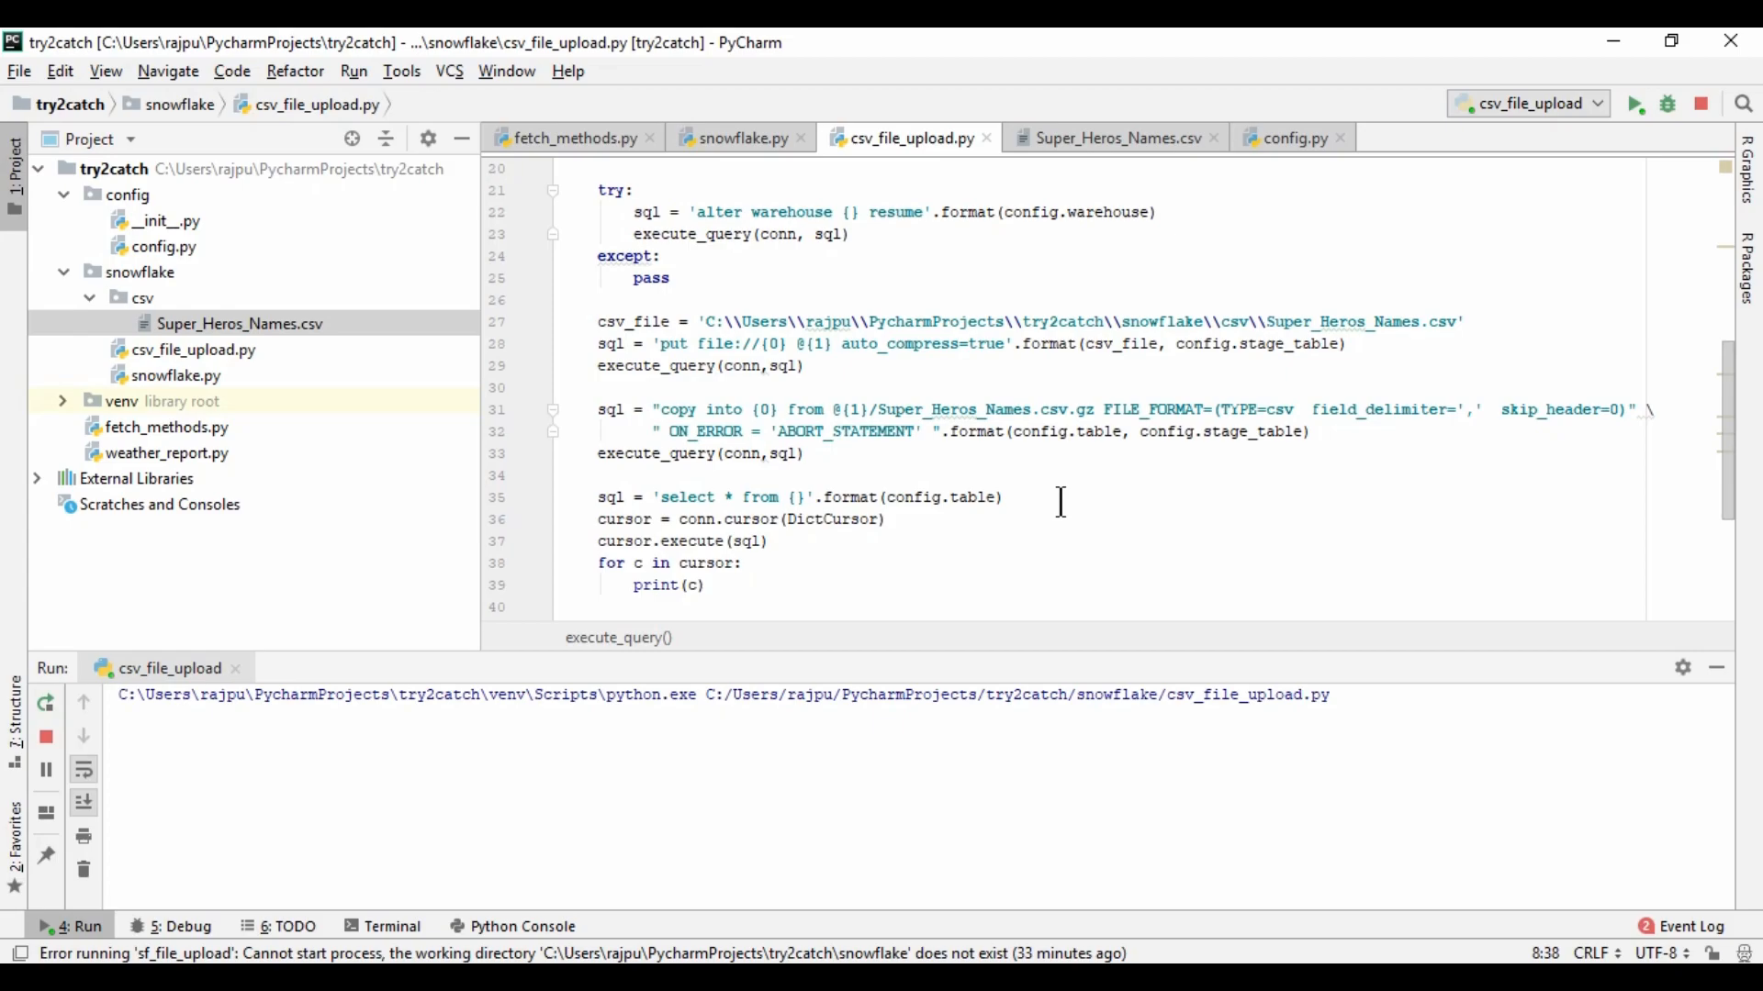
{"action": "left_click", "coordinate": [1632, 103]}
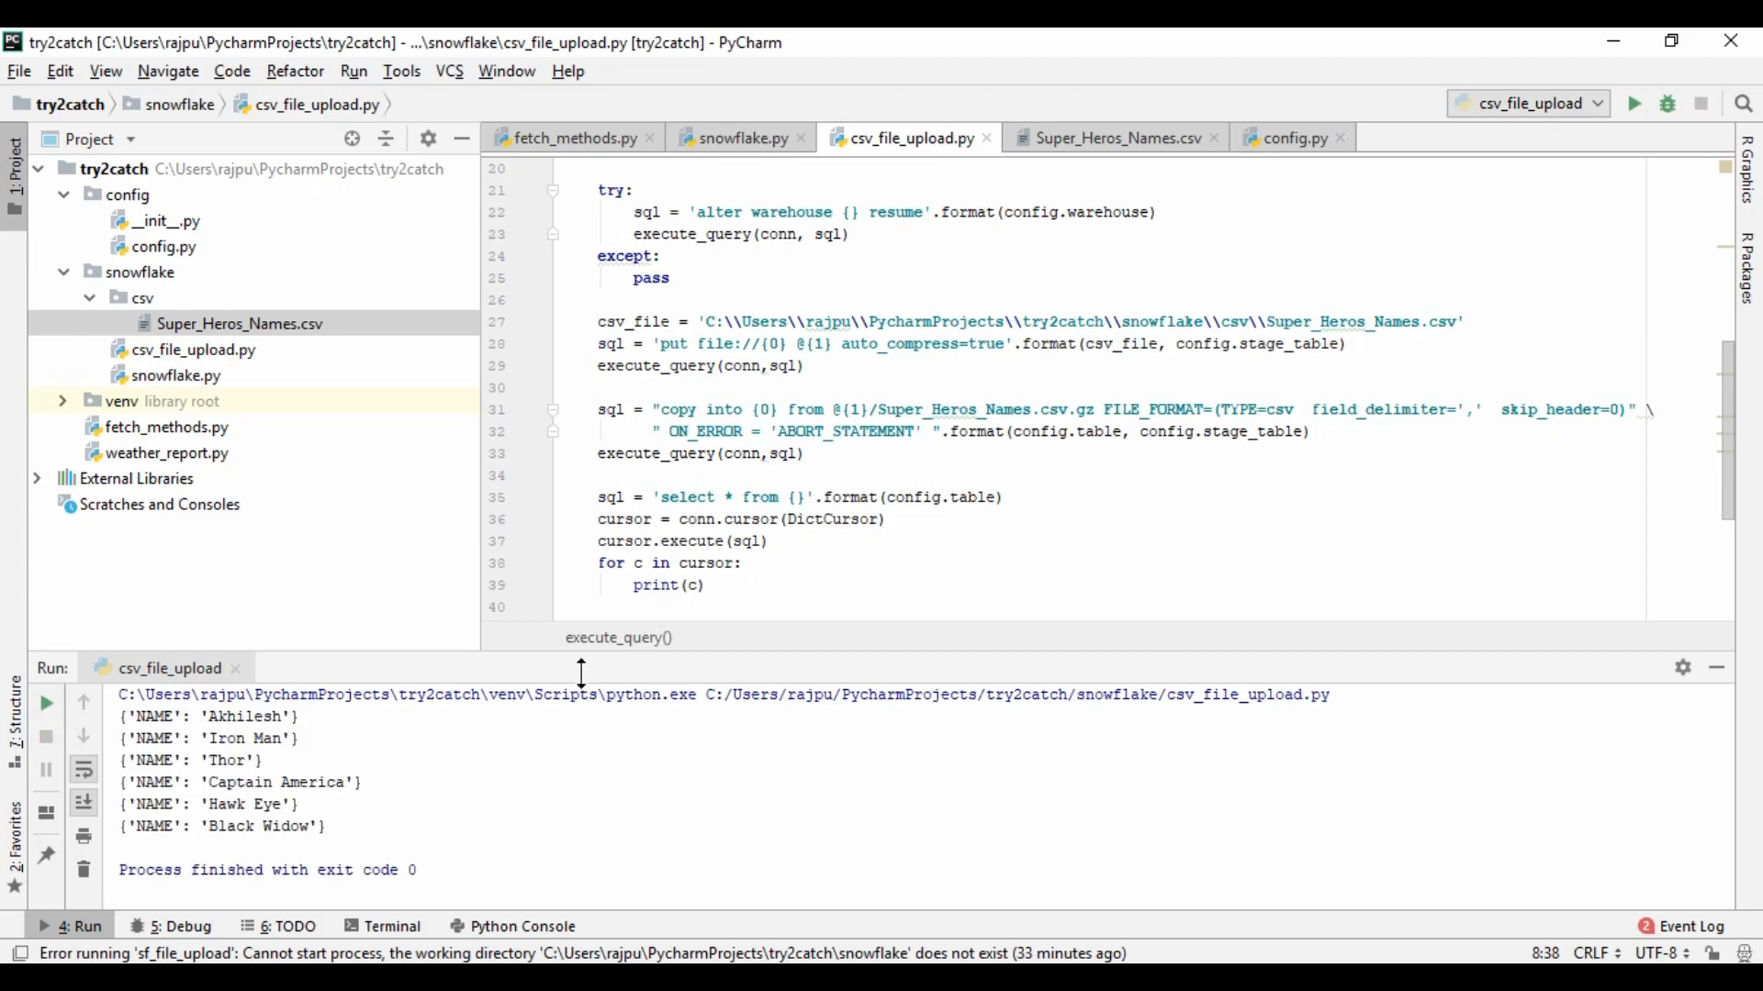
{"action": "double_click", "coordinate": [226, 738]}
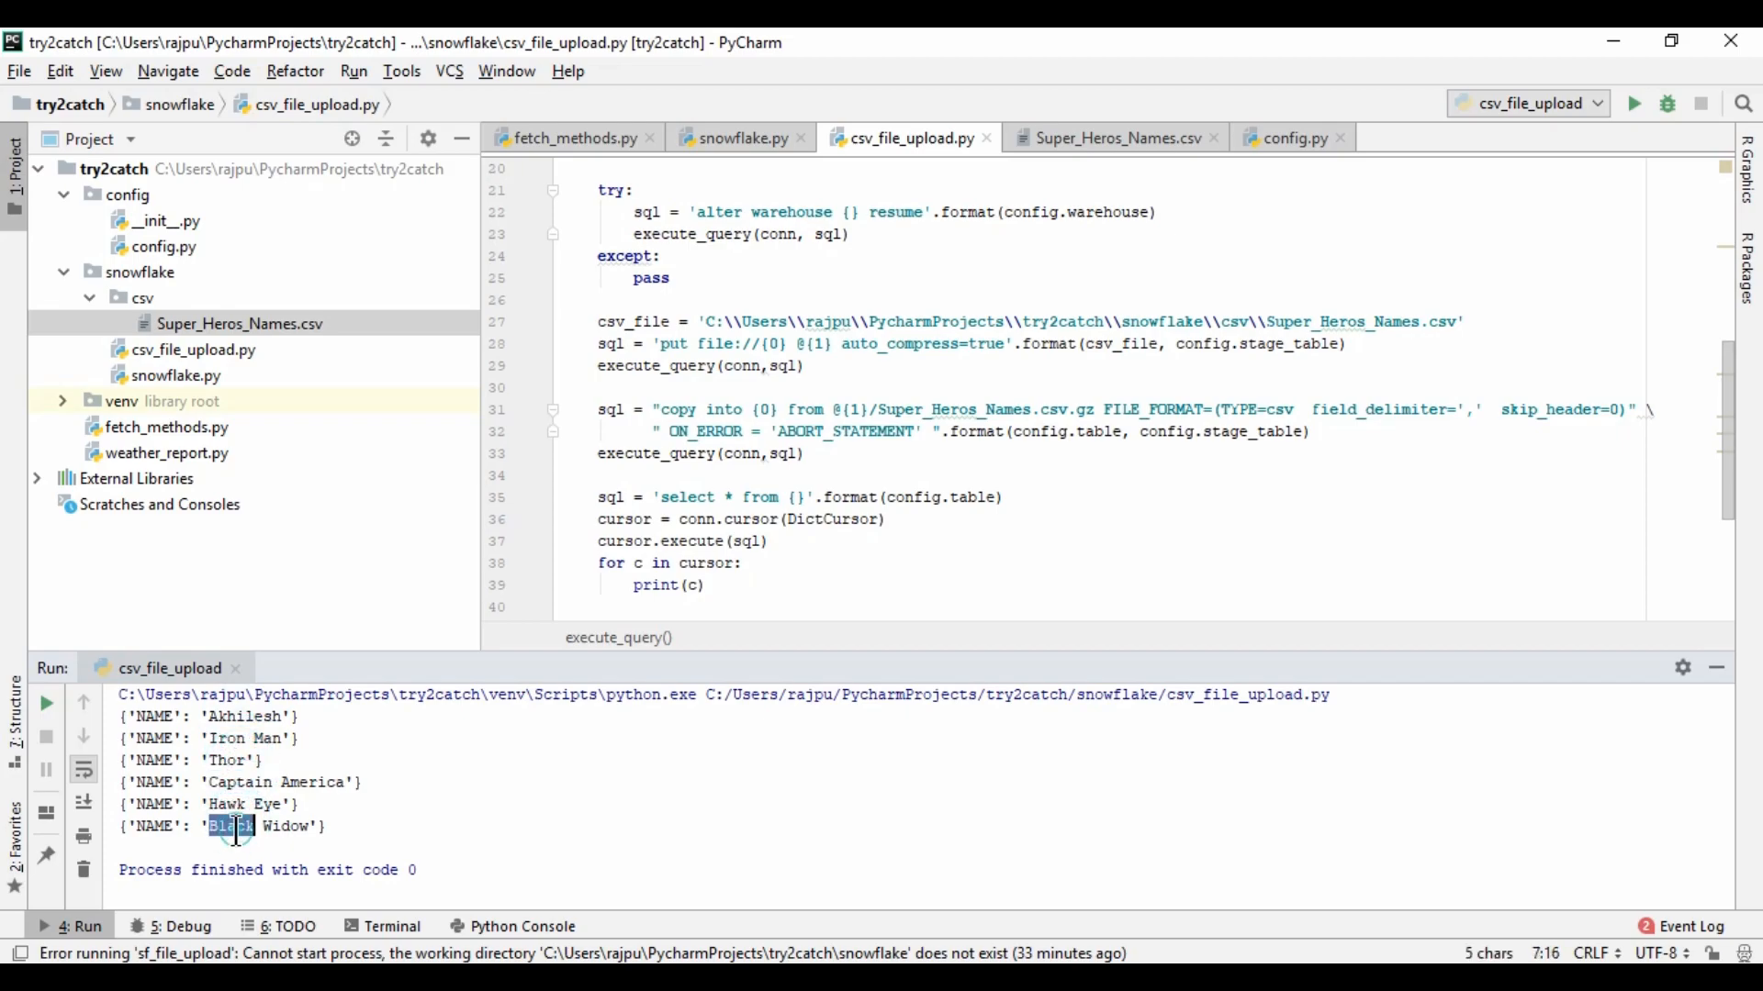
{"action": "left_click", "coordinate": [694, 518]}
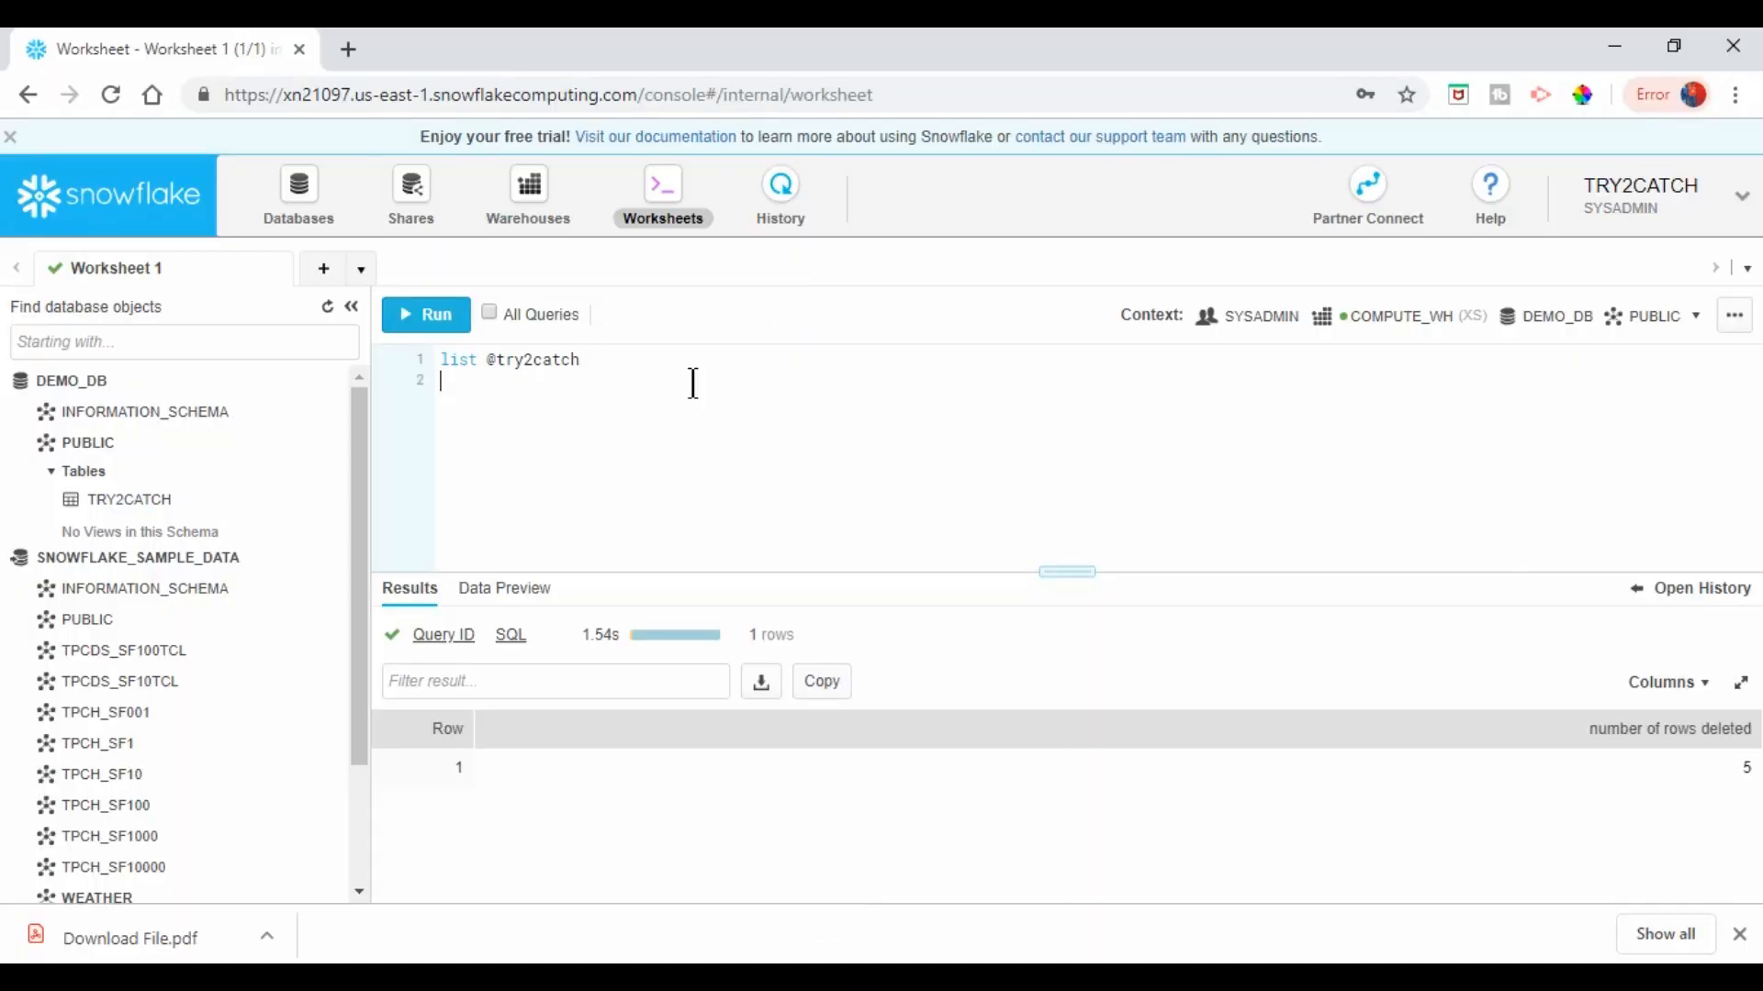
Run 'select * from try2catch' in the worksheet to verify the loaded rows
{"action": "type", "text": "sel"}
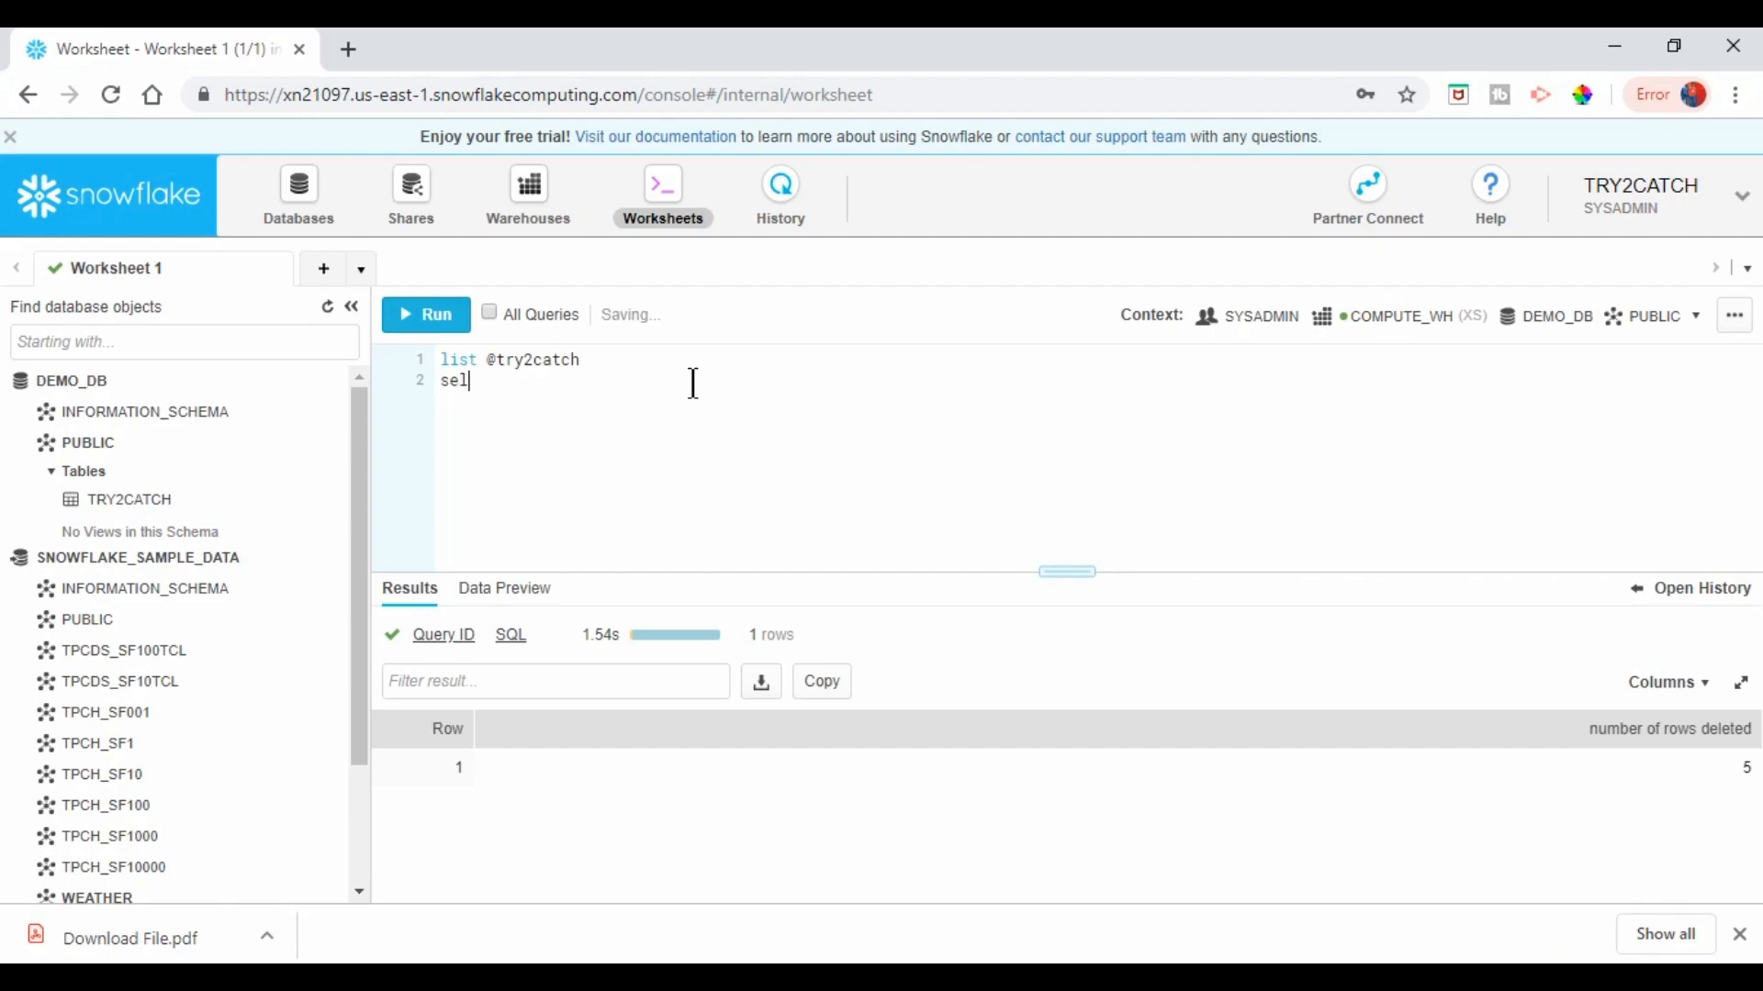
{"action": "type", "text": "ect * from"}
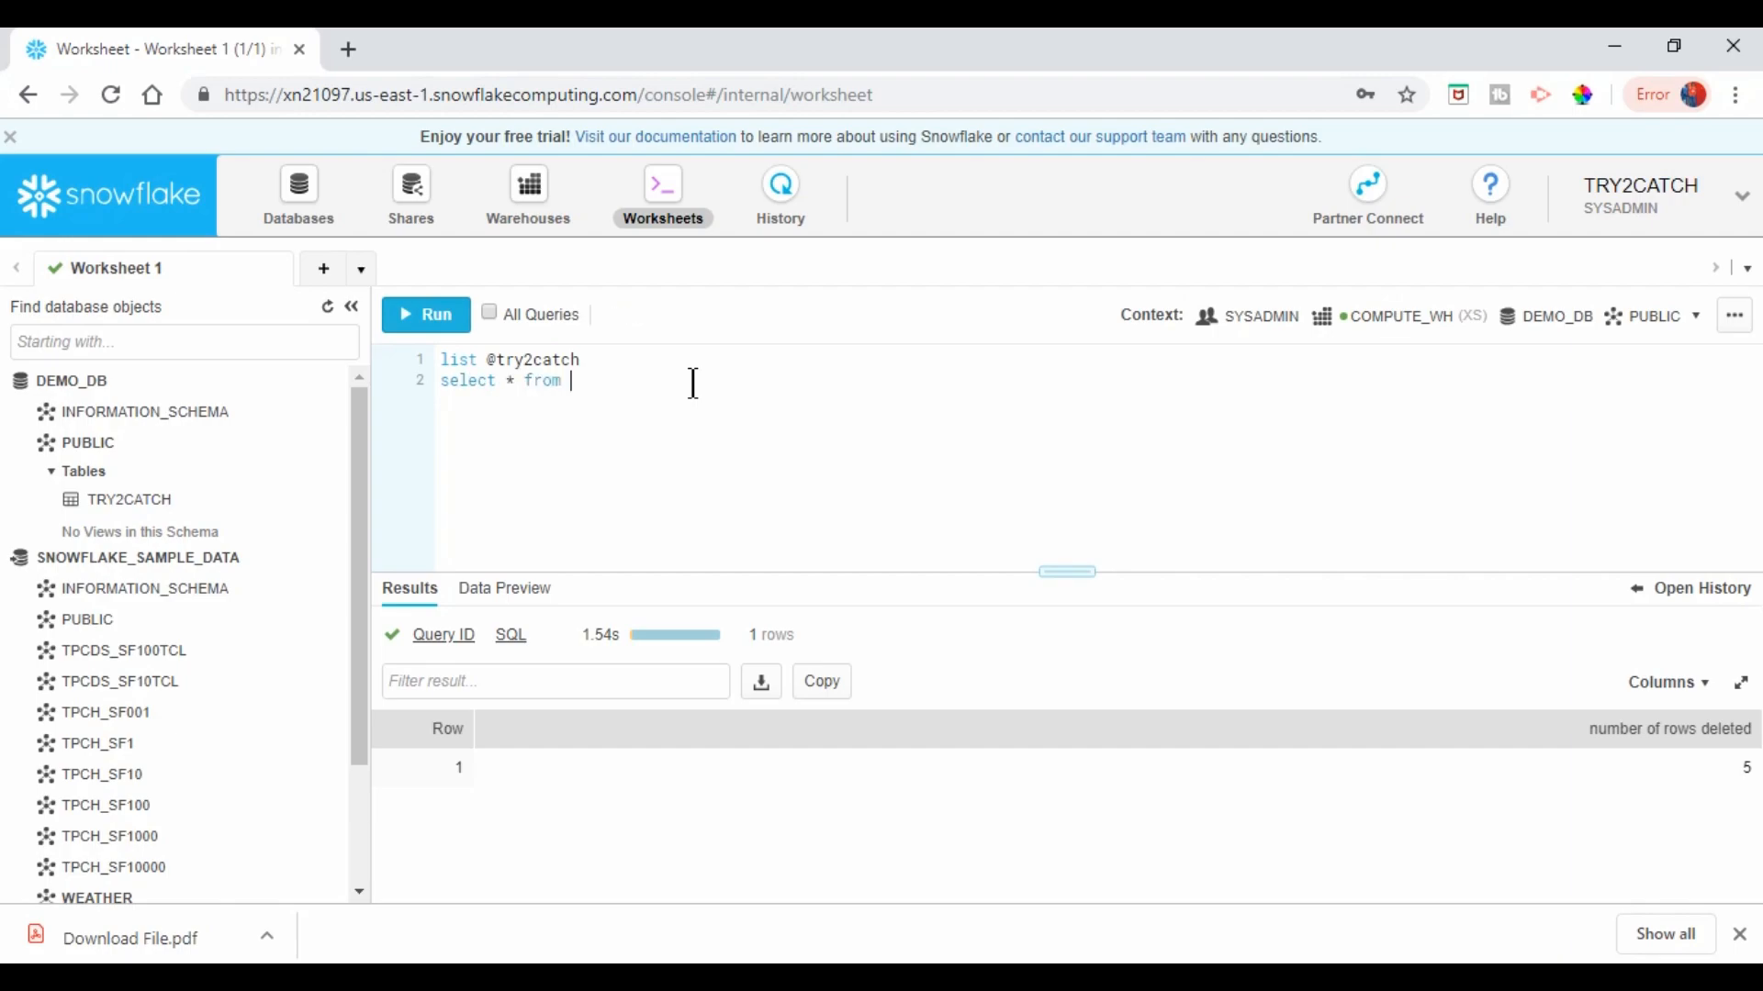
{"action": "type", "text": "try2catch"}
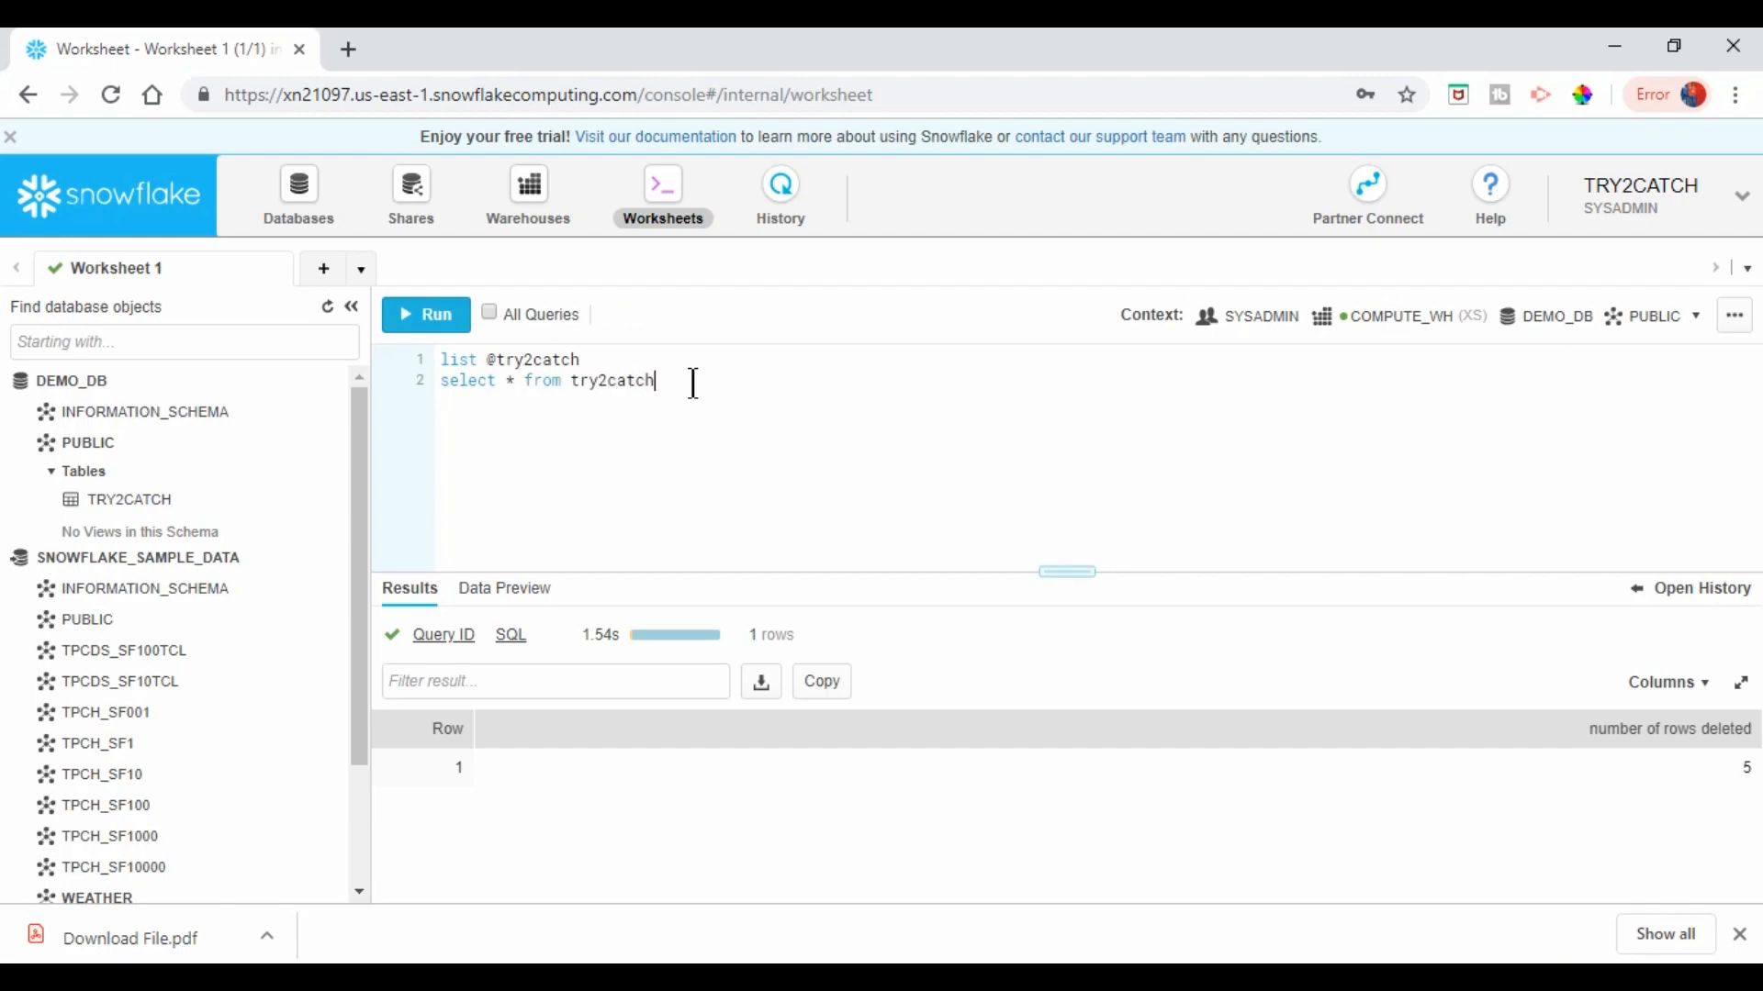
{"action": "left_click", "coordinate": [426, 313]}
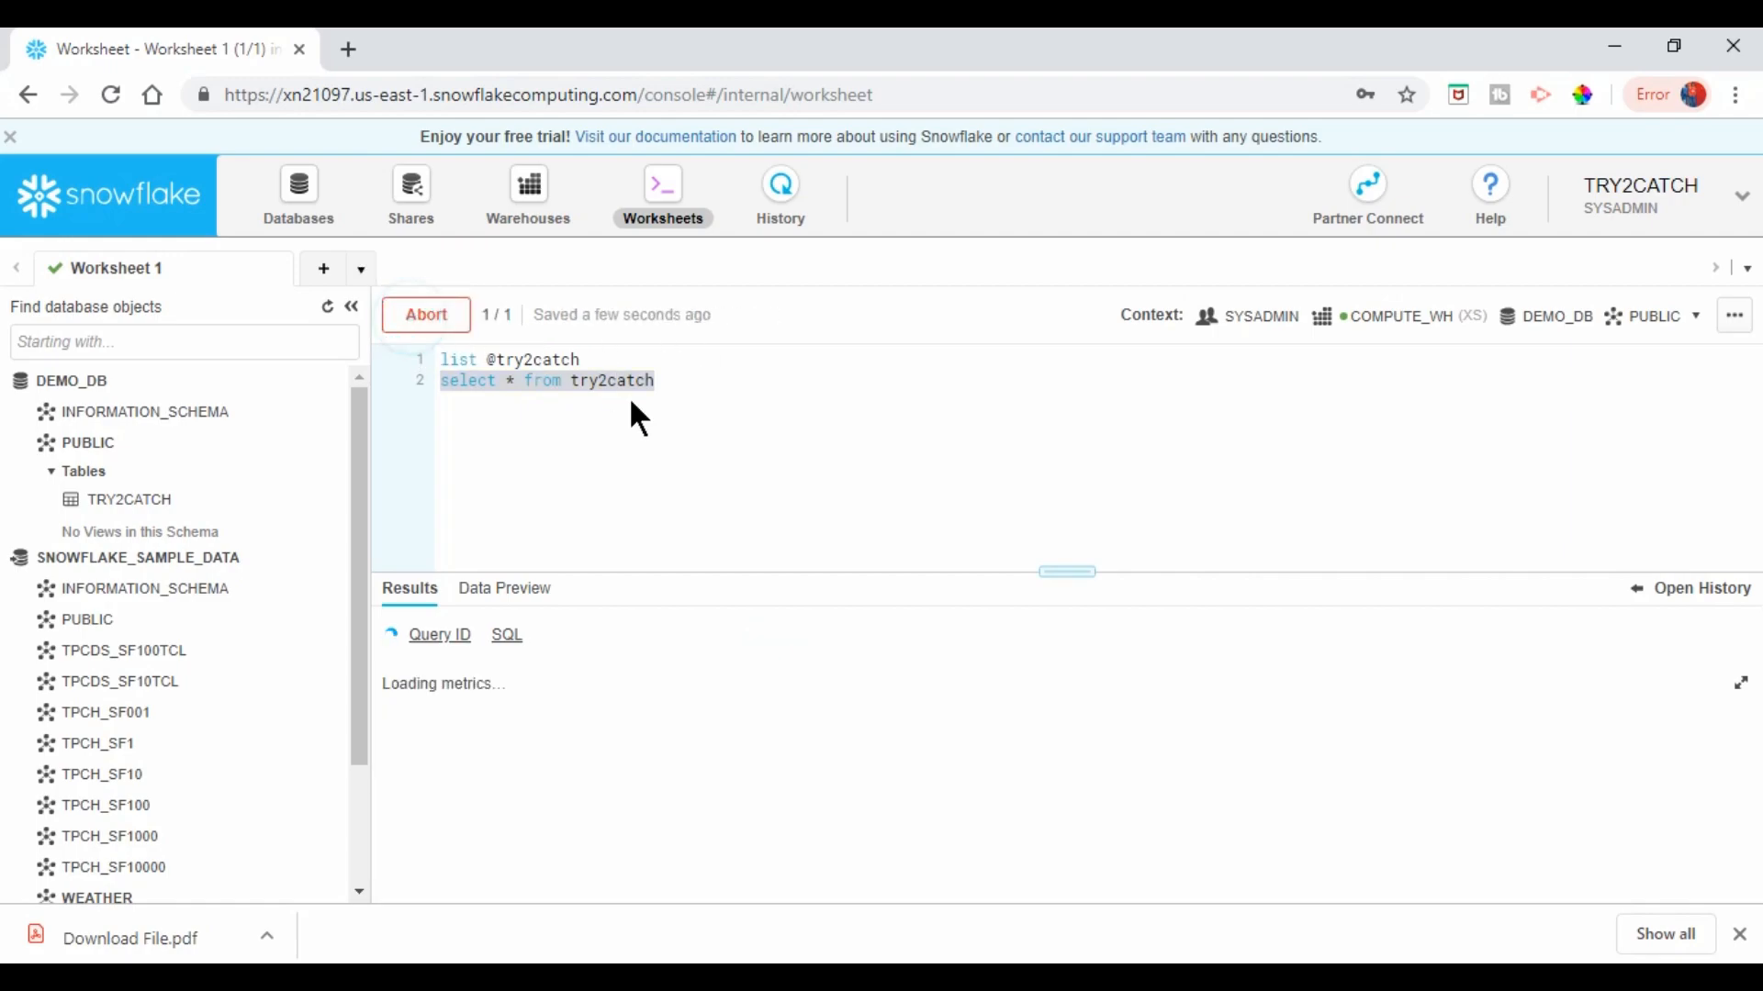